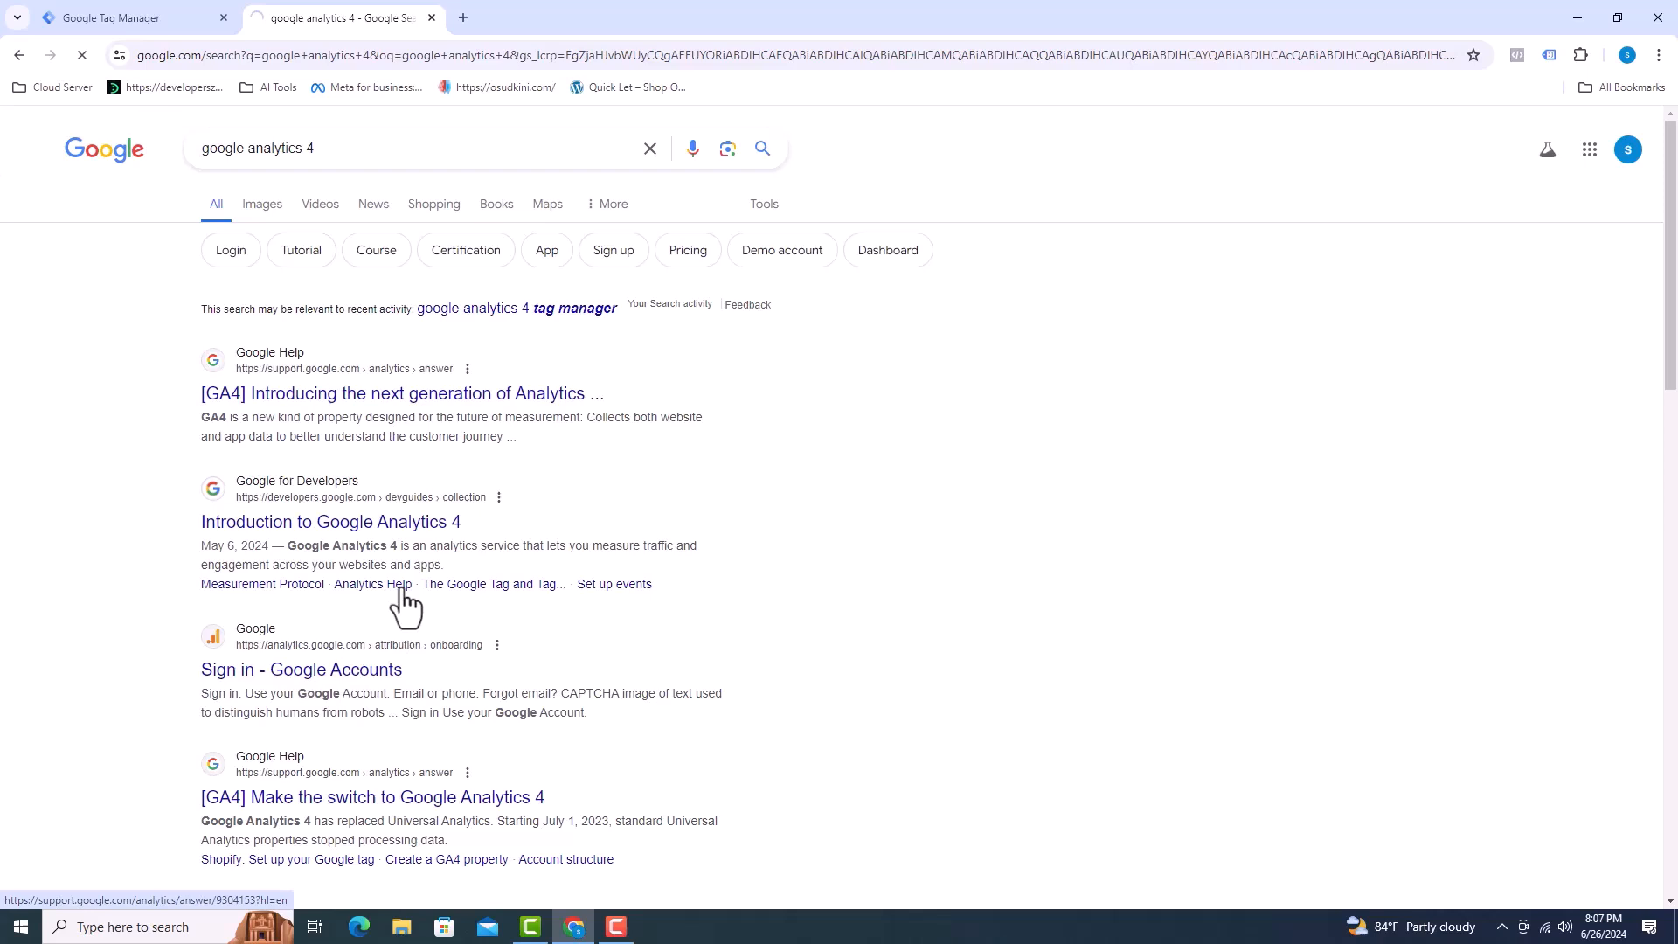
Open the Analytics search result and start Attribution onboarding, reaching the empty account picker.
{"action": "left_click", "coordinate": [299, 669]}
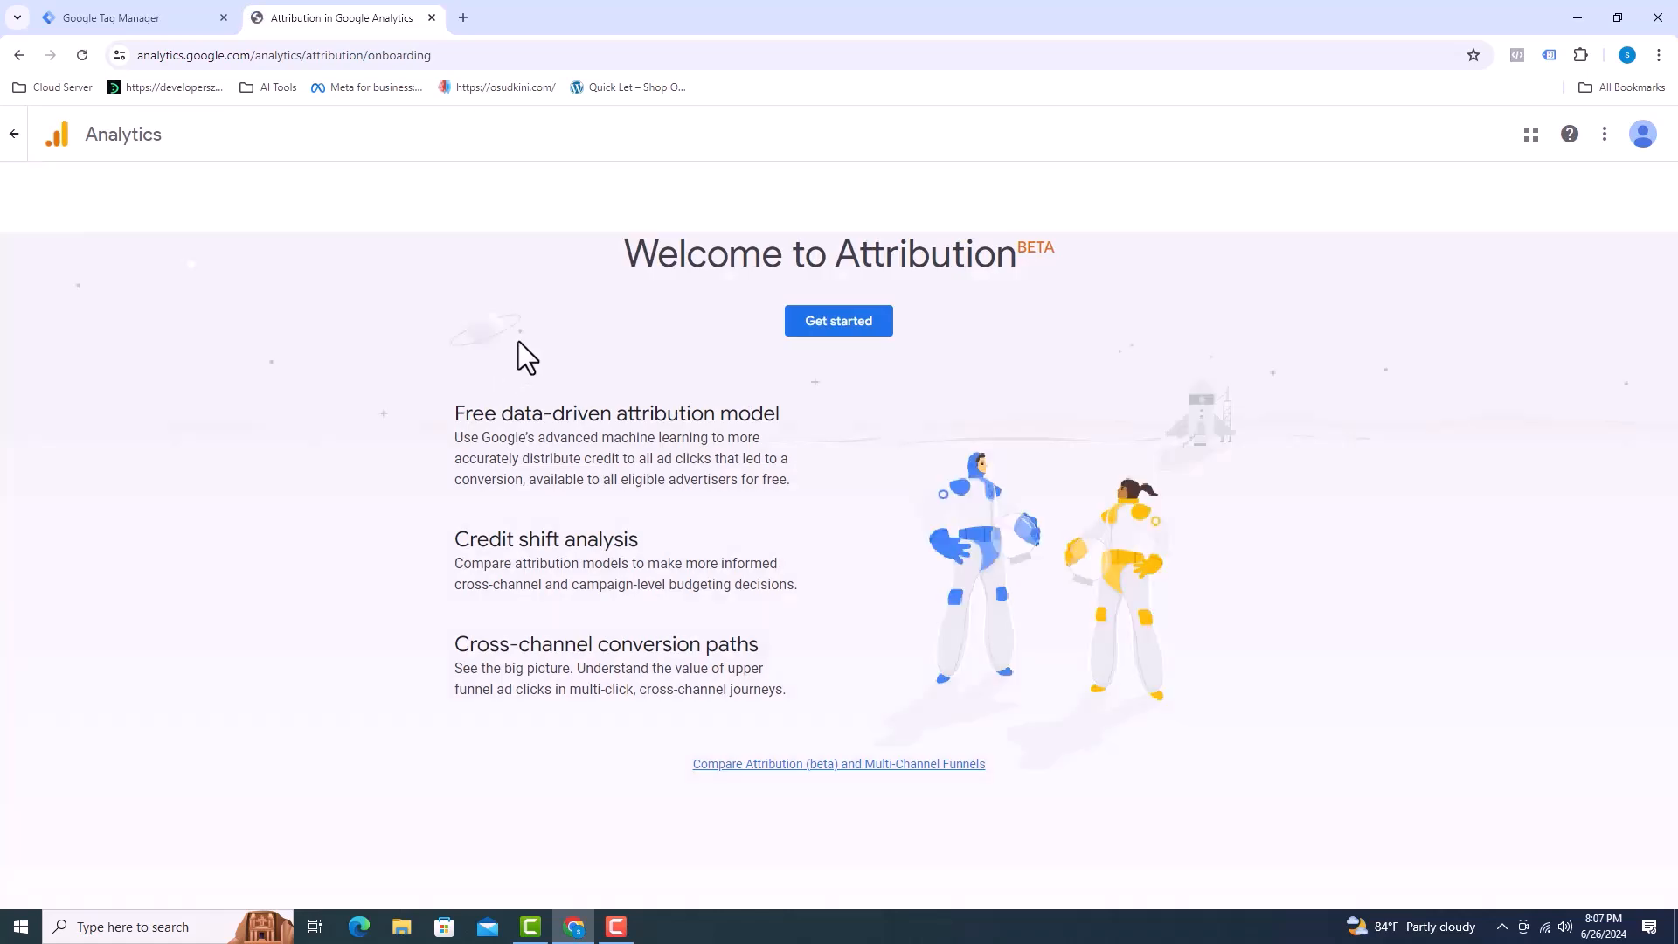
{"action": "mouse_move", "coordinate": [1644, 134]}
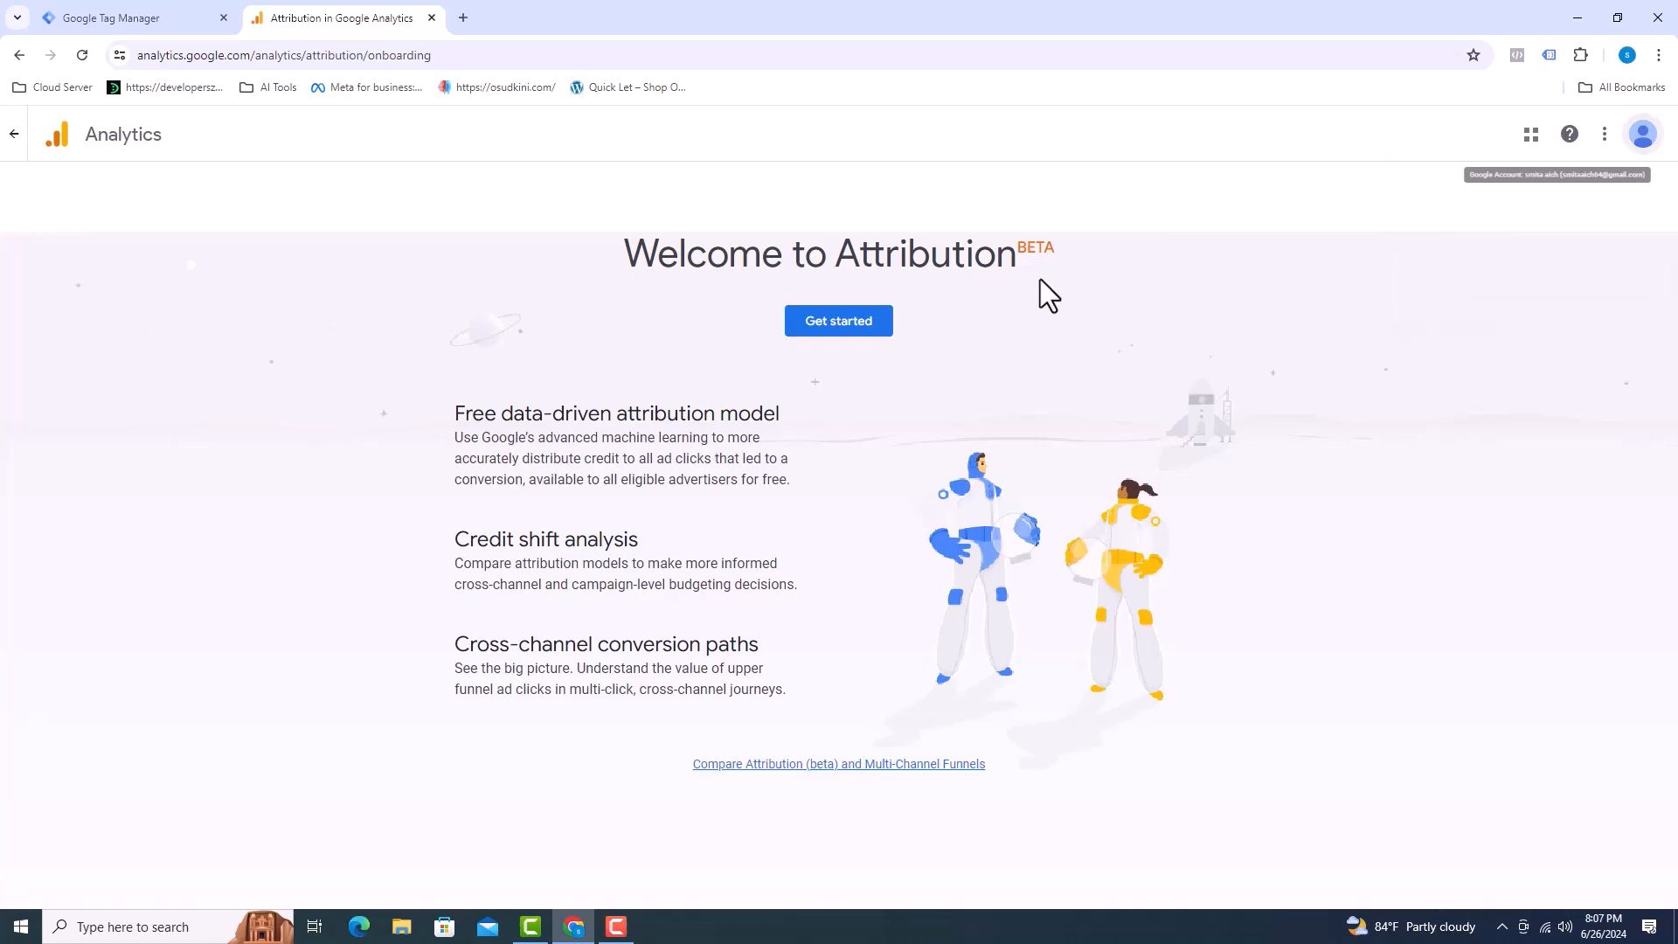
{"action": "left_click", "coordinate": [837, 320]}
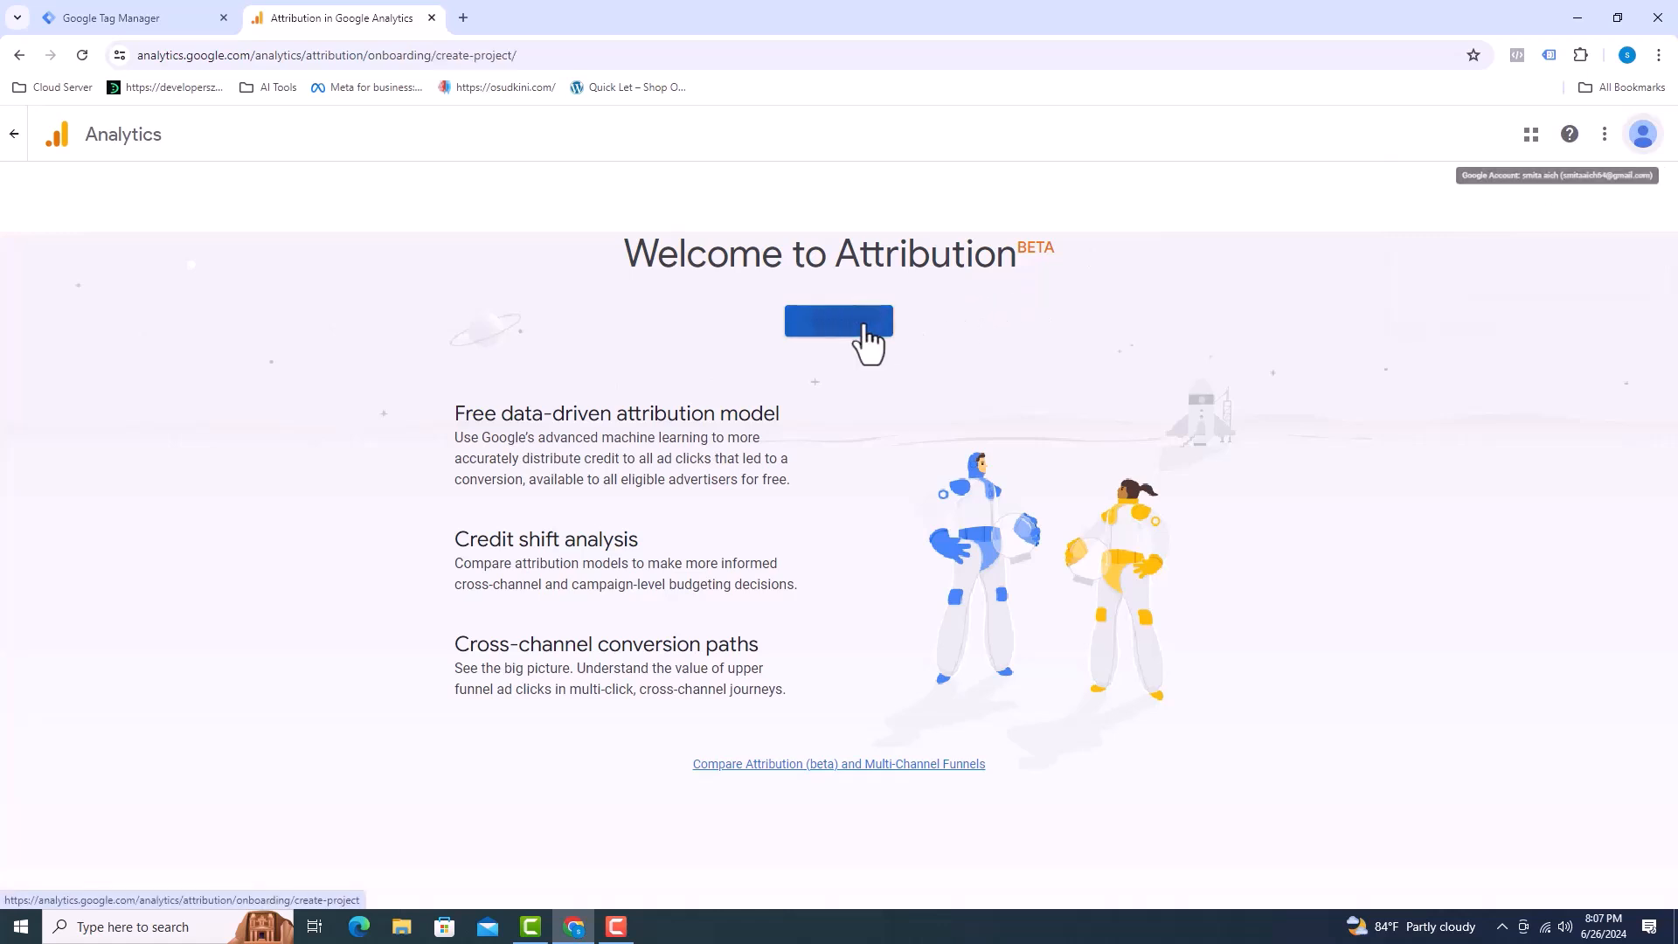
{"action": "left_click", "coordinate": [838, 322]}
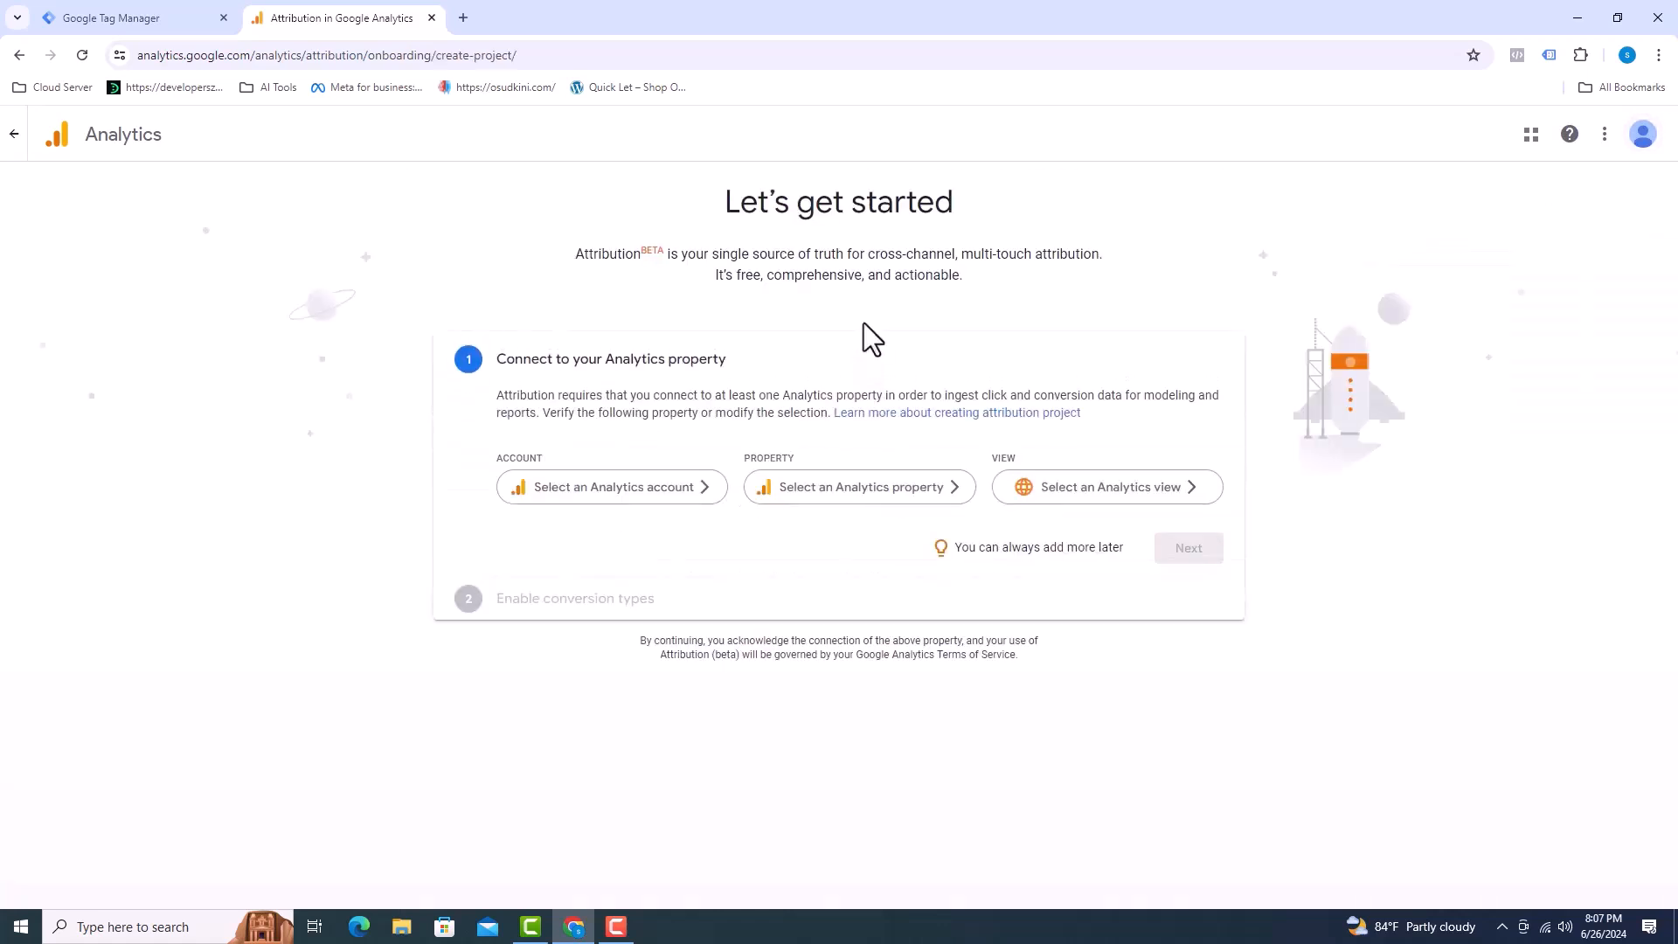
{"action": "left_click", "coordinate": [611, 487]}
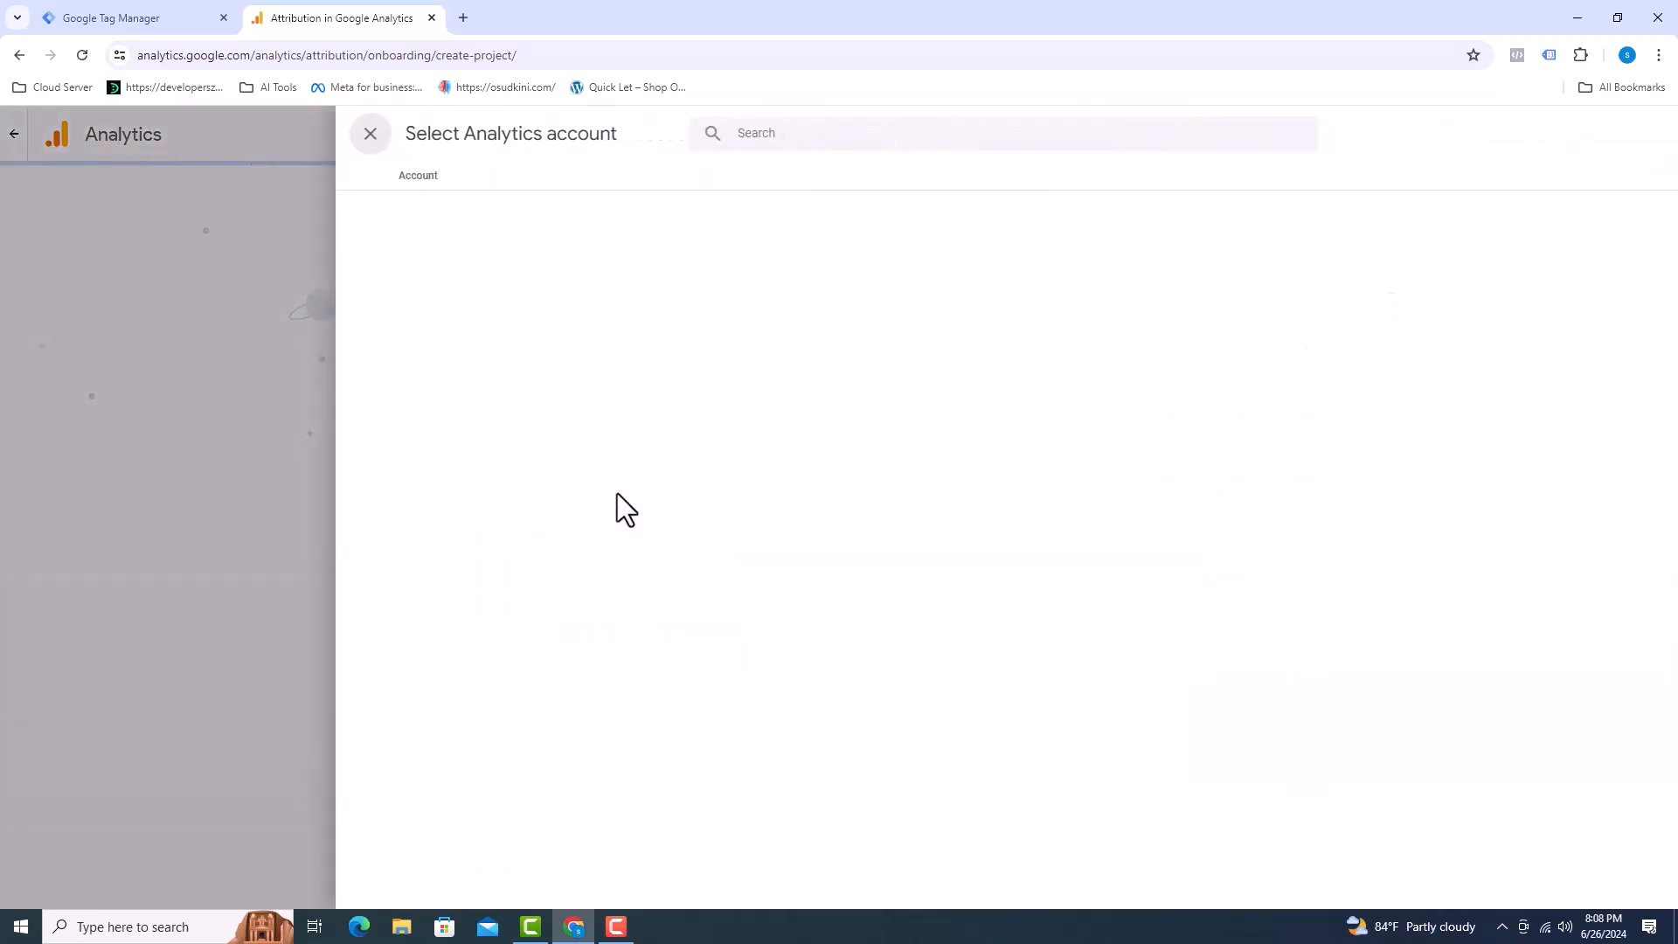
{"action": "mouse_move", "coordinate": [626, 442]}
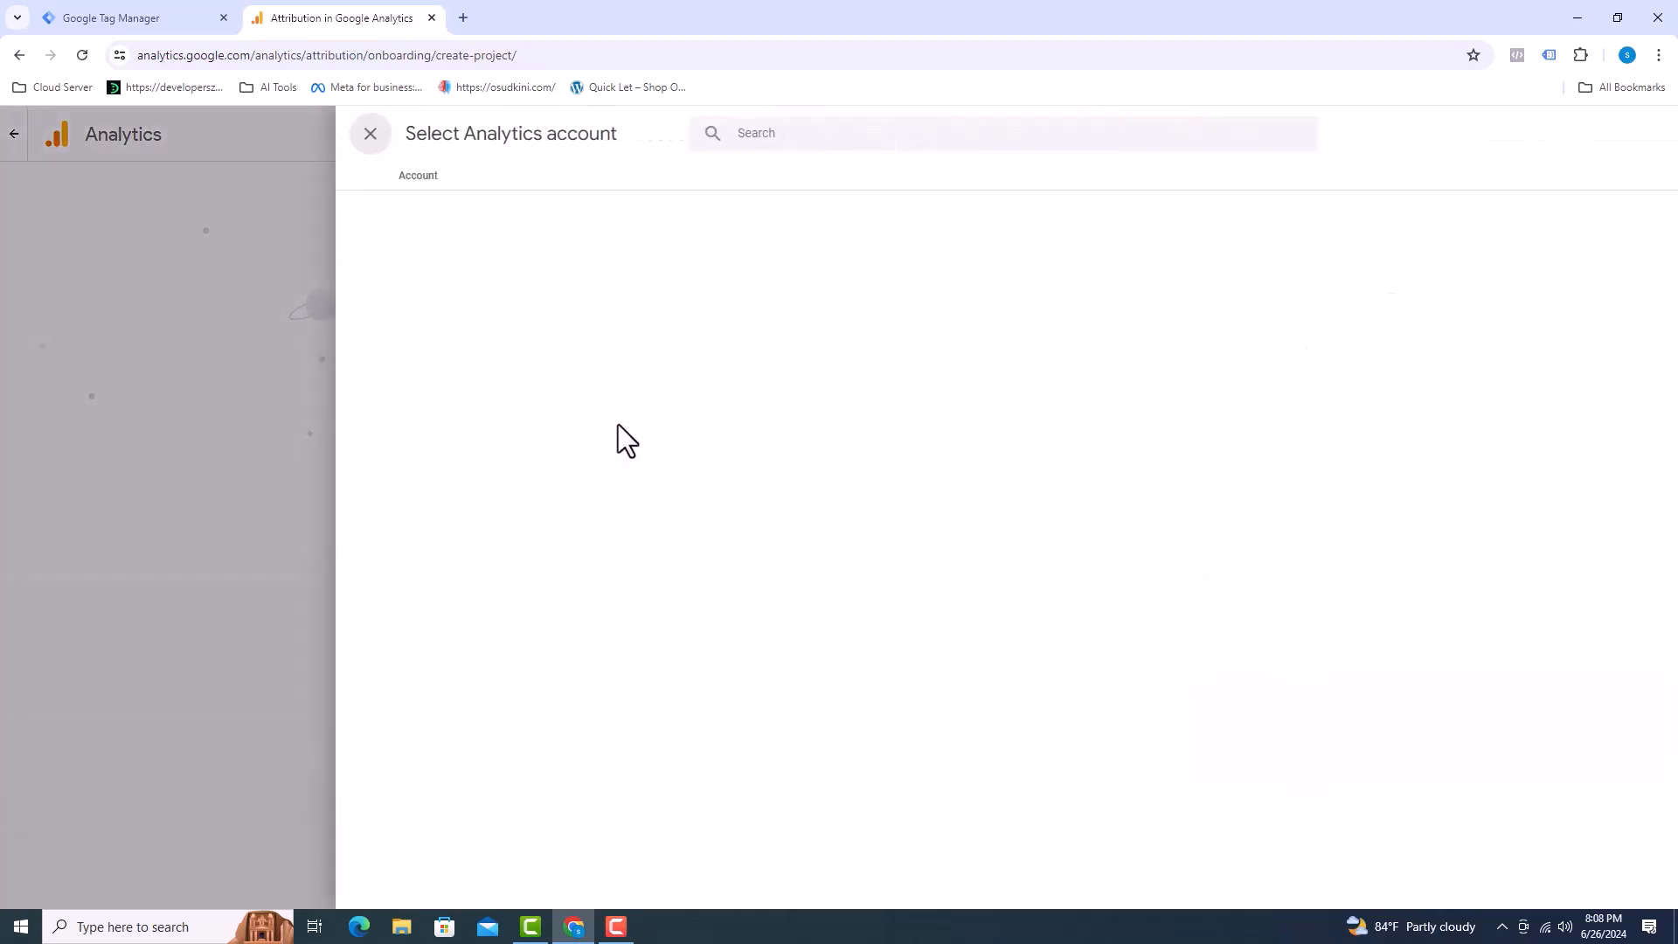
Back out of the account picker to the empty Attribution projects list and return to Analytics.
{"action": "left_click", "coordinate": [371, 133]}
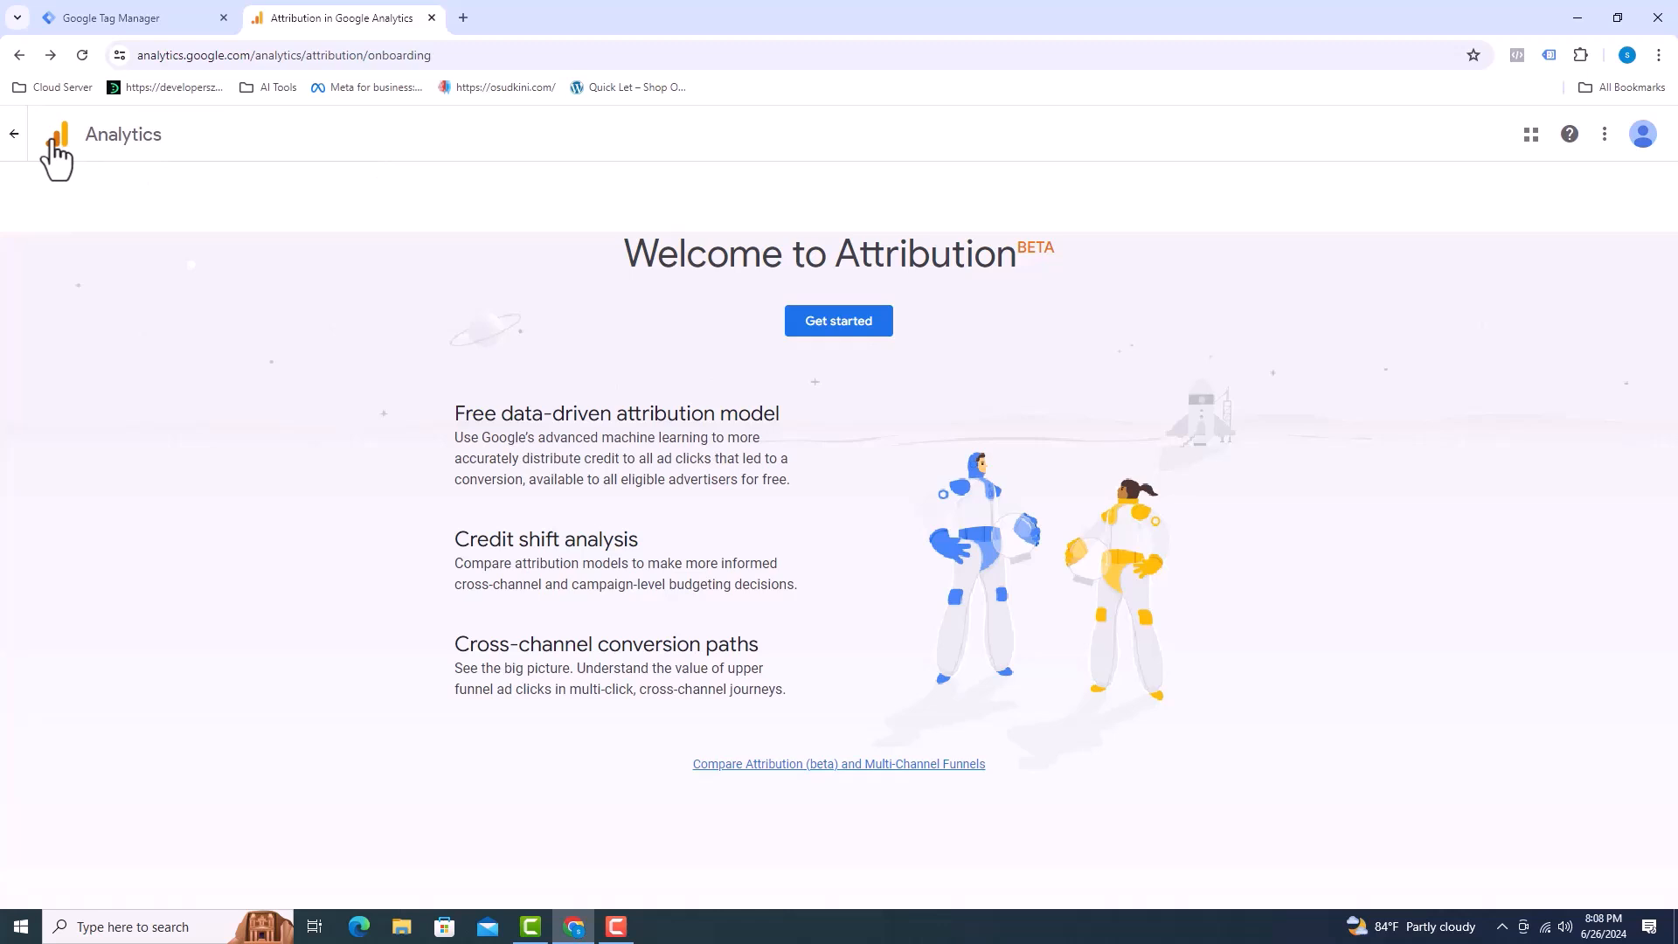
{"action": "left_click", "coordinate": [837, 320]}
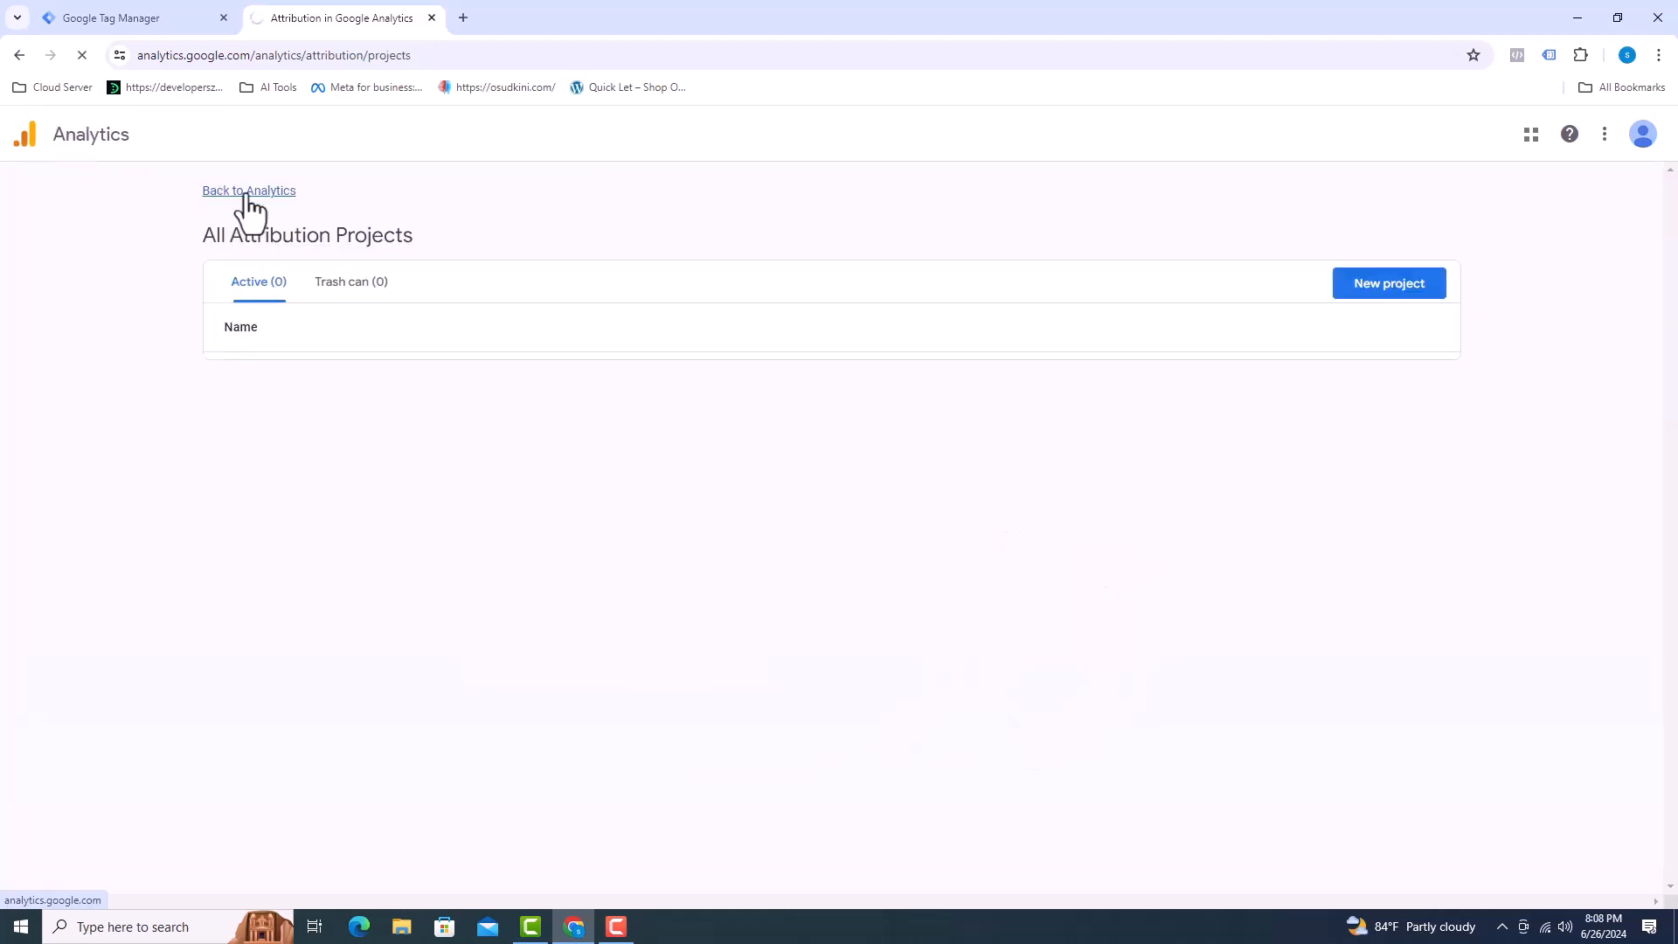
{"action": "left_click", "coordinate": [249, 190]}
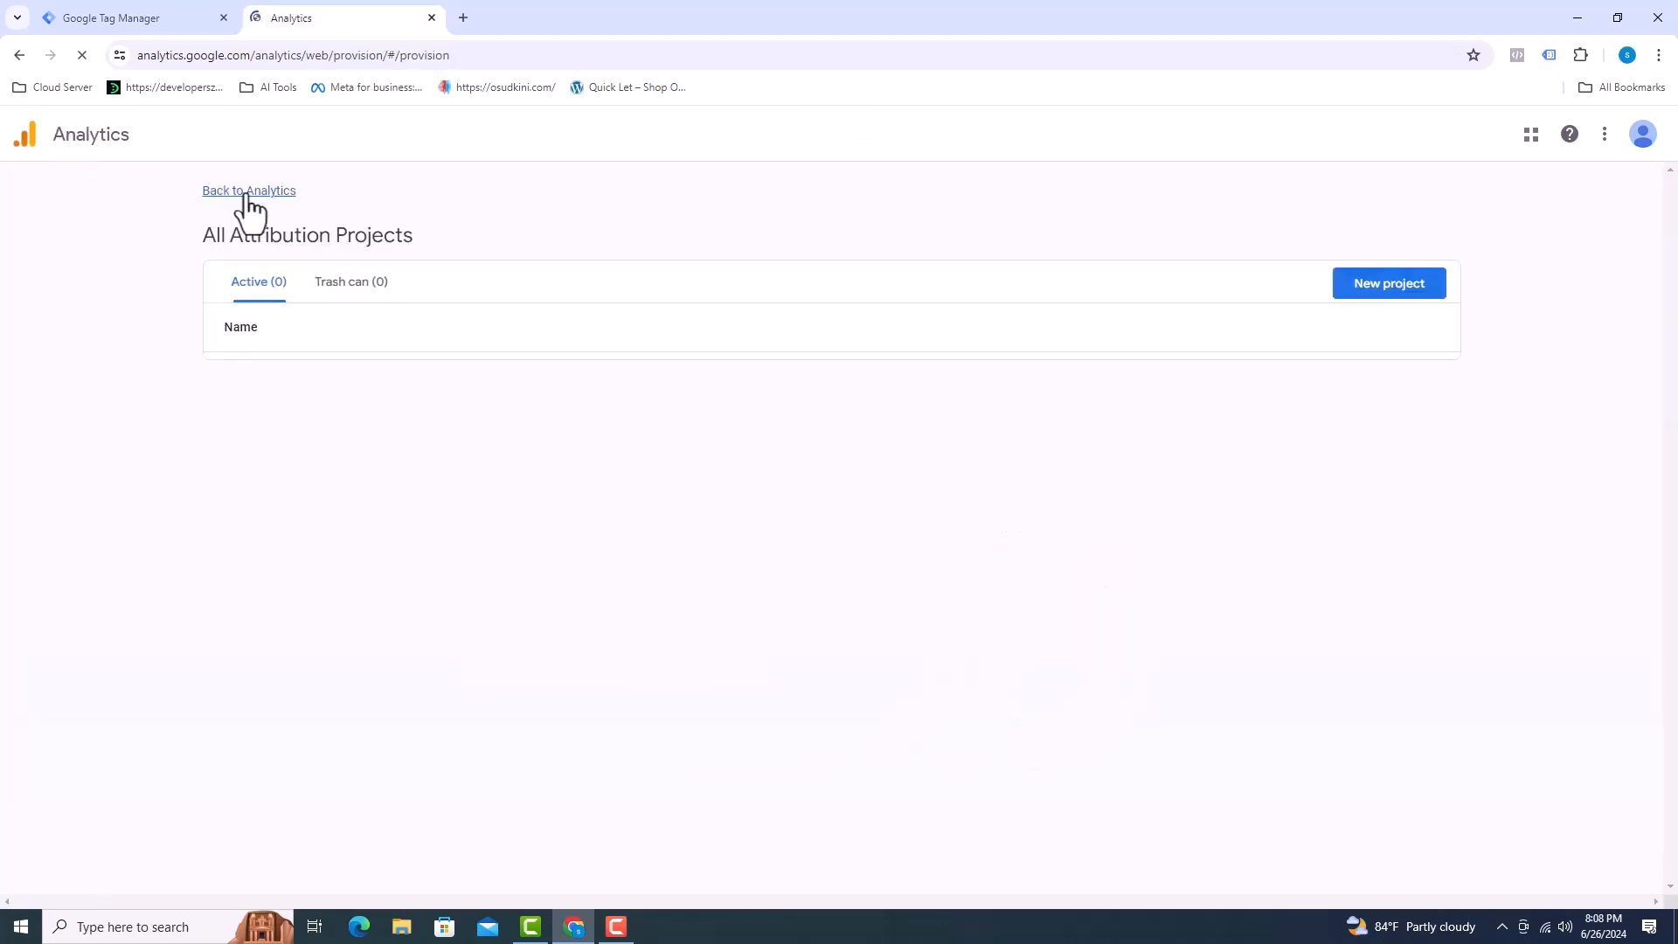
Start measuring with a new Analytics account and enter the name 'Organic Store'.
{"action": "left_click", "coordinate": [248, 191]}
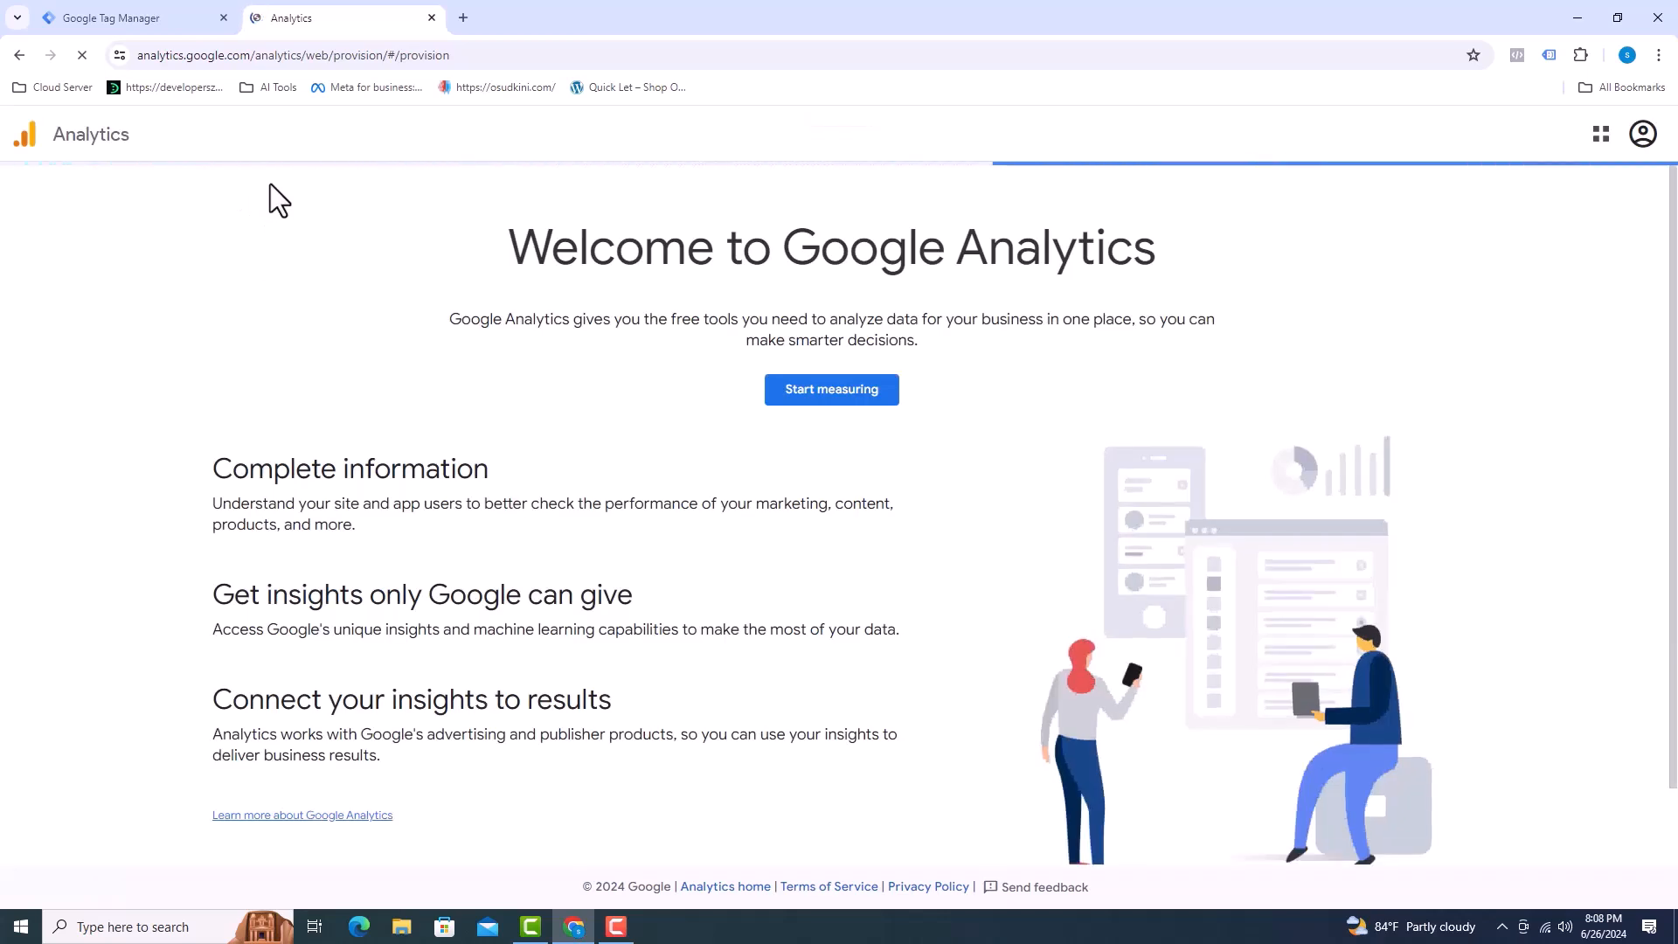
{"action": "mouse_move", "coordinate": [831, 390]}
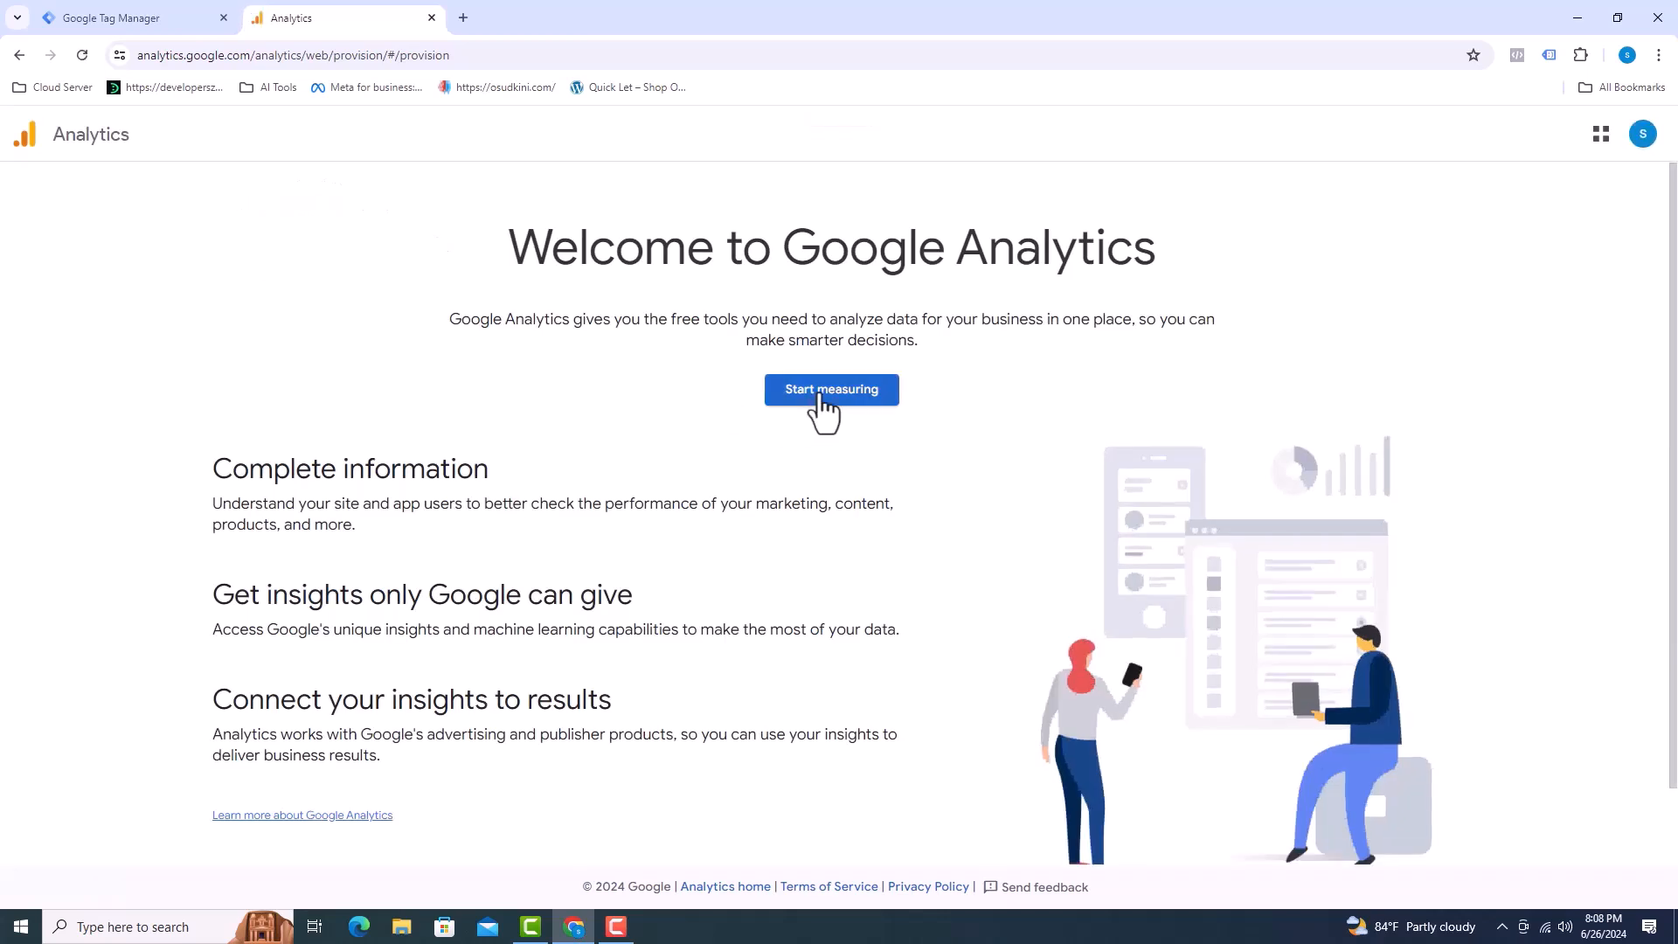
{"action": "left_click", "coordinate": [832, 388]}
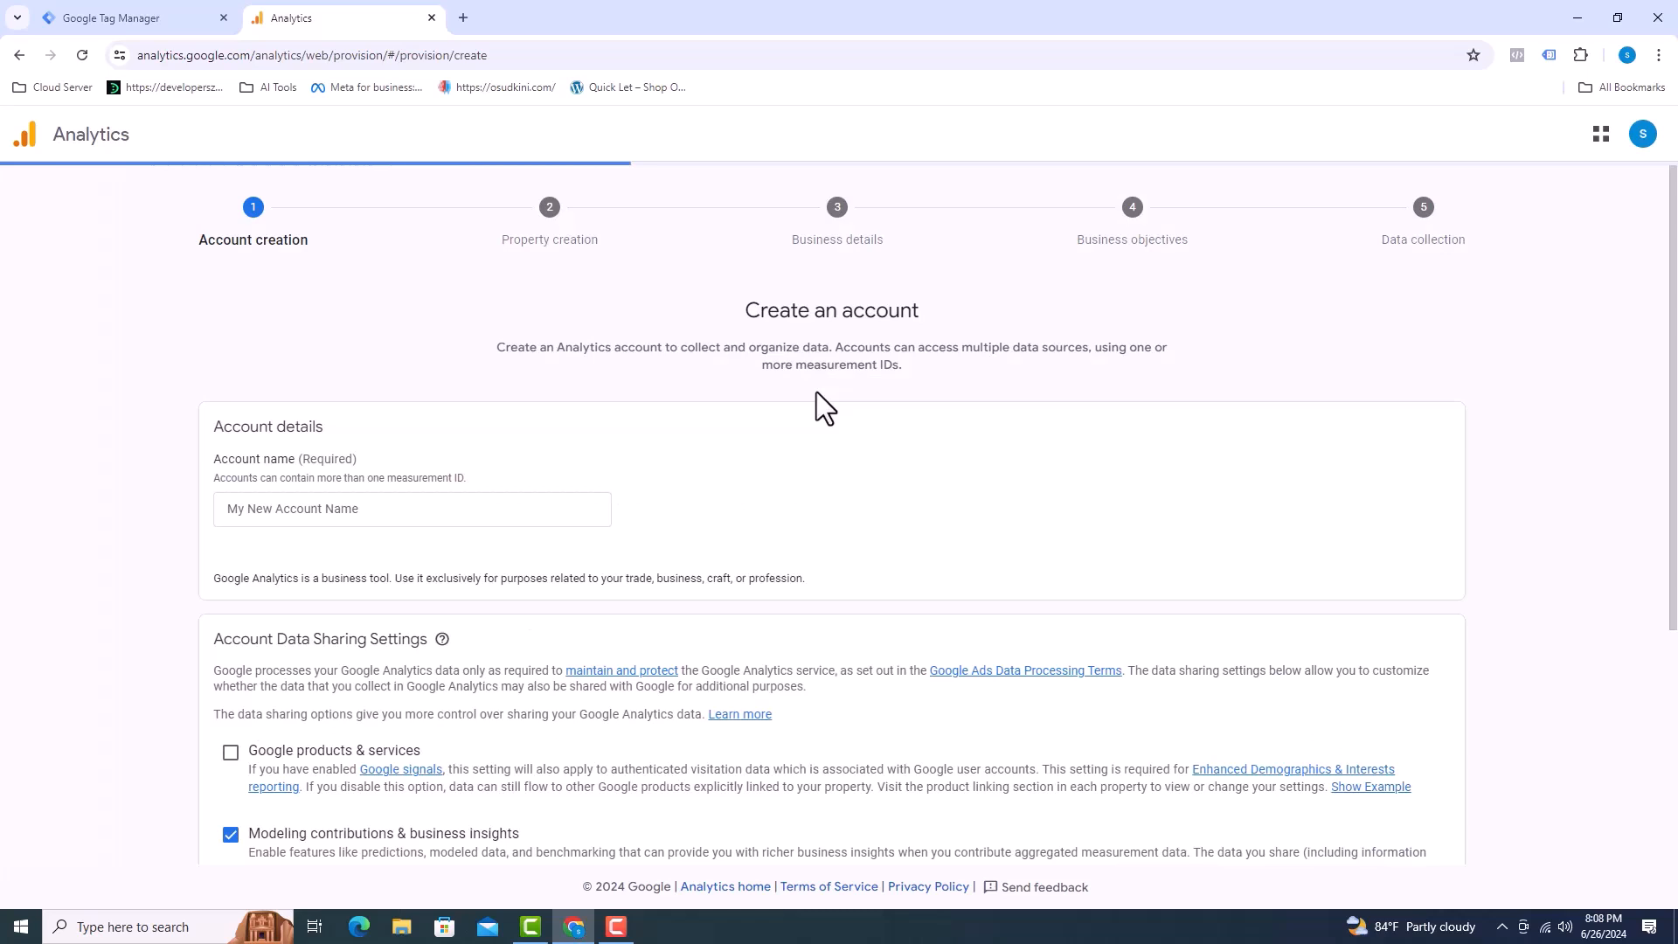
{"action": "scroll", "scroll_direction": "down", "scroll_amount": 3}
{"action": "type", "text": "Udemy Course - Server"}
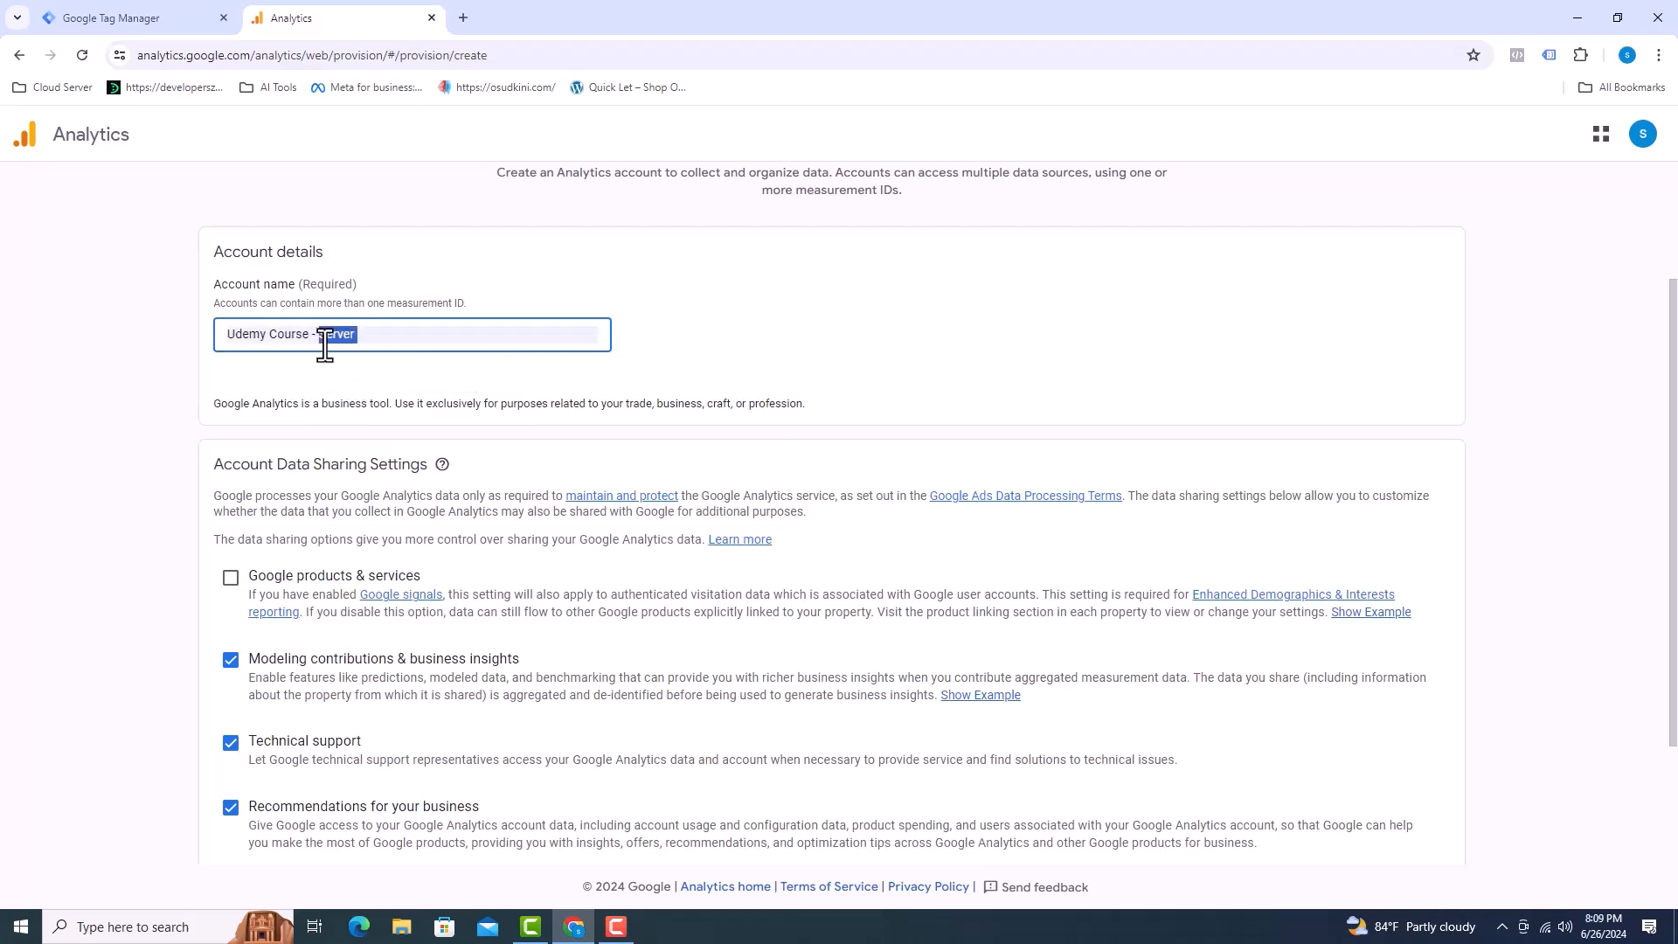
{"action": "type", "text": "Organic Store"}
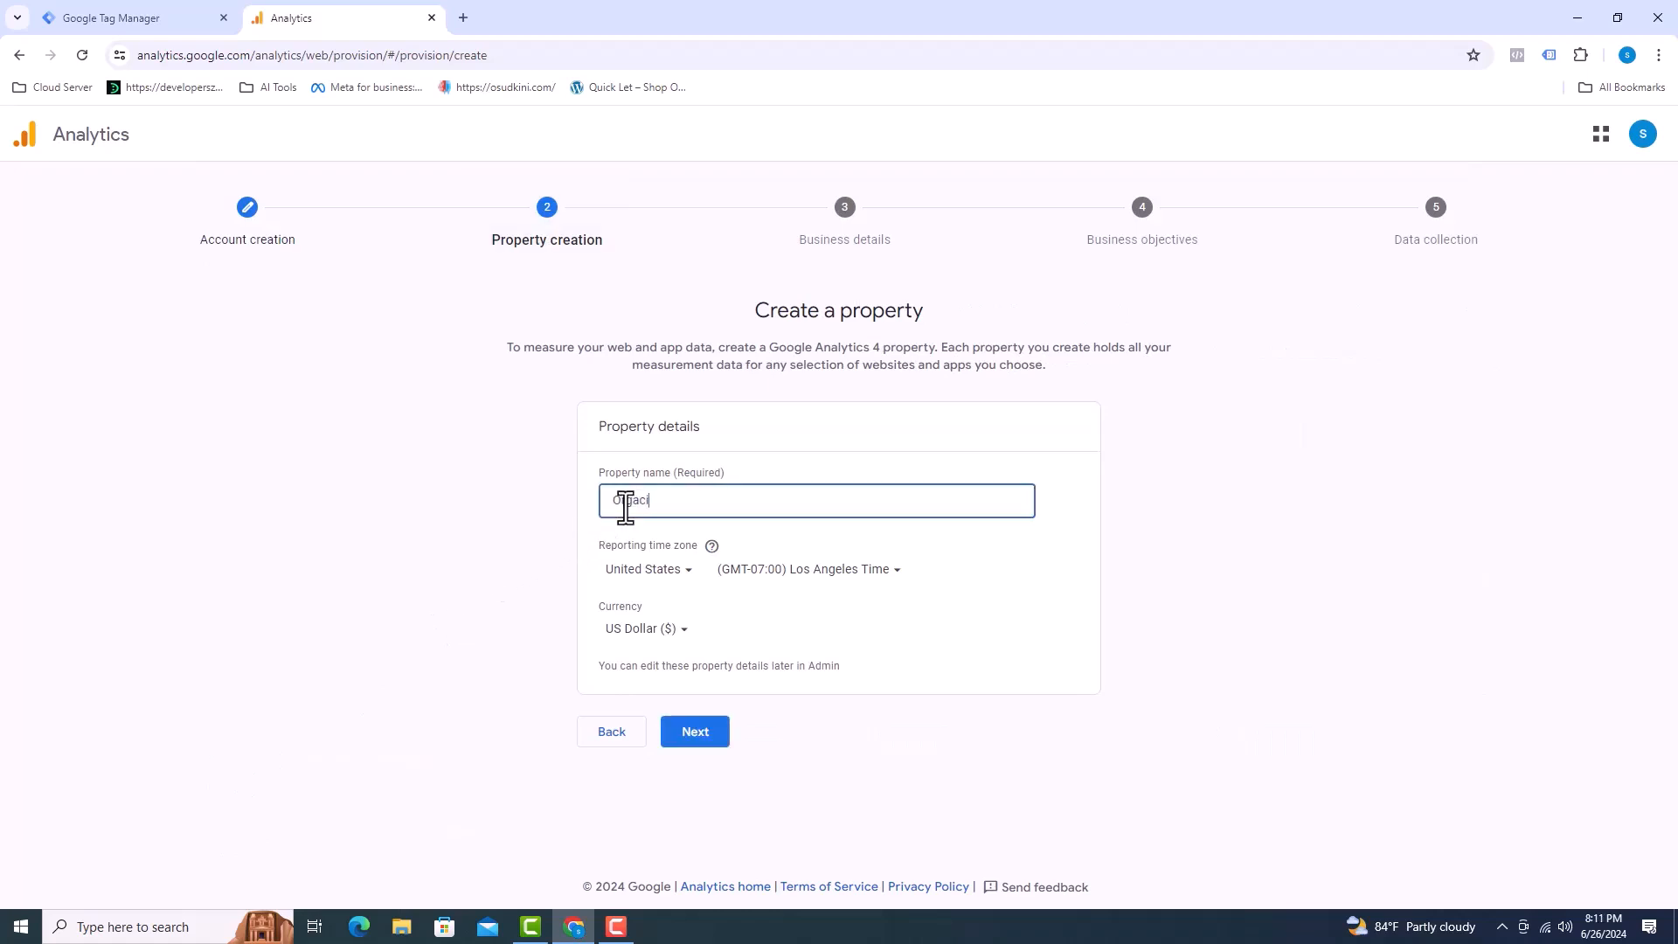
Name the property 'Organic Store', keeping United States, Los Angeles time zone and US Dollar.
{"action": "type", "text": "Organic Store"}
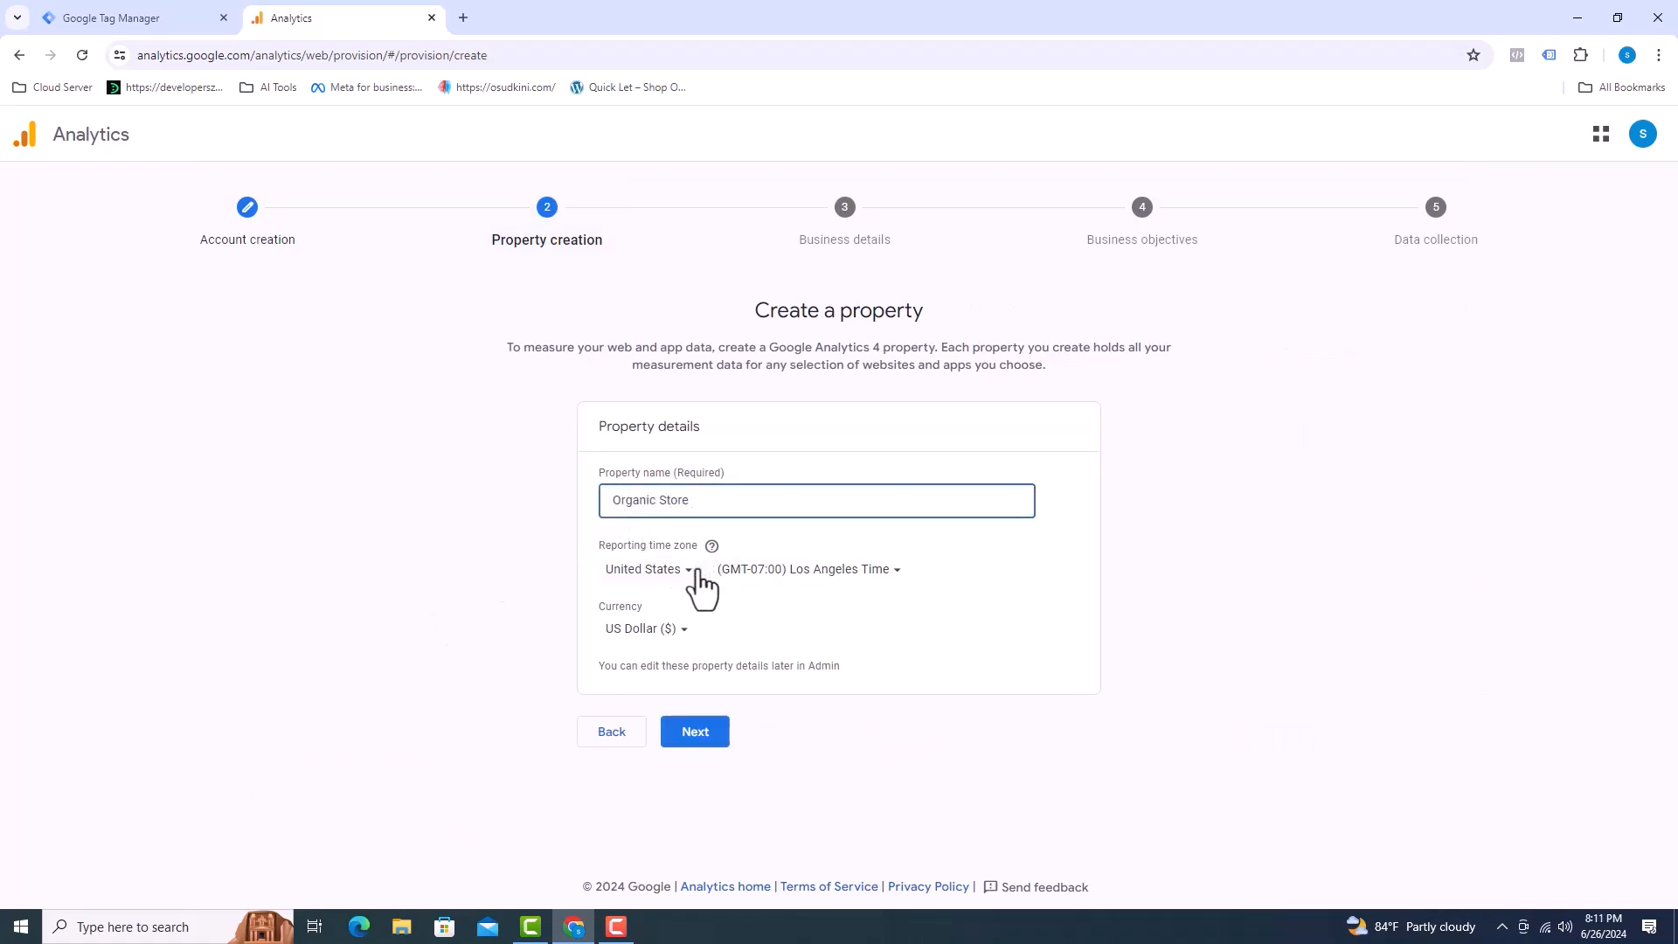
{"action": "left_click", "coordinate": [647, 568]}
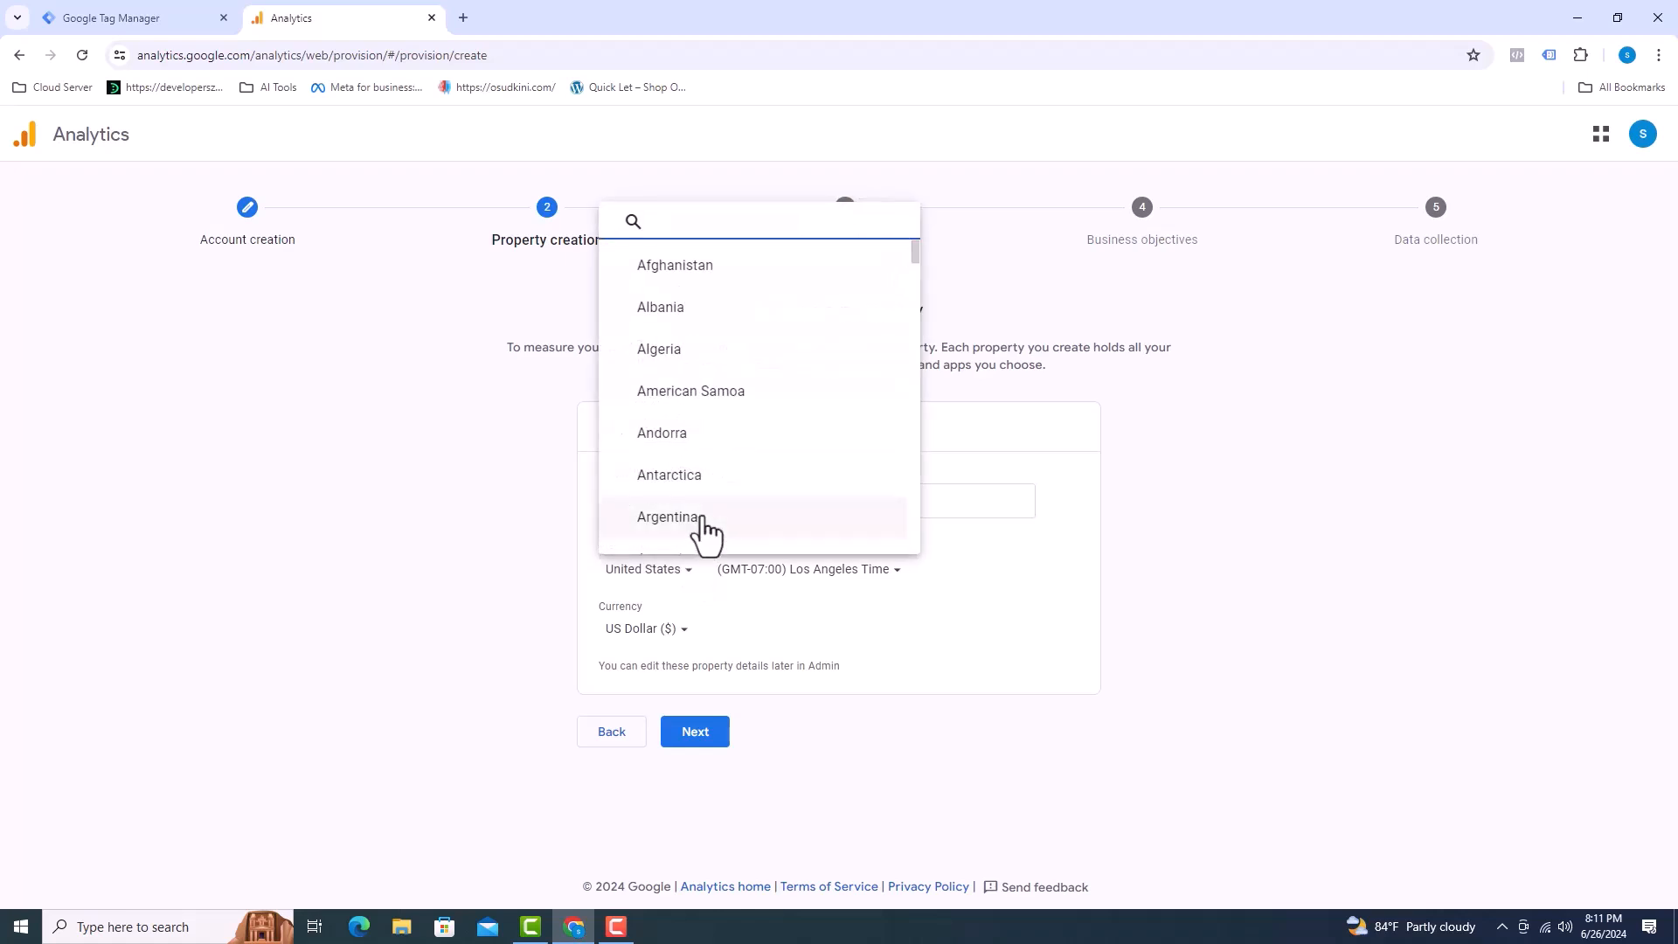
{"action": "mouse_move", "coordinate": [769, 418]}
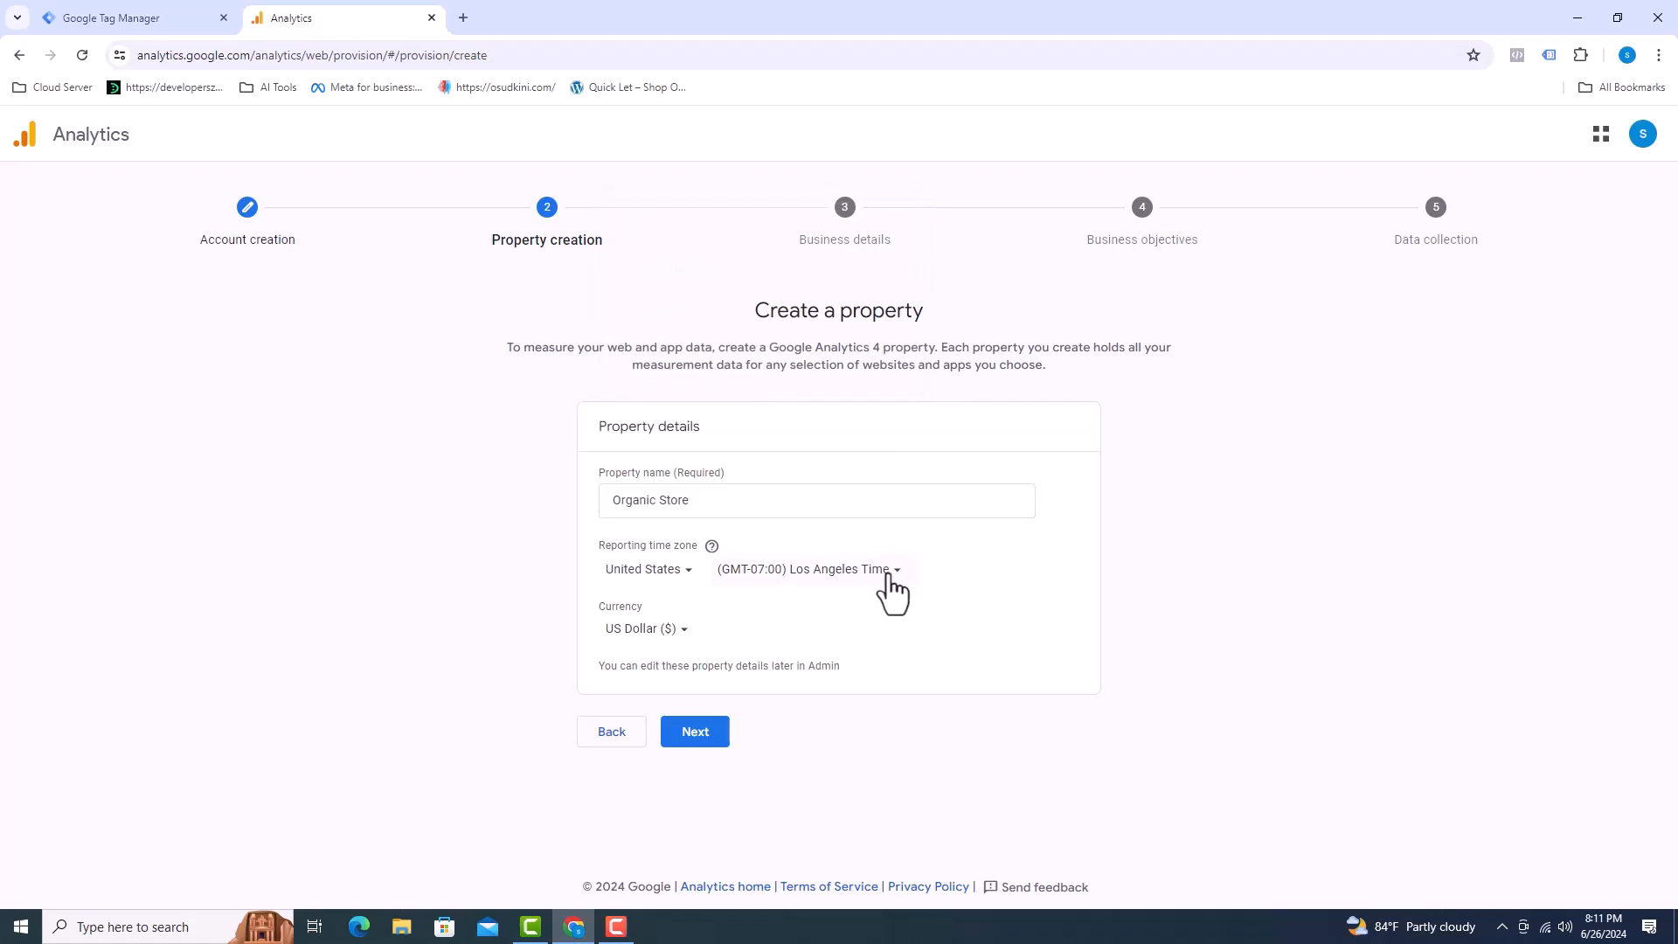
{"action": "left_click", "coordinate": [804, 568]}
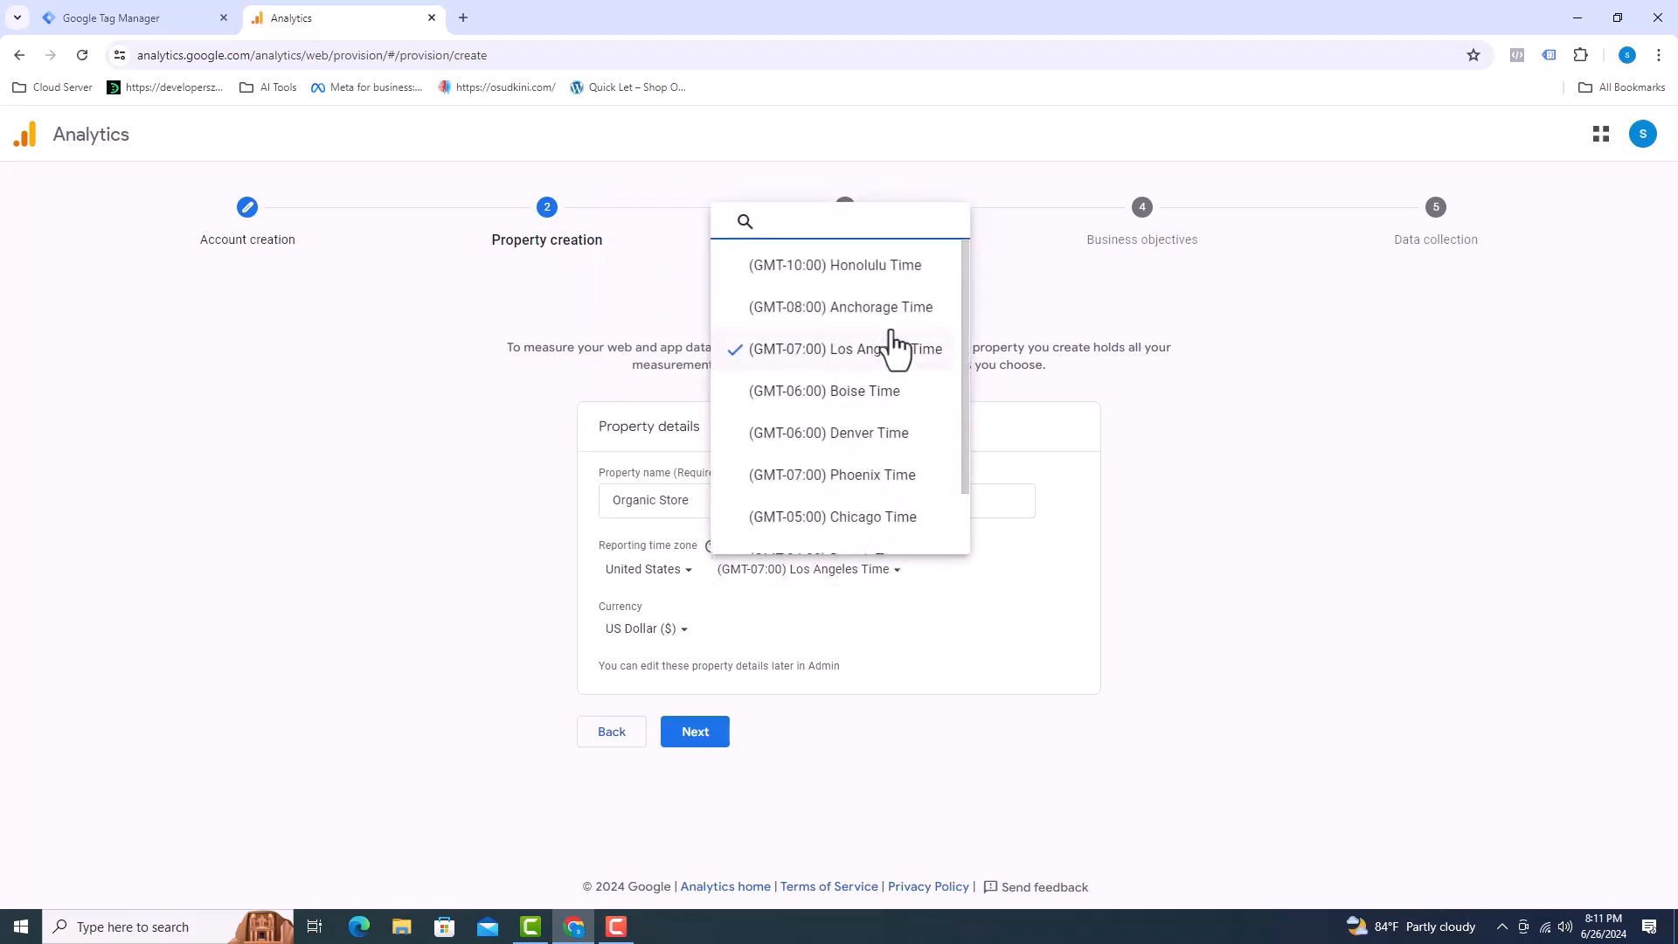
{"action": "mouse_move", "coordinate": [823, 390]}
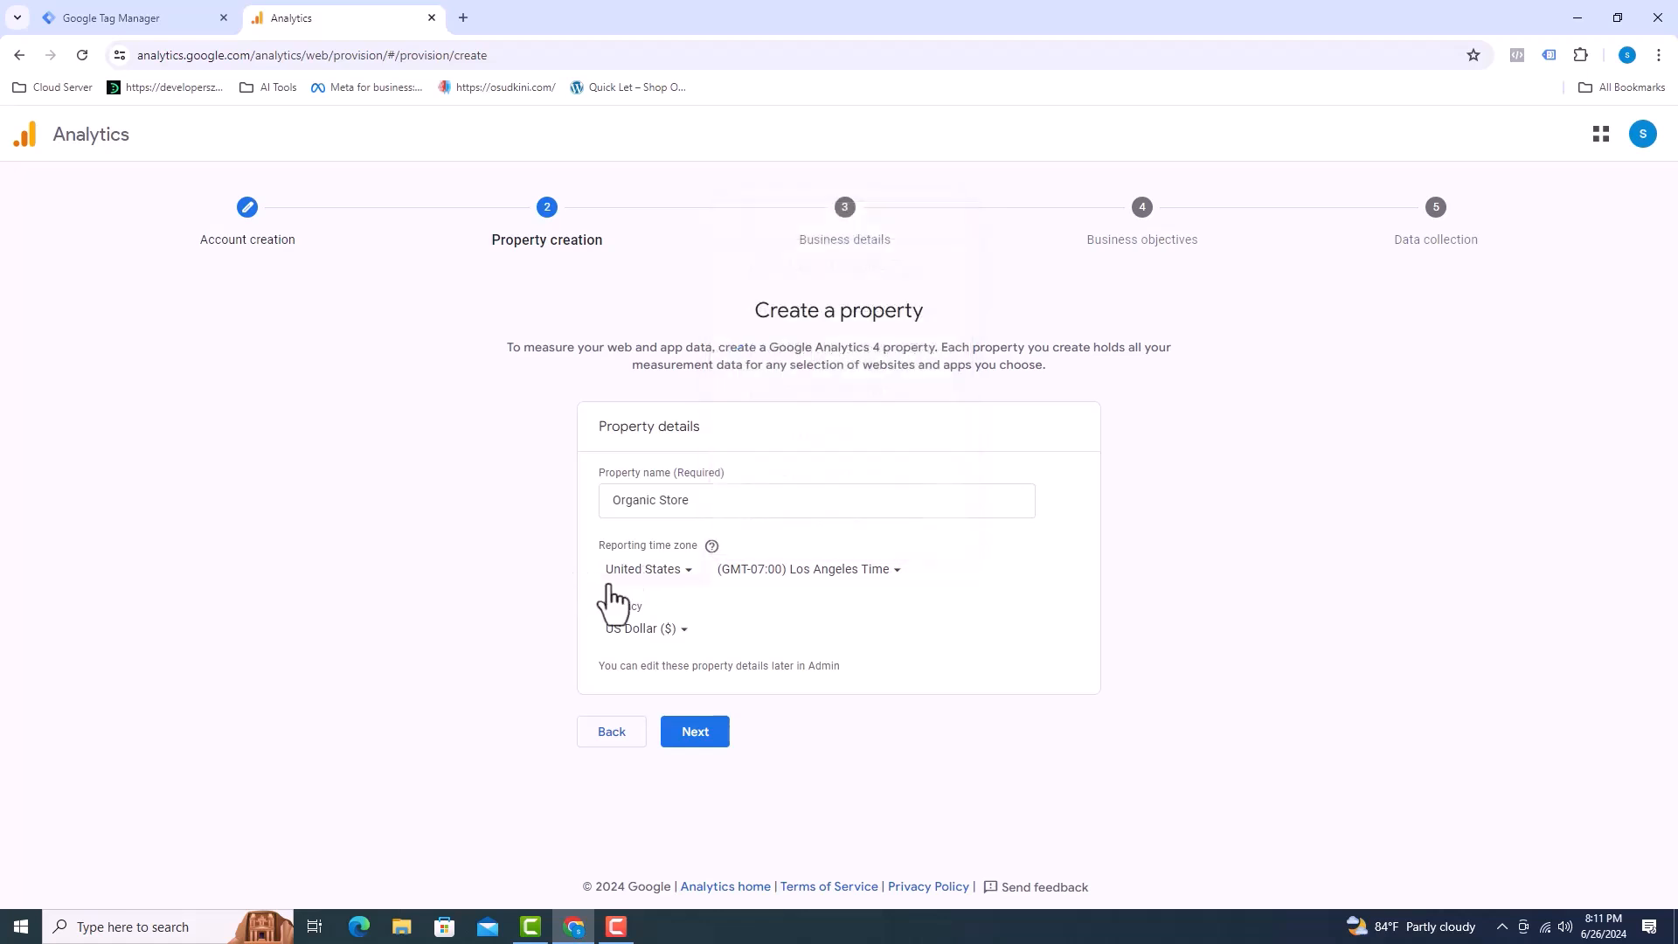
{"action": "left_click", "coordinate": [640, 628]}
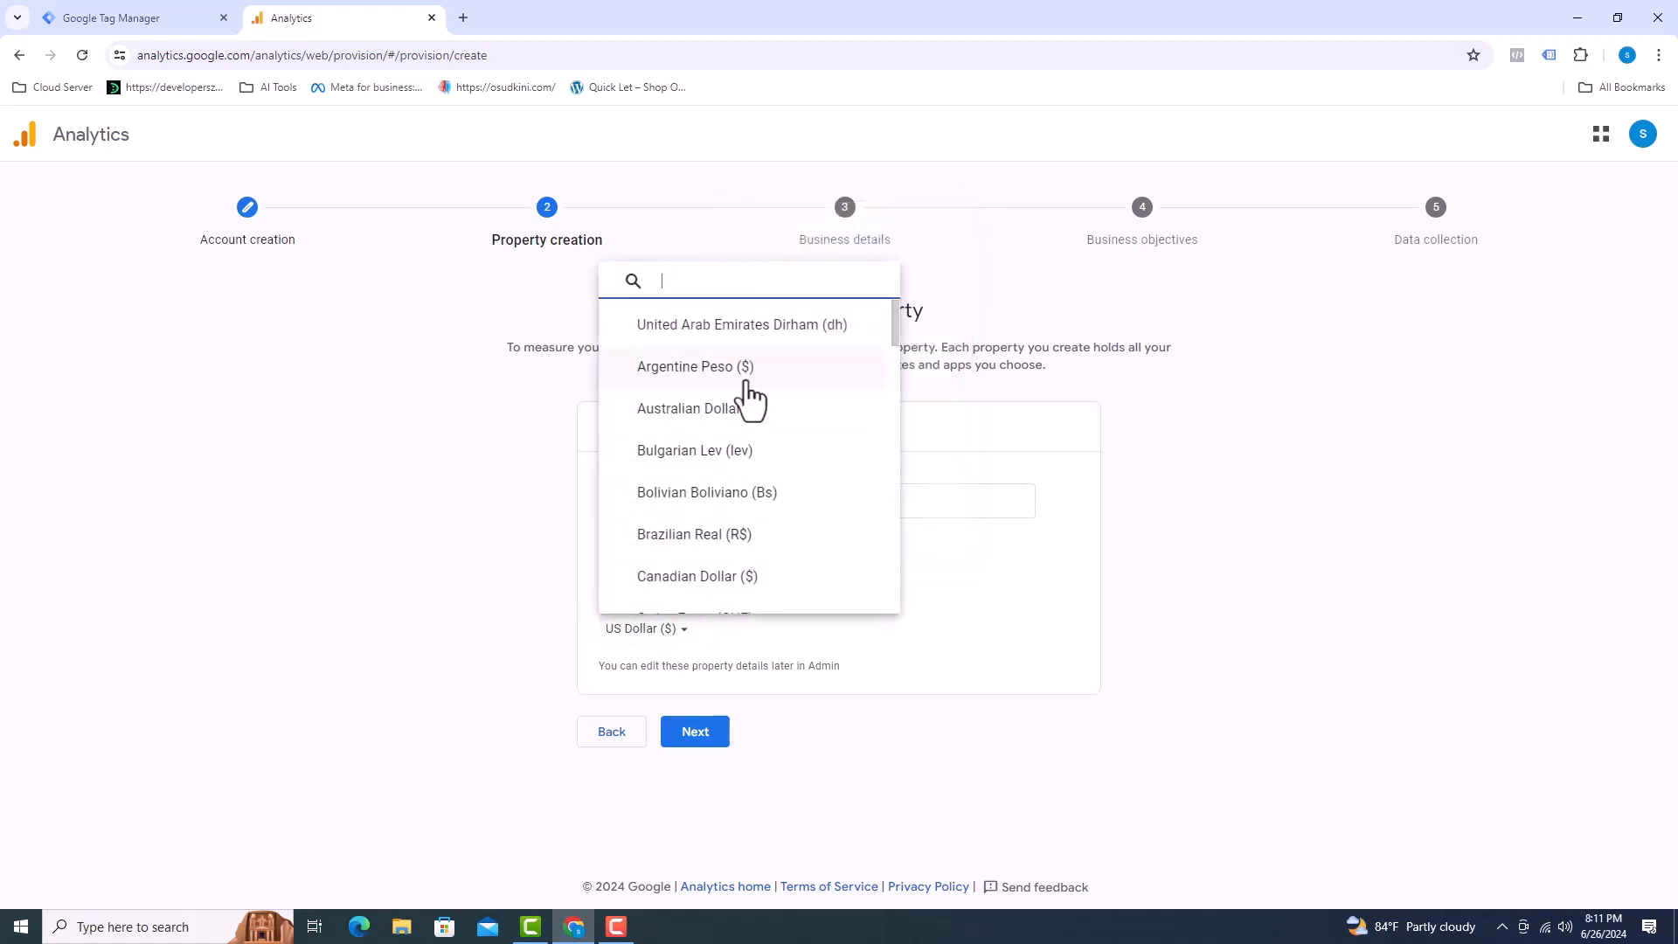
{"action": "scroll", "scroll_direction": "down", "scroll_amount": 3}
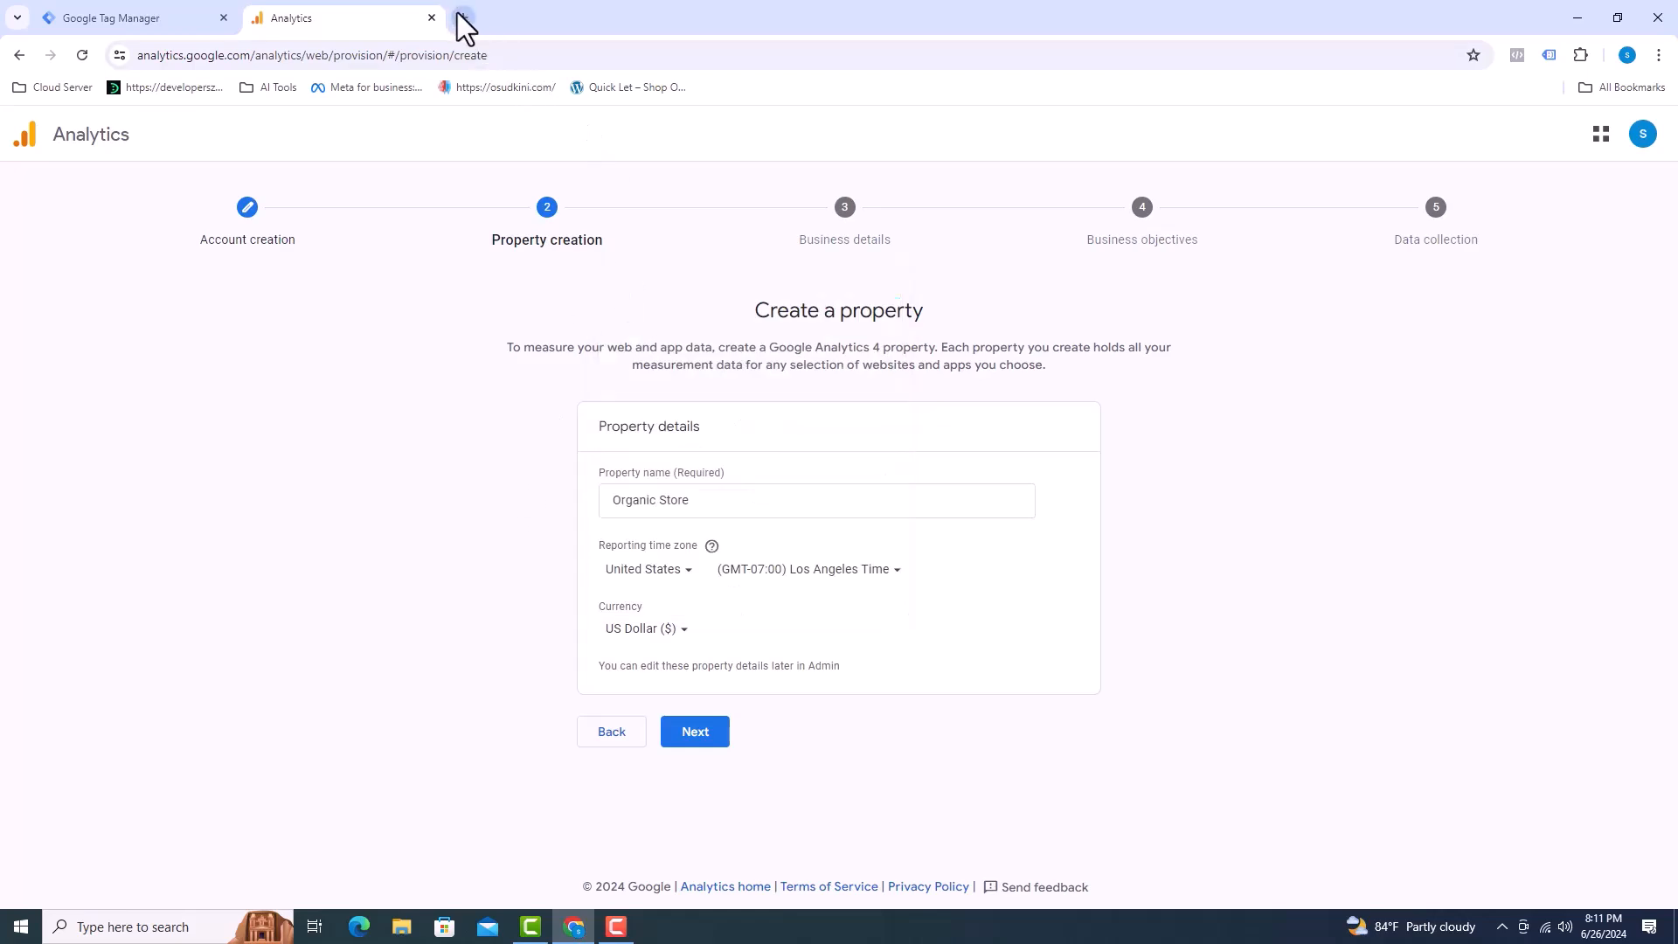
Check the Organic Store website in another tab and return to the Analytics setup.
{"action": "left_click", "coordinate": [461, 18]}
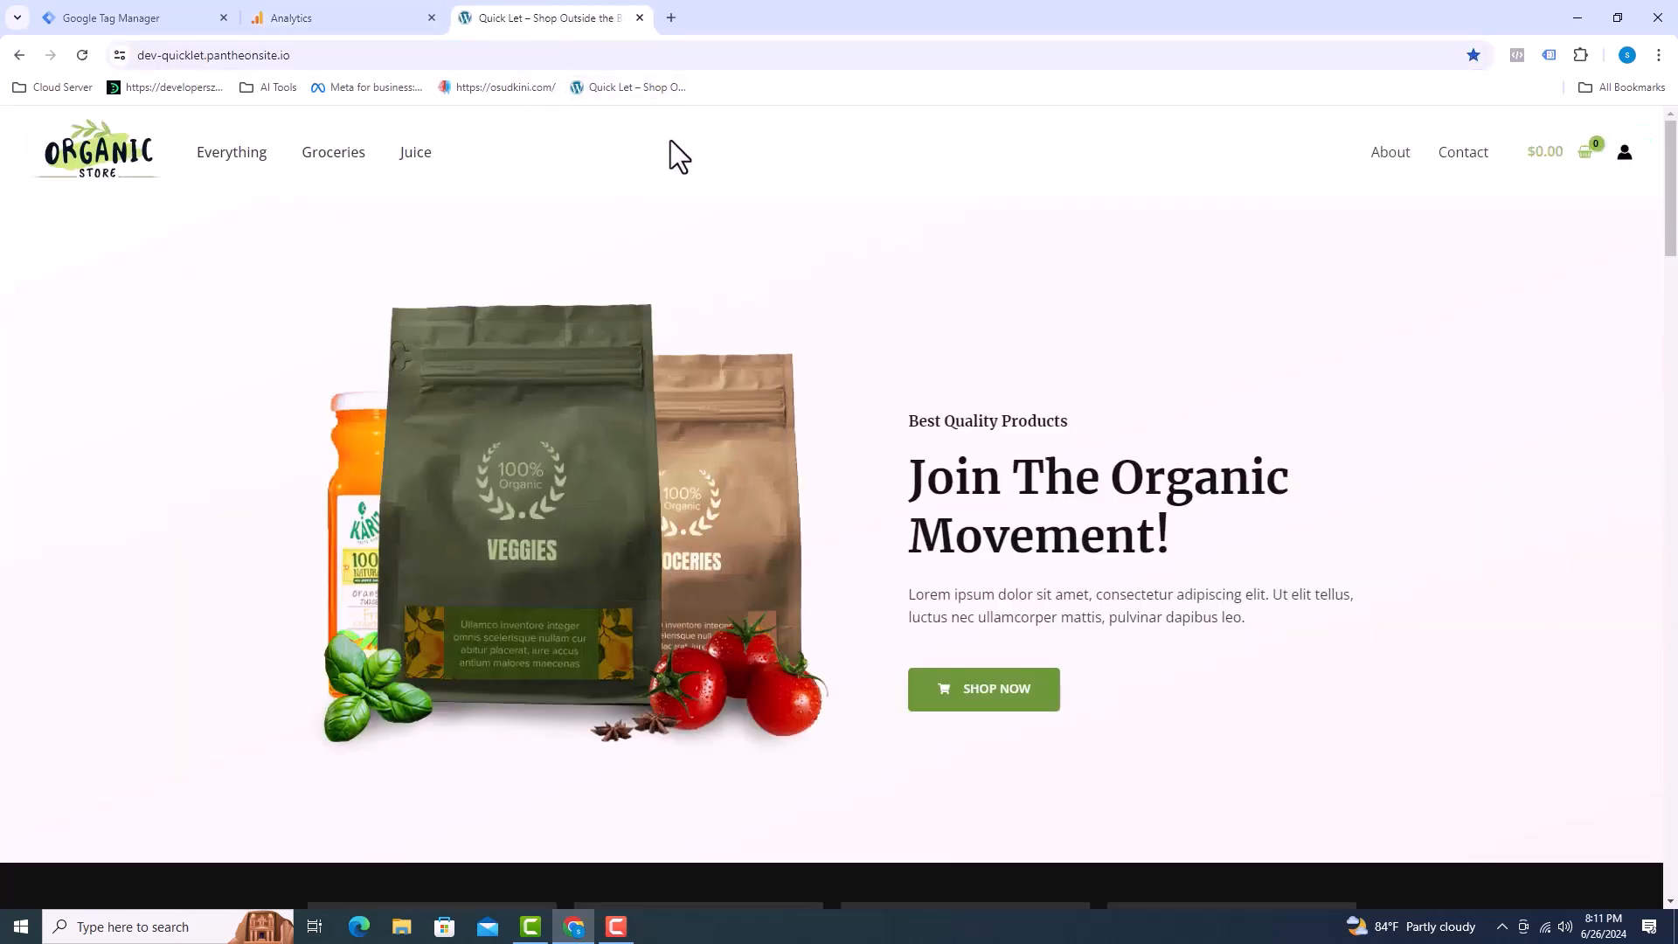
{"action": "scroll", "scroll_direction": "down", "scroll_amount": 3}
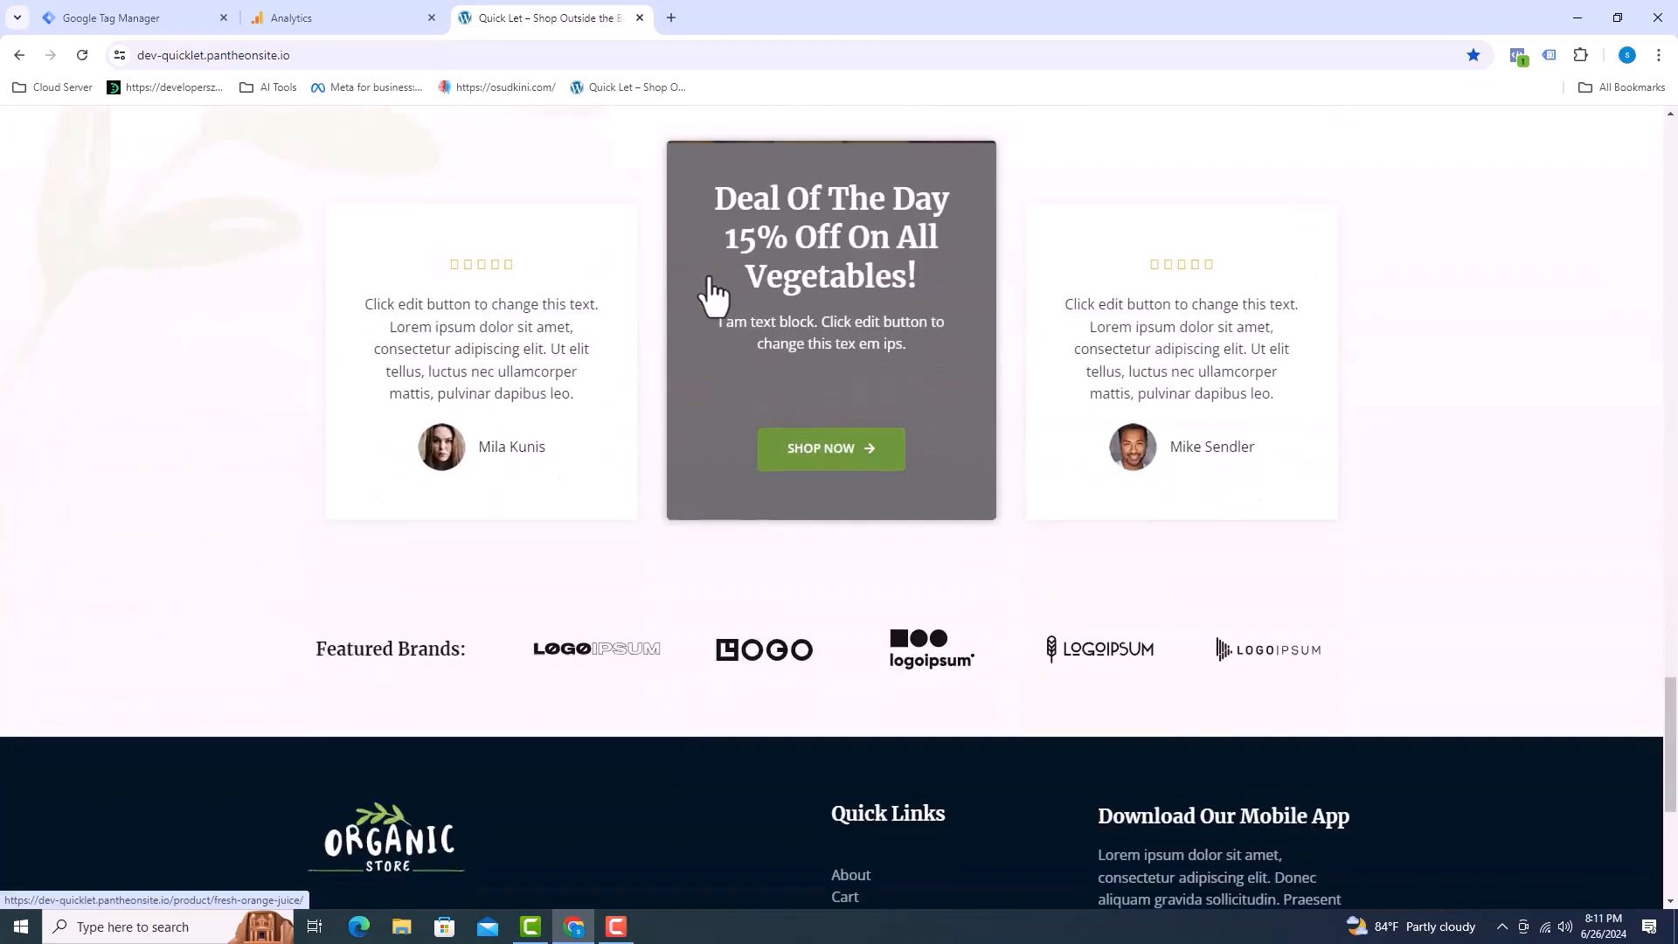
{"action": "scroll", "scroll_direction": "up", "scroll_amount": 3}
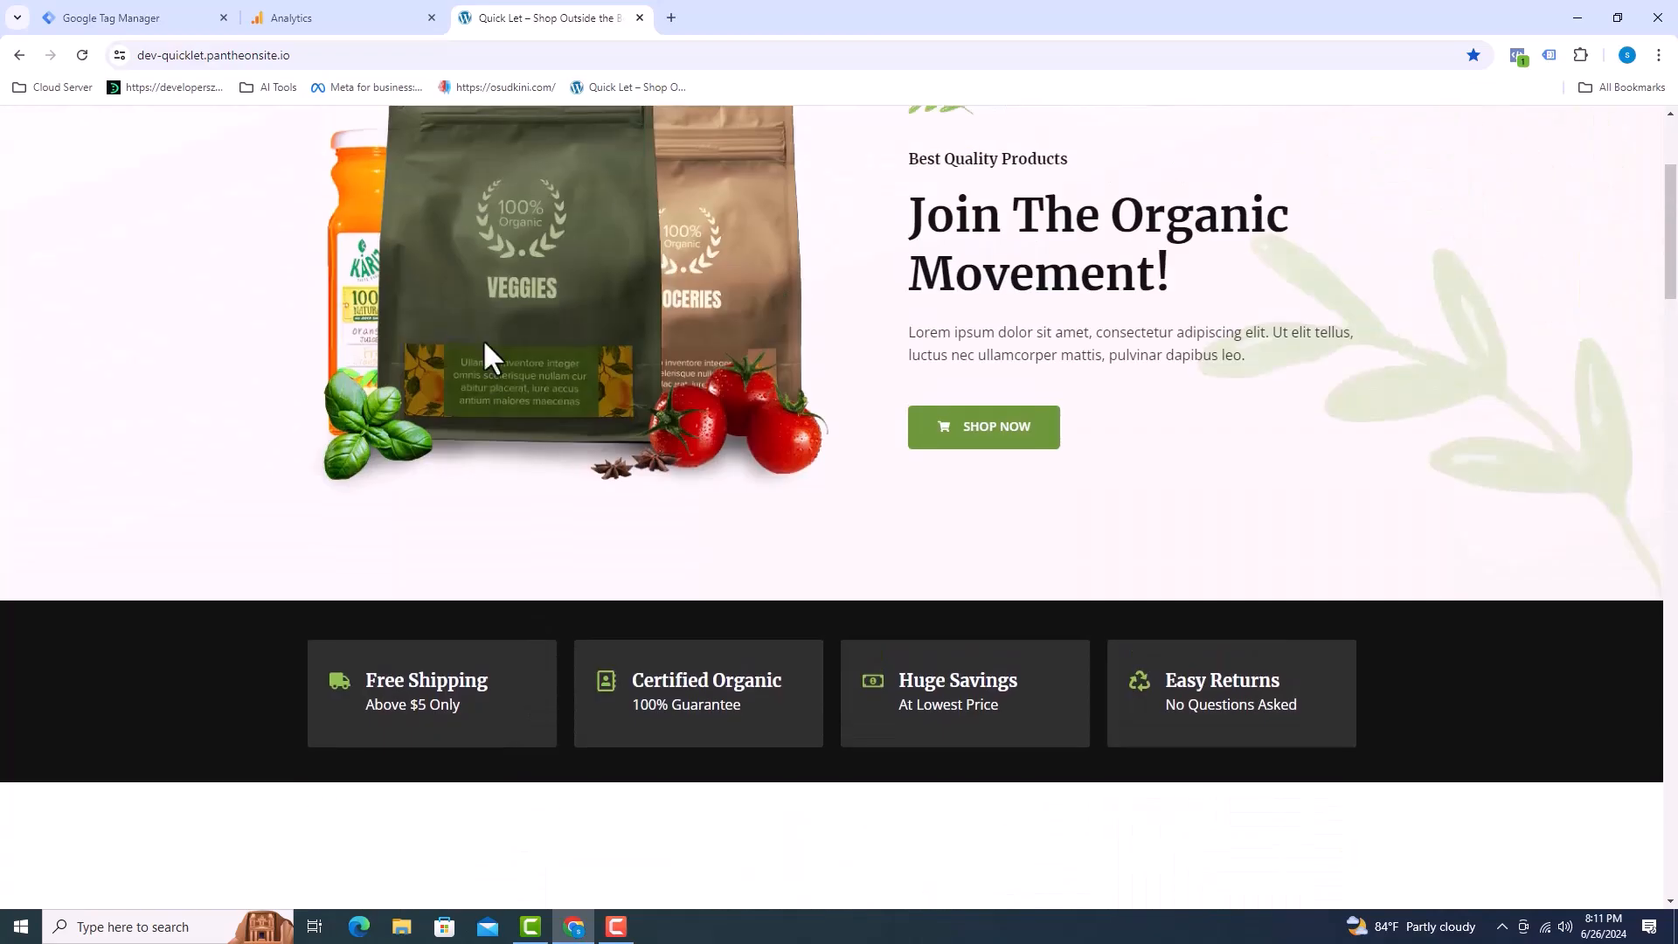
{"action": "left_click", "coordinate": [343, 17]}
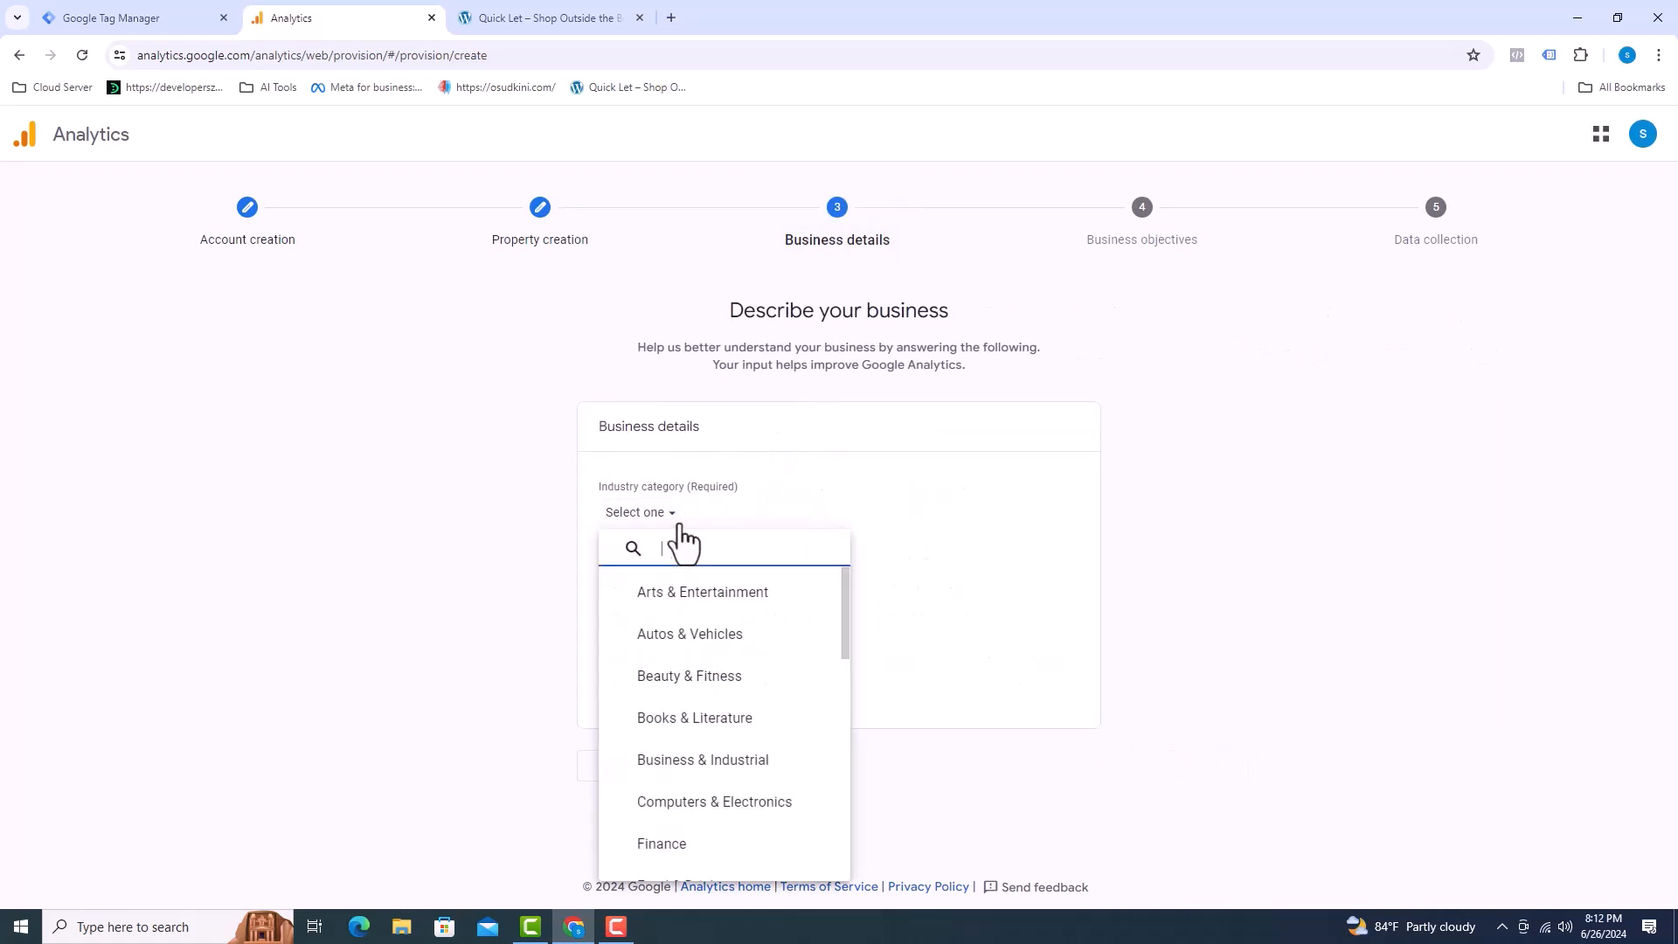
Set the industry to Business & Industrial and the business size to Small (1 to 10 employees).
{"action": "scroll", "scroll_direction": "down", "scroll_amount": 3}
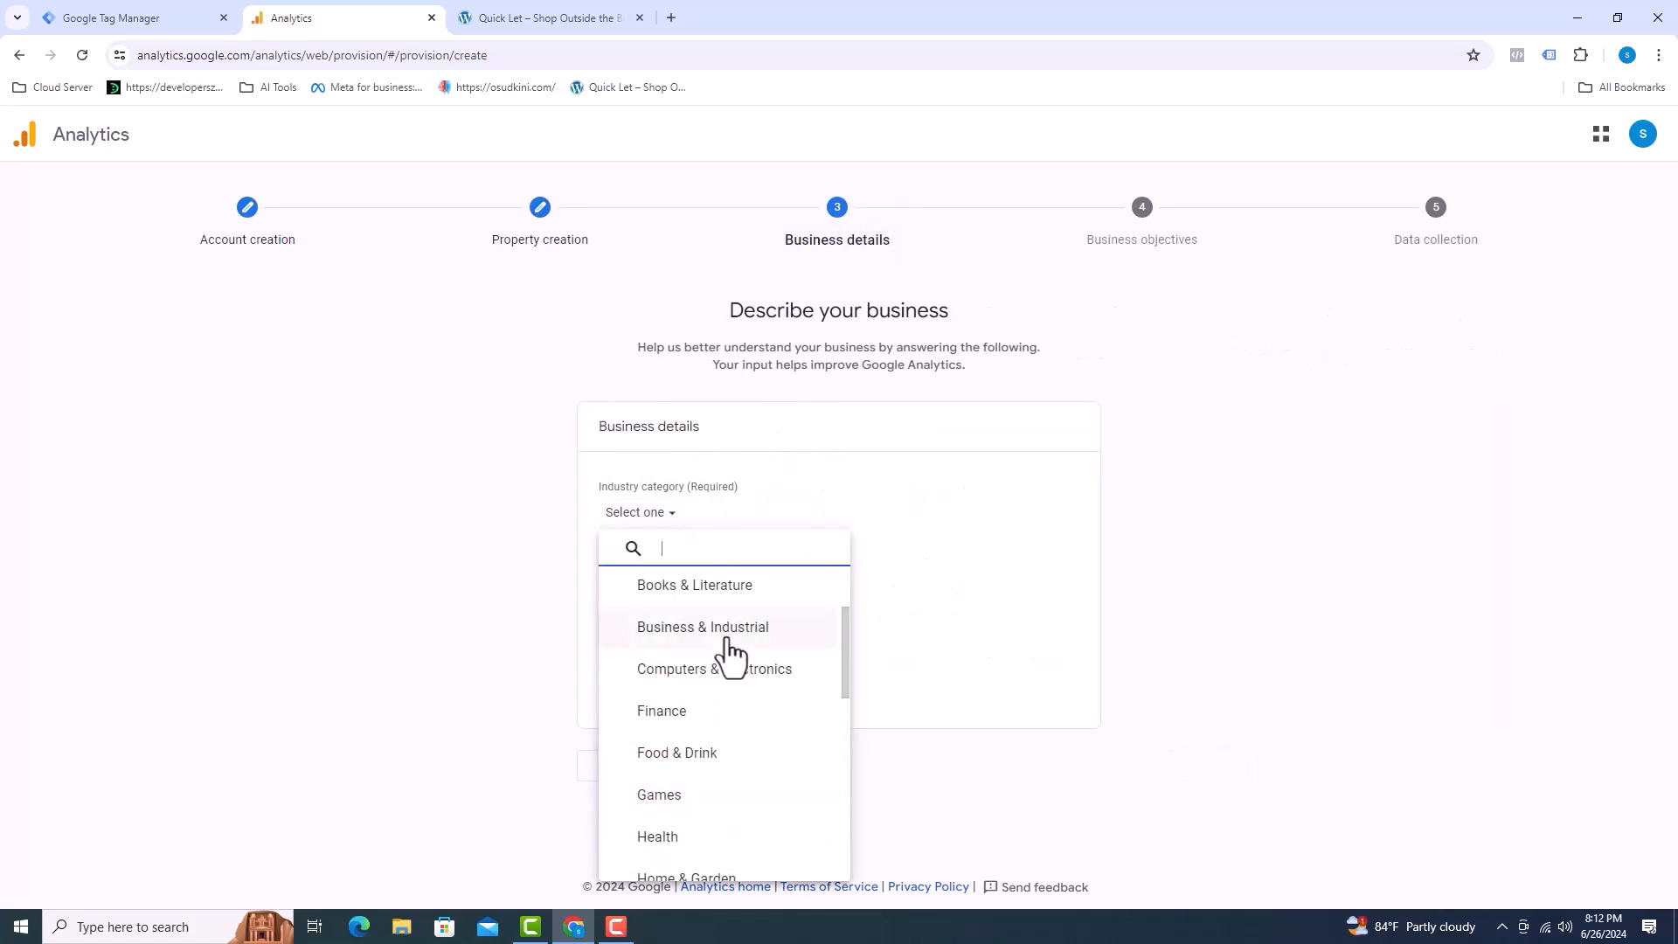
{"action": "left_click", "coordinate": [703, 626]}
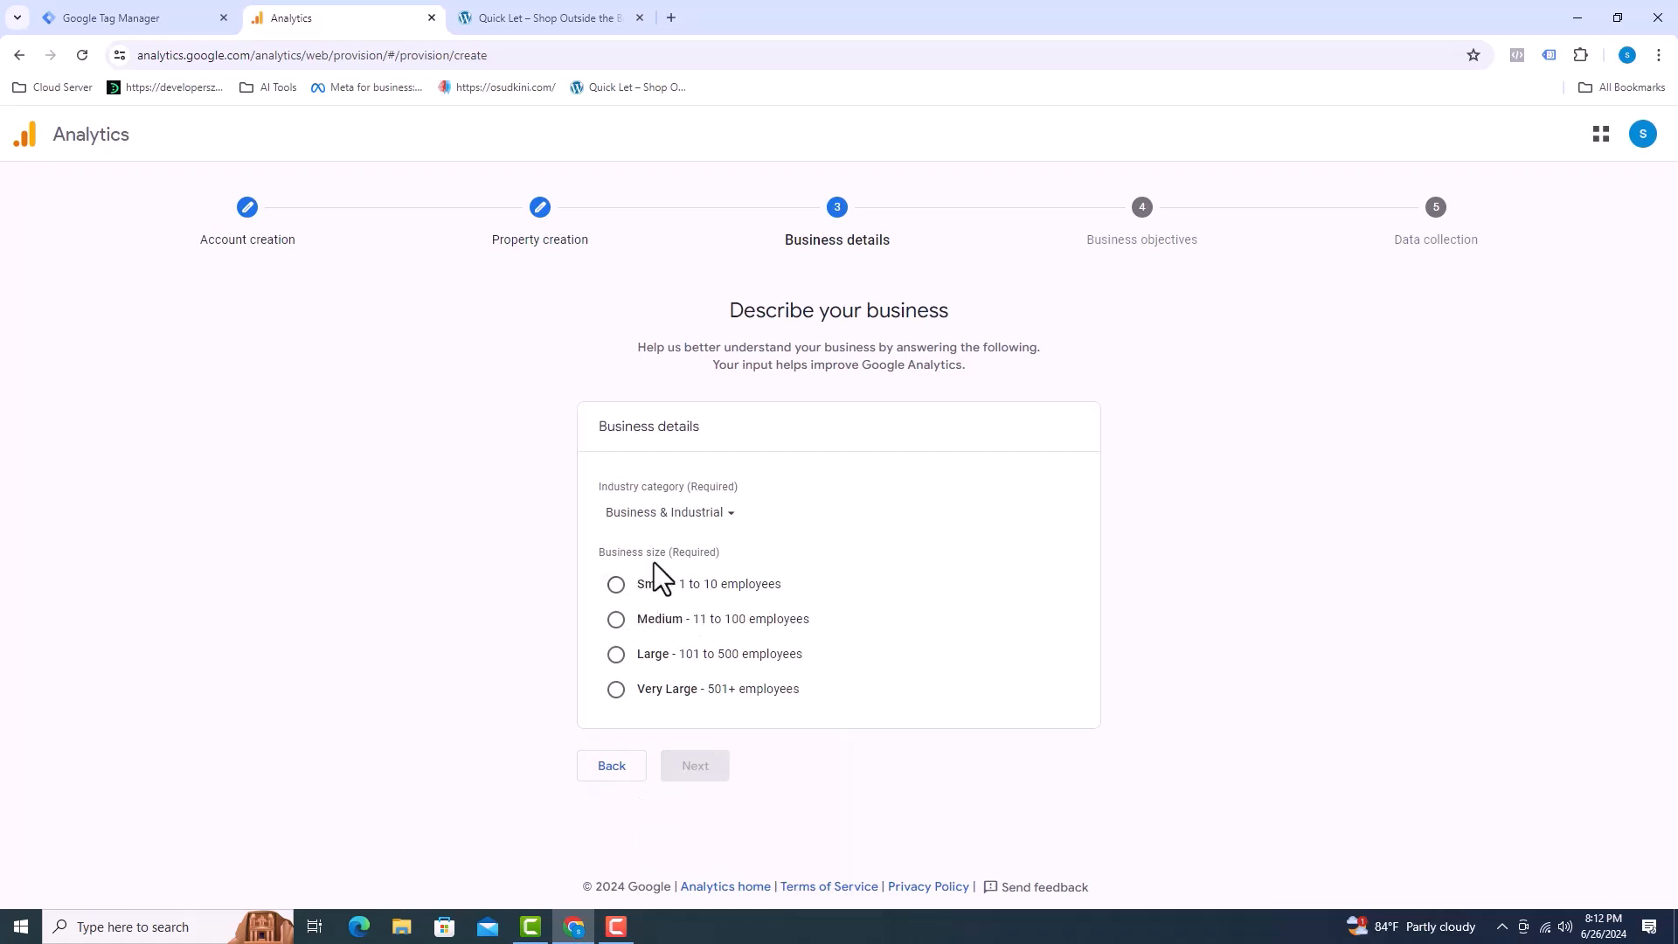
{"action": "left_click", "coordinate": [616, 584]}
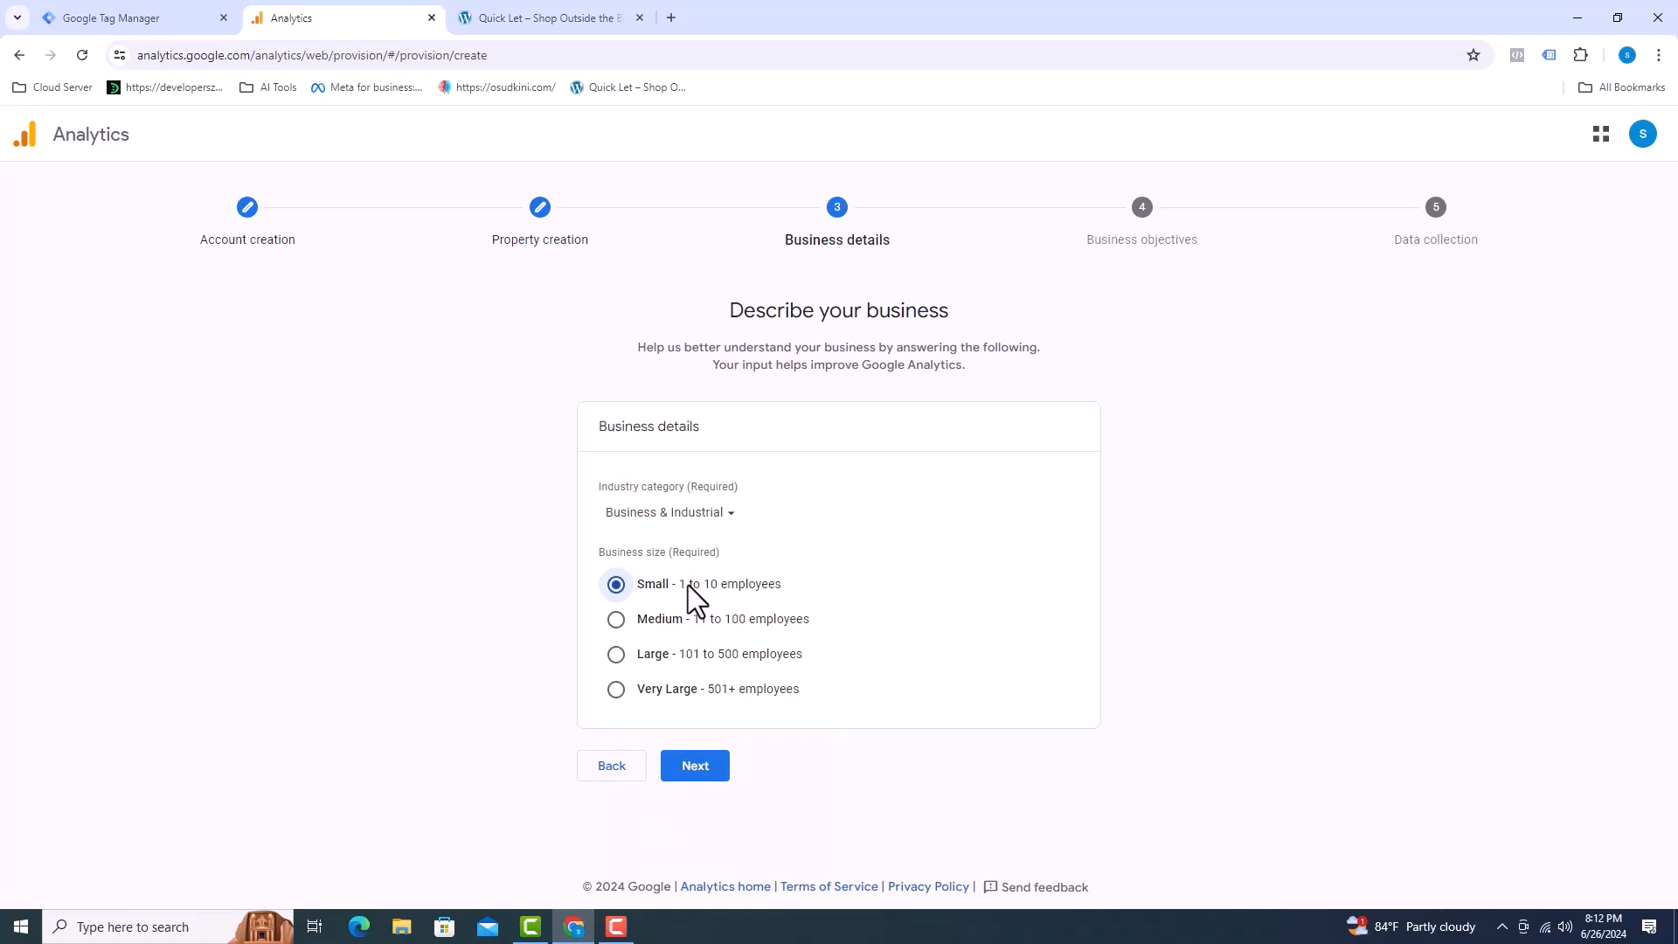
{"action": "mouse_move", "coordinate": [736, 713]}
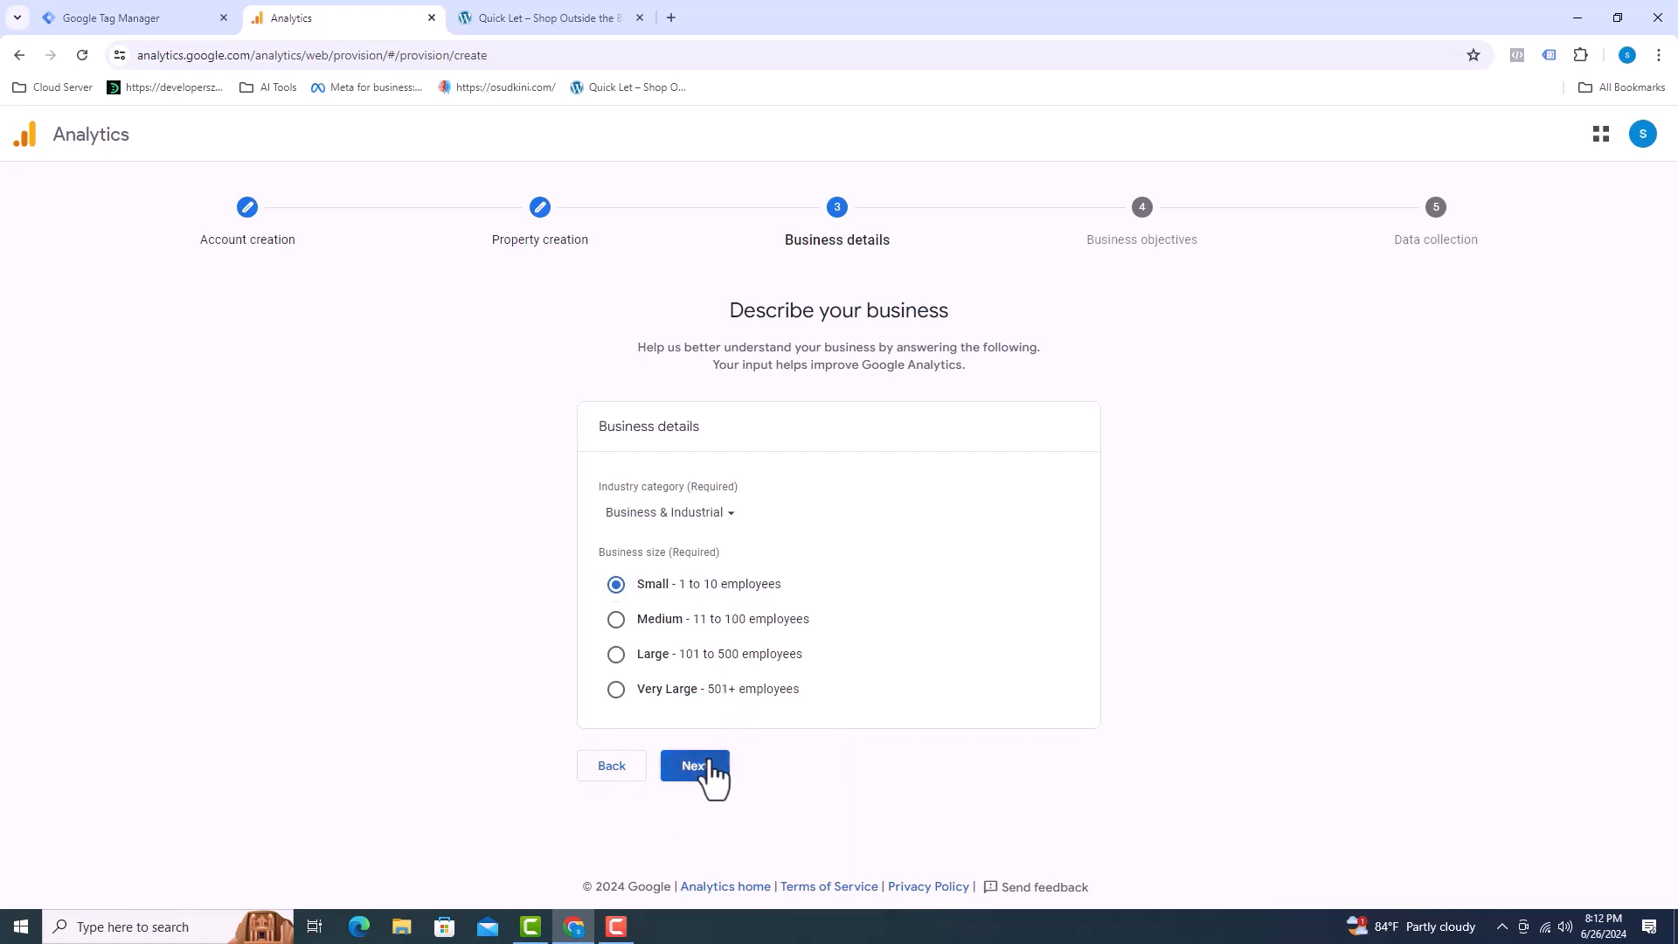
Choose Drive online sales as the business objective and create the property.
{"action": "left_click", "coordinate": [694, 766]}
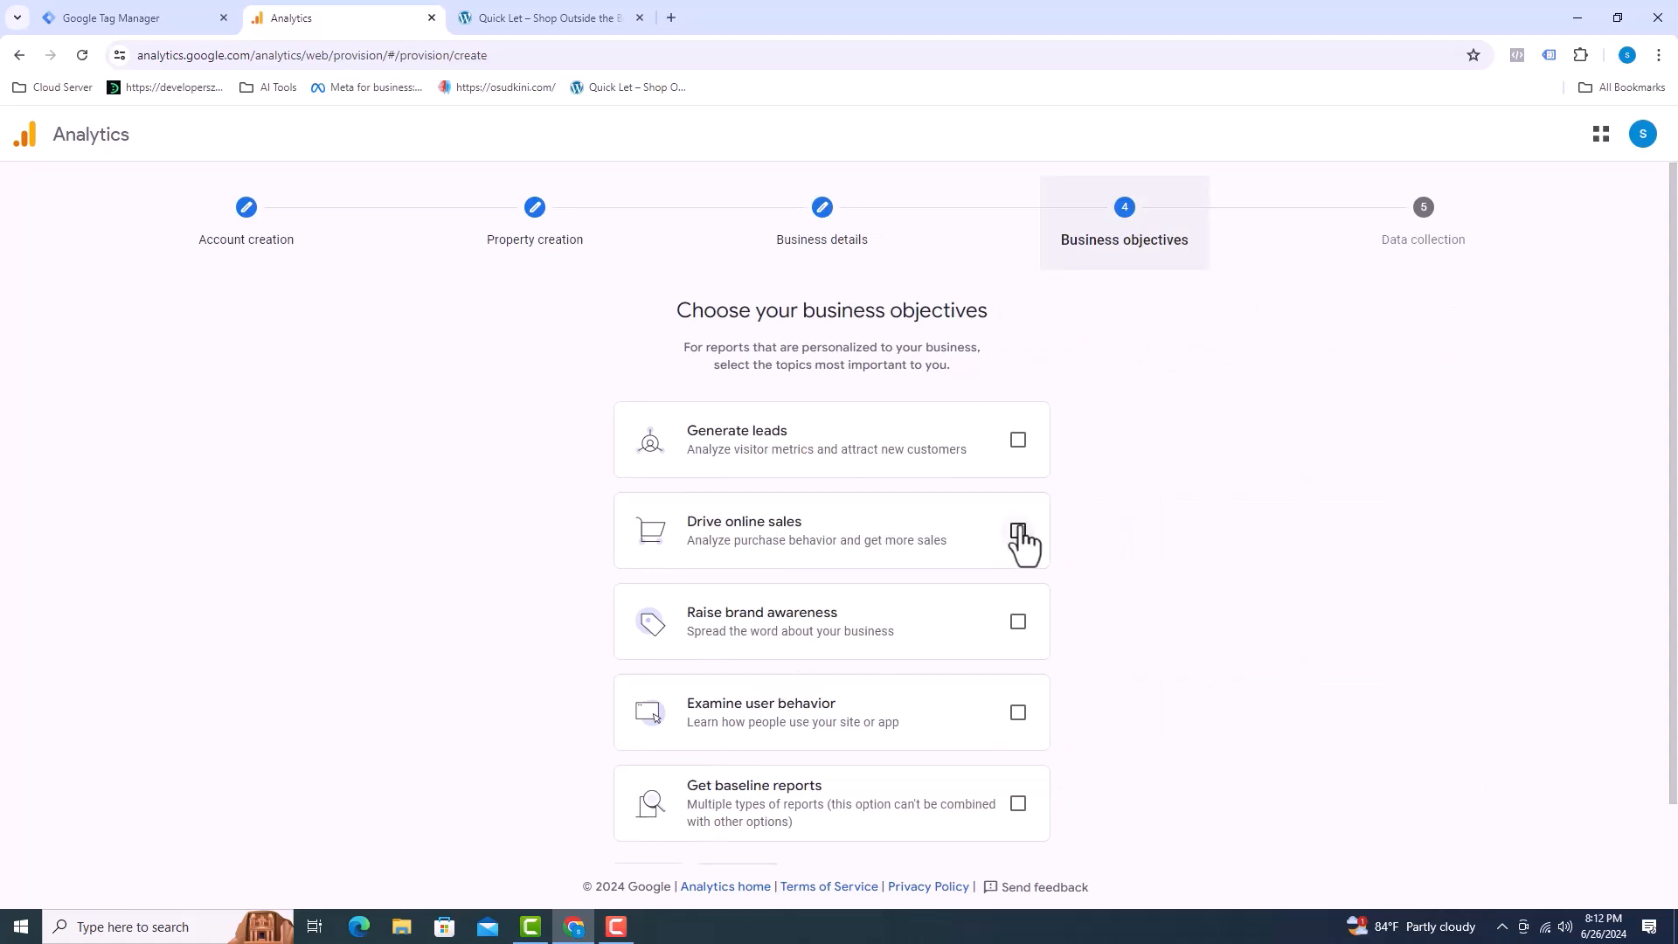
{"action": "left_click", "coordinate": [1018, 533]}
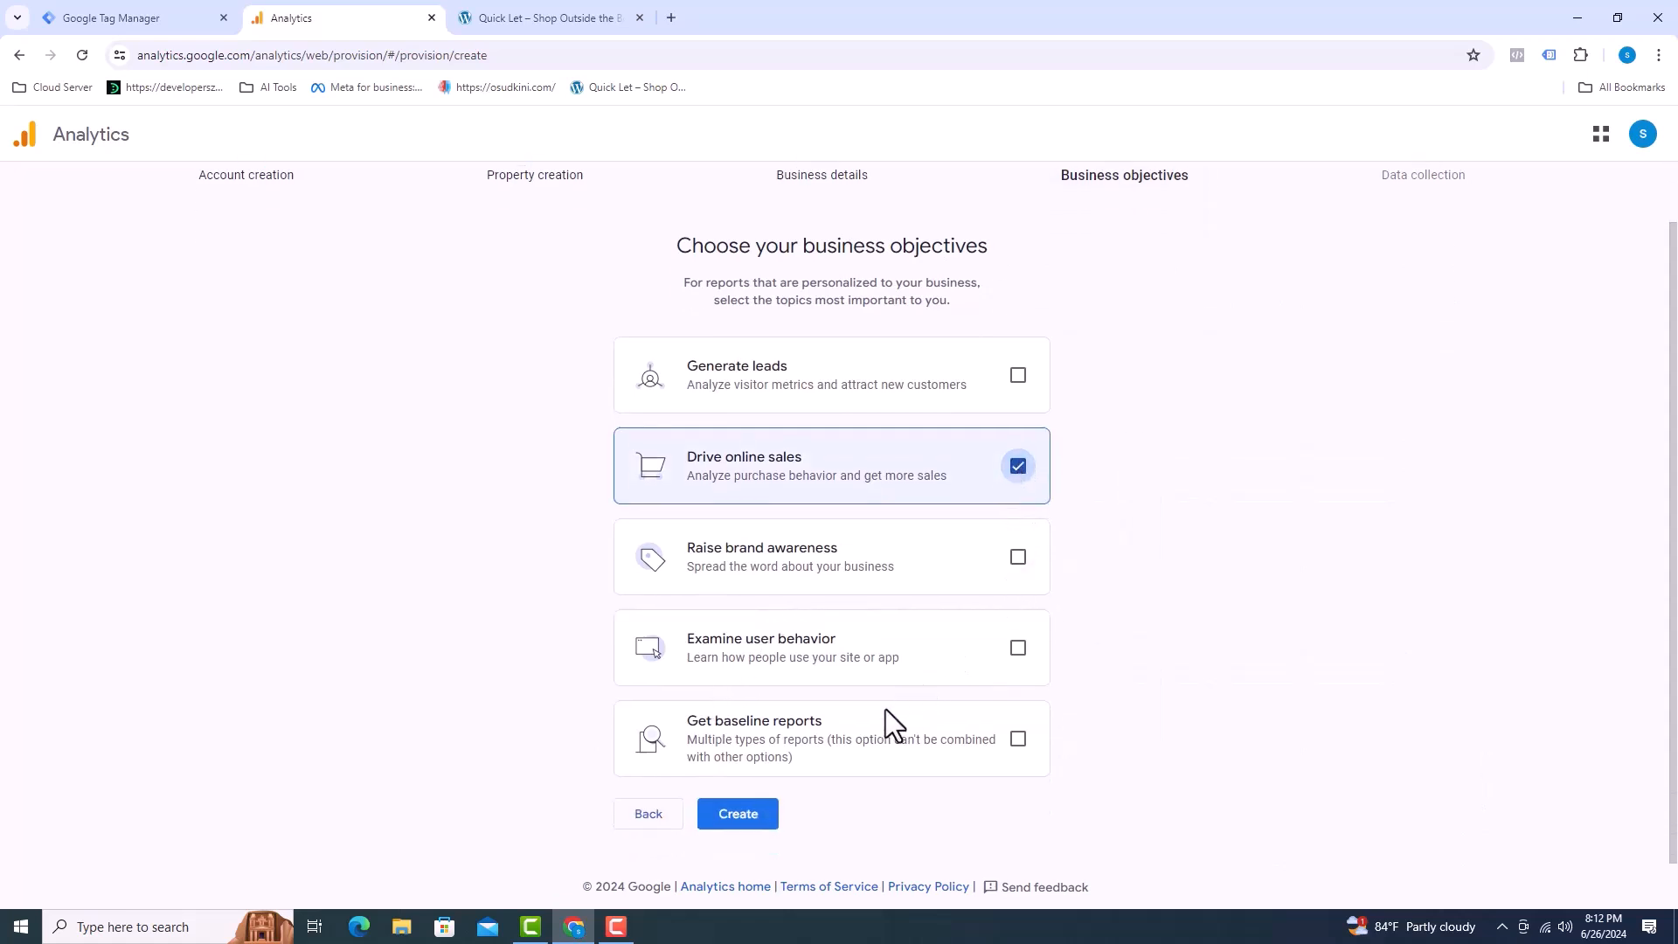
{"action": "mouse_move", "coordinate": [738, 813]}
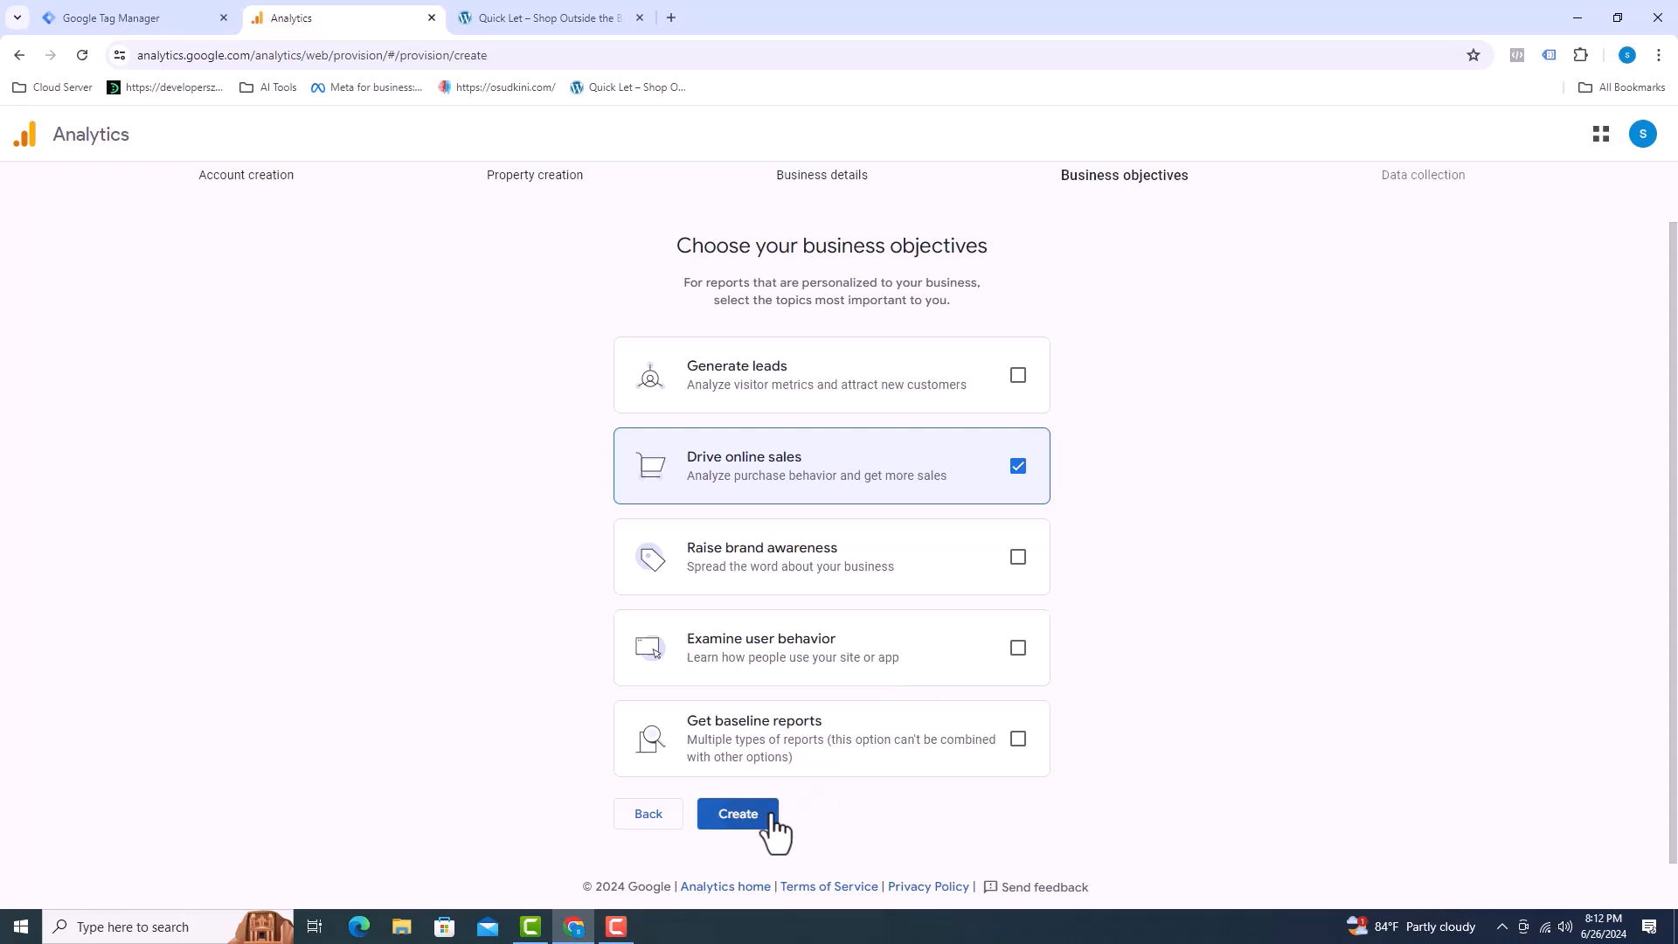
{"action": "left_click", "coordinate": [737, 813]}
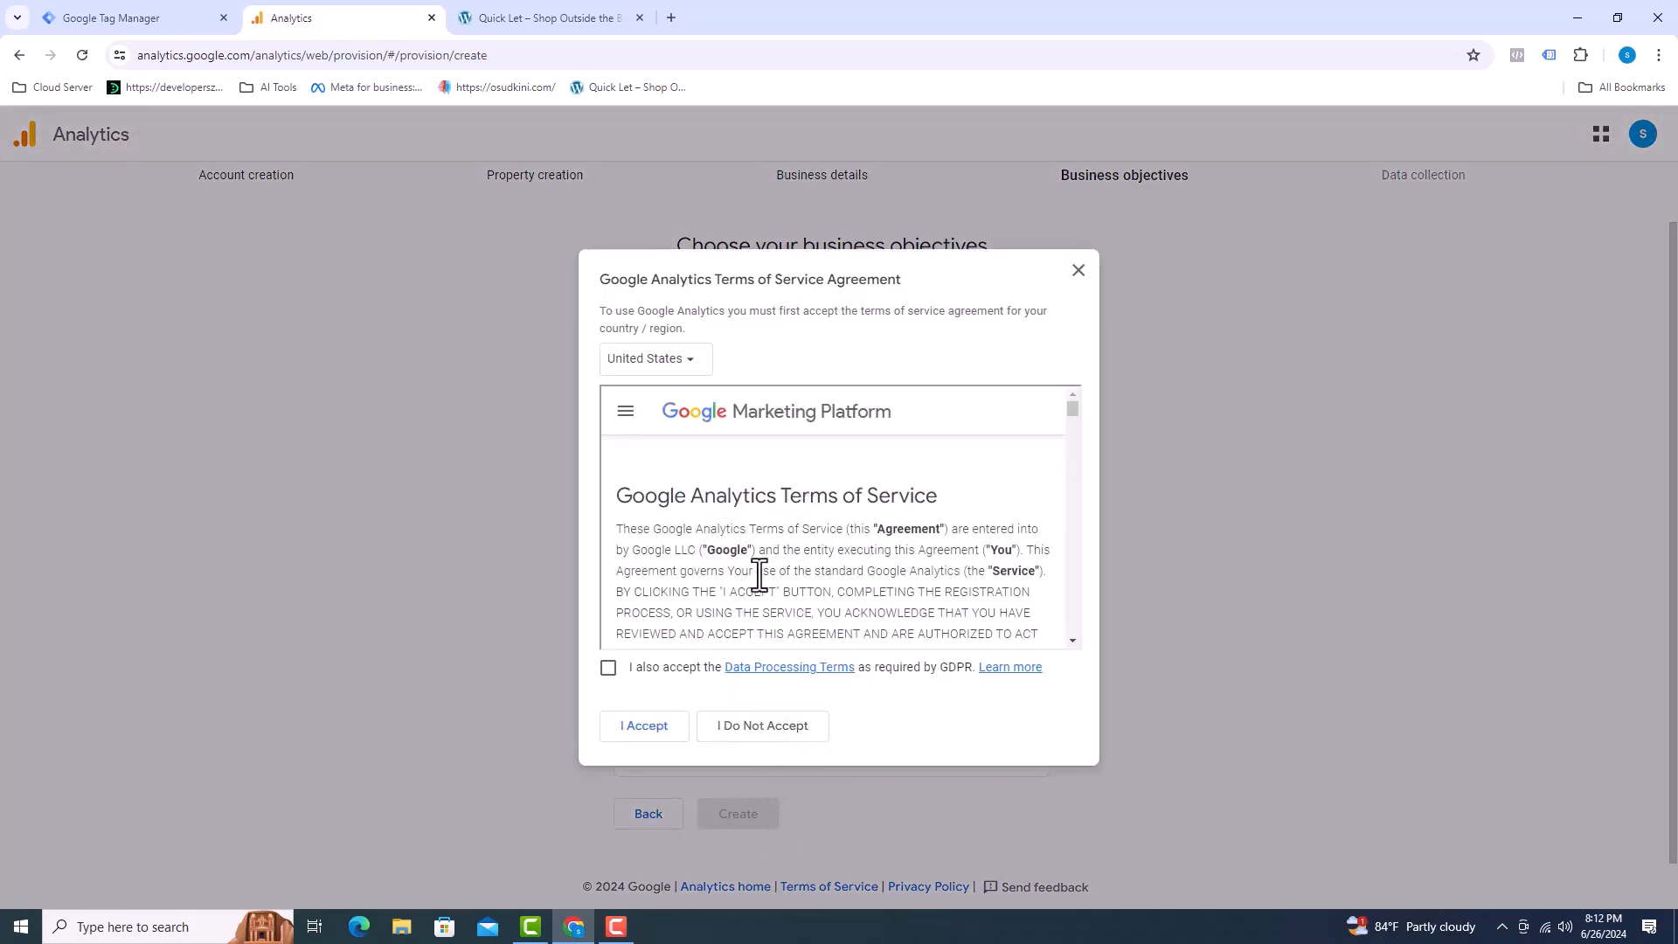
Accept the GDPR data processing terms and the terms of service agreement.
{"action": "scroll", "scroll_direction": "down", "scroll_amount": 3}
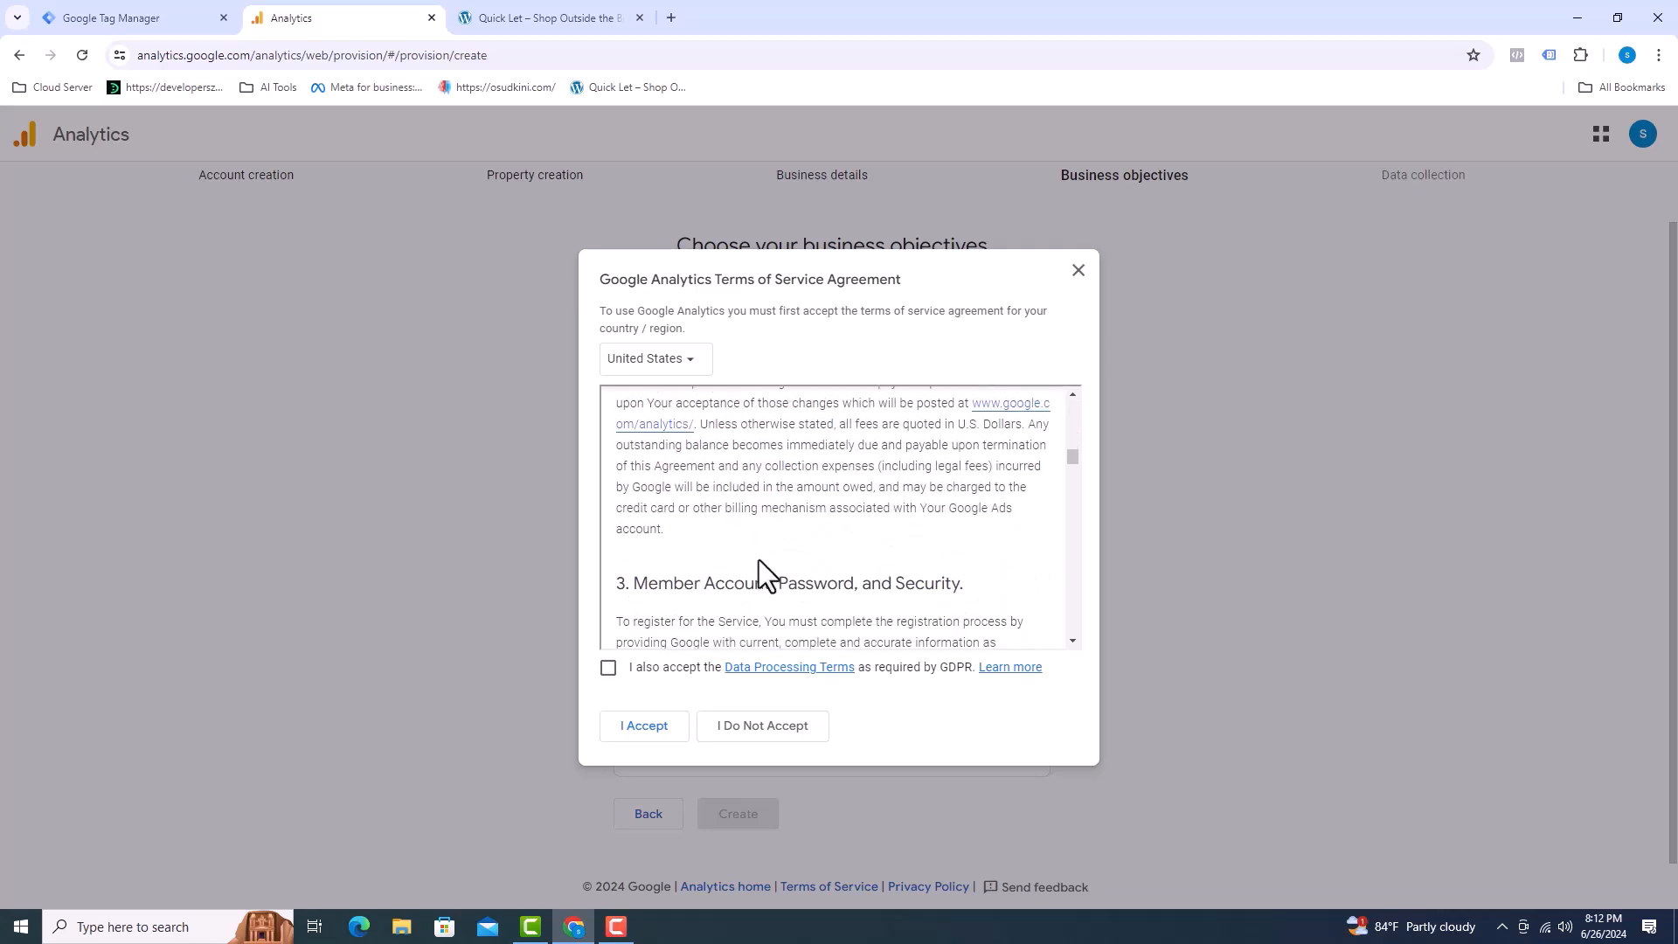
{"action": "left_click", "coordinate": [608, 666]}
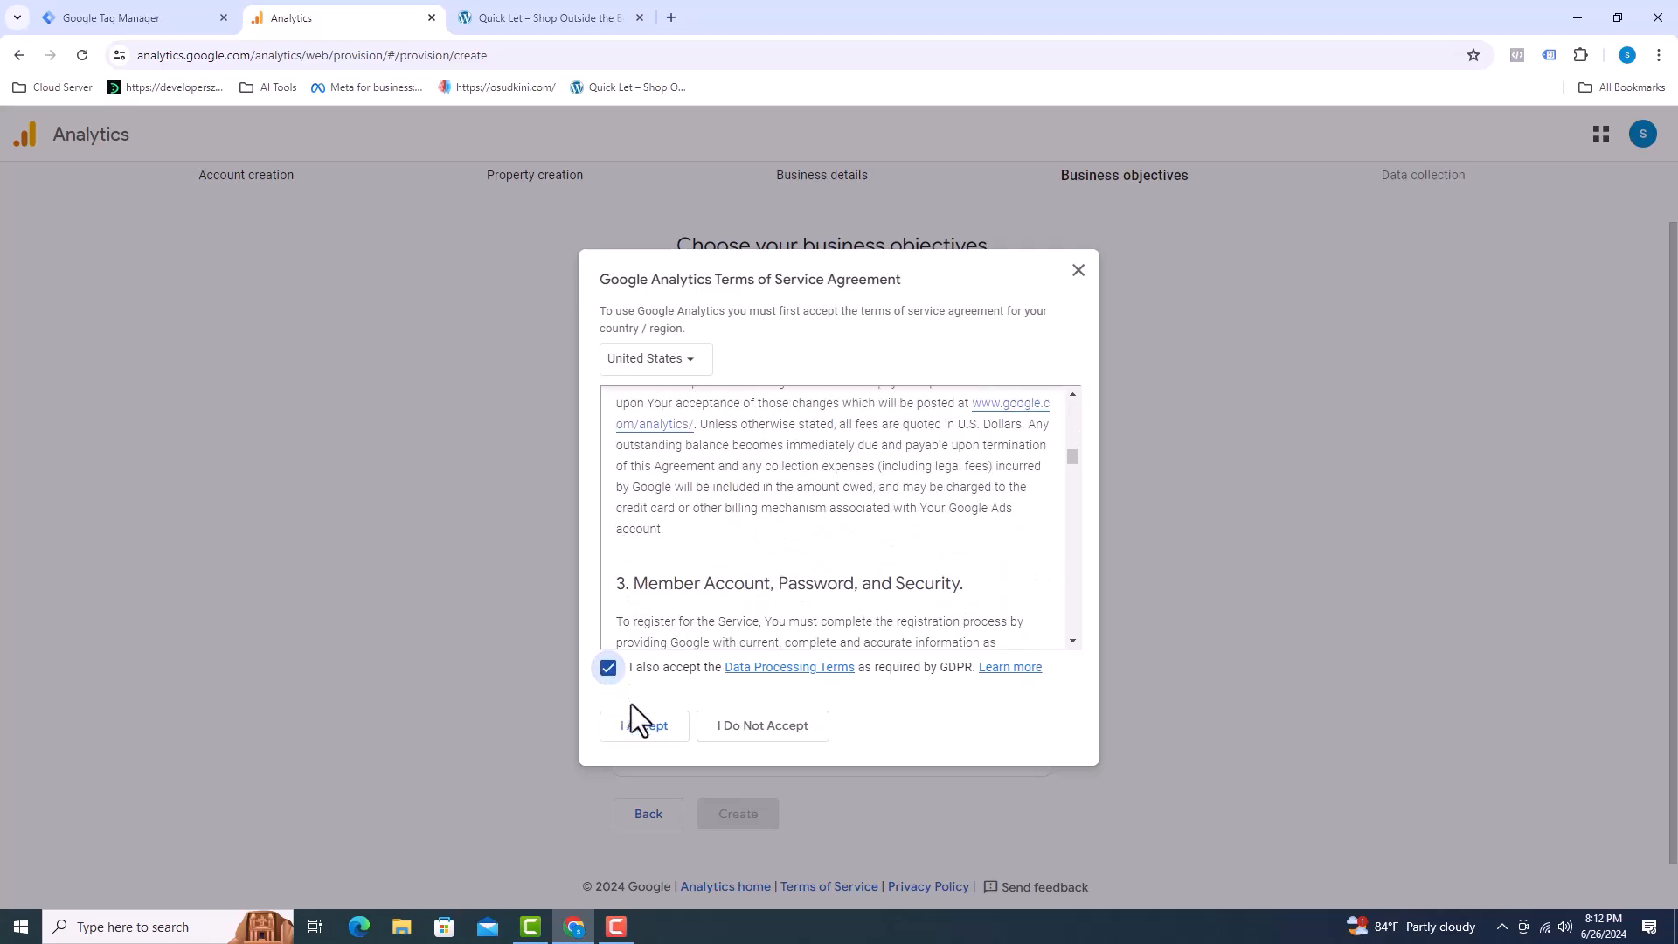
{"action": "left_click", "coordinate": [644, 725]}
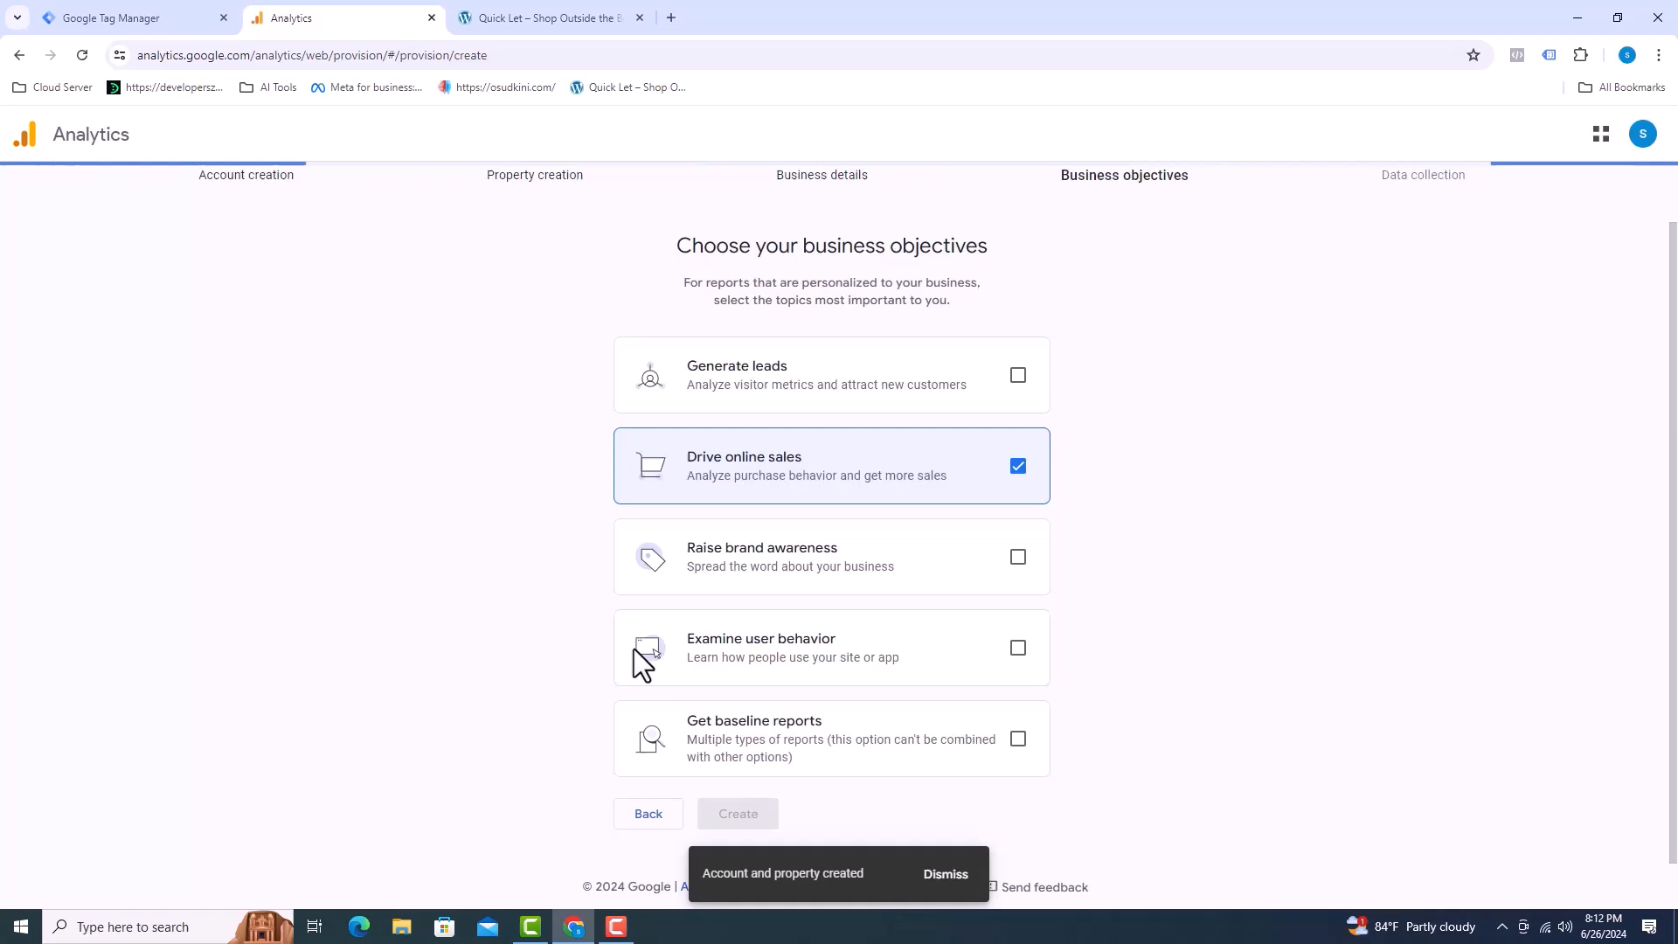
Set up a Web stream for dev-quicklet.pantheonsite.io/ named 'Organic Store'.
{"action": "left_click", "coordinate": [738, 813]}
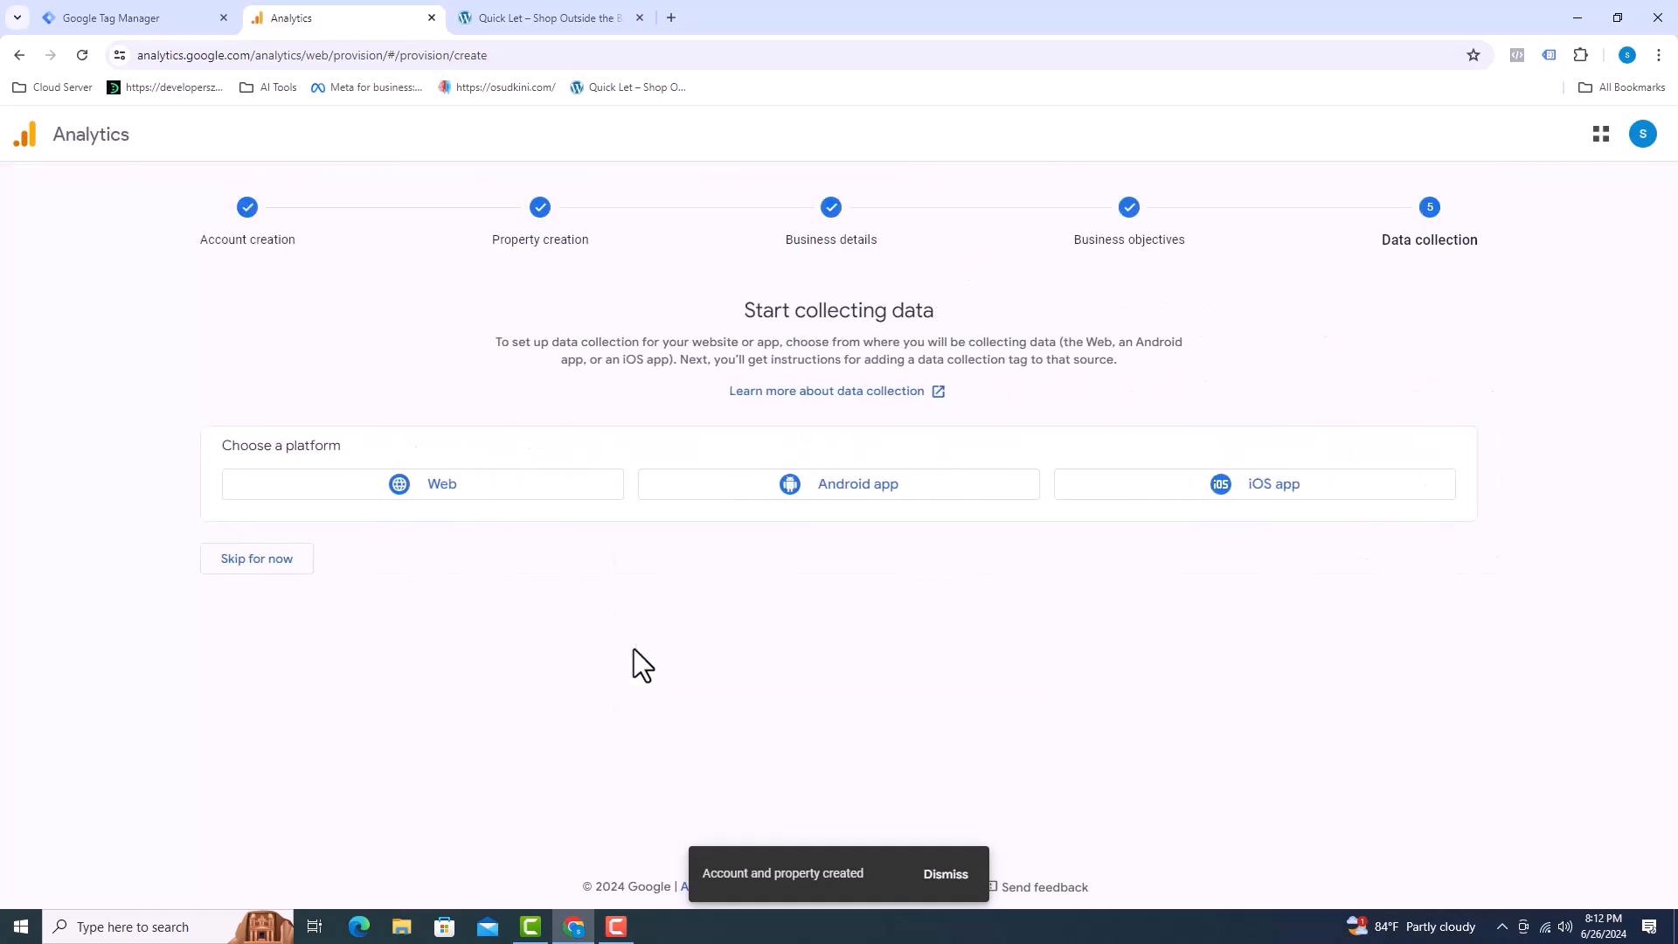
{"action": "left_click", "coordinate": [421, 484]}
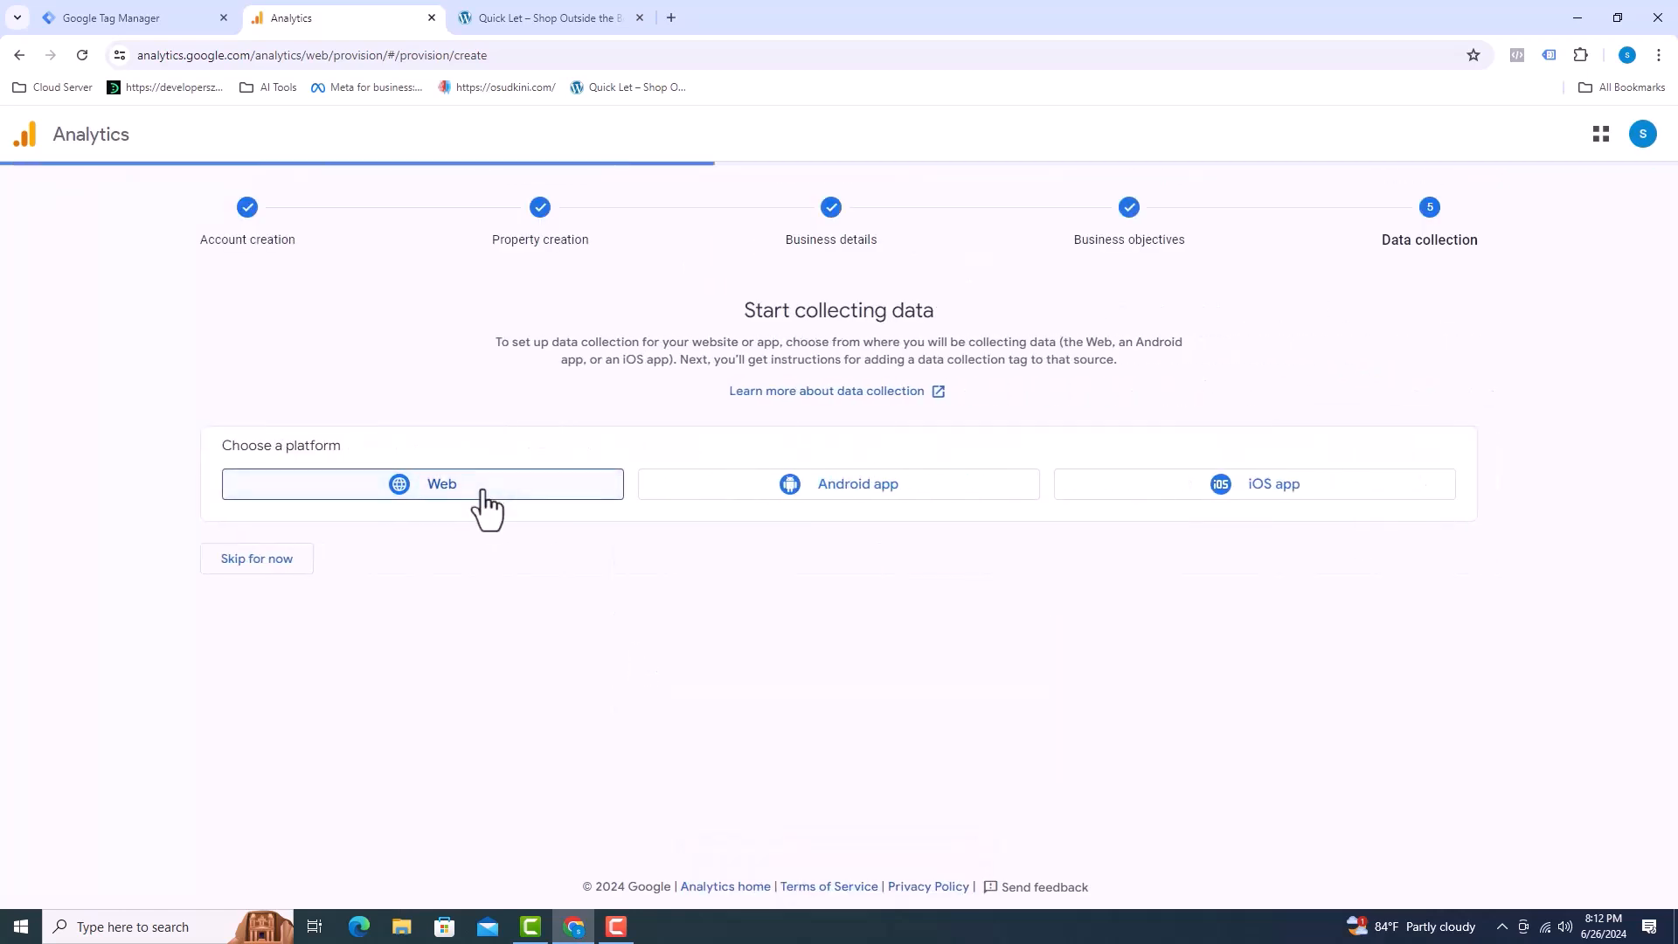
{"action": "left_click", "coordinate": [422, 484]}
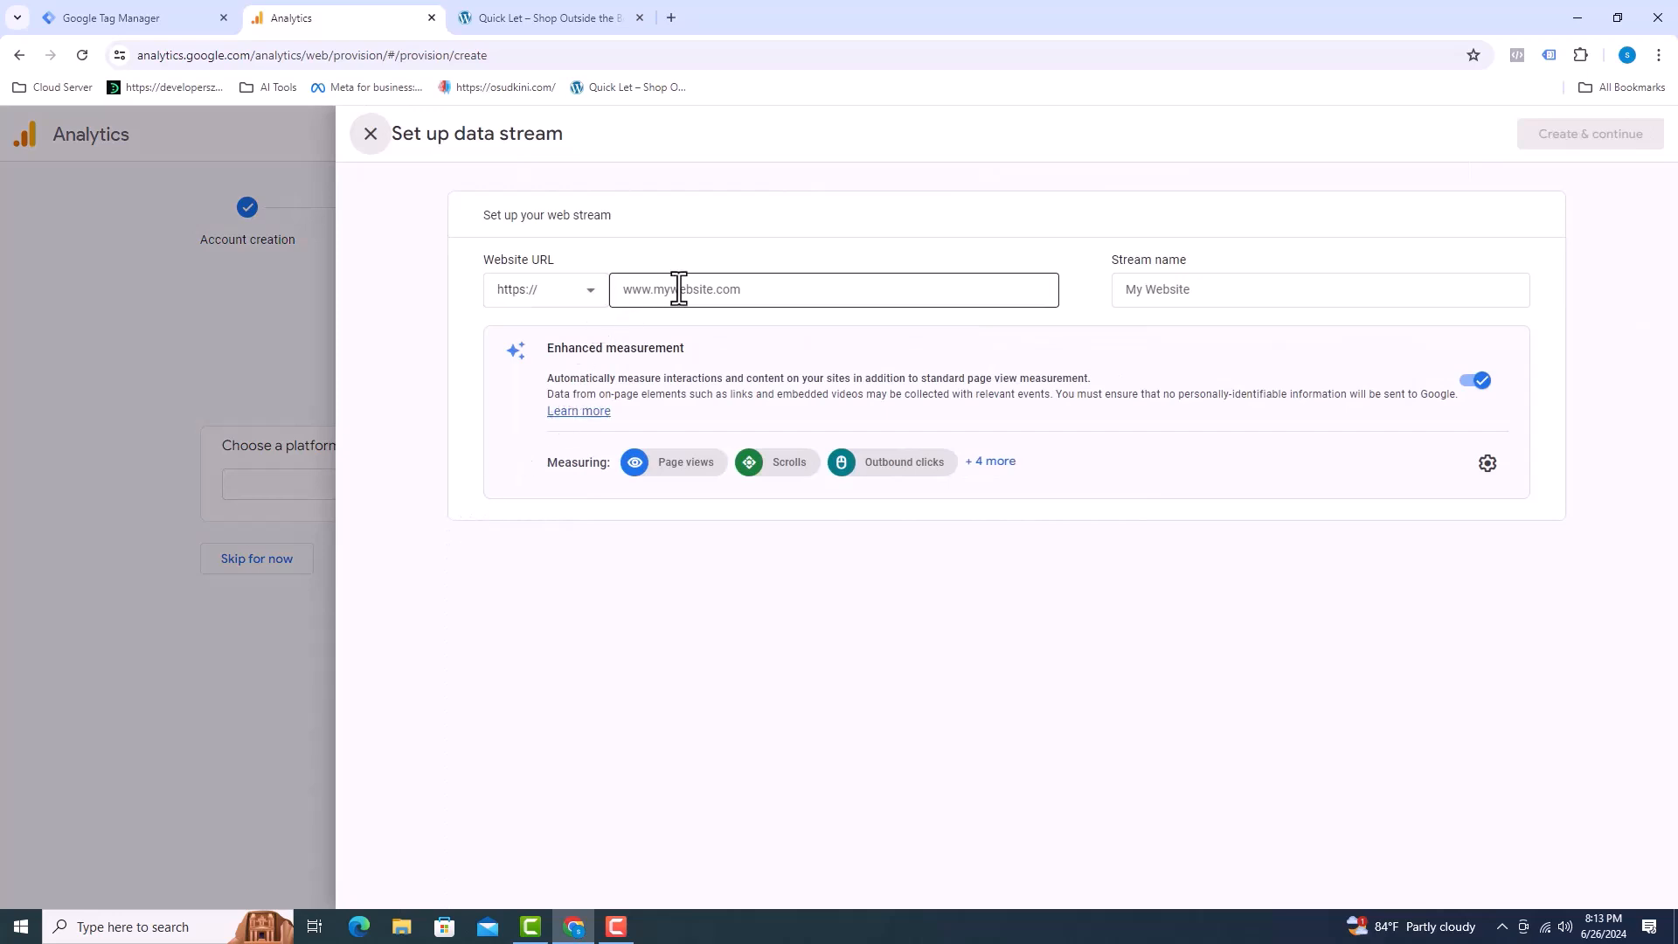
{"action": "left_click", "coordinate": [545, 17]}
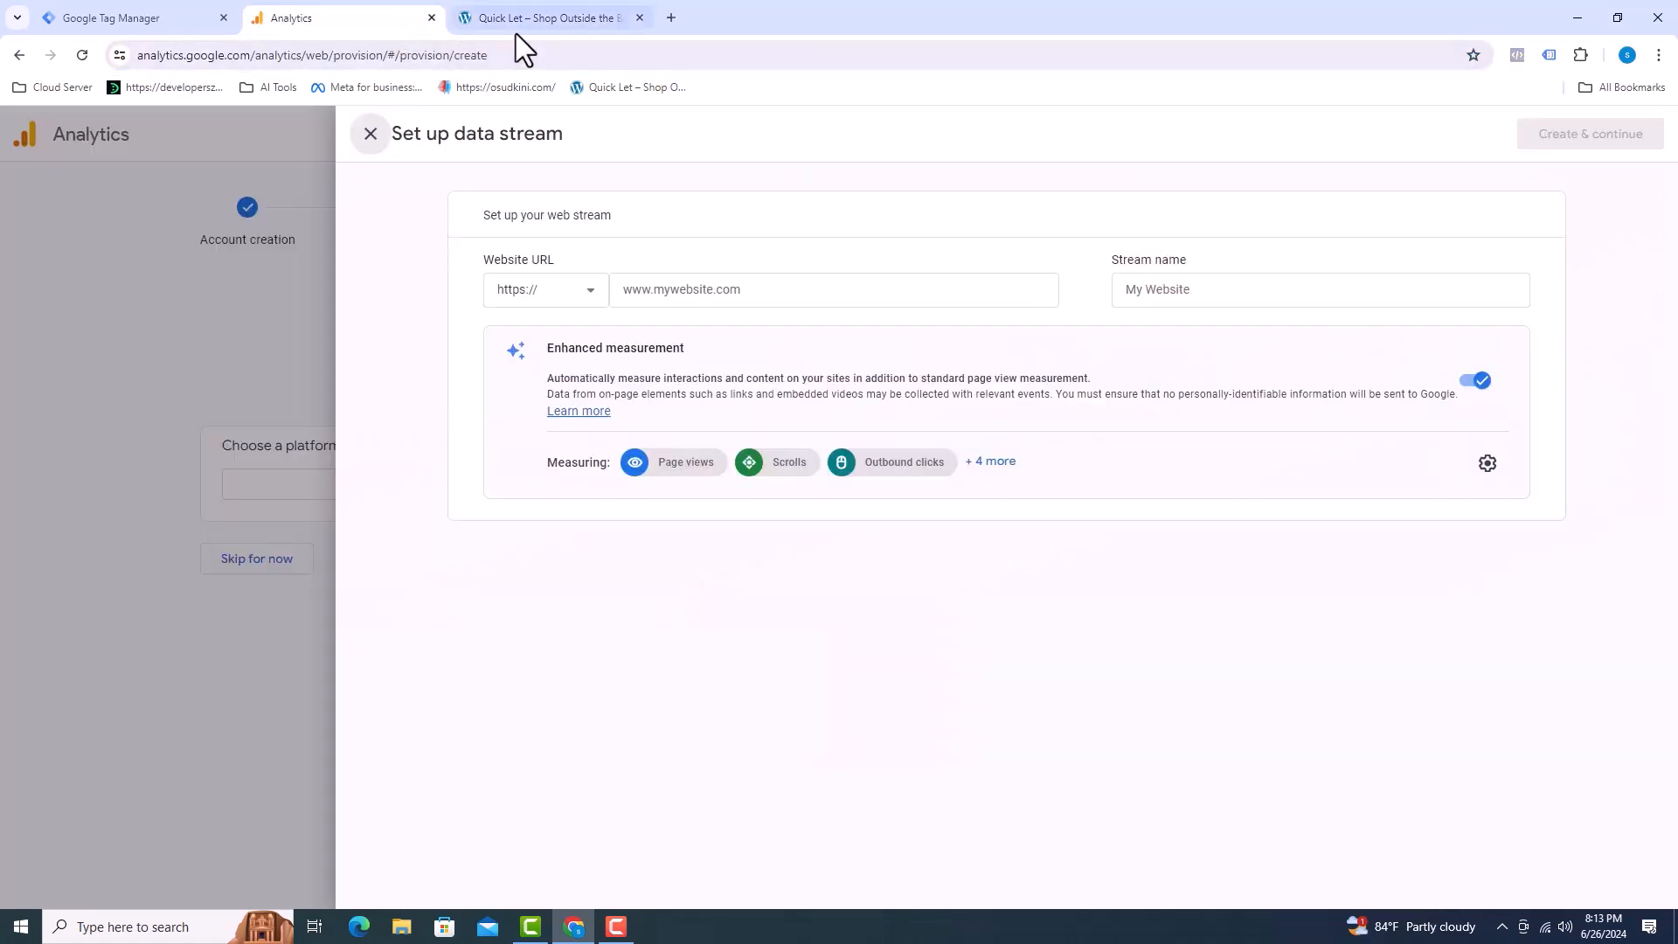
{"action": "type", "text": "dev-quicklet.pantheonsite.io/"}
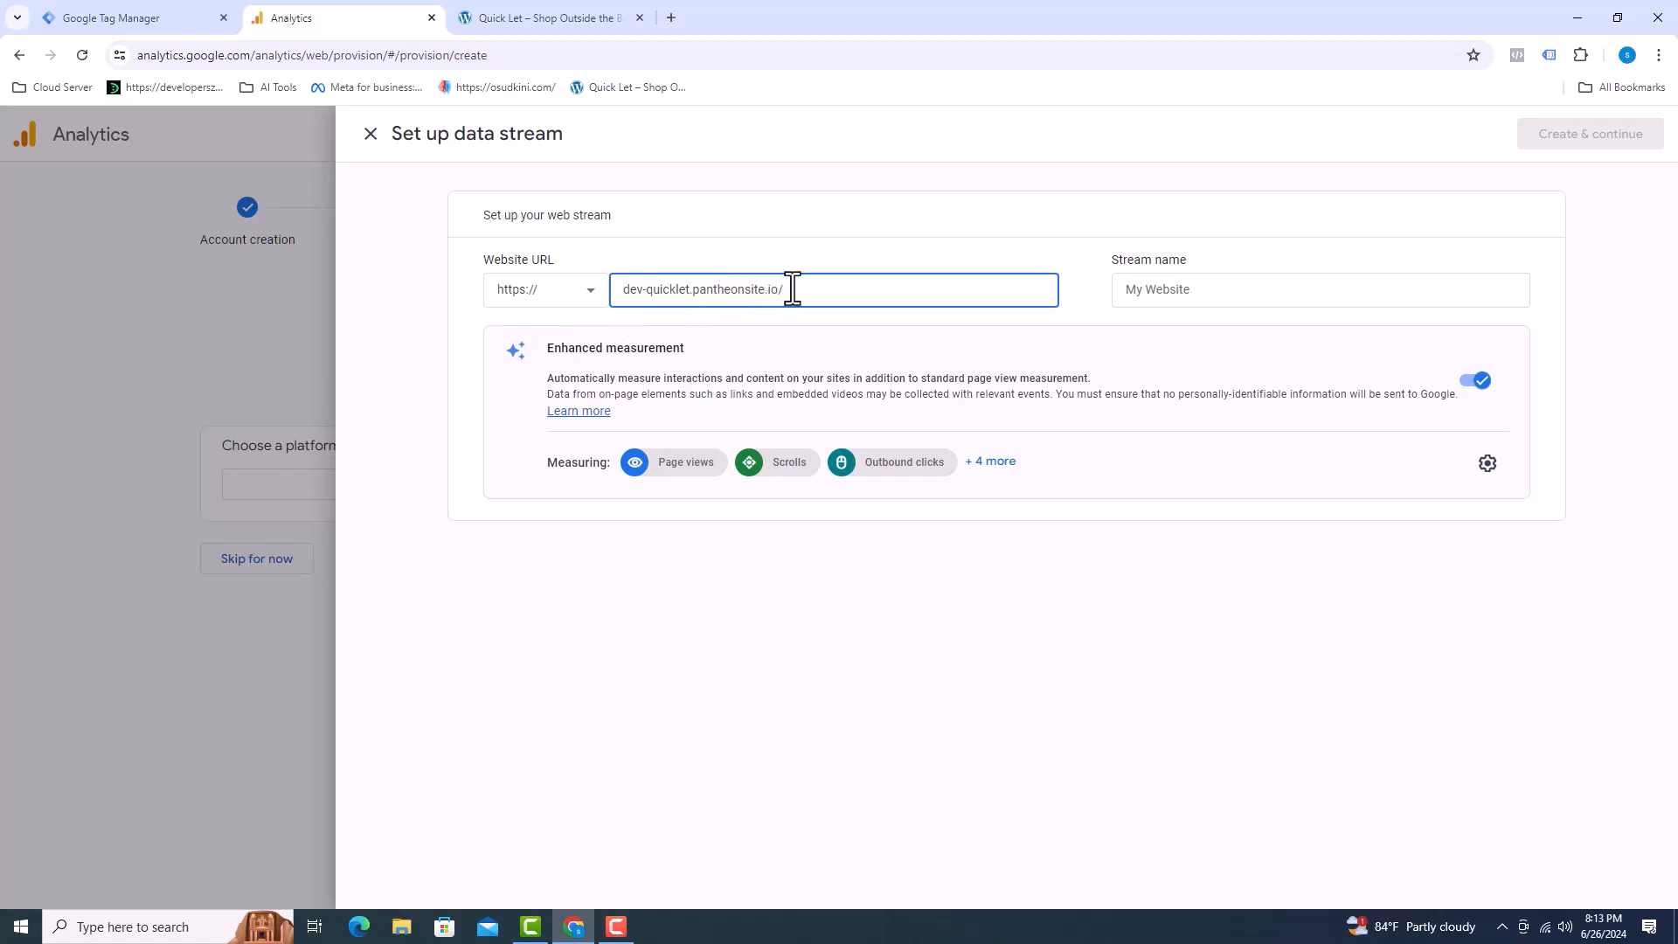
{"action": "type", "text": "Organic S"}
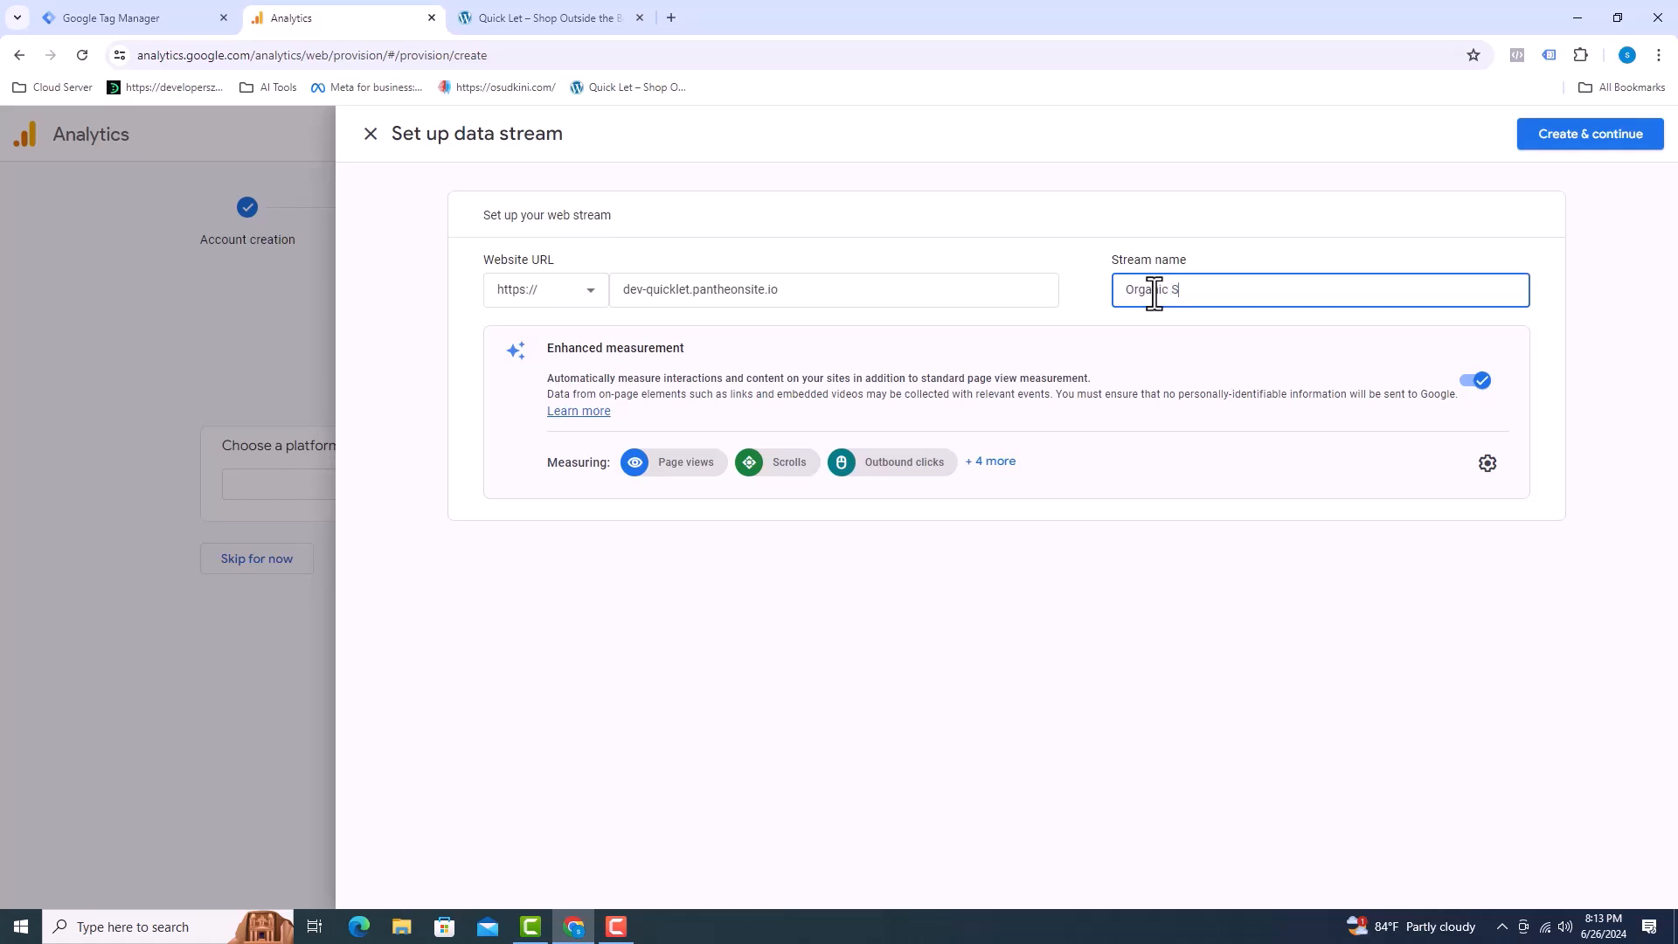
{"action": "type", "text": "tore"}
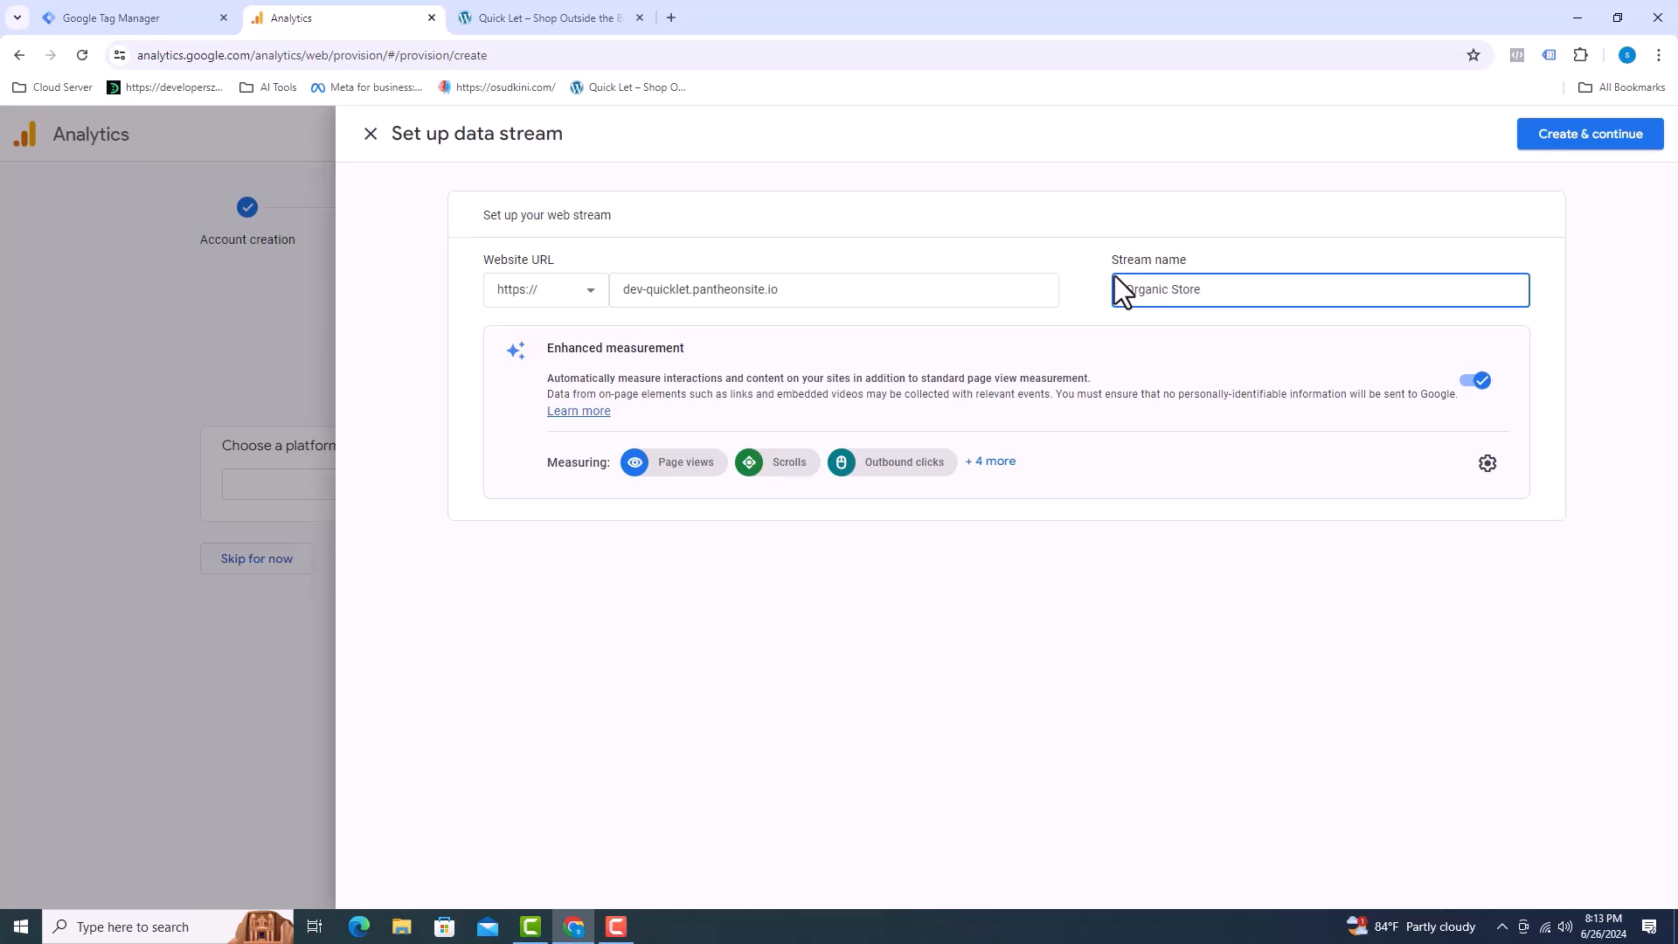
Review enhanced measurement events, create the stream showing Measurement ID G-0W9P5KGJ6V, then close its details.
{"action": "left_click", "coordinate": [990, 461]}
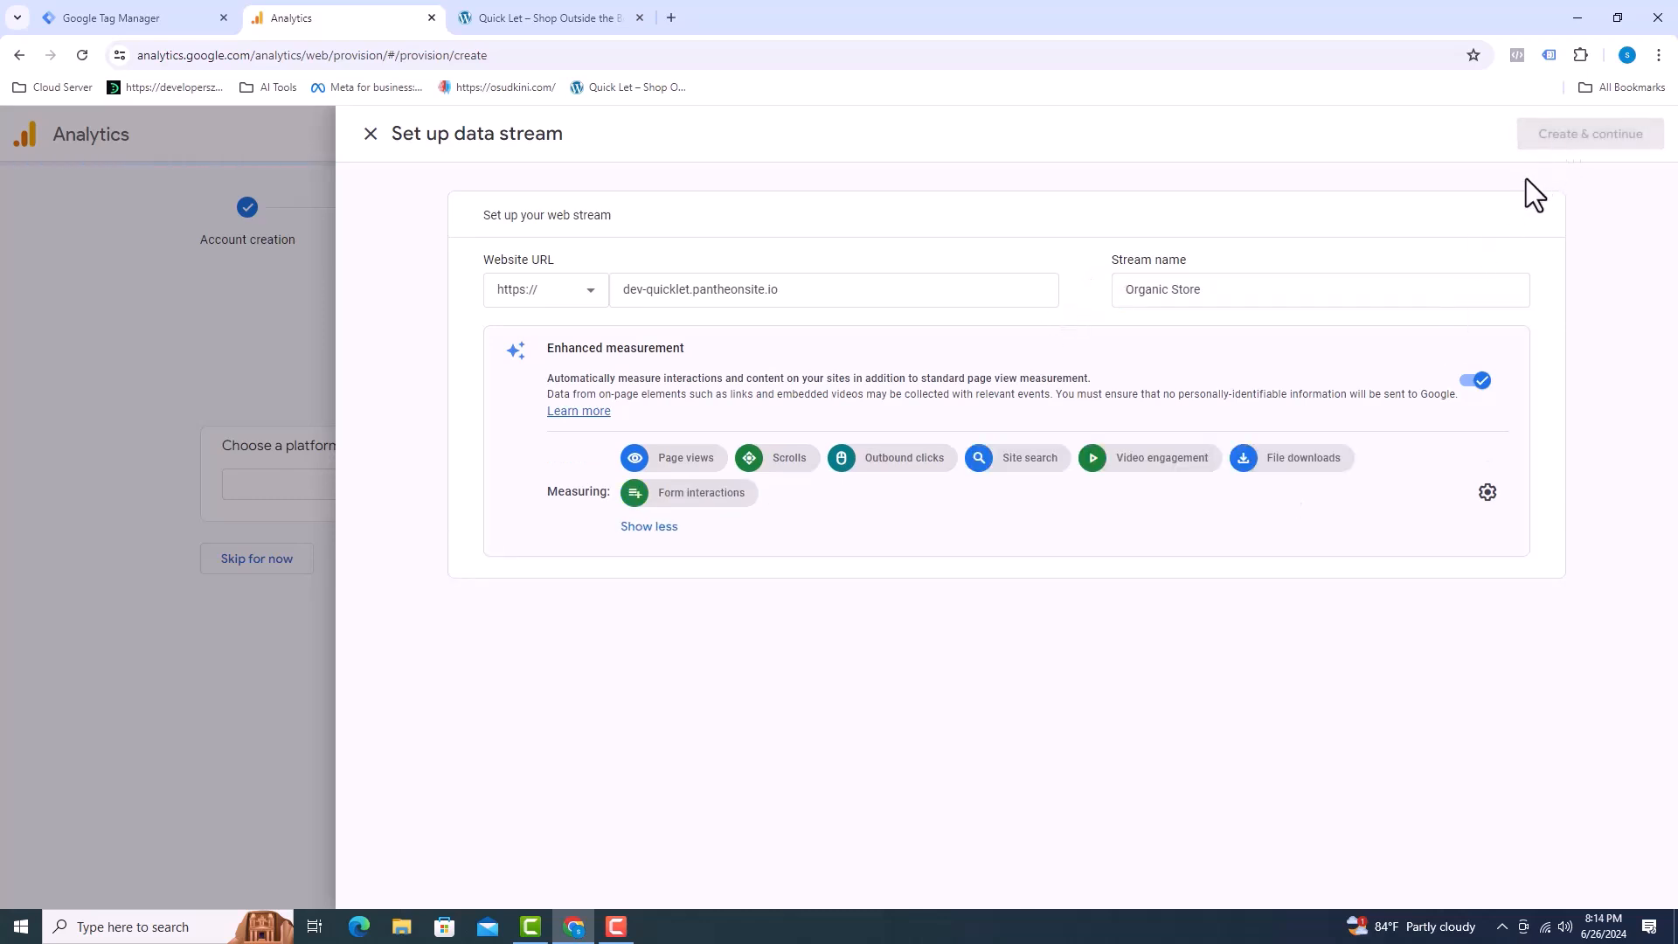
{"action": "left_click", "coordinate": [1590, 134]}
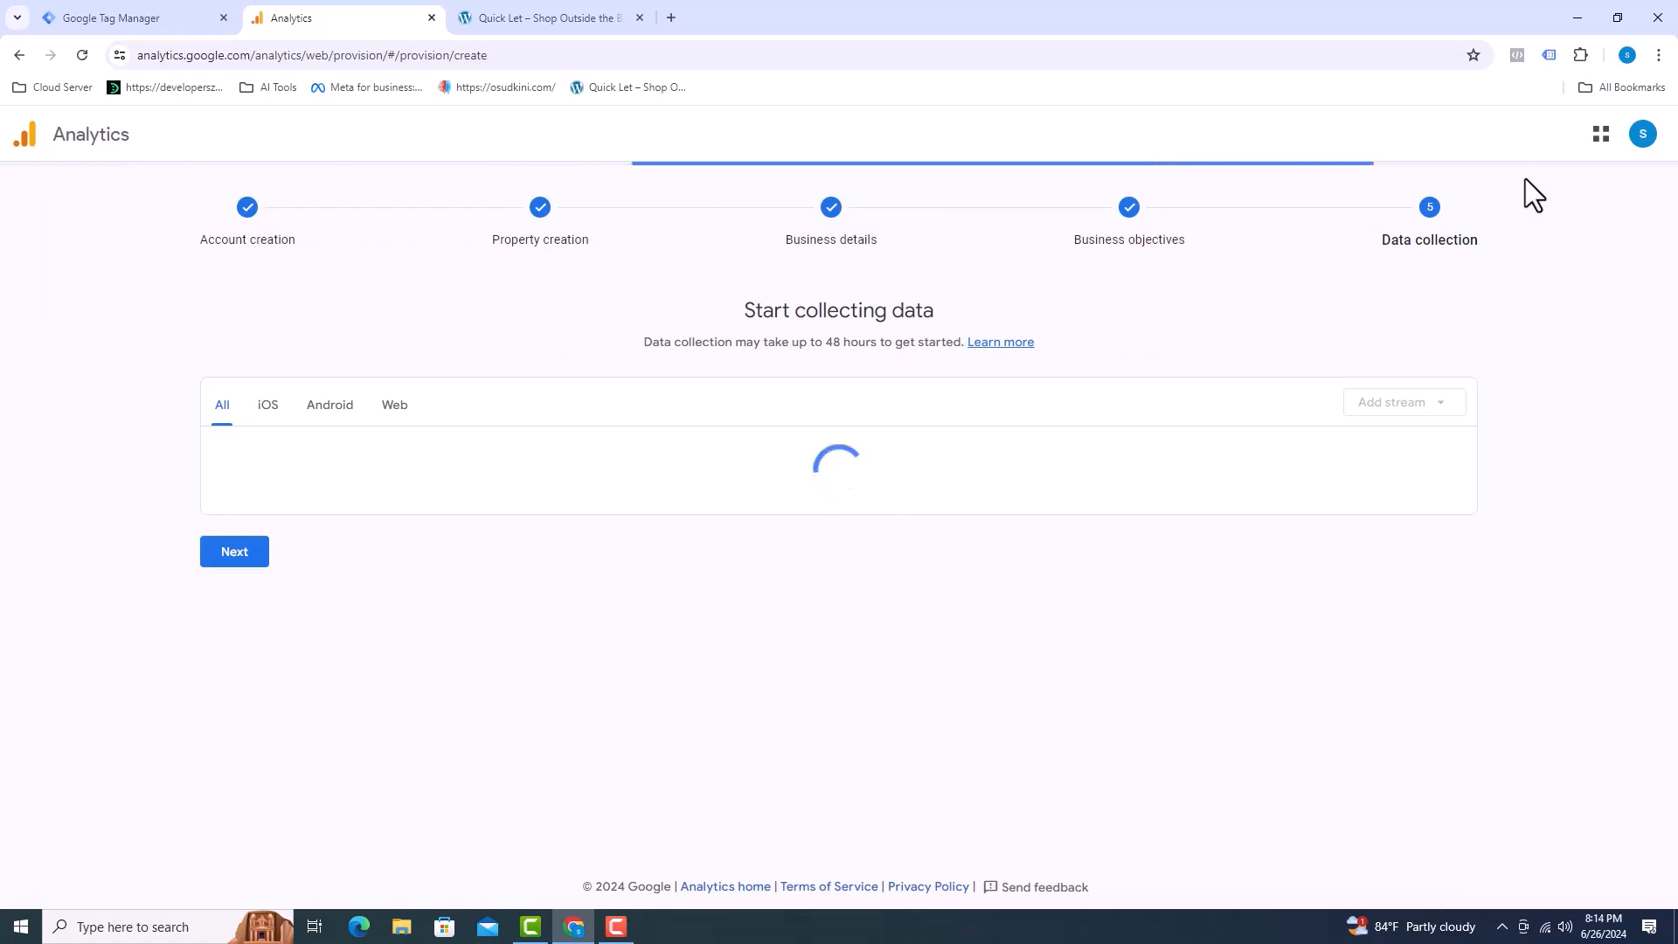
{"action": "left_click", "coordinate": [309, 449]}
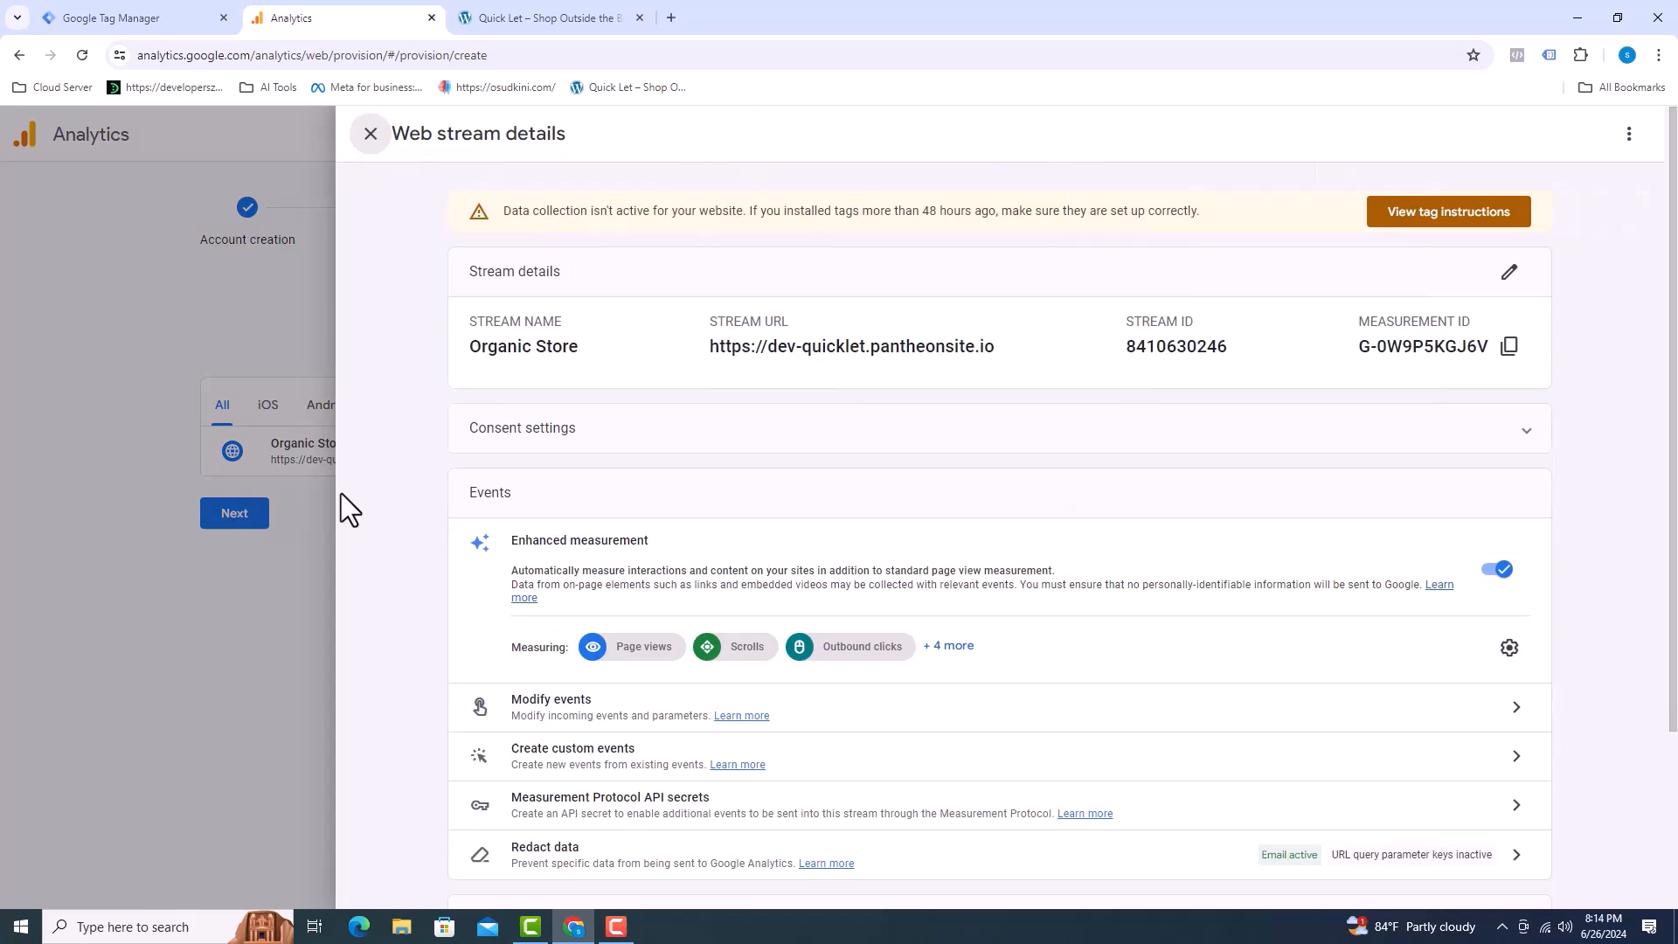
{"action": "mouse_move", "coordinate": [412, 416]}
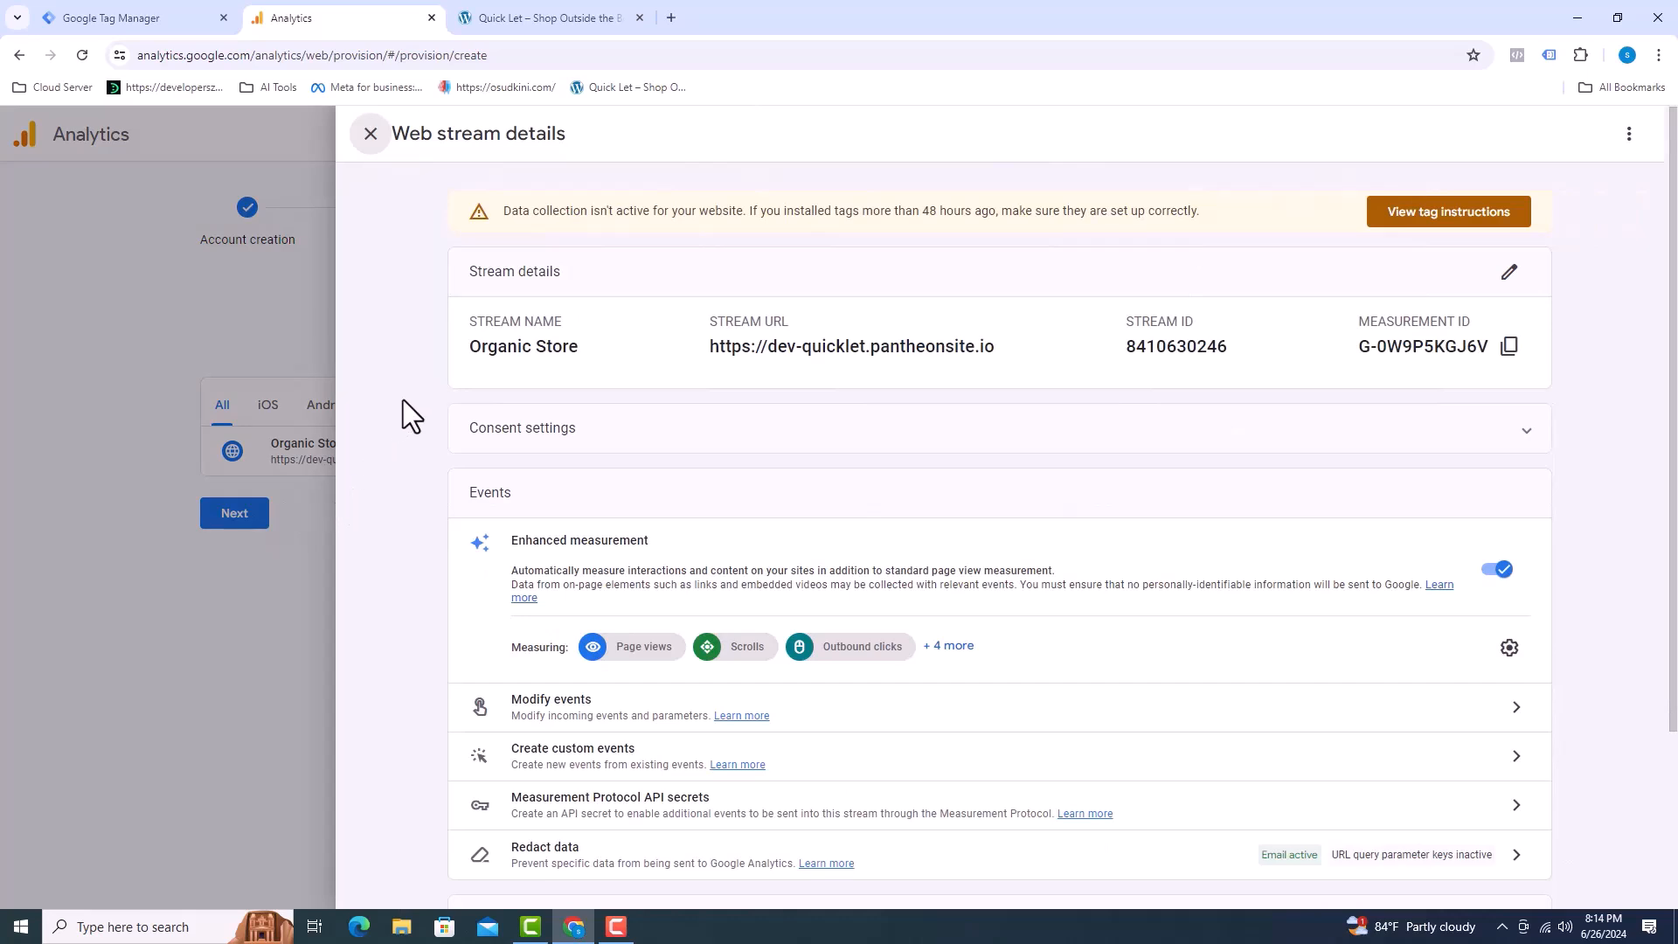
{"action": "mouse_move", "coordinate": [388, 171]}
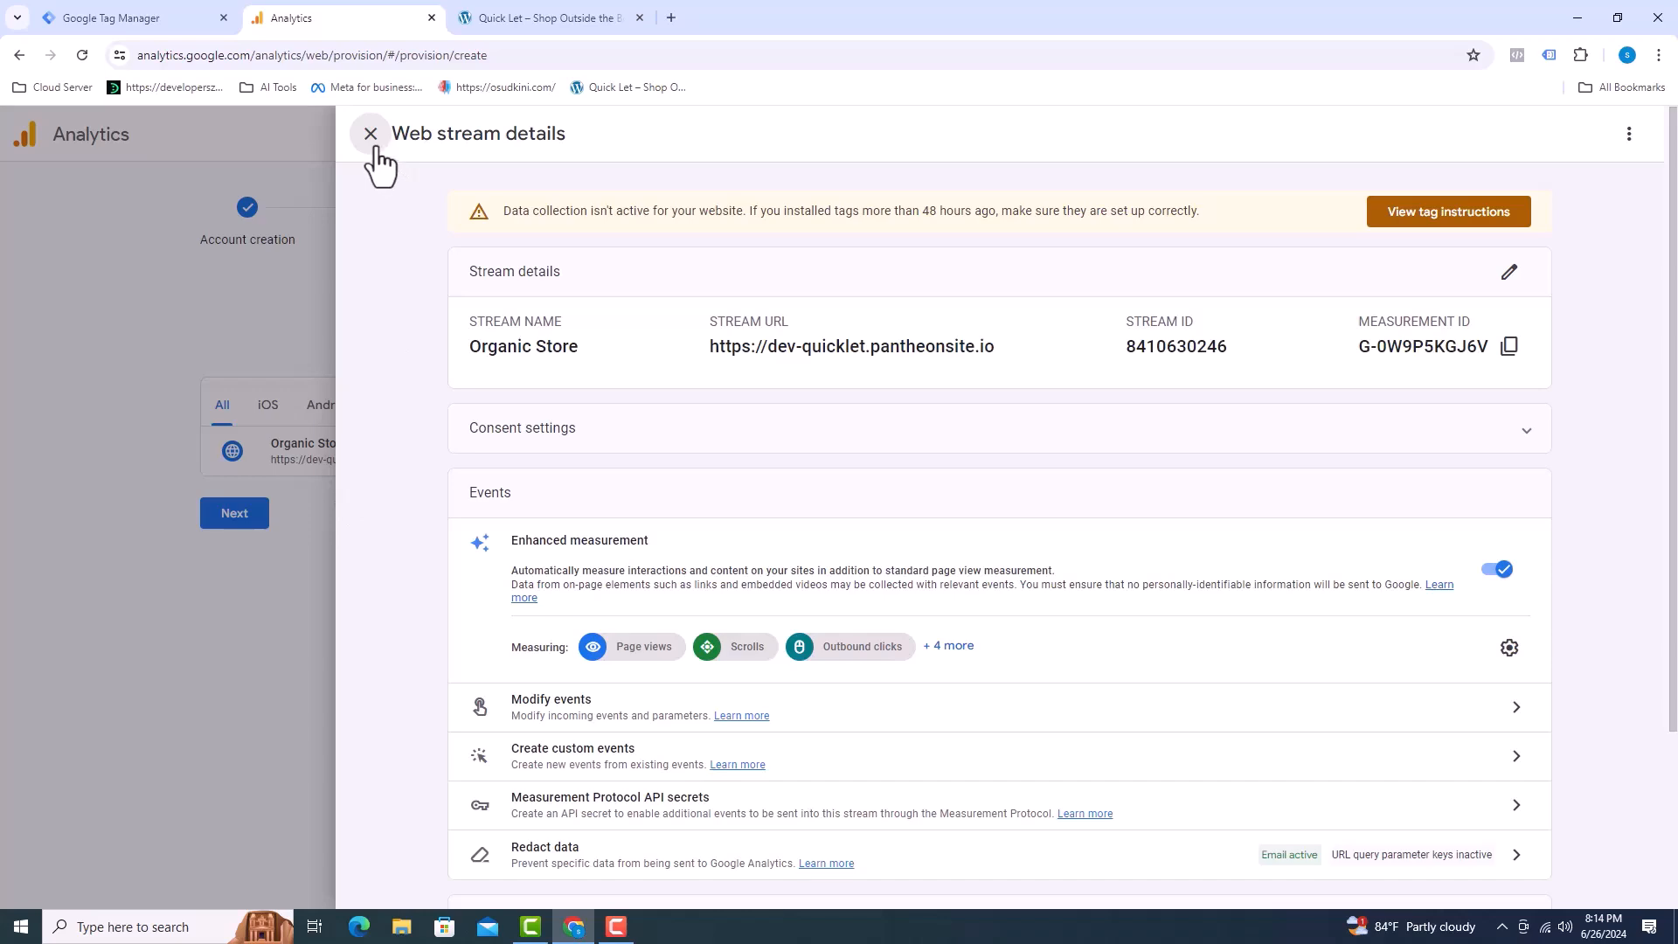
{"action": "left_click", "coordinate": [371, 134]}
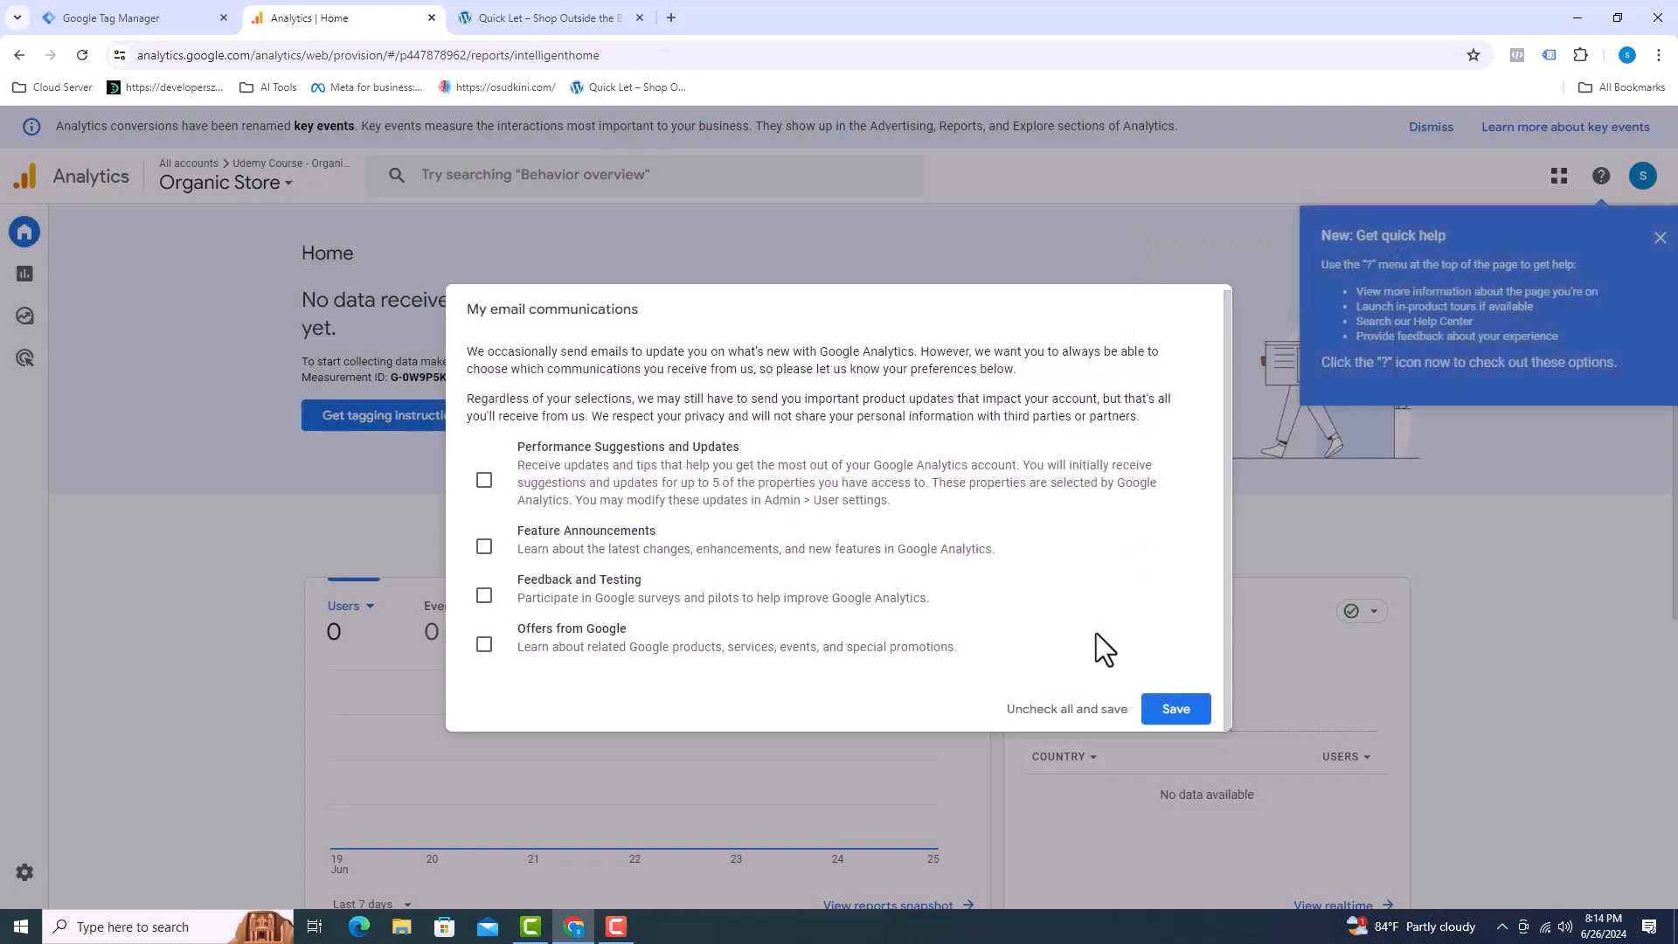
Save email preferences, reopen the stream from Admin > Data streams, select the Measurement ID and switch to Tag Manager.
{"action": "left_click", "coordinate": [1175, 708]}
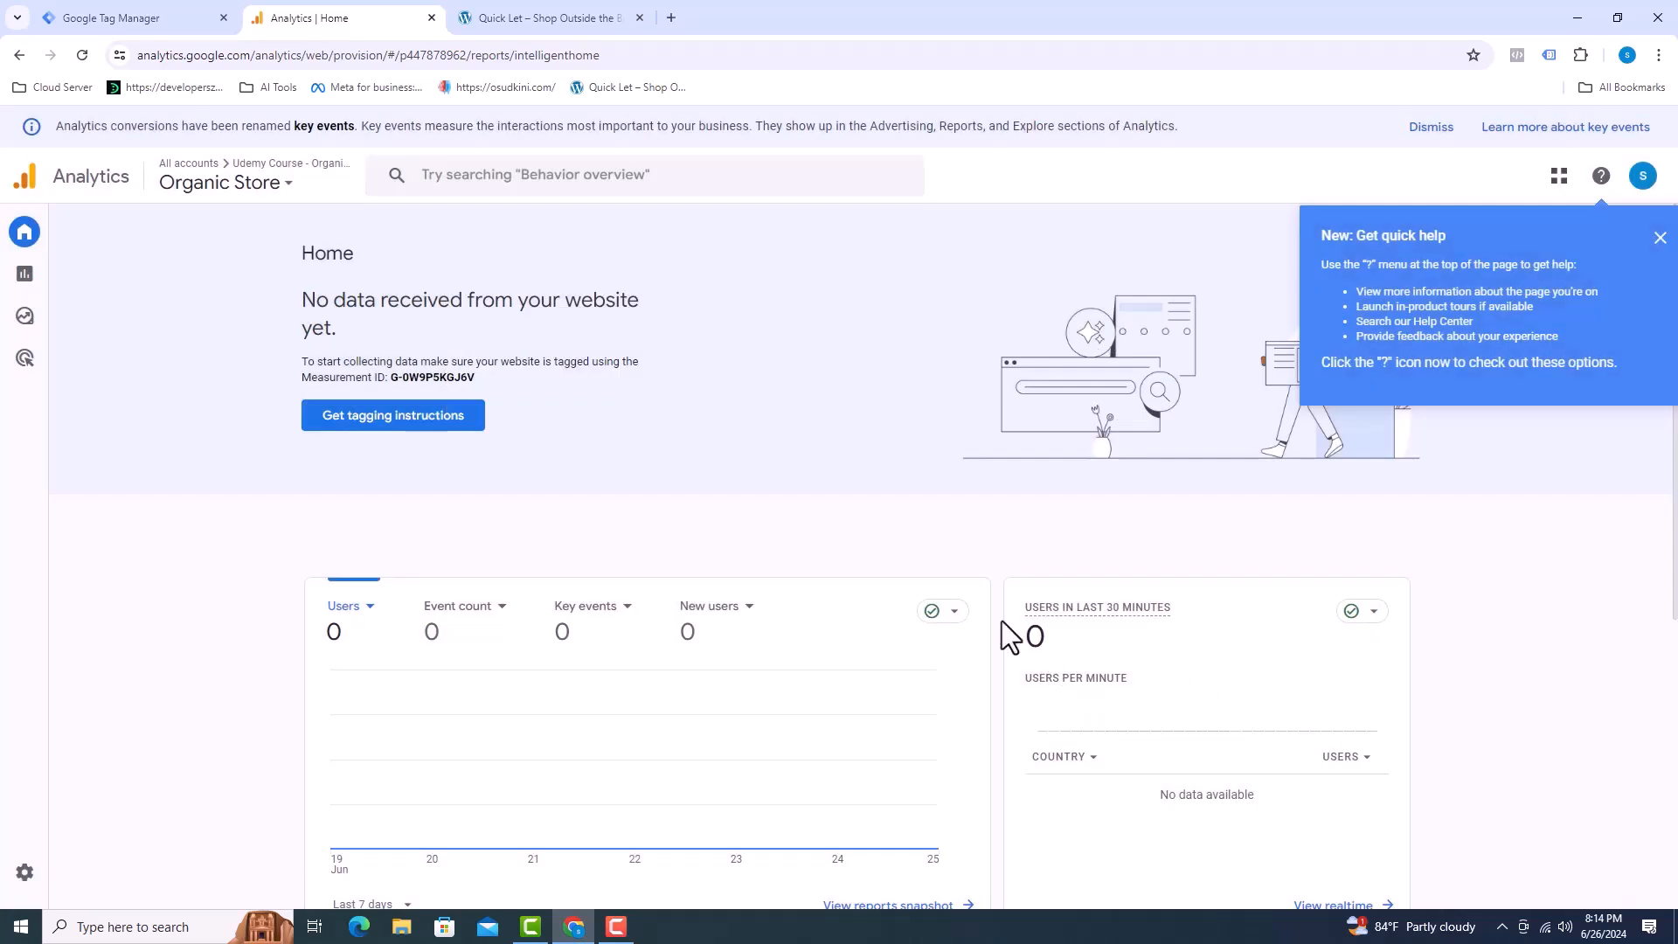
{"action": "left_click", "coordinate": [1659, 236]}
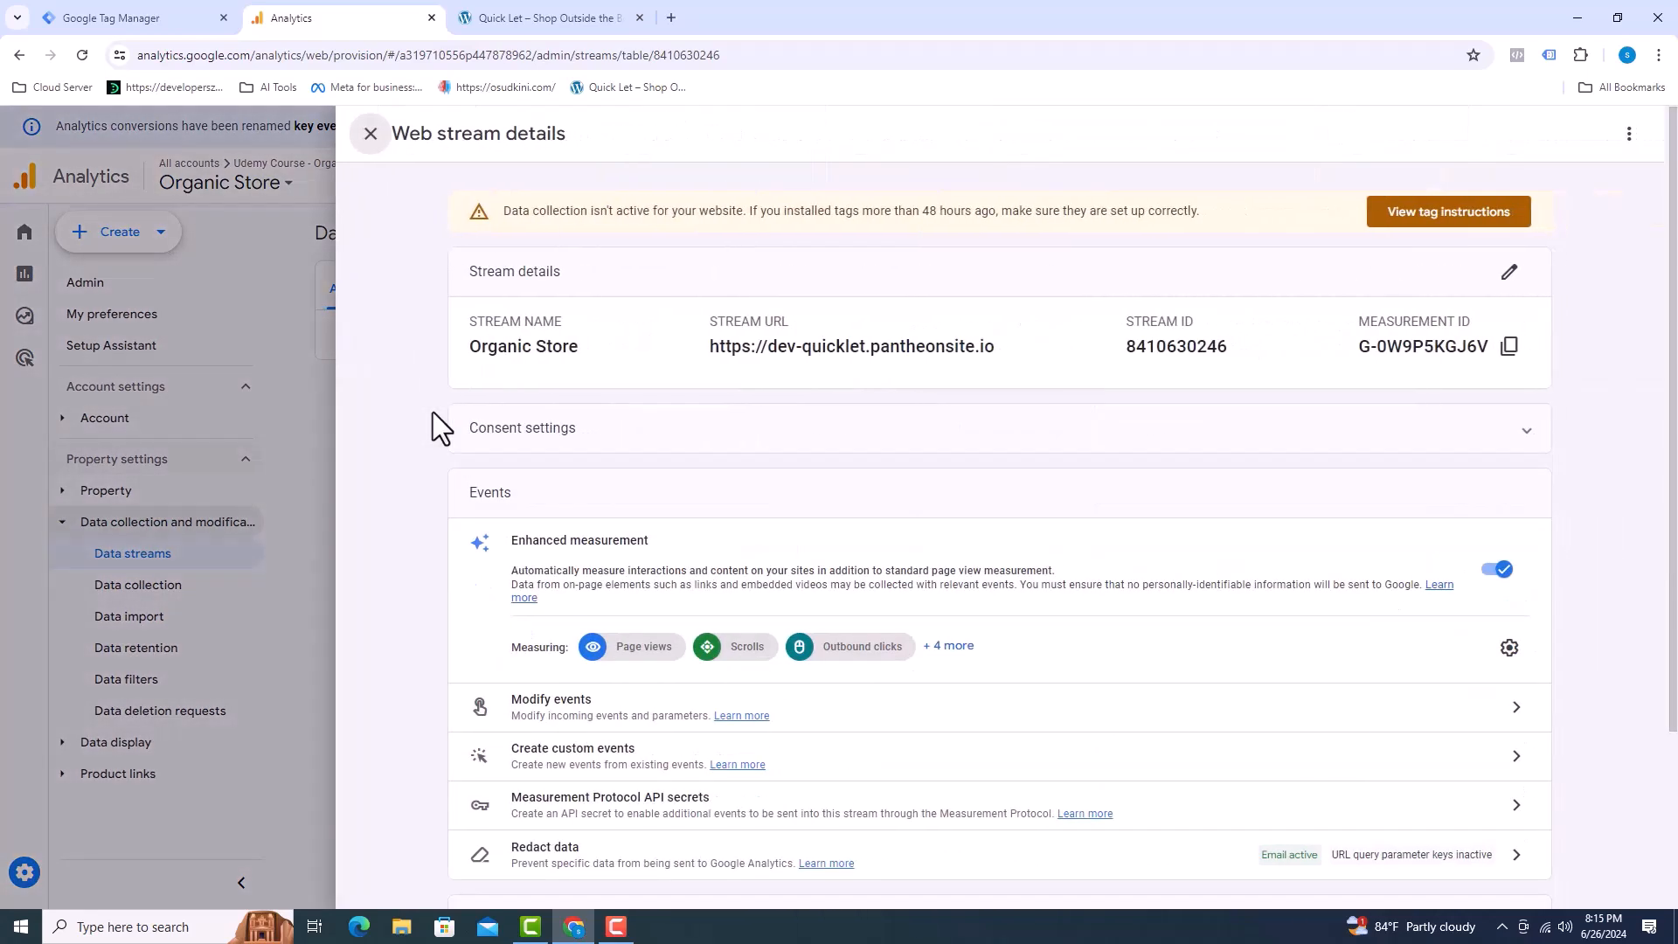
{"action": "double_click", "coordinate": [1176, 346]}
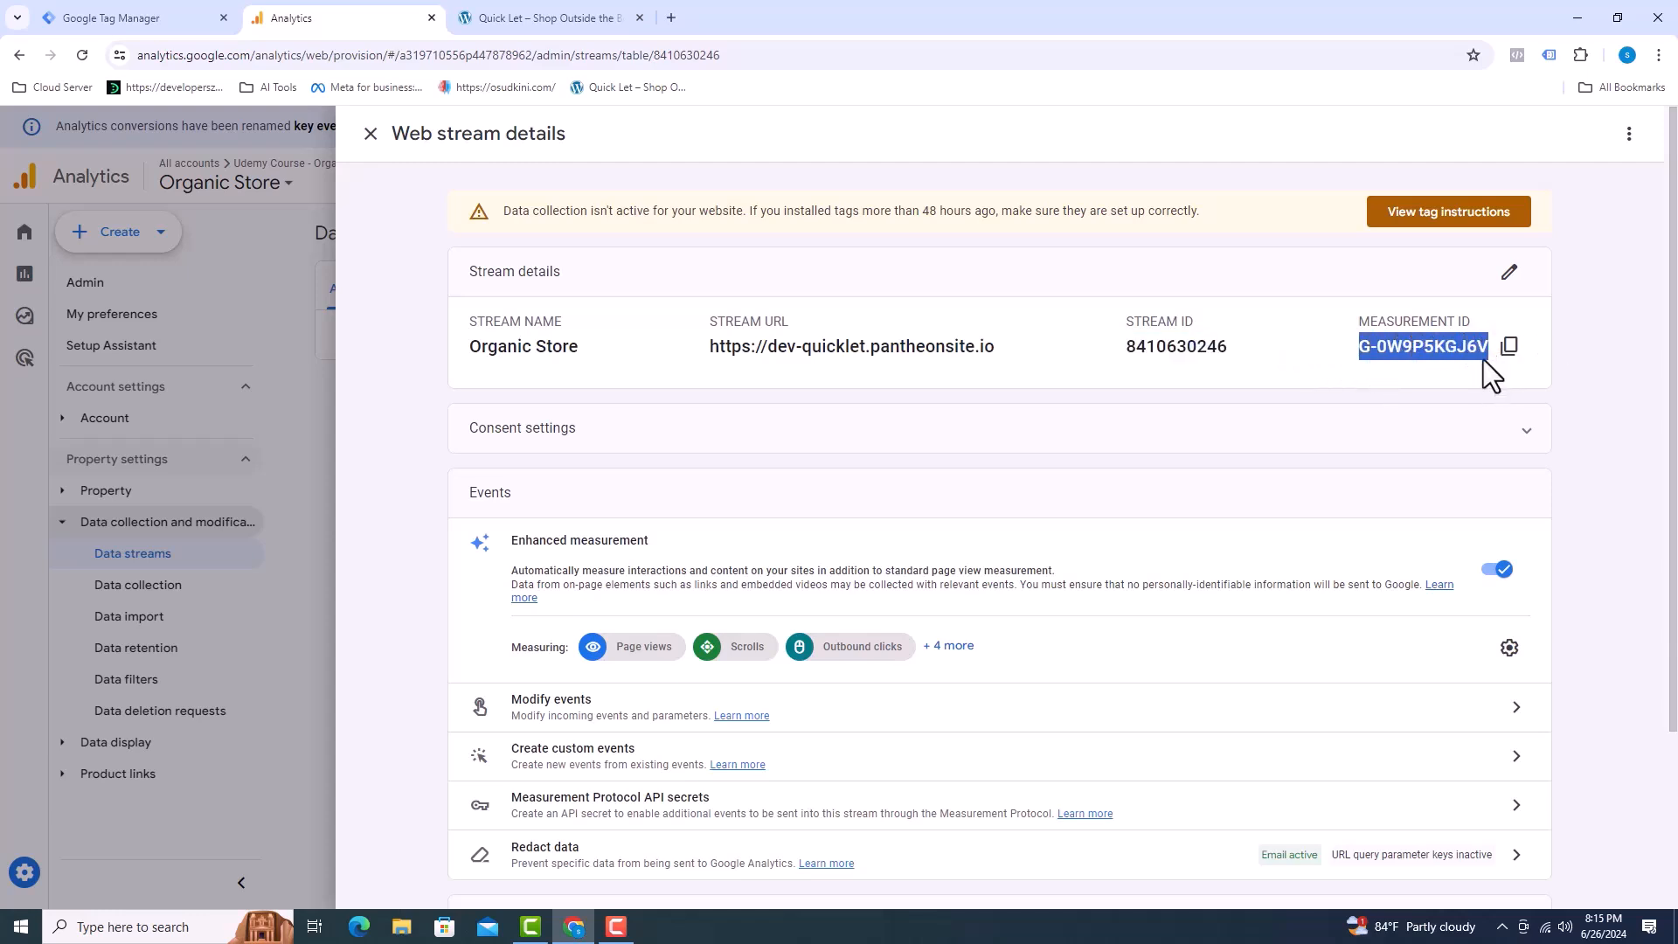
{"action": "left_click", "coordinate": [106, 17]}
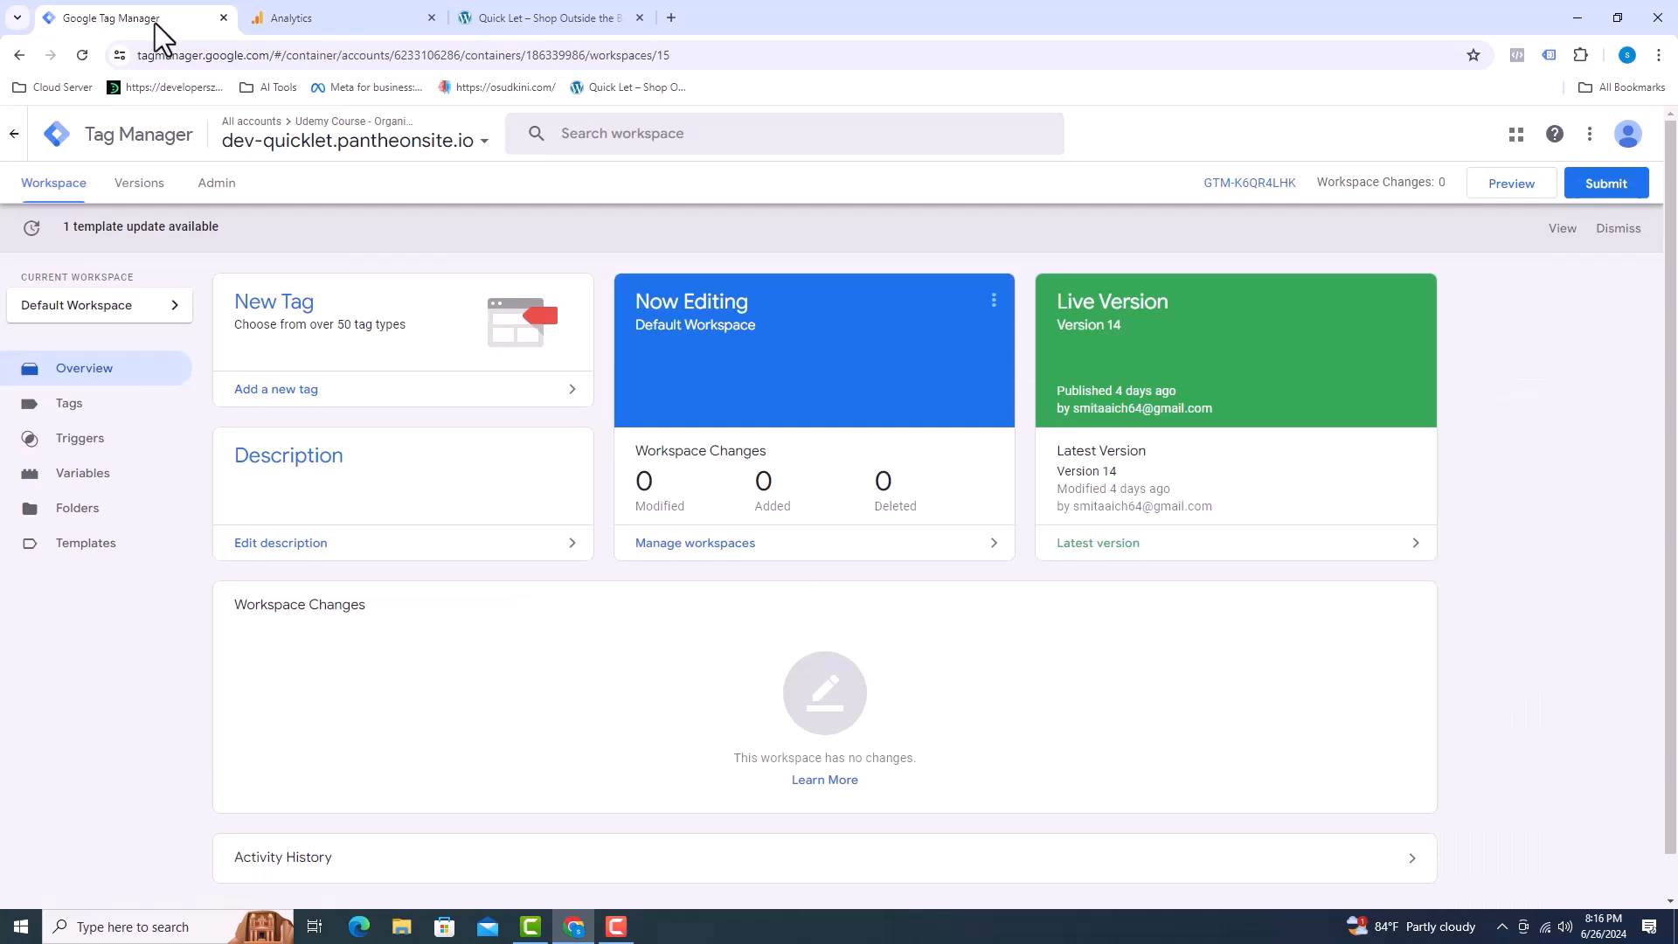
{"action": "mouse_move", "coordinate": [65, 369]}
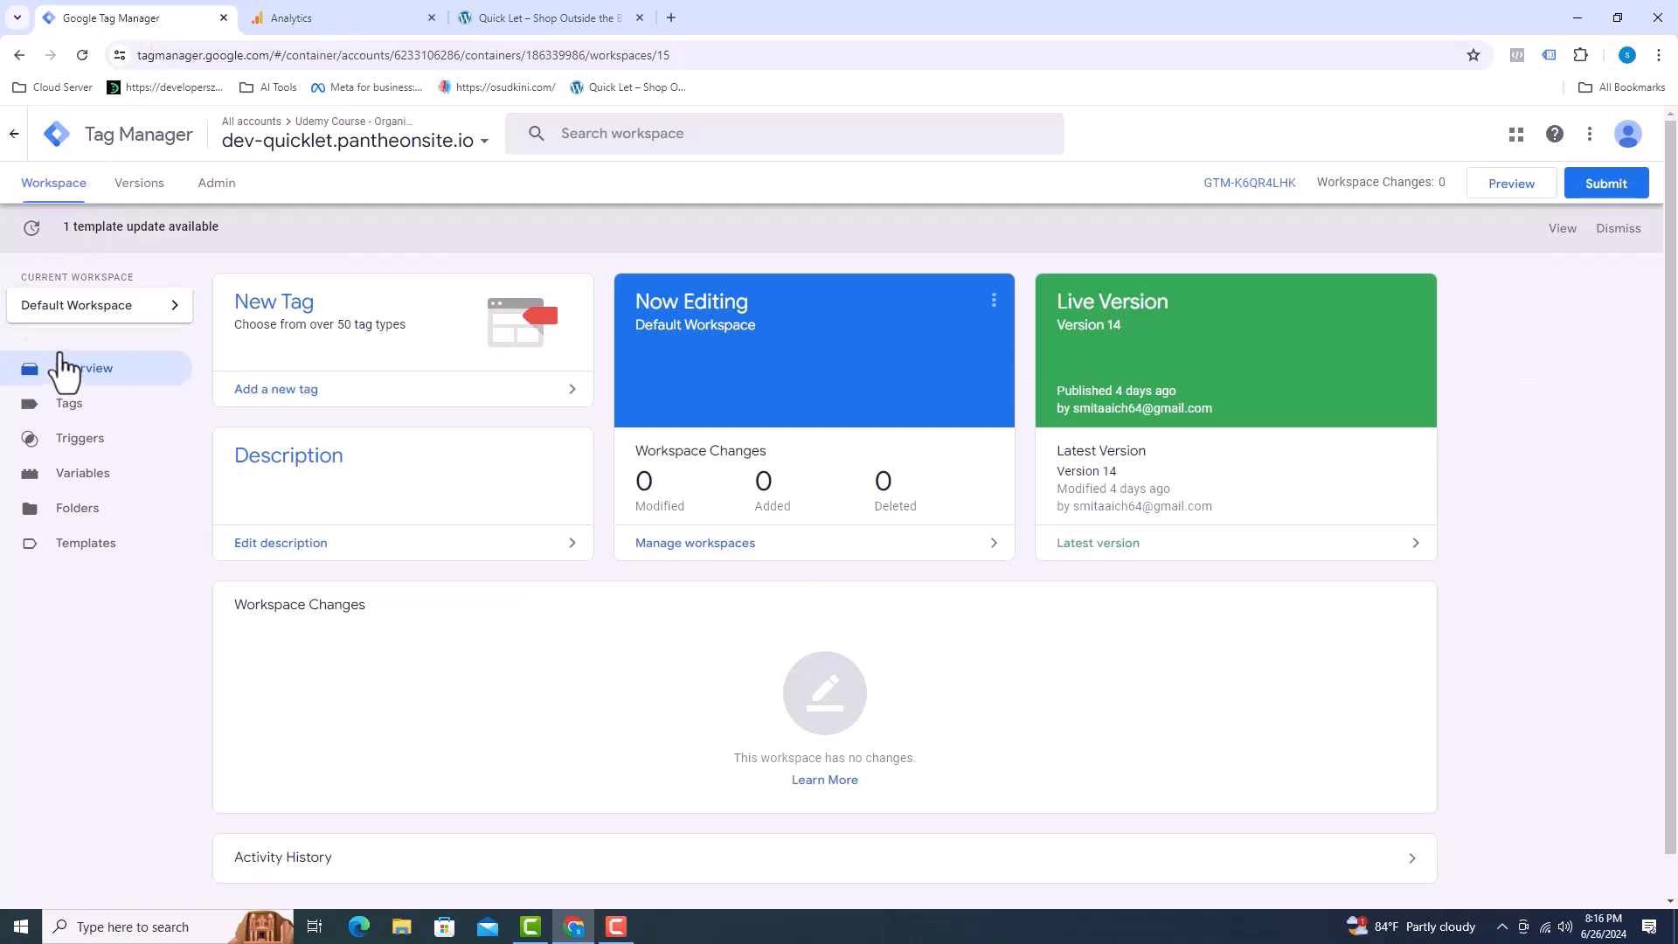
Create a new tag named 'Measurement ID GA4' with Google Tag as the tag type.
{"action": "left_click", "coordinate": [69, 402]}
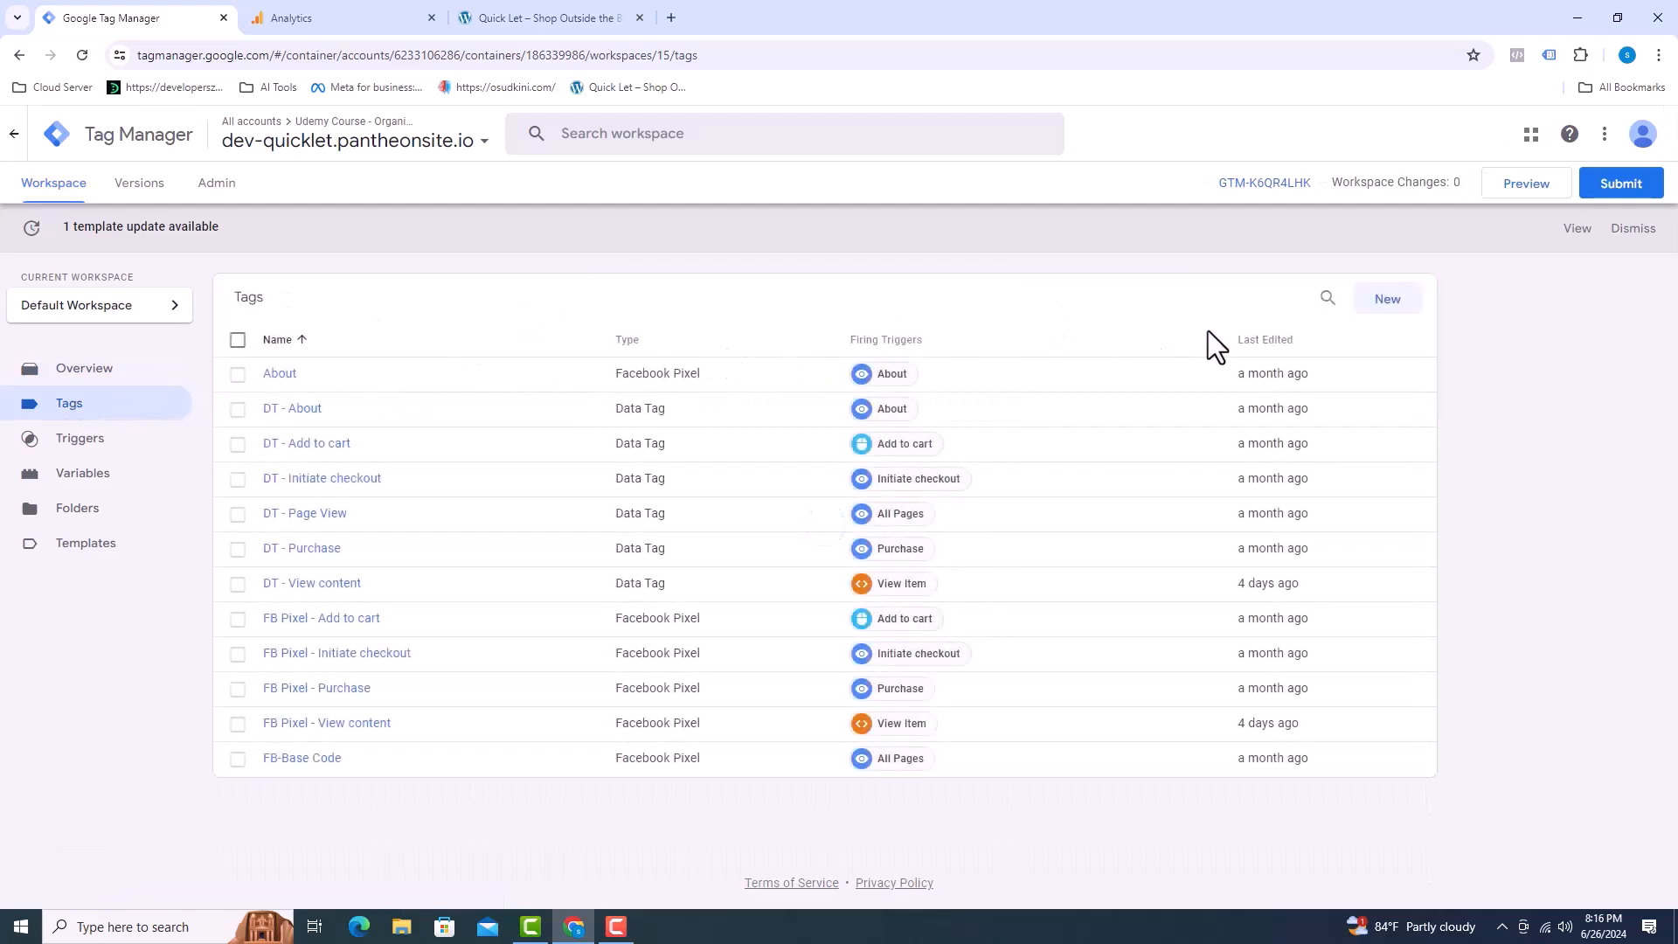
{"action": "left_click", "coordinate": [1387, 299]}
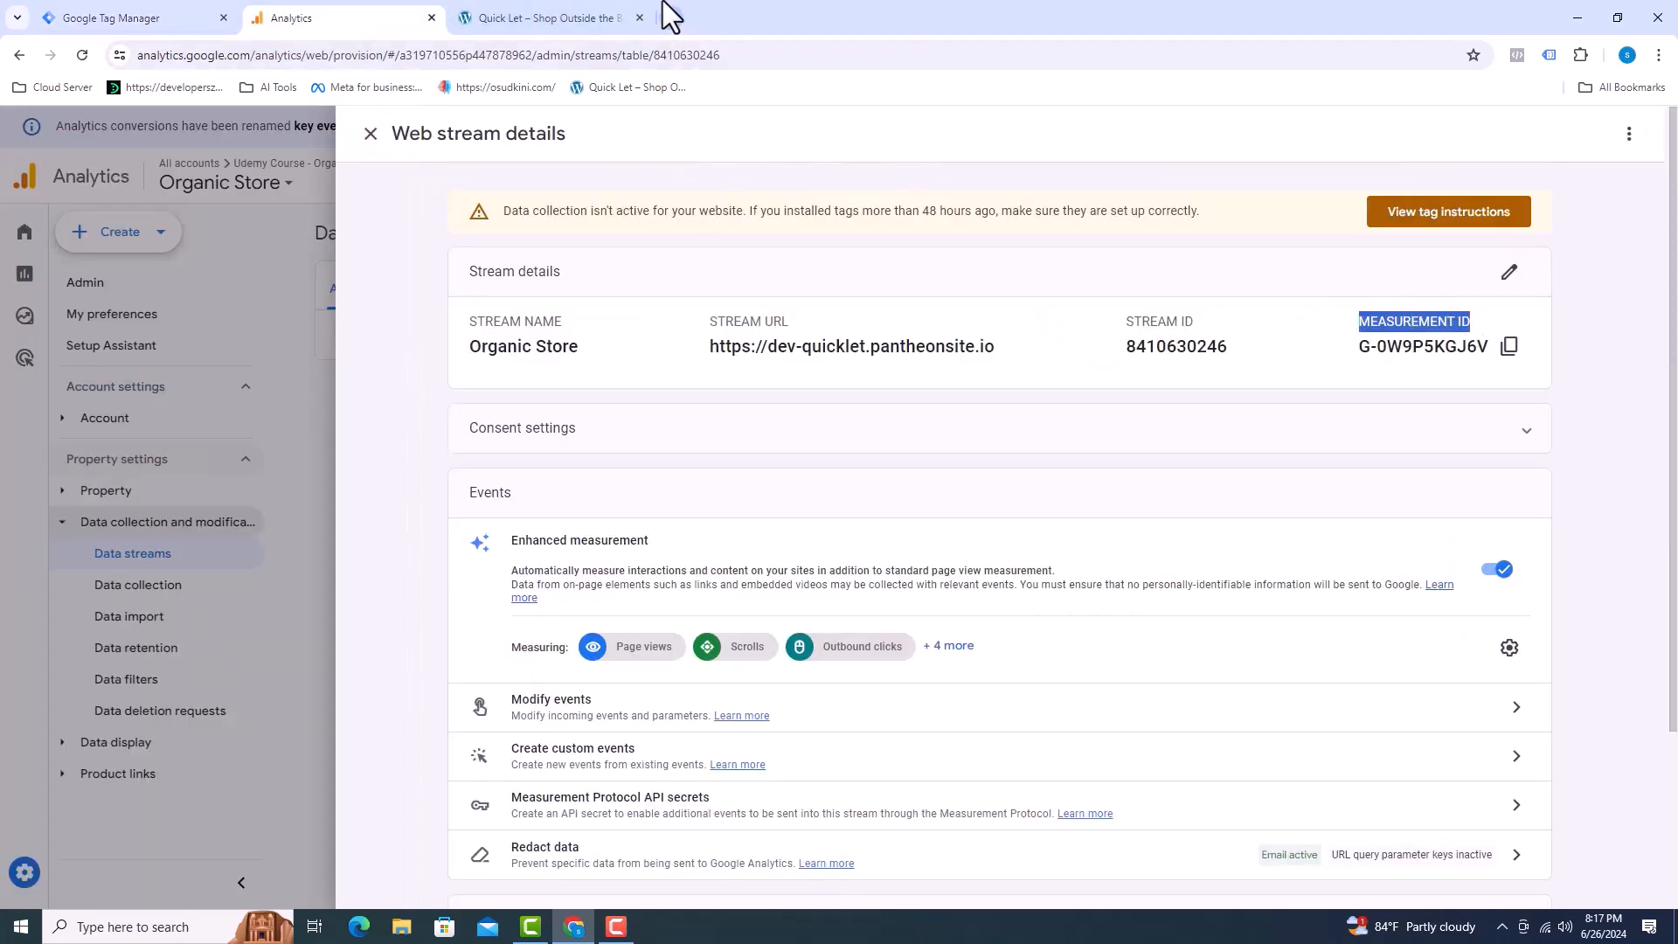
{"action": "left_click", "coordinate": [128, 18]}
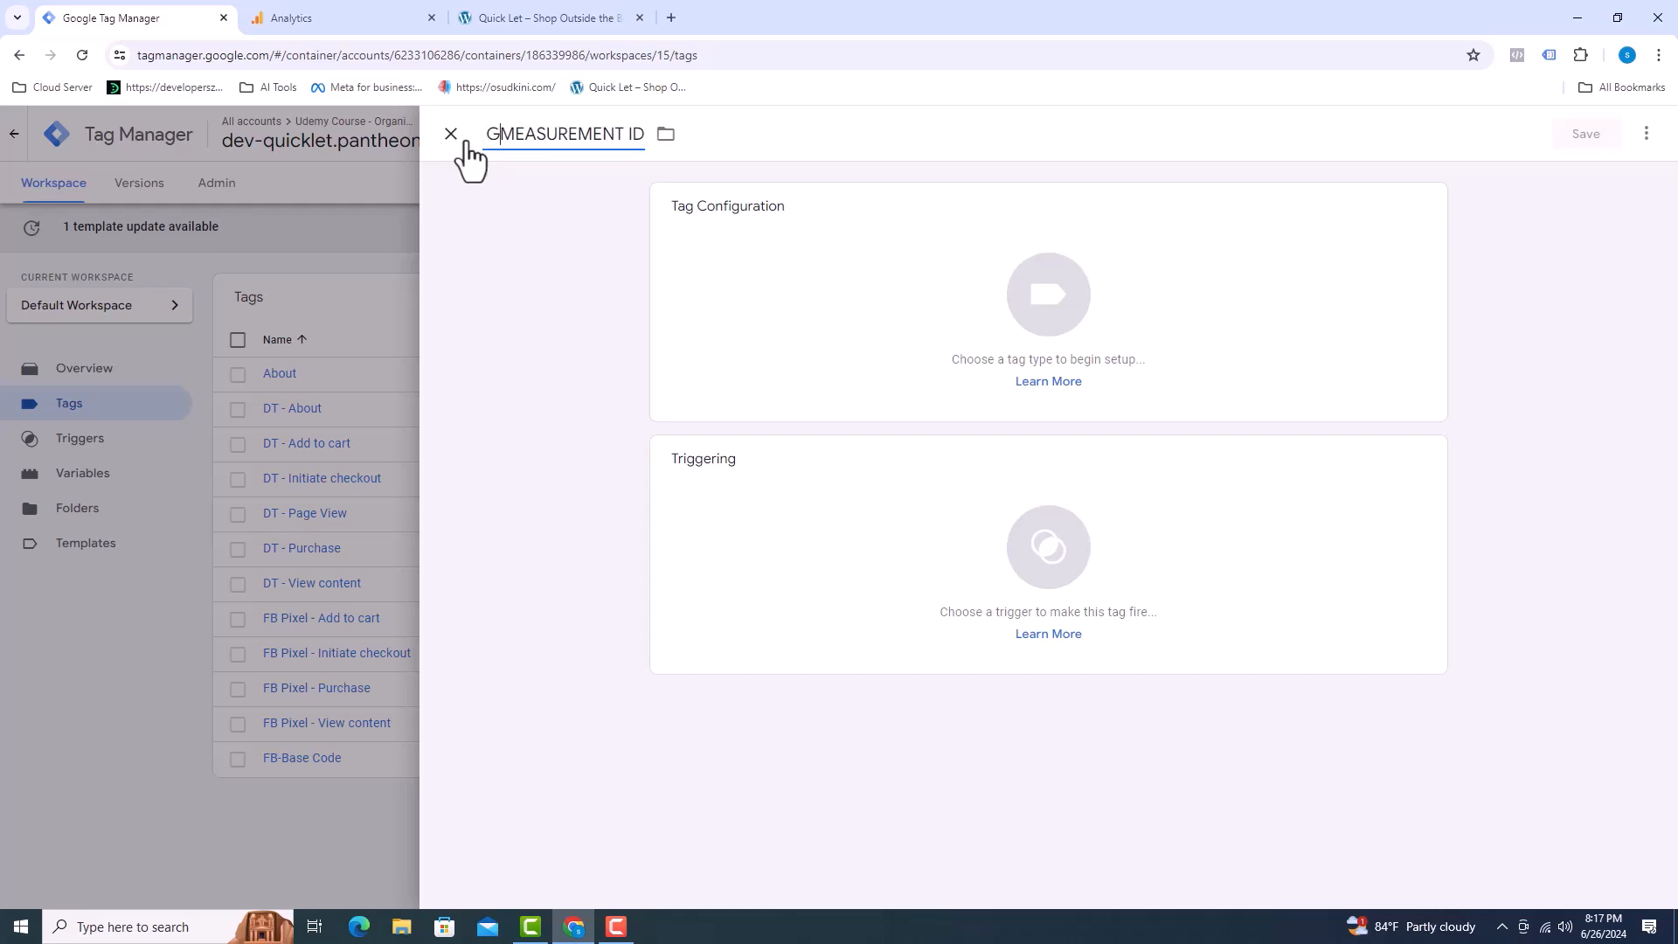
{"action": "type", "text": "A4"}
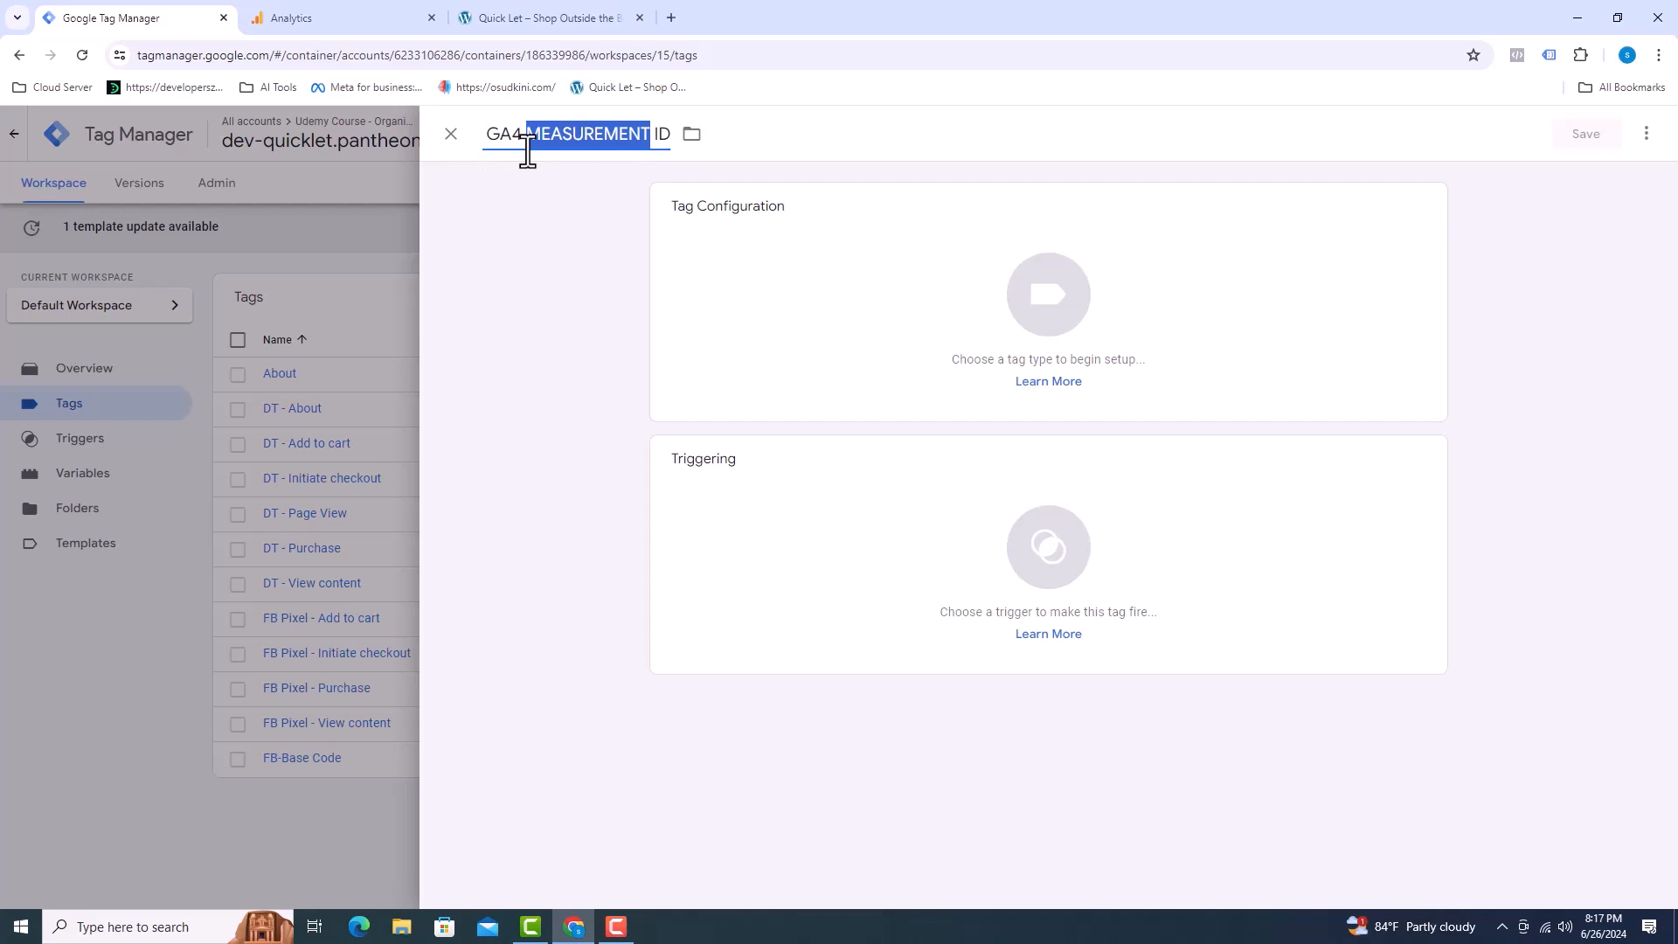
{"action": "type", "text": "Measurement ID GA4"}
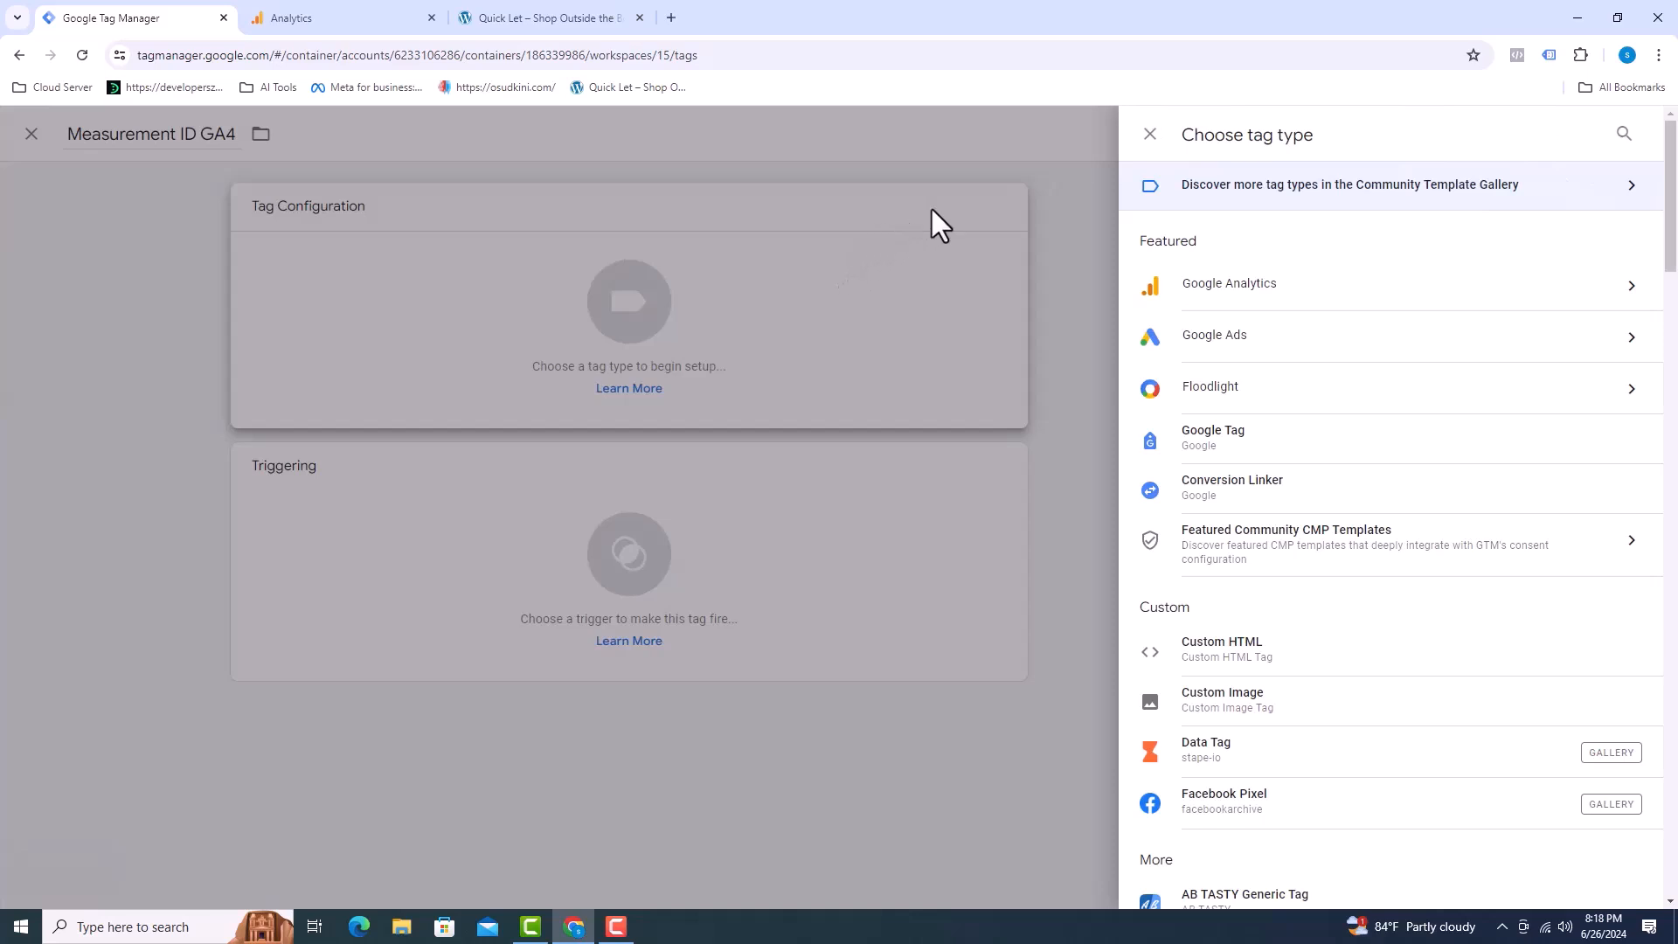
{"action": "left_click", "coordinate": [1213, 437]}
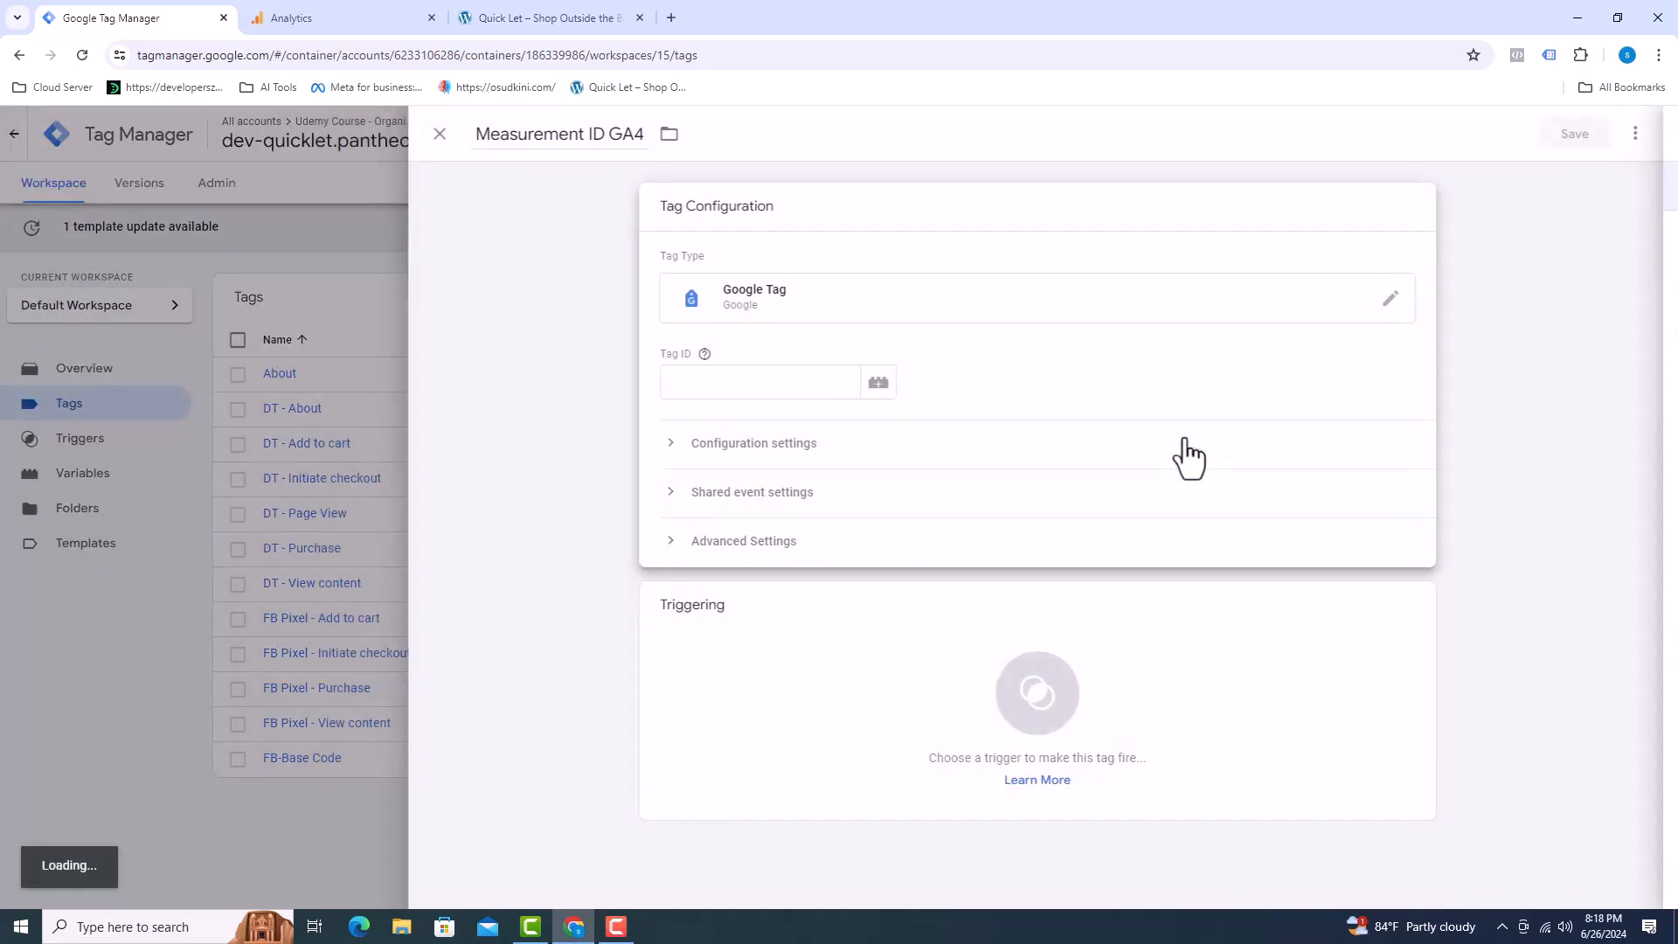
Copy Measurement ID G-0W9P5KGJ6V from Analytics into the tag's Tag ID.
{"action": "left_click", "coordinate": [761, 383]}
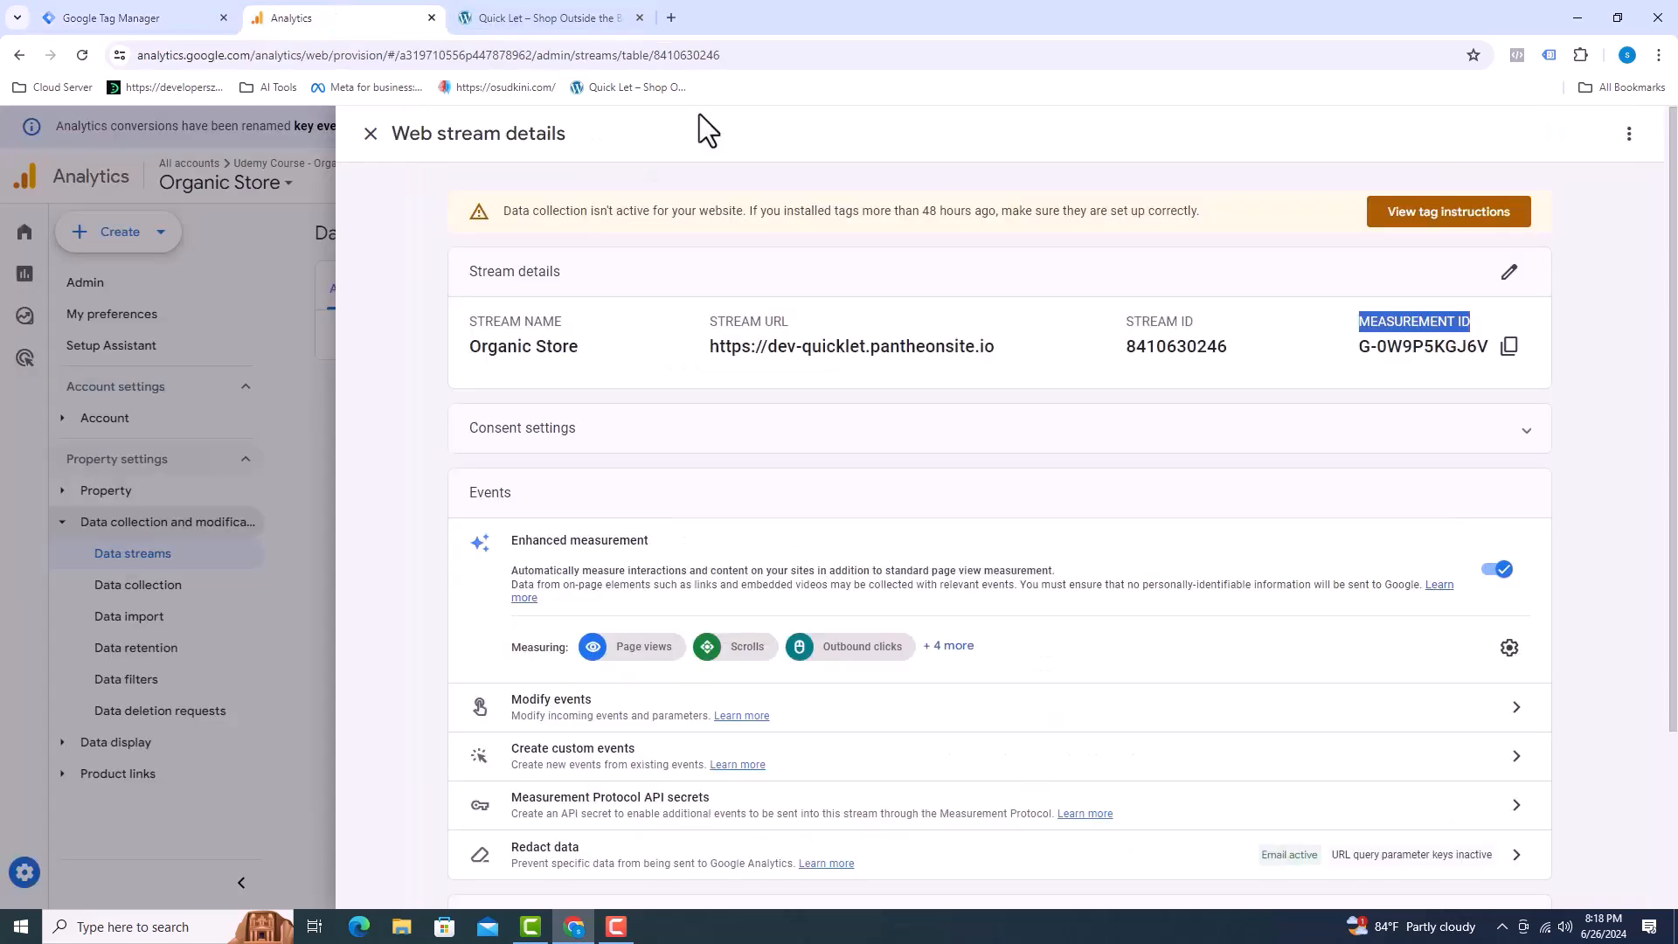
{"action": "left_click", "coordinate": [1509, 346]}
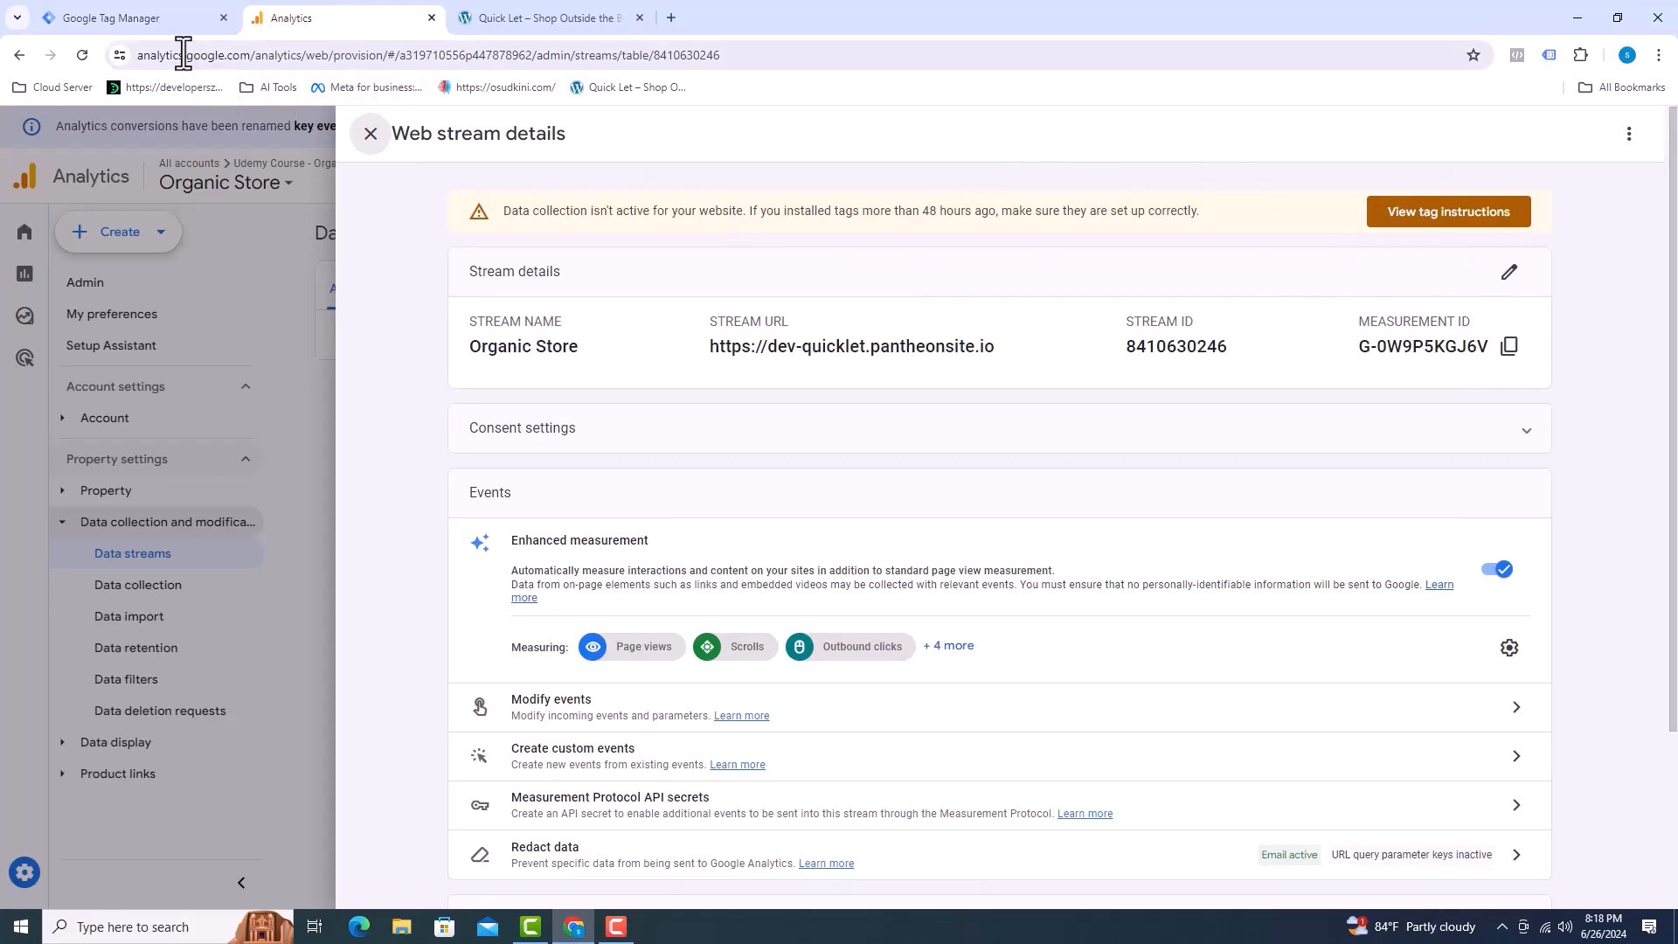
{"action": "left_click", "coordinate": [117, 18]}
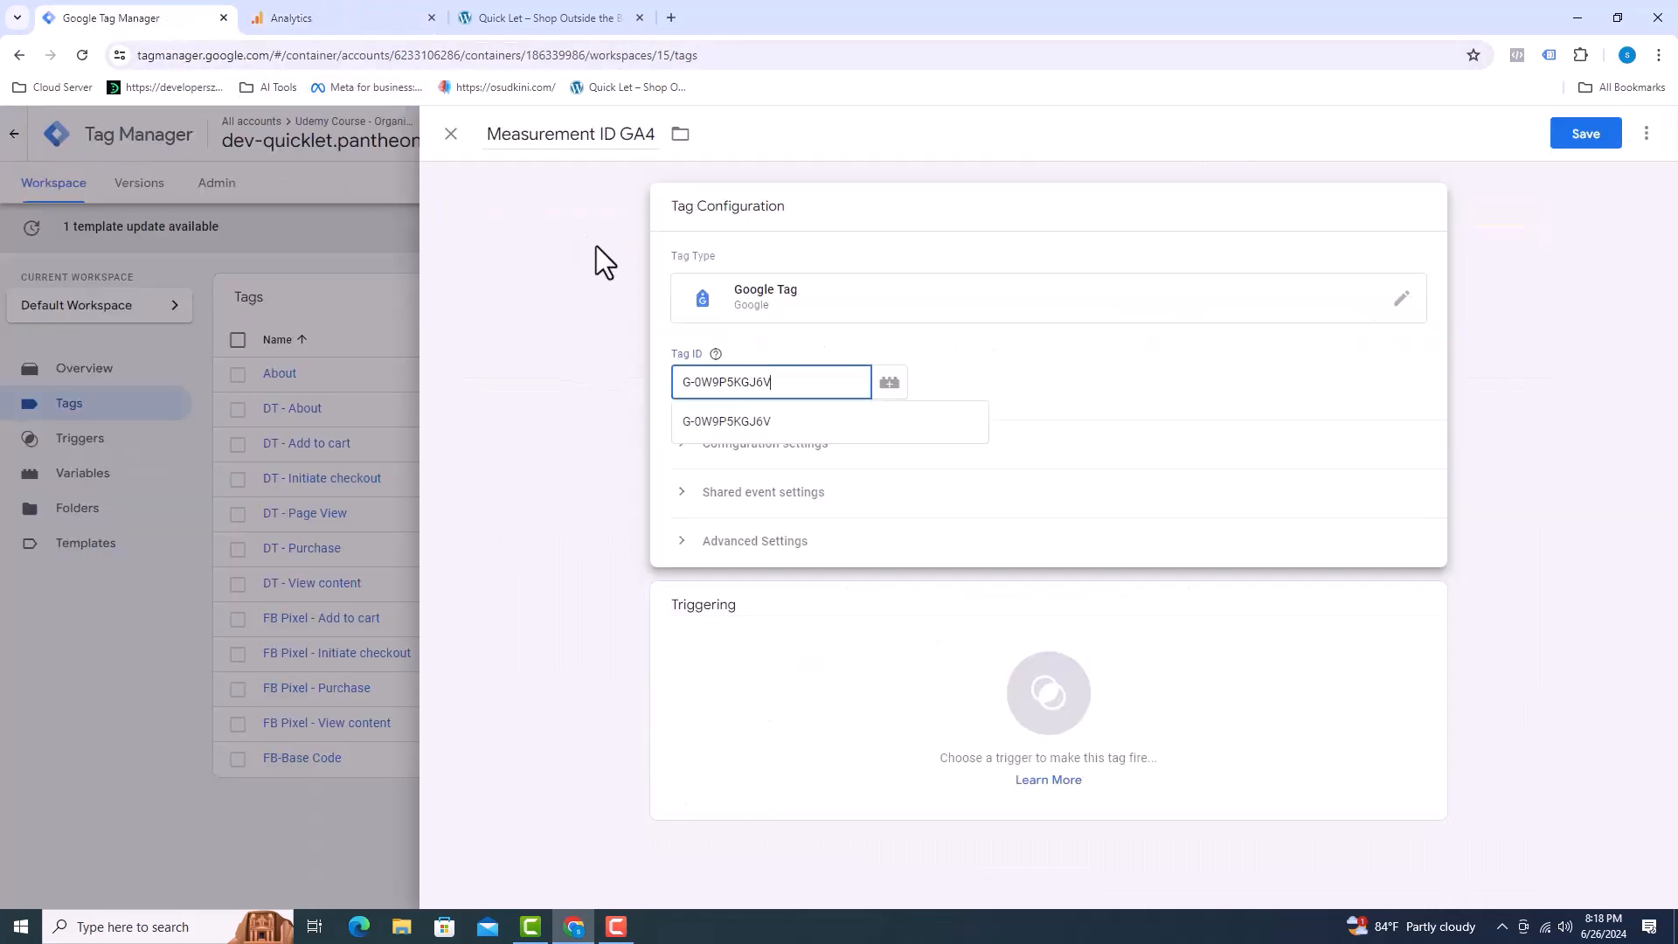
Make the tag fire on the All Pages trigger and save it to the workspace.
{"action": "left_click", "coordinate": [1047, 706]}
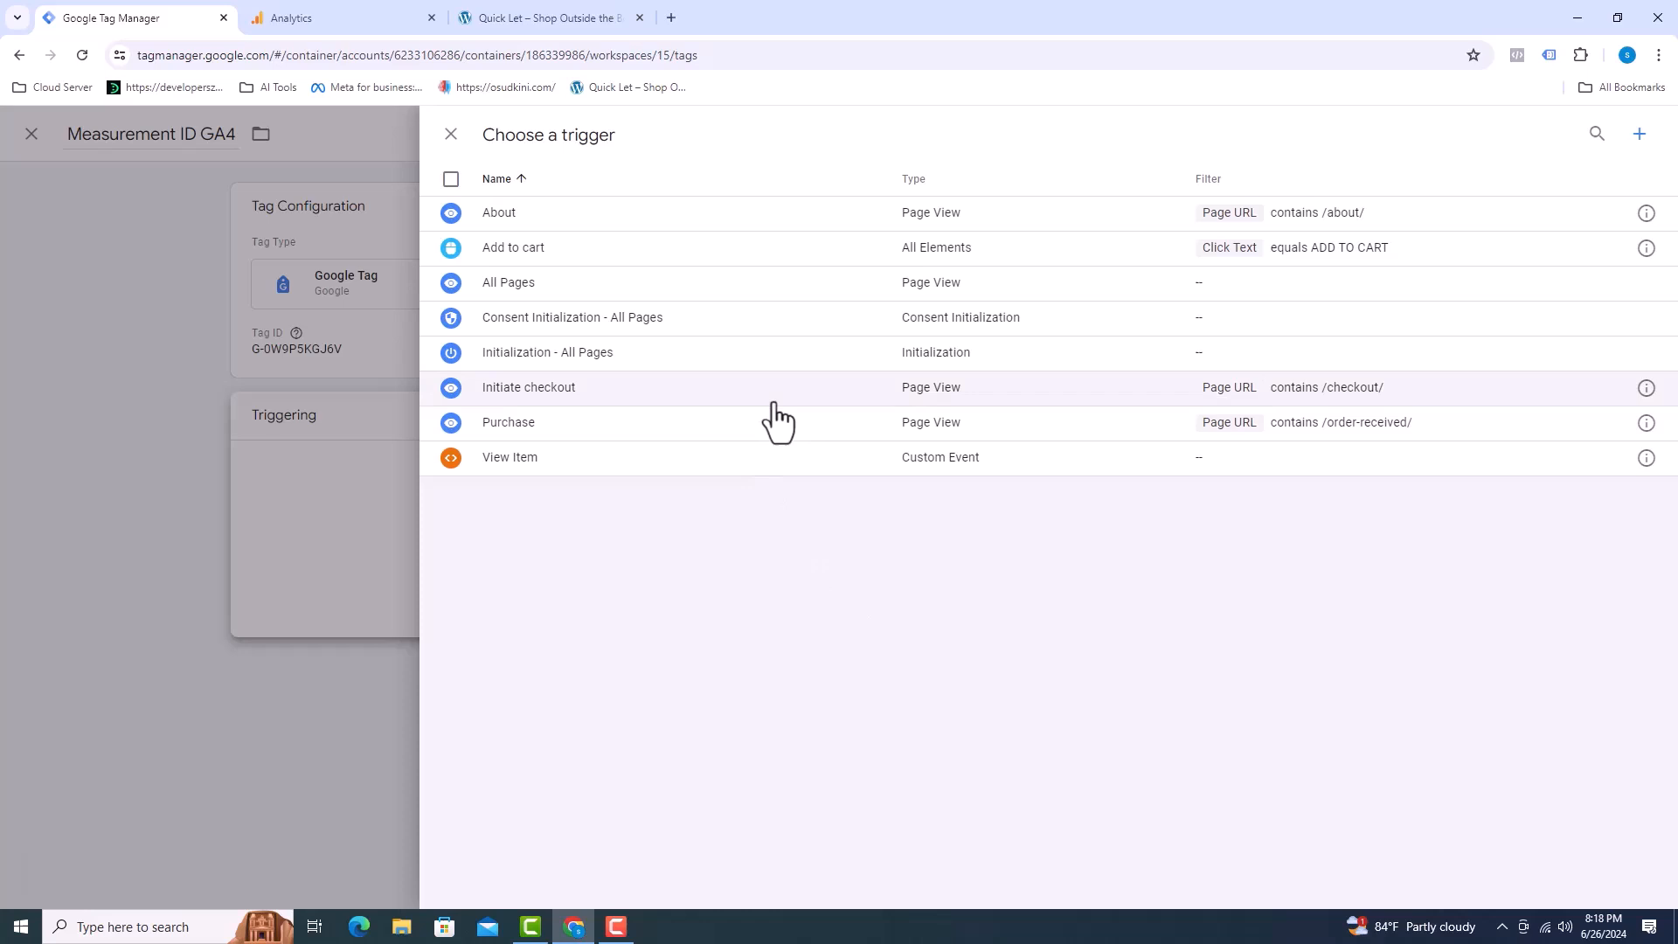
{"action": "left_click", "coordinate": [509, 281]}
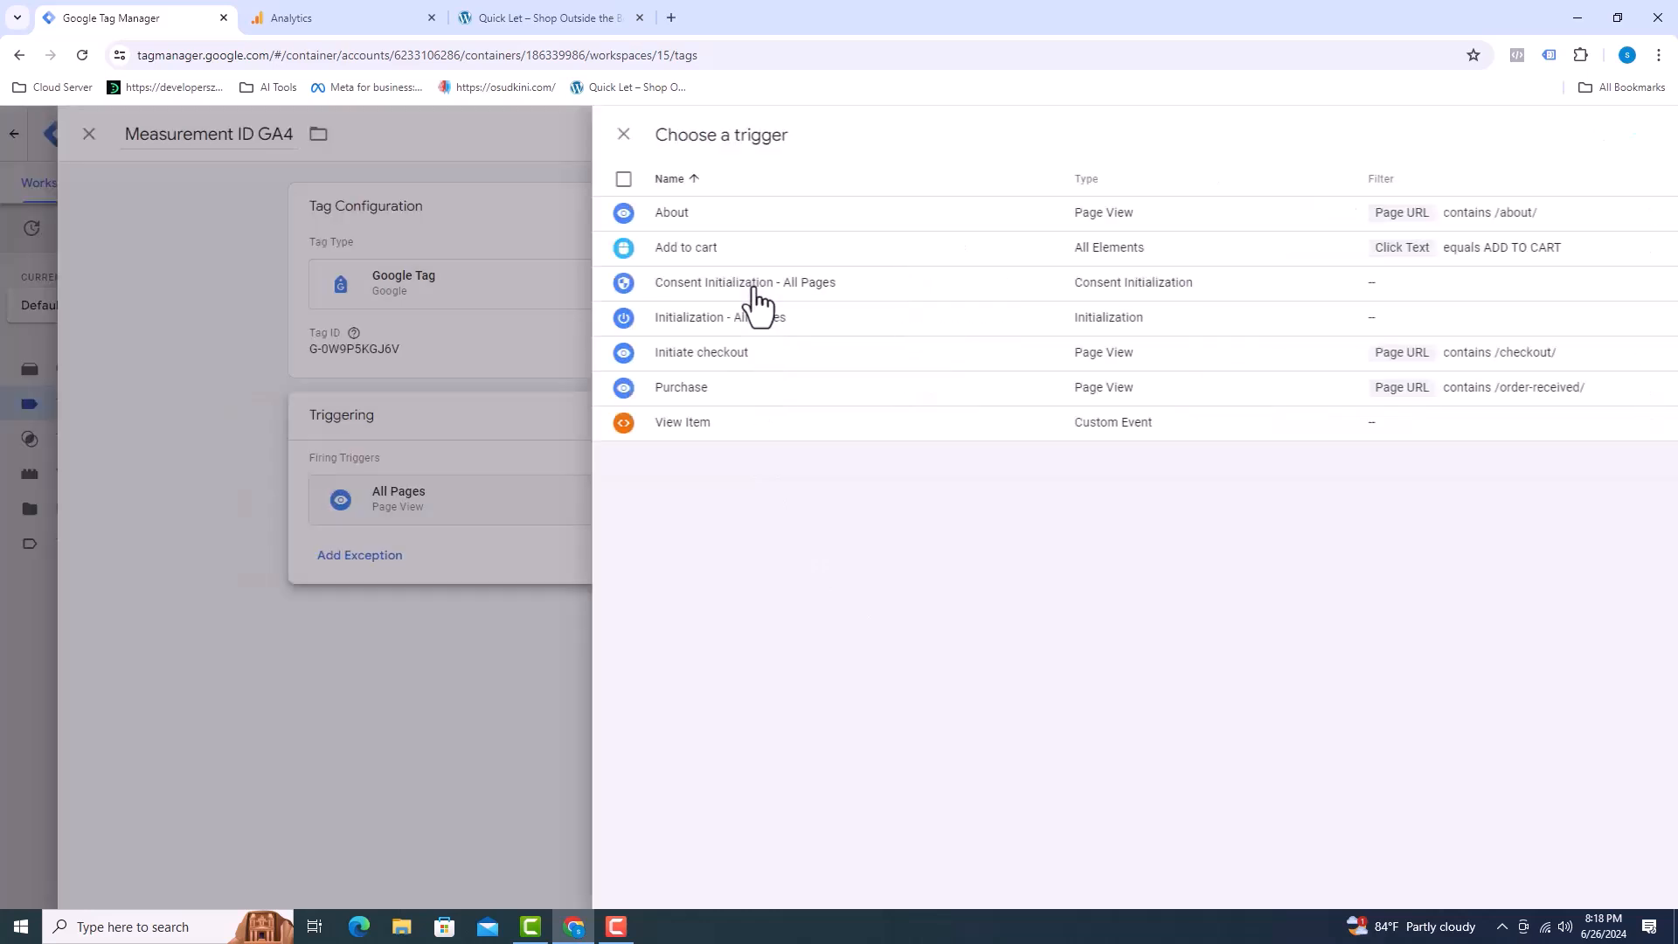
{"action": "left_click", "coordinate": [622, 134]}
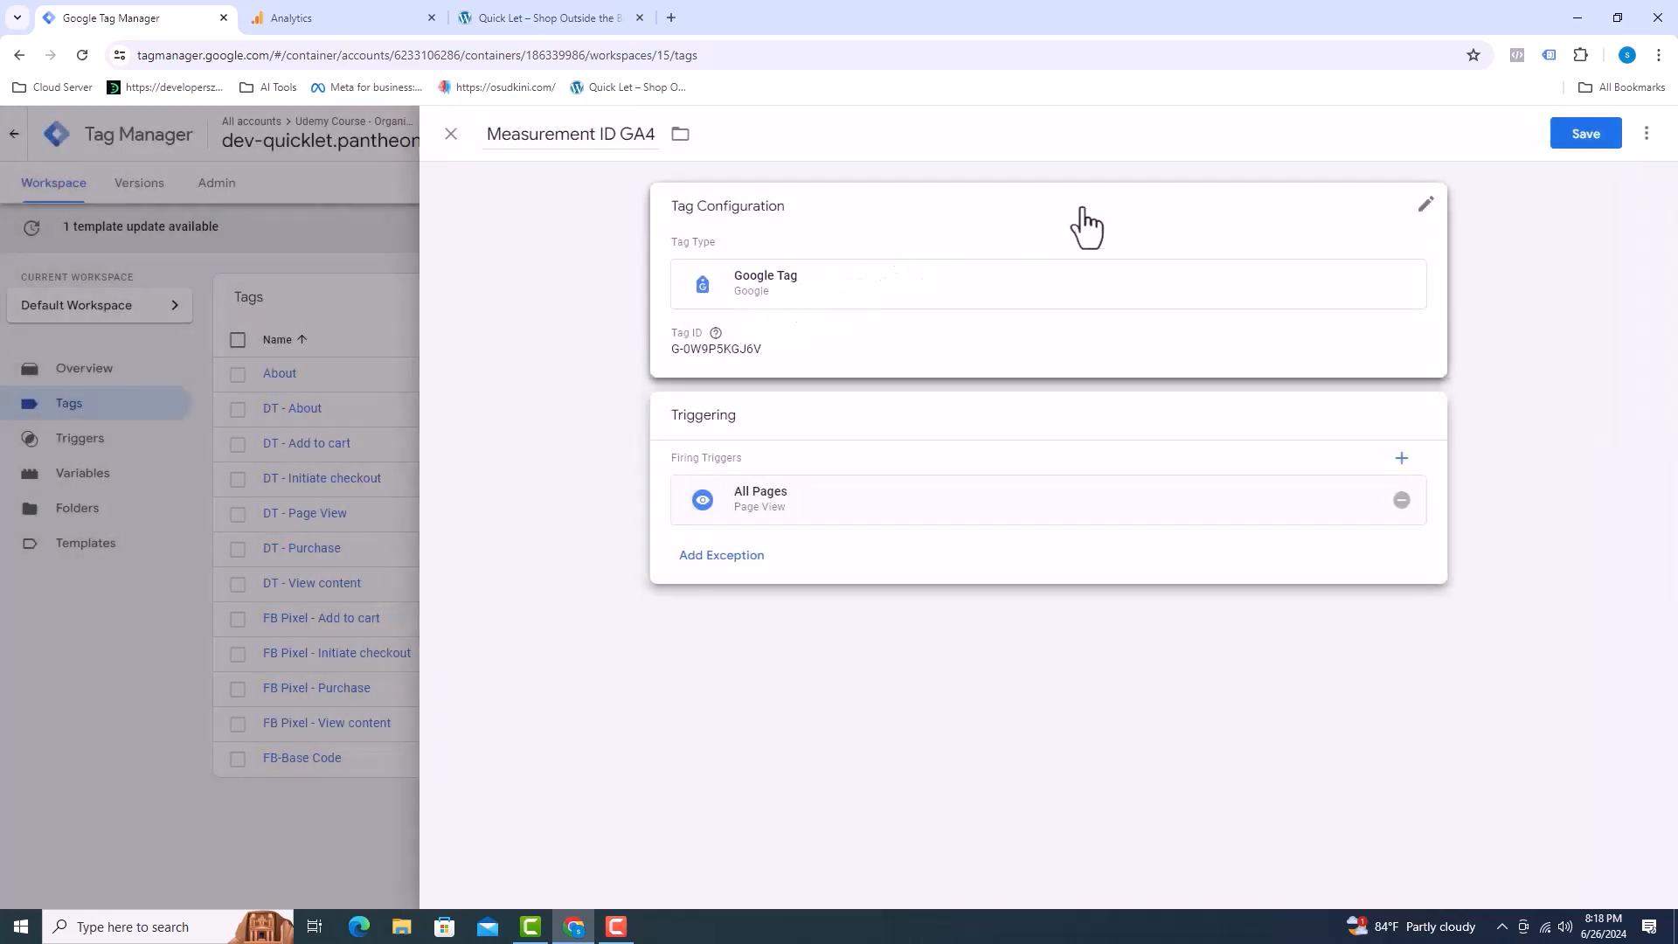
{"action": "left_click", "coordinate": [1586, 133]}
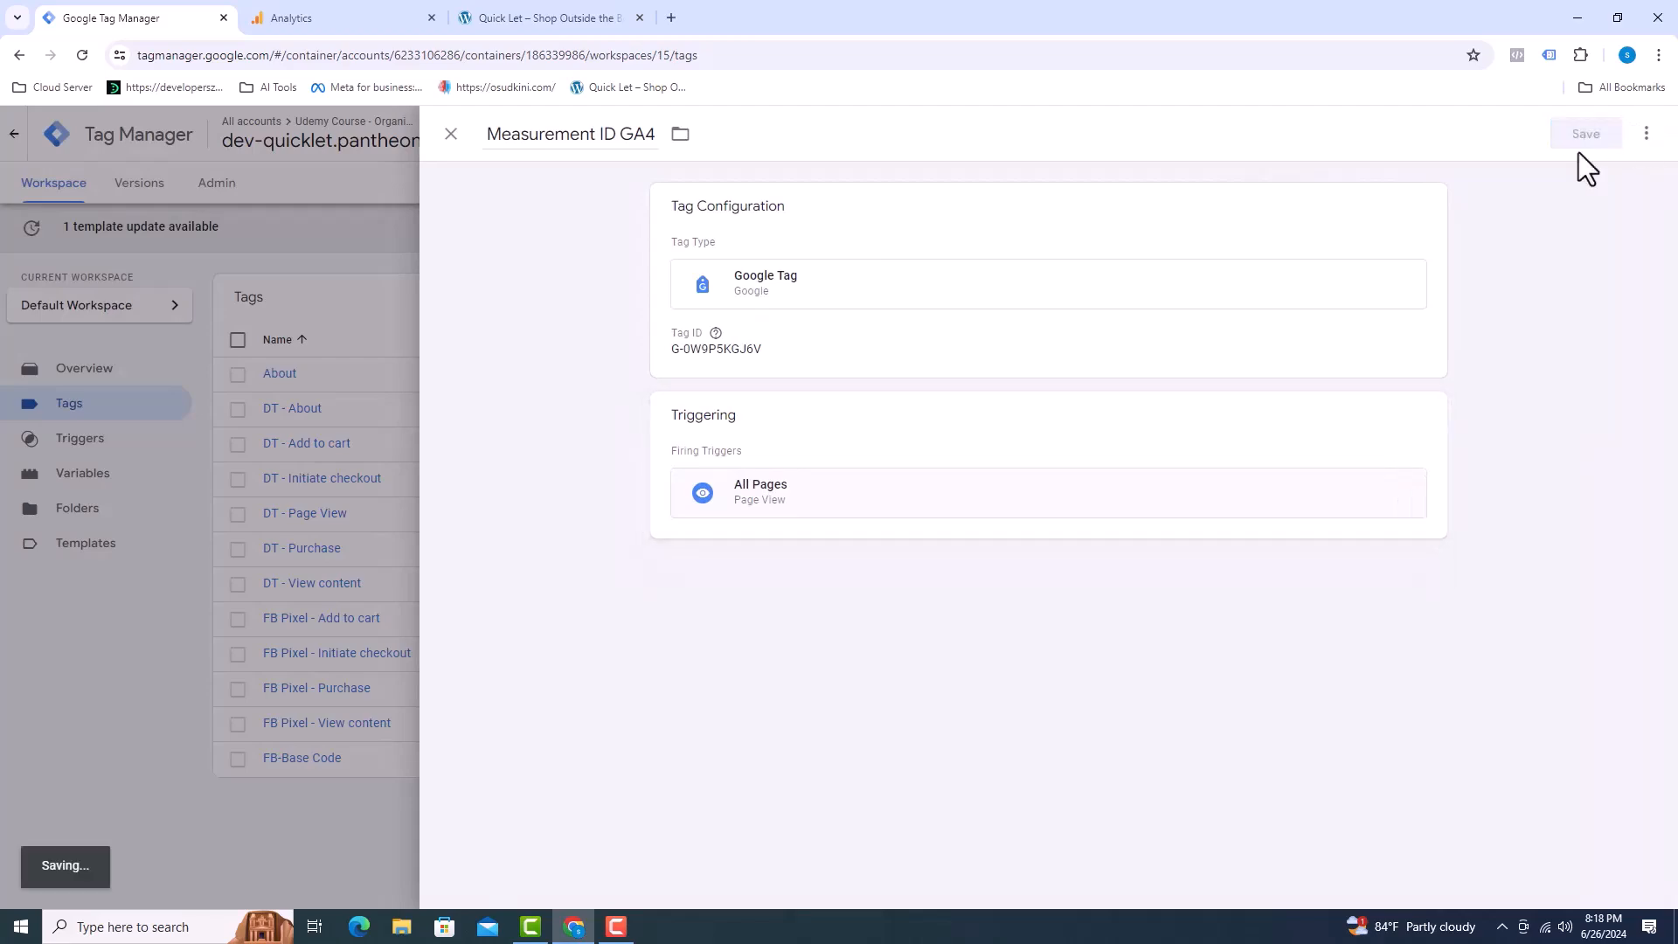
Submit and publish the workspace changes live as Version 15 without a description.
{"action": "left_click", "coordinate": [1585, 133]}
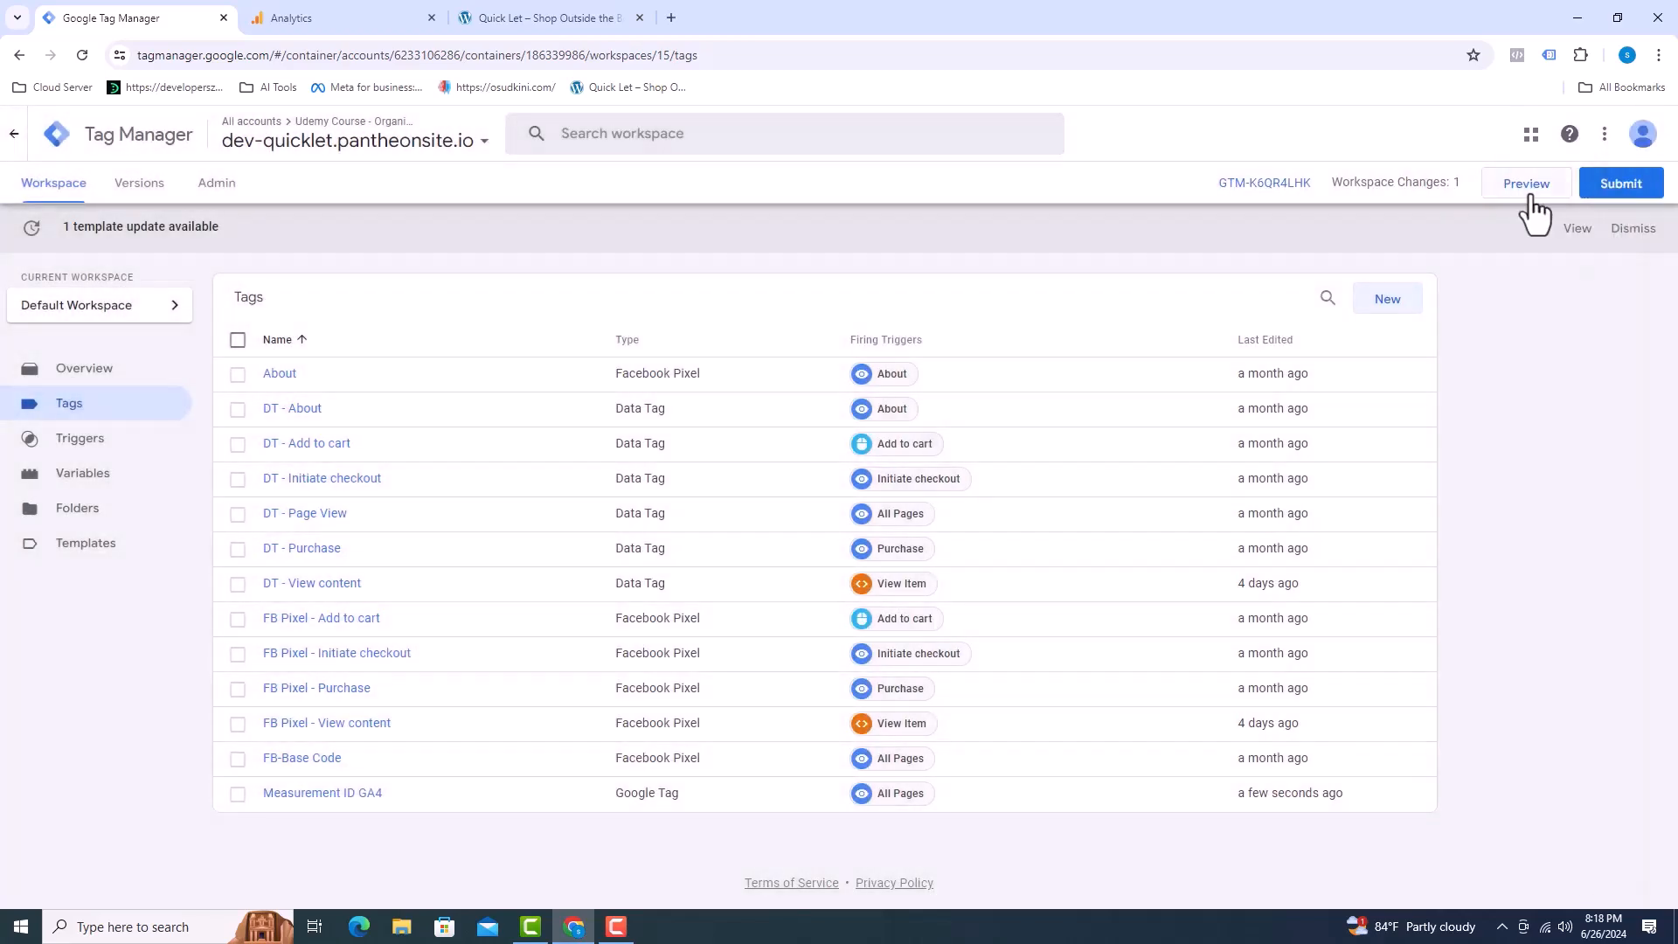
{"action": "left_click", "coordinate": [1619, 182]}
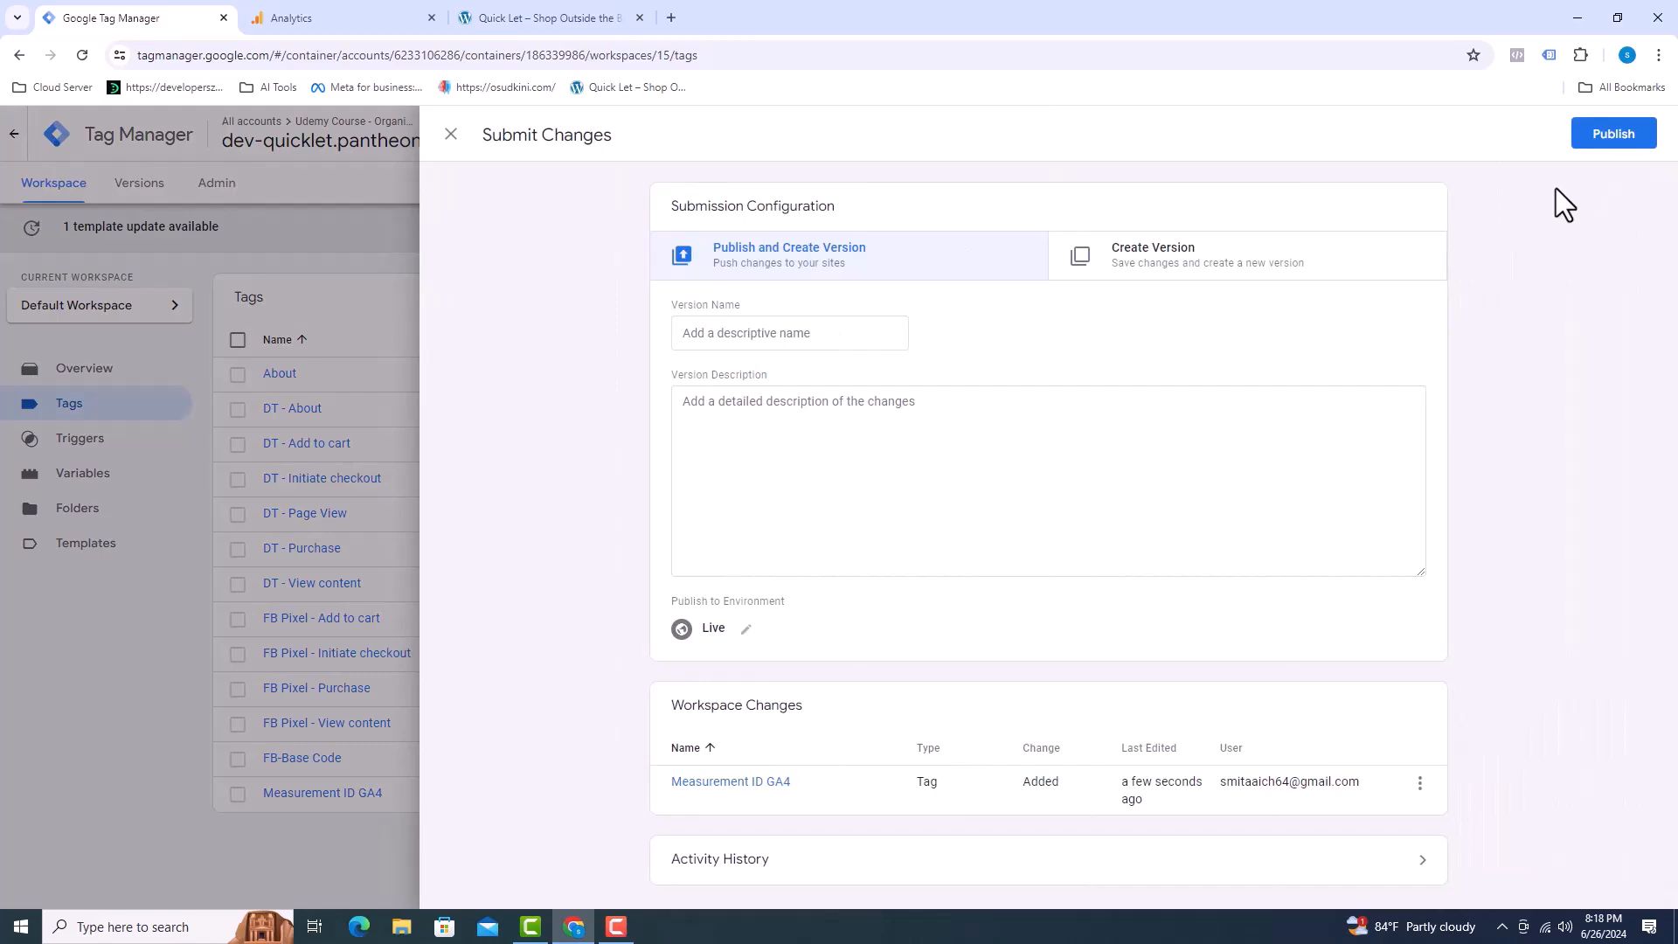
{"action": "left_click", "coordinate": [1613, 133]}
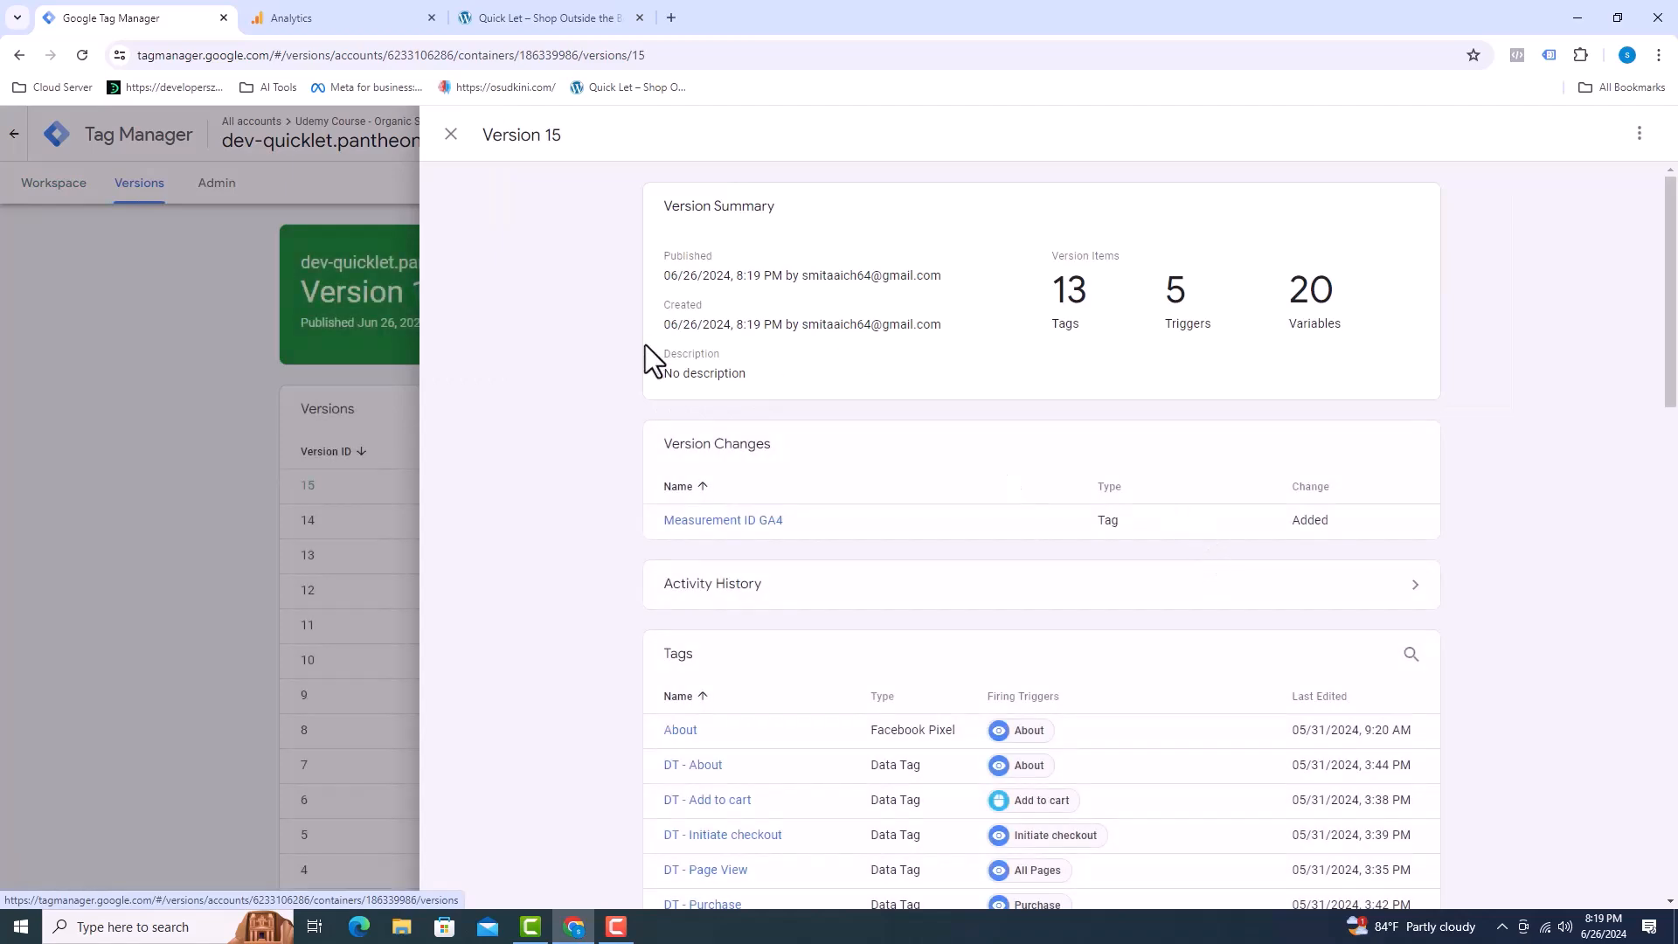
Close the version summary and return to the workspace tags list showing the tag on All Pages.
{"action": "left_click", "coordinate": [449, 135]}
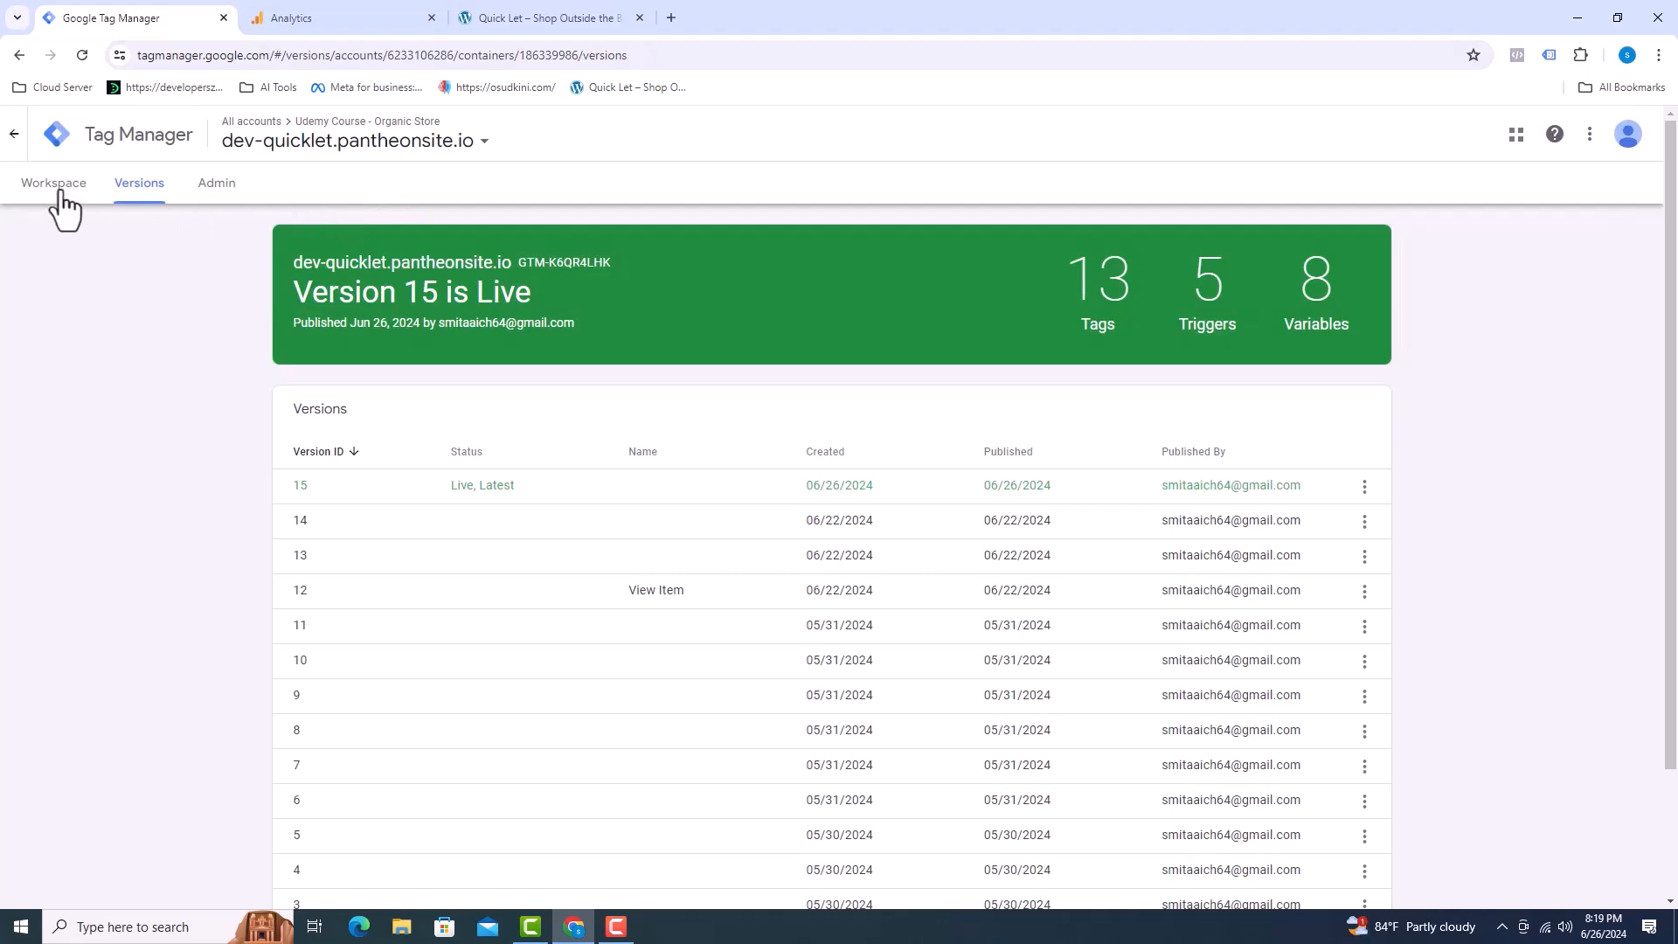
{"action": "left_click", "coordinate": [53, 182]}
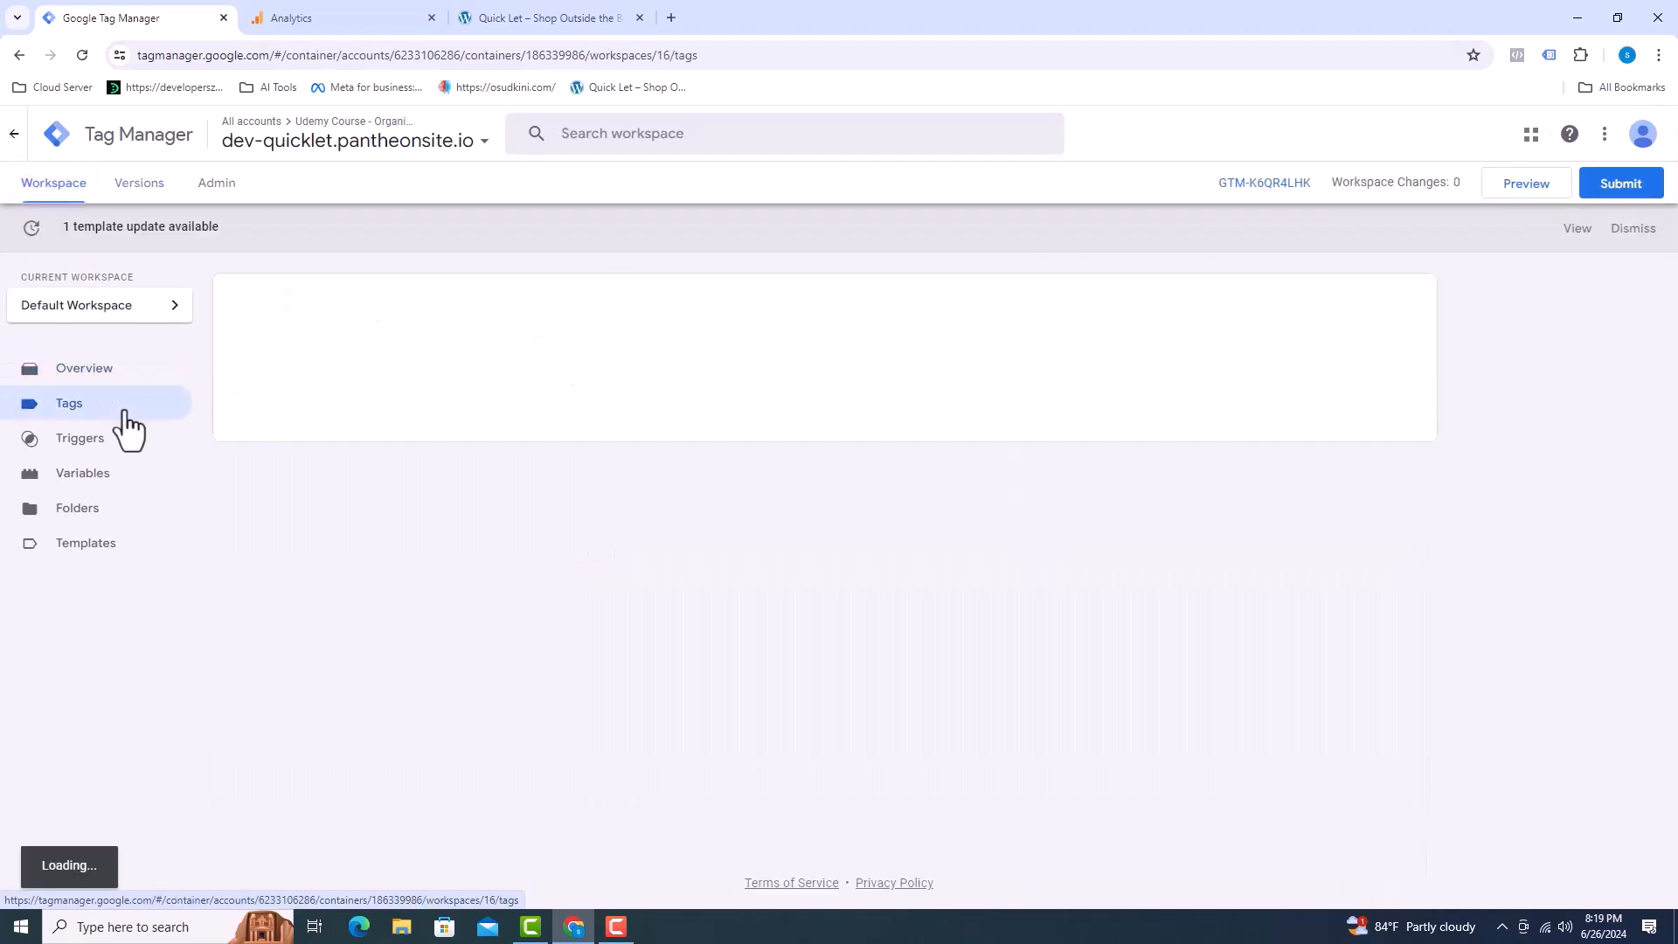
{"action": "left_click", "coordinate": [69, 403]}
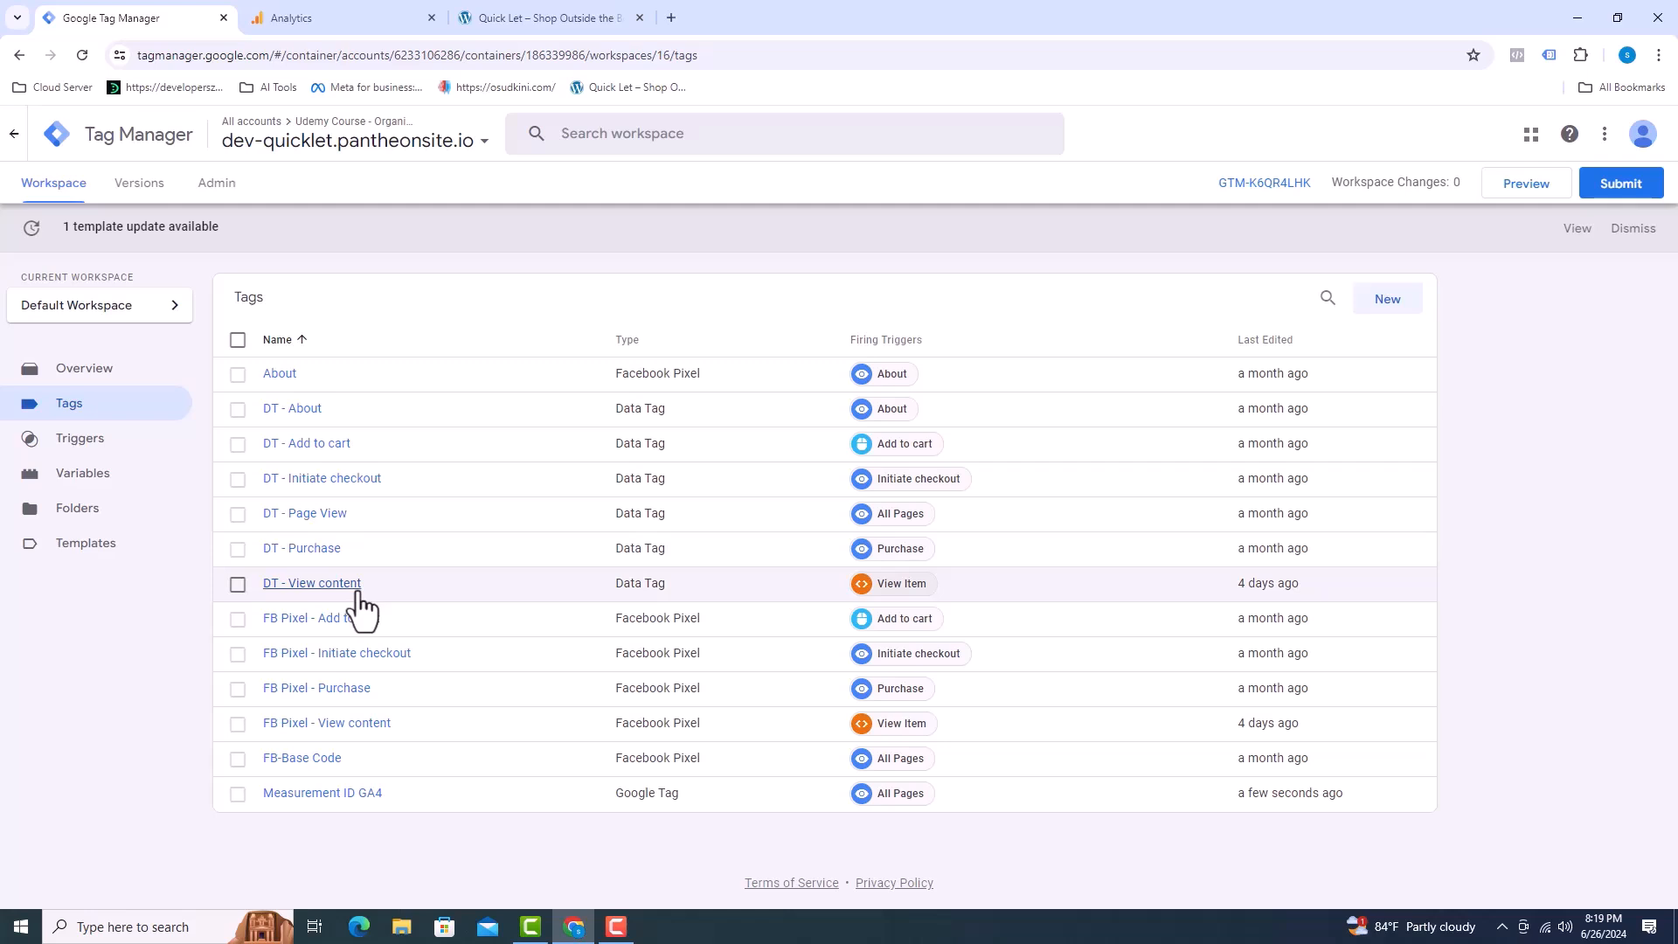
{"action": "mouse_move", "coordinate": [862, 480]}
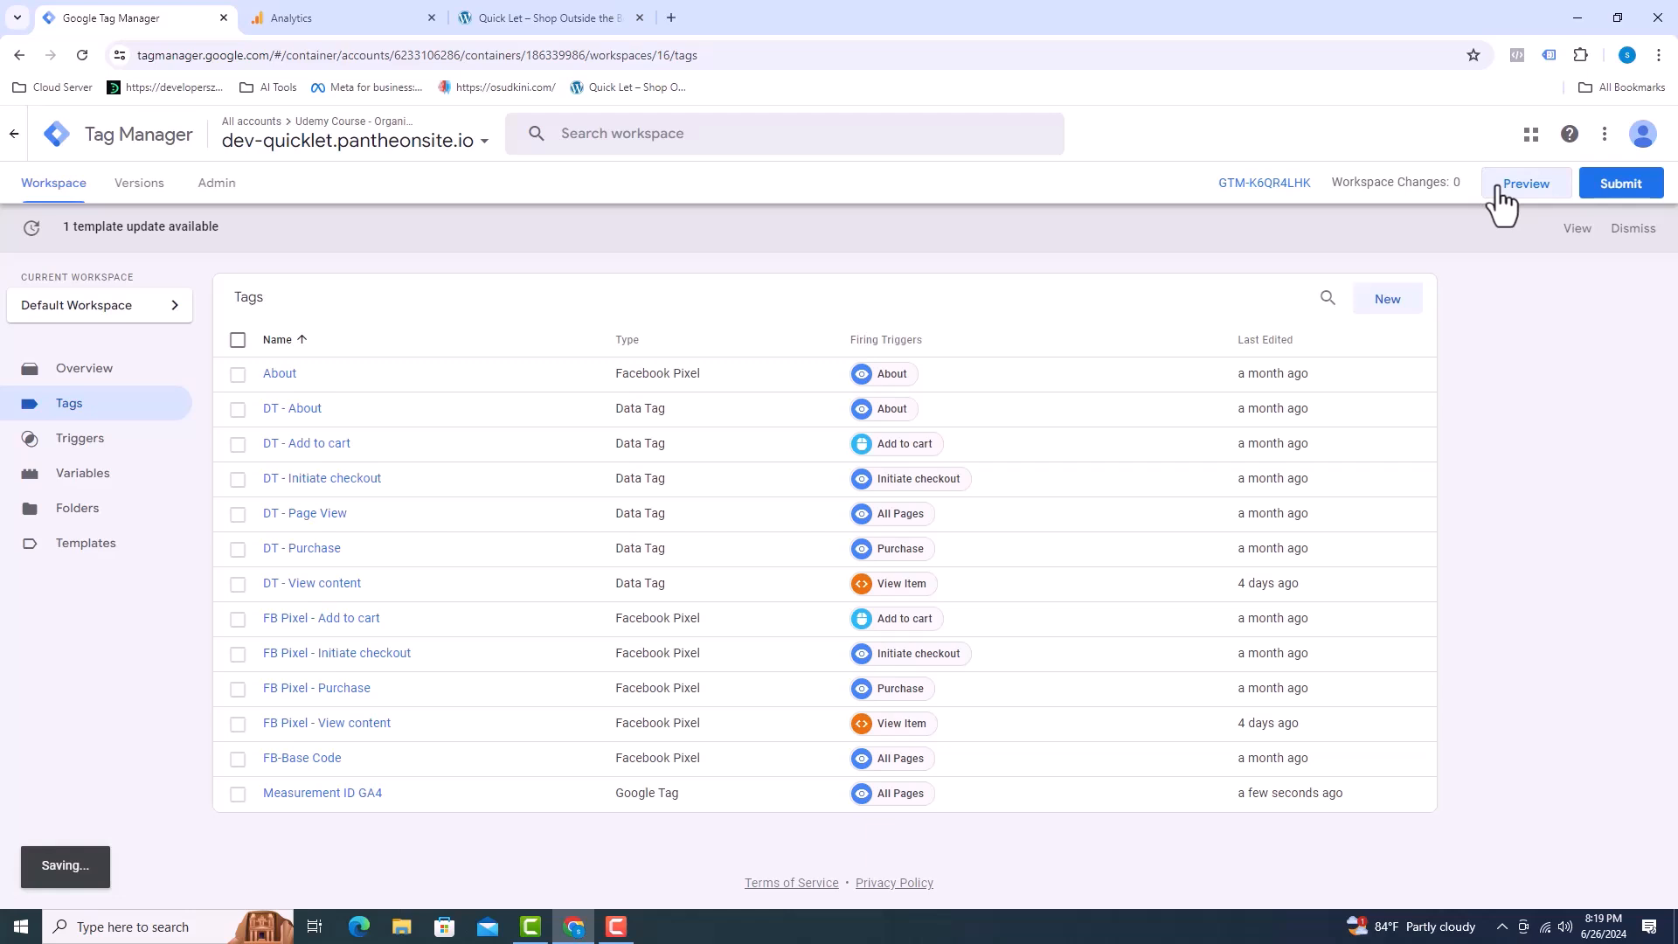
Preview the container, connect Tag Assistant to the store site and enable legacy tag analysis.
{"action": "left_click", "coordinate": [1524, 181]}
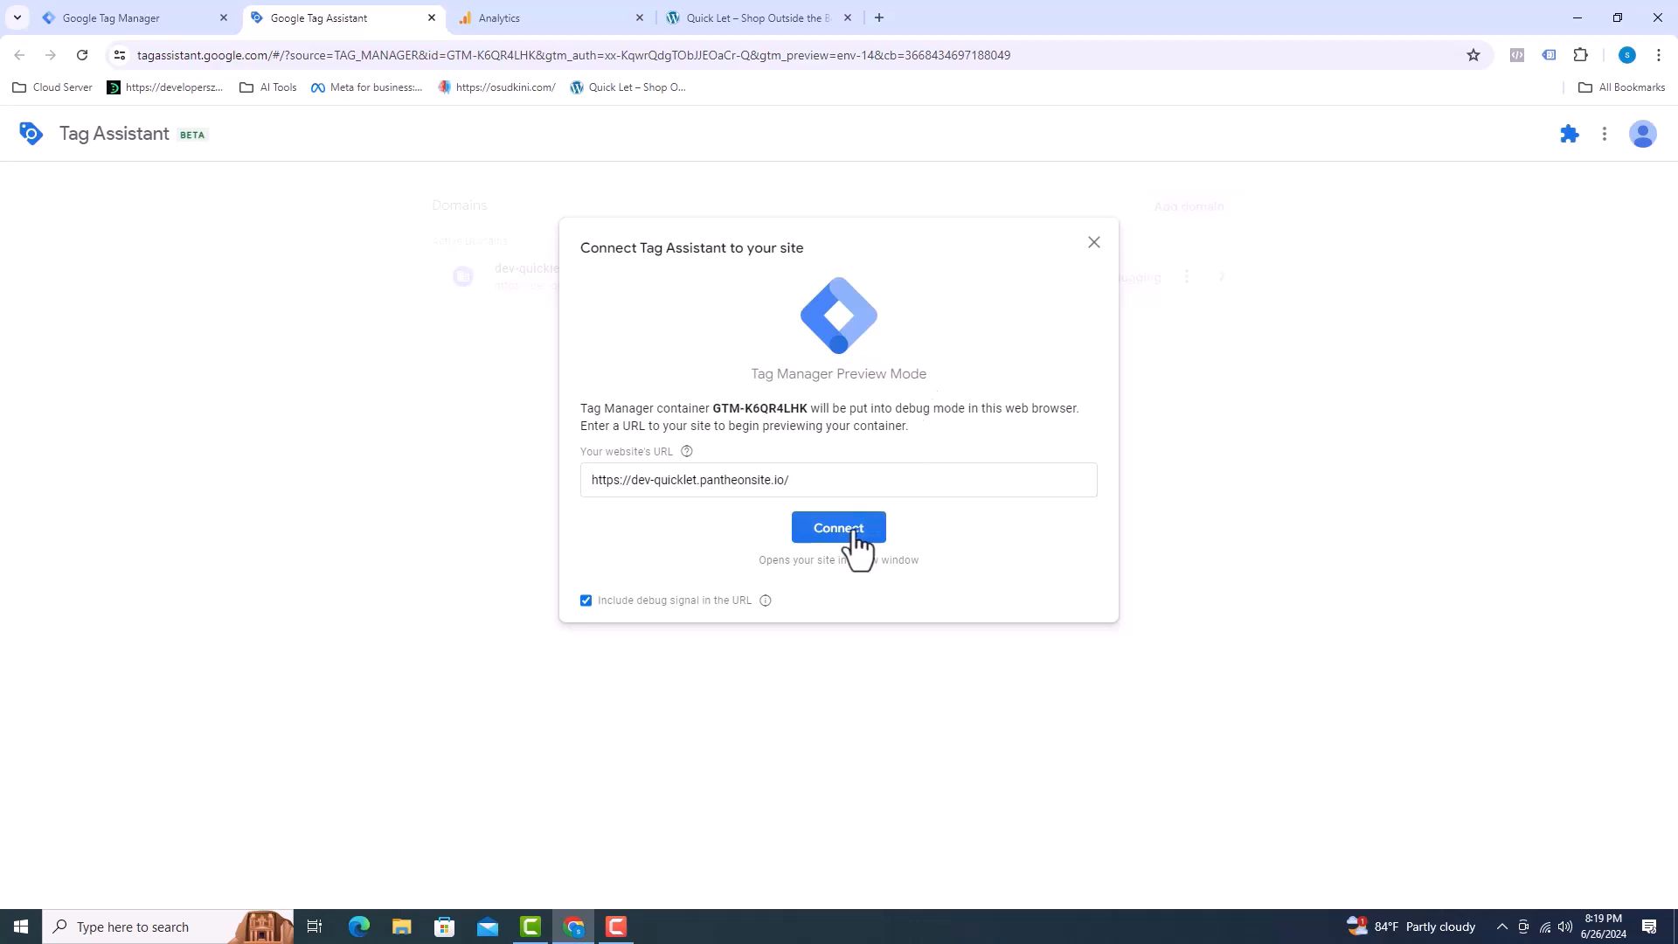
{"action": "left_click", "coordinate": [837, 527]}
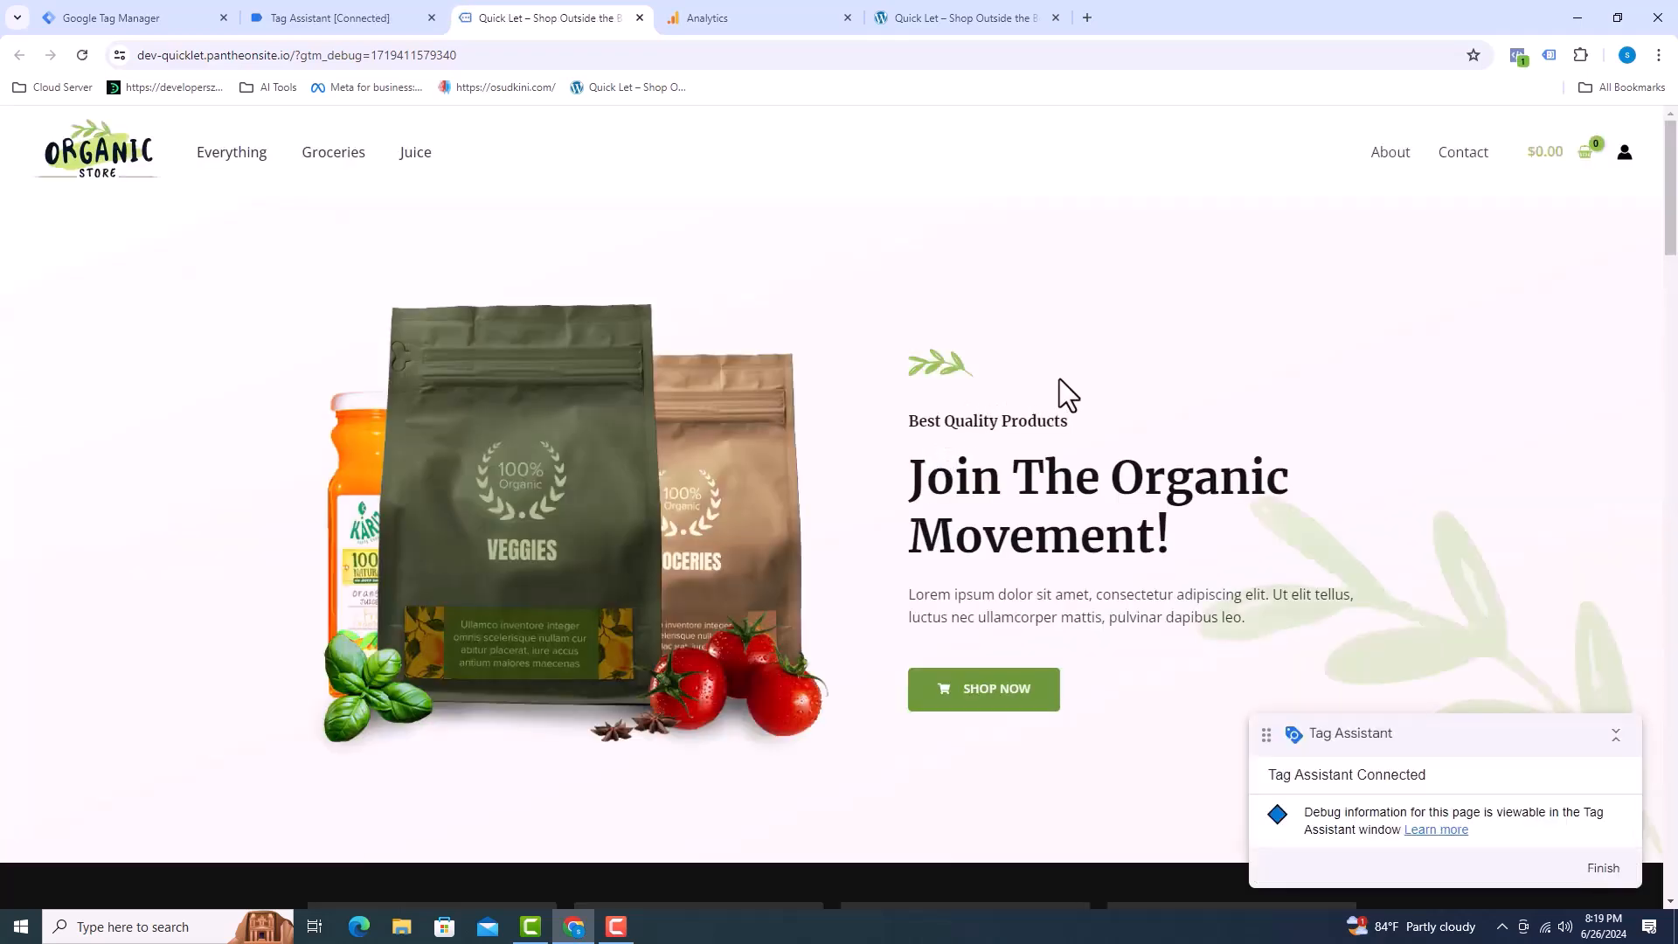
{"action": "mouse_move", "coordinate": [1505, 110]}
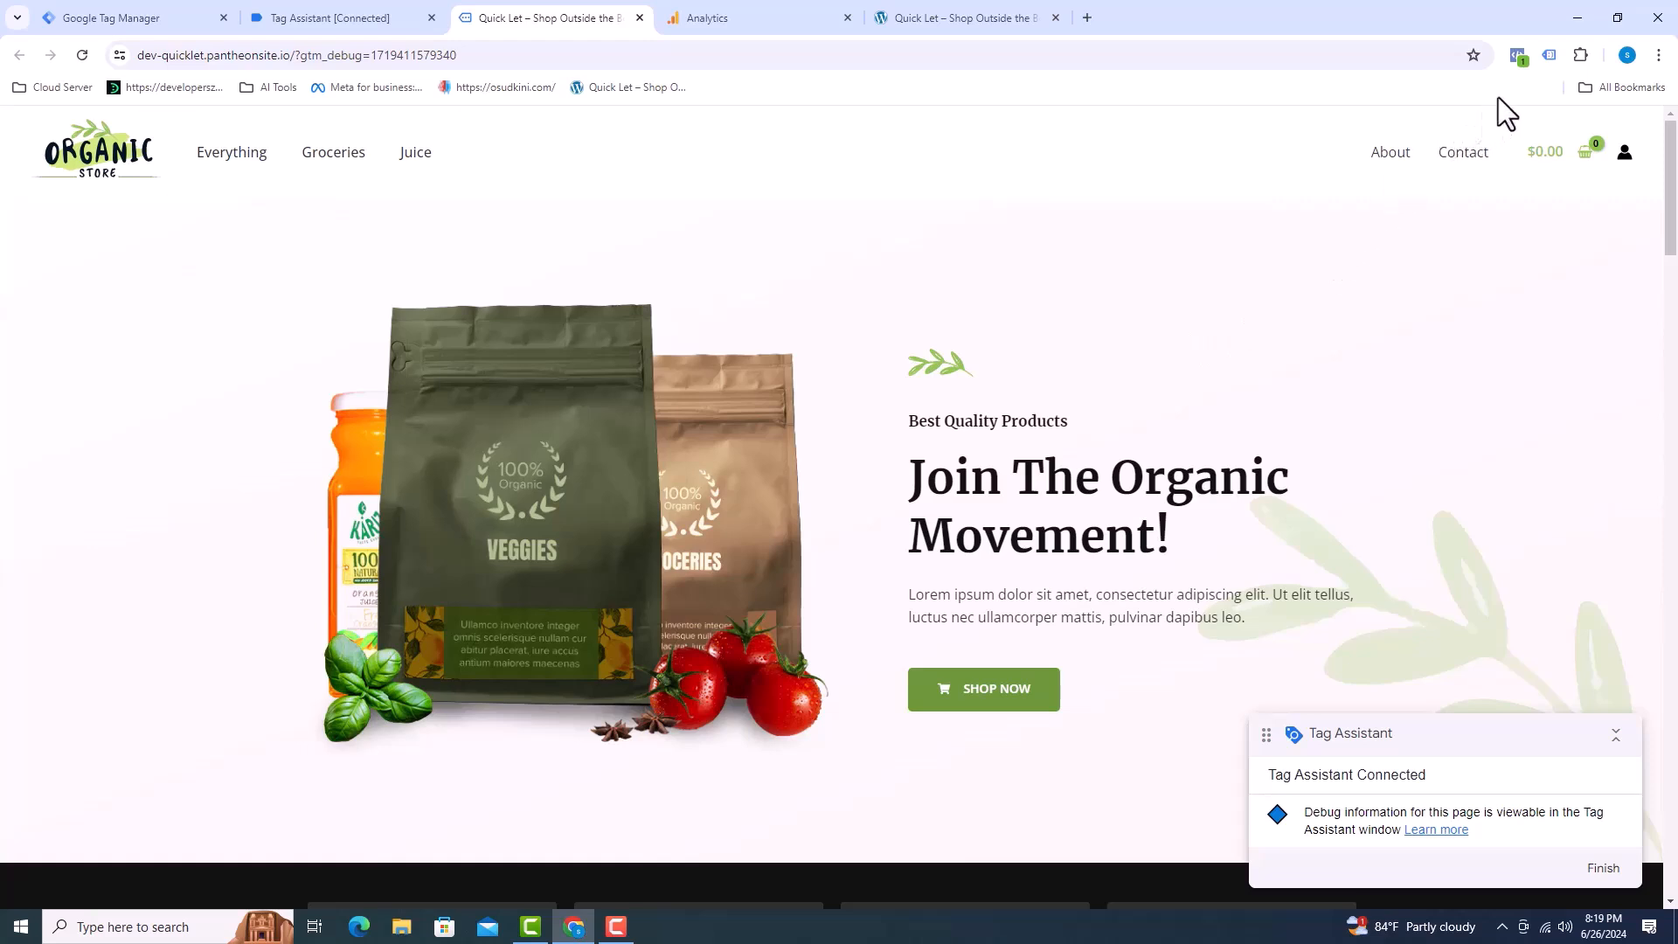
{"action": "mouse_move", "coordinate": [1549, 56]}
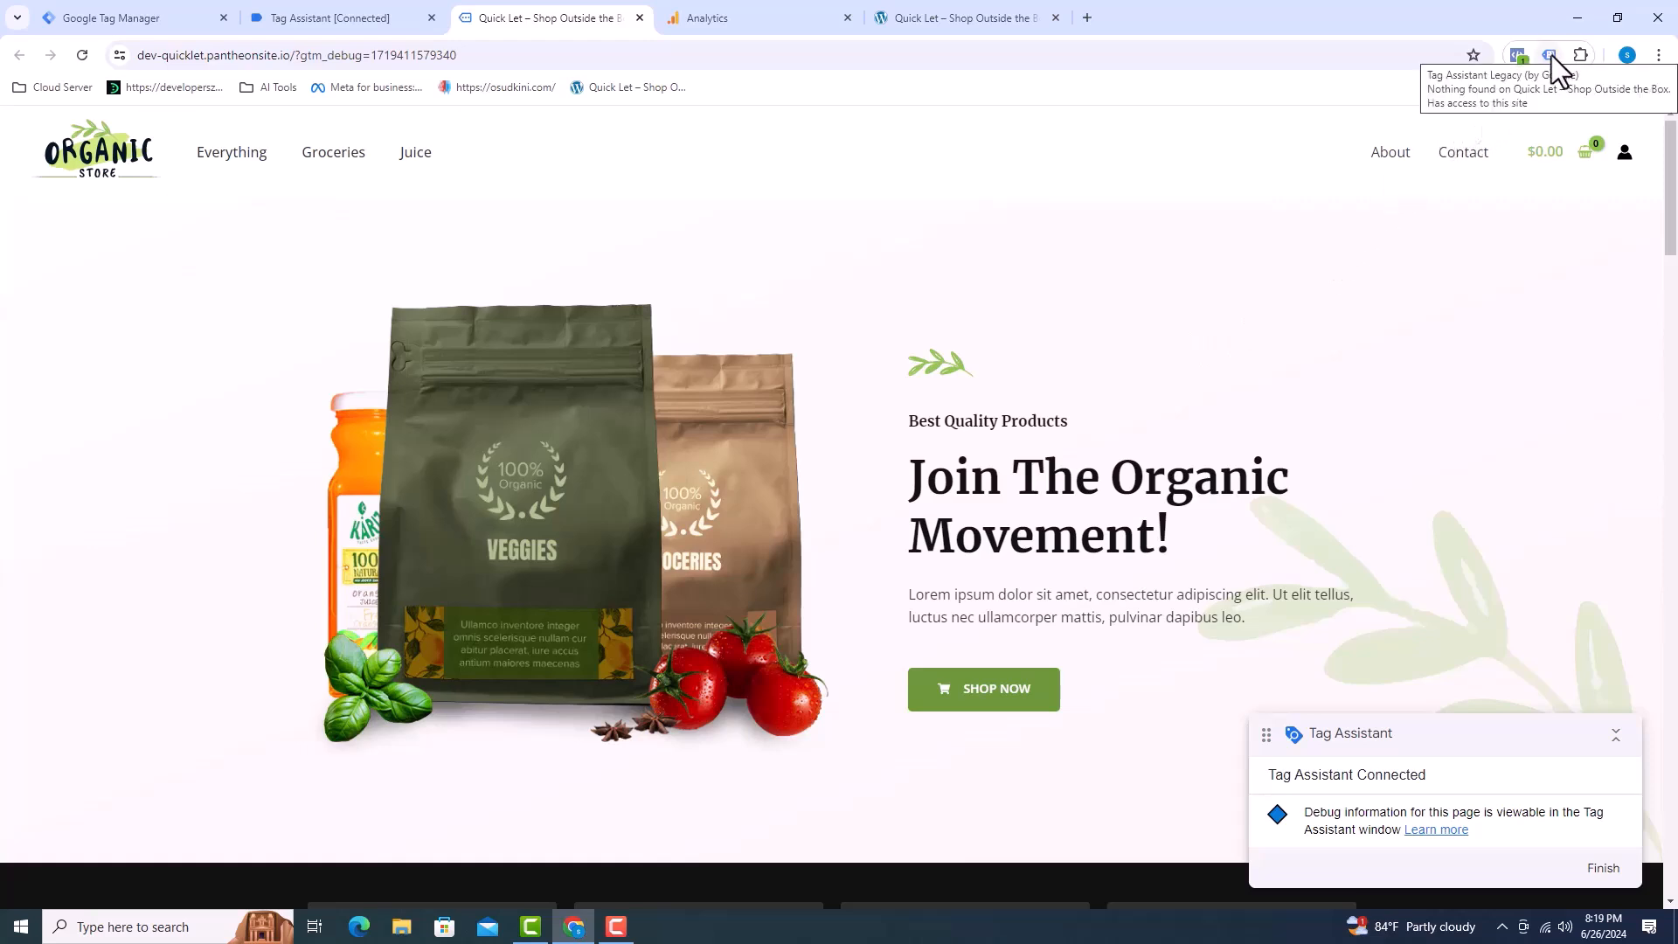
{"action": "left_click", "coordinate": [1549, 54]}
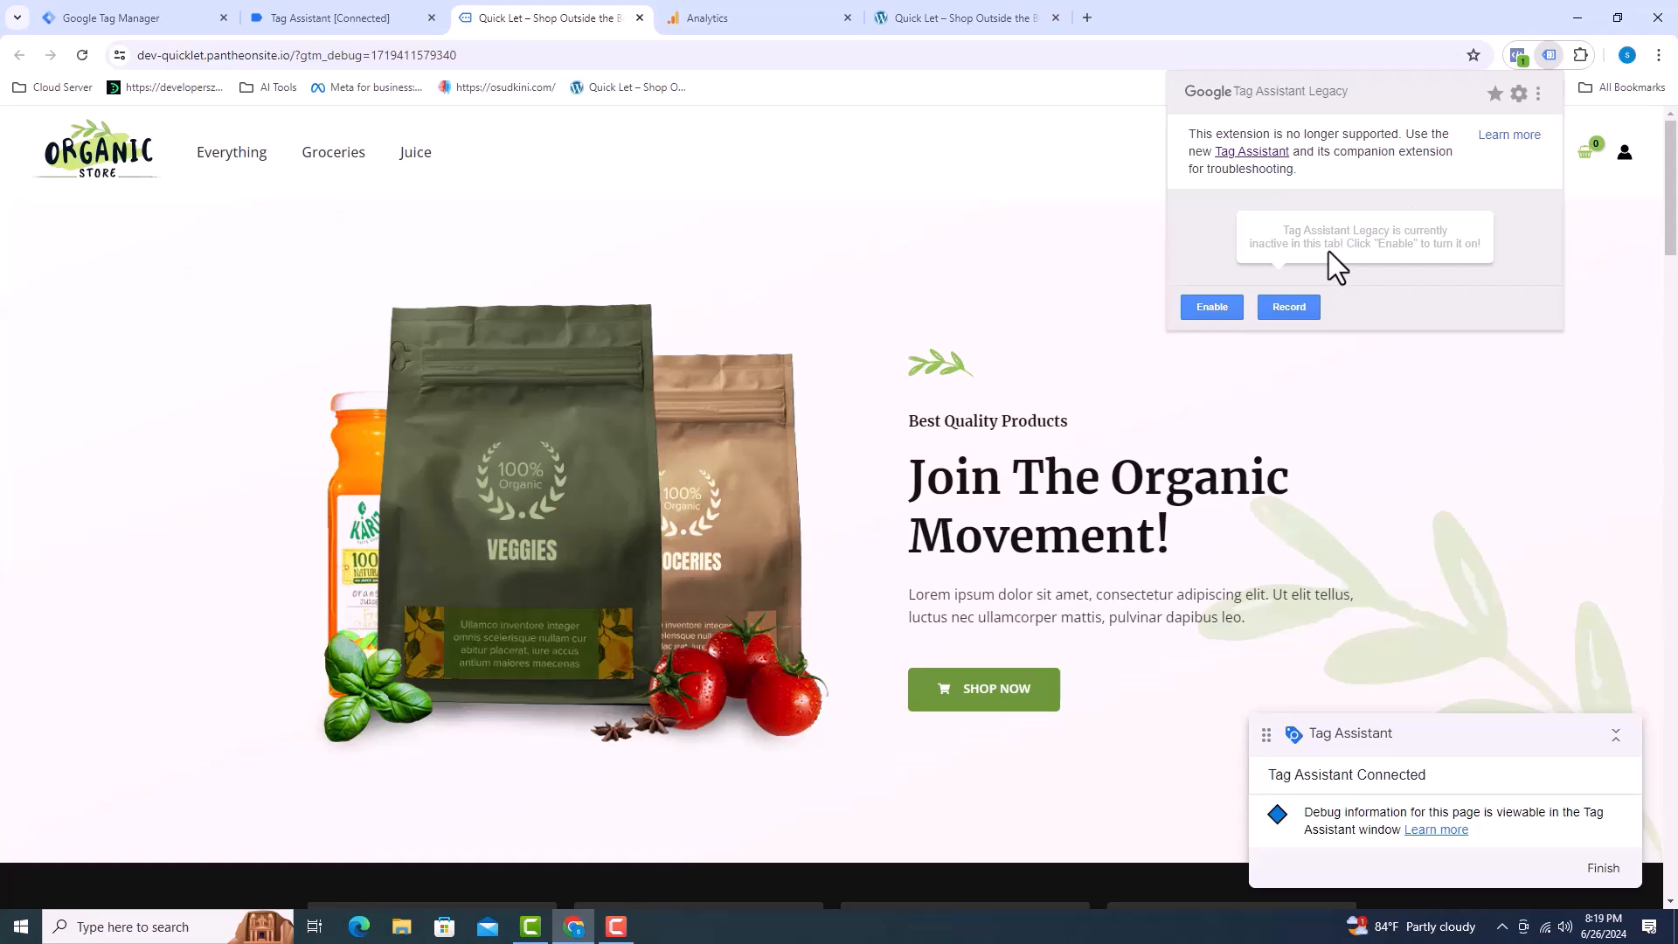
{"action": "left_click", "coordinate": [1210, 306]}
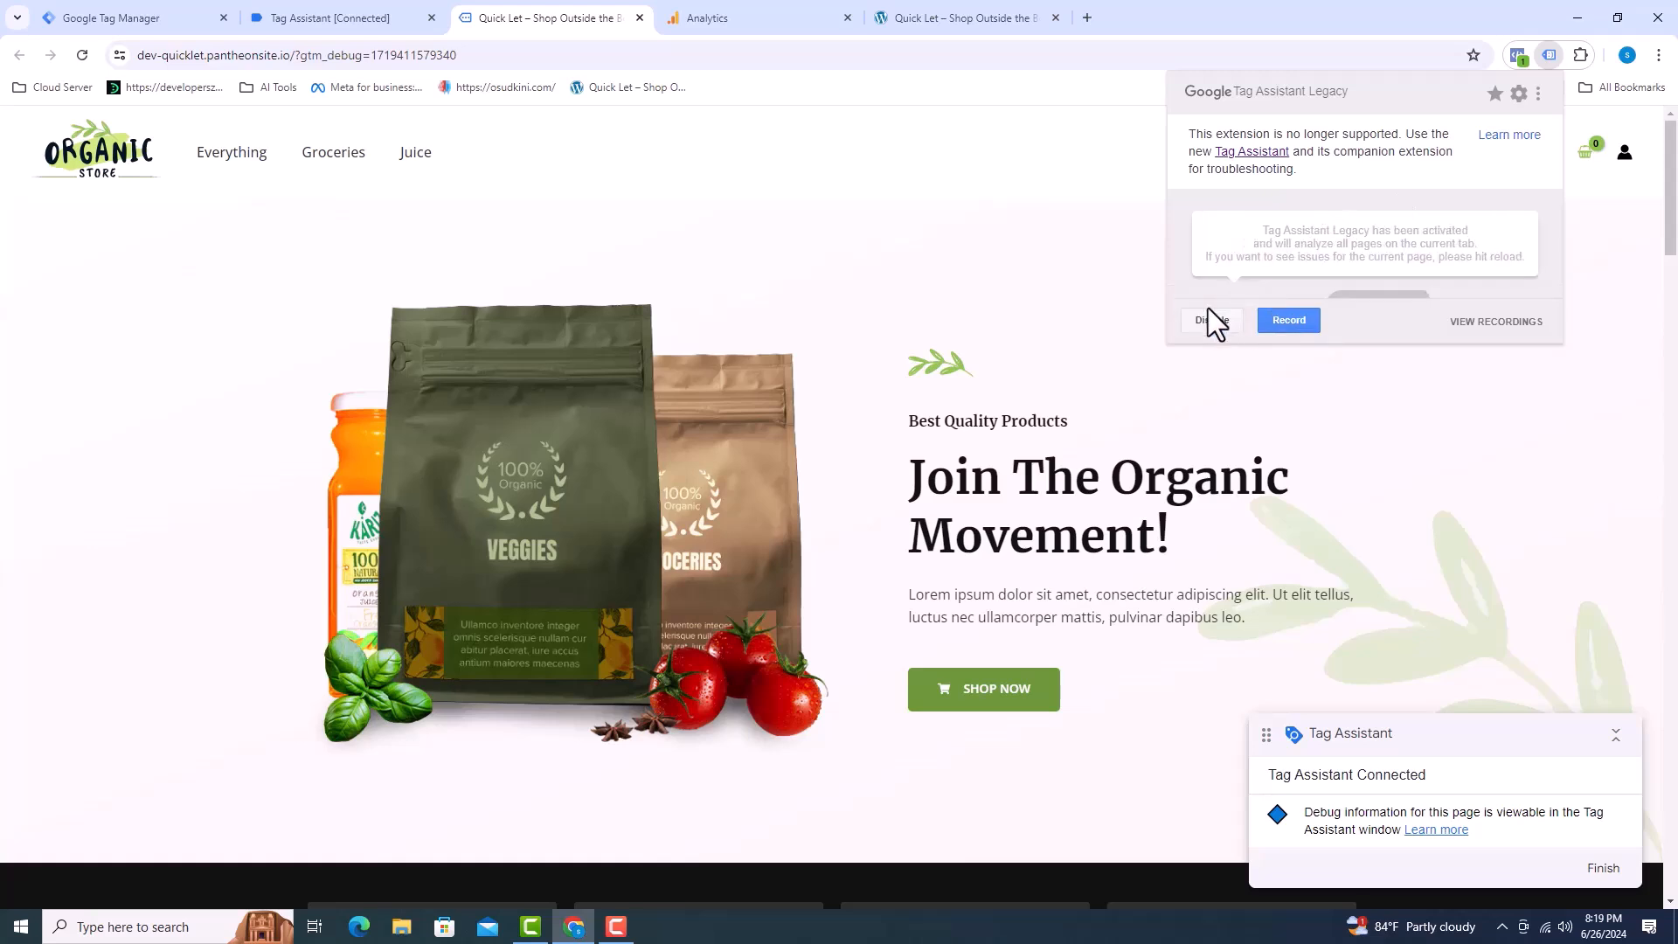
{"action": "mouse_move", "coordinate": [1155, 327]}
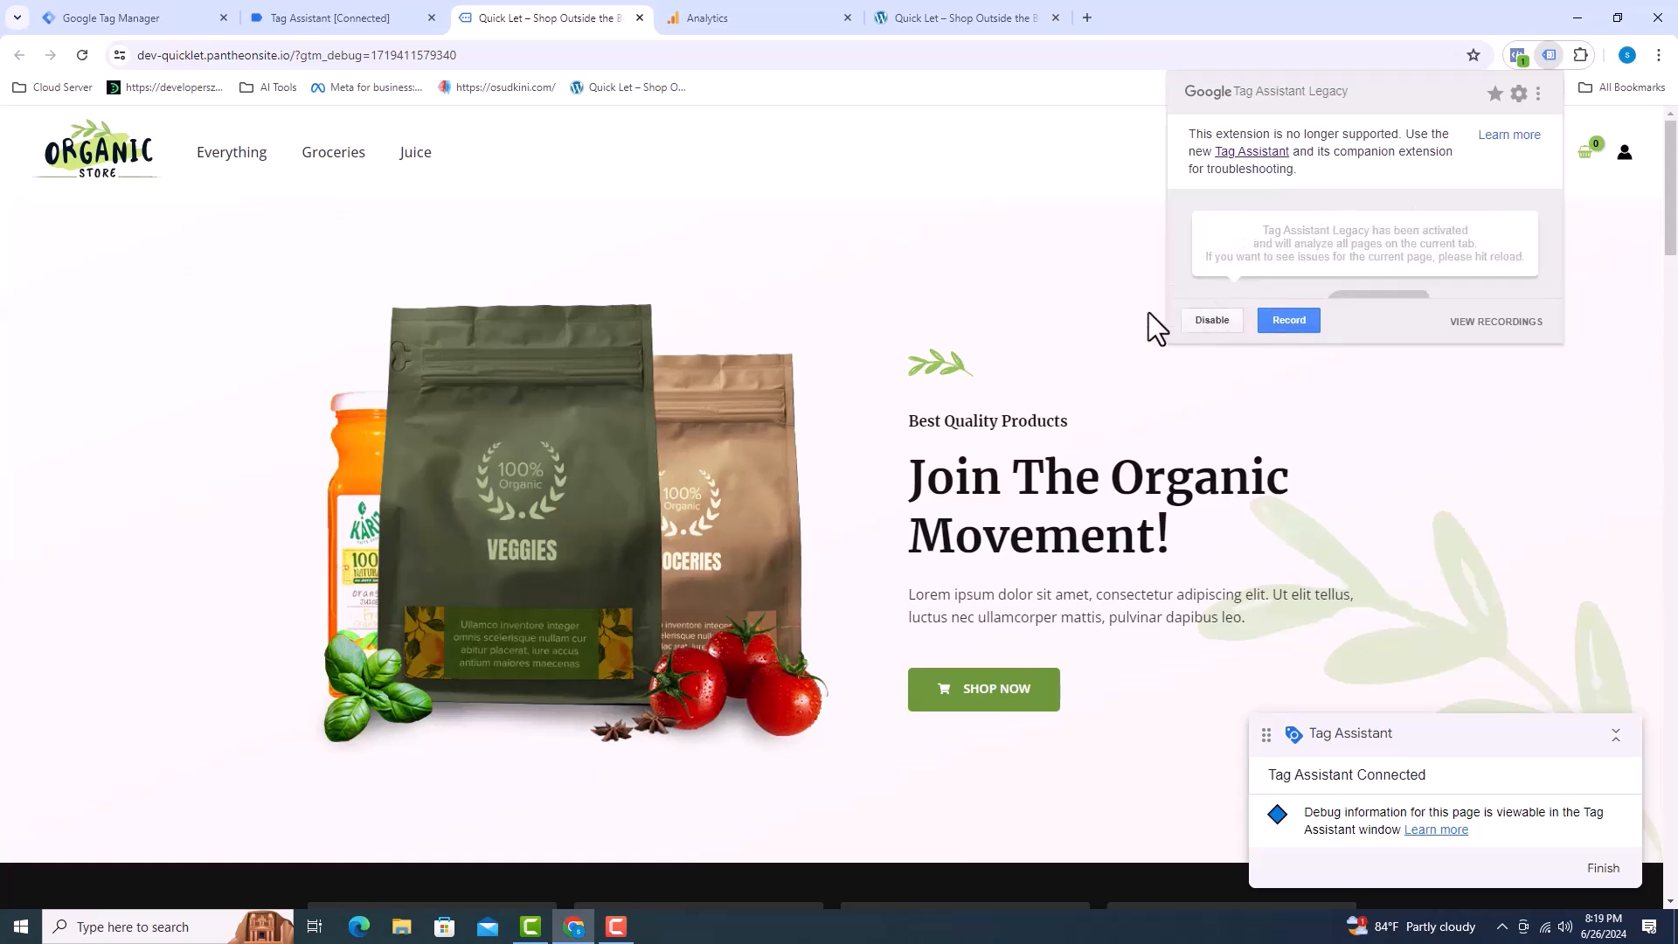
Open the Handpicked Red Chillies product page and view the detected tags in Tag Assistant.
{"action": "scroll", "scroll_direction": "down", "scroll_amount": 3}
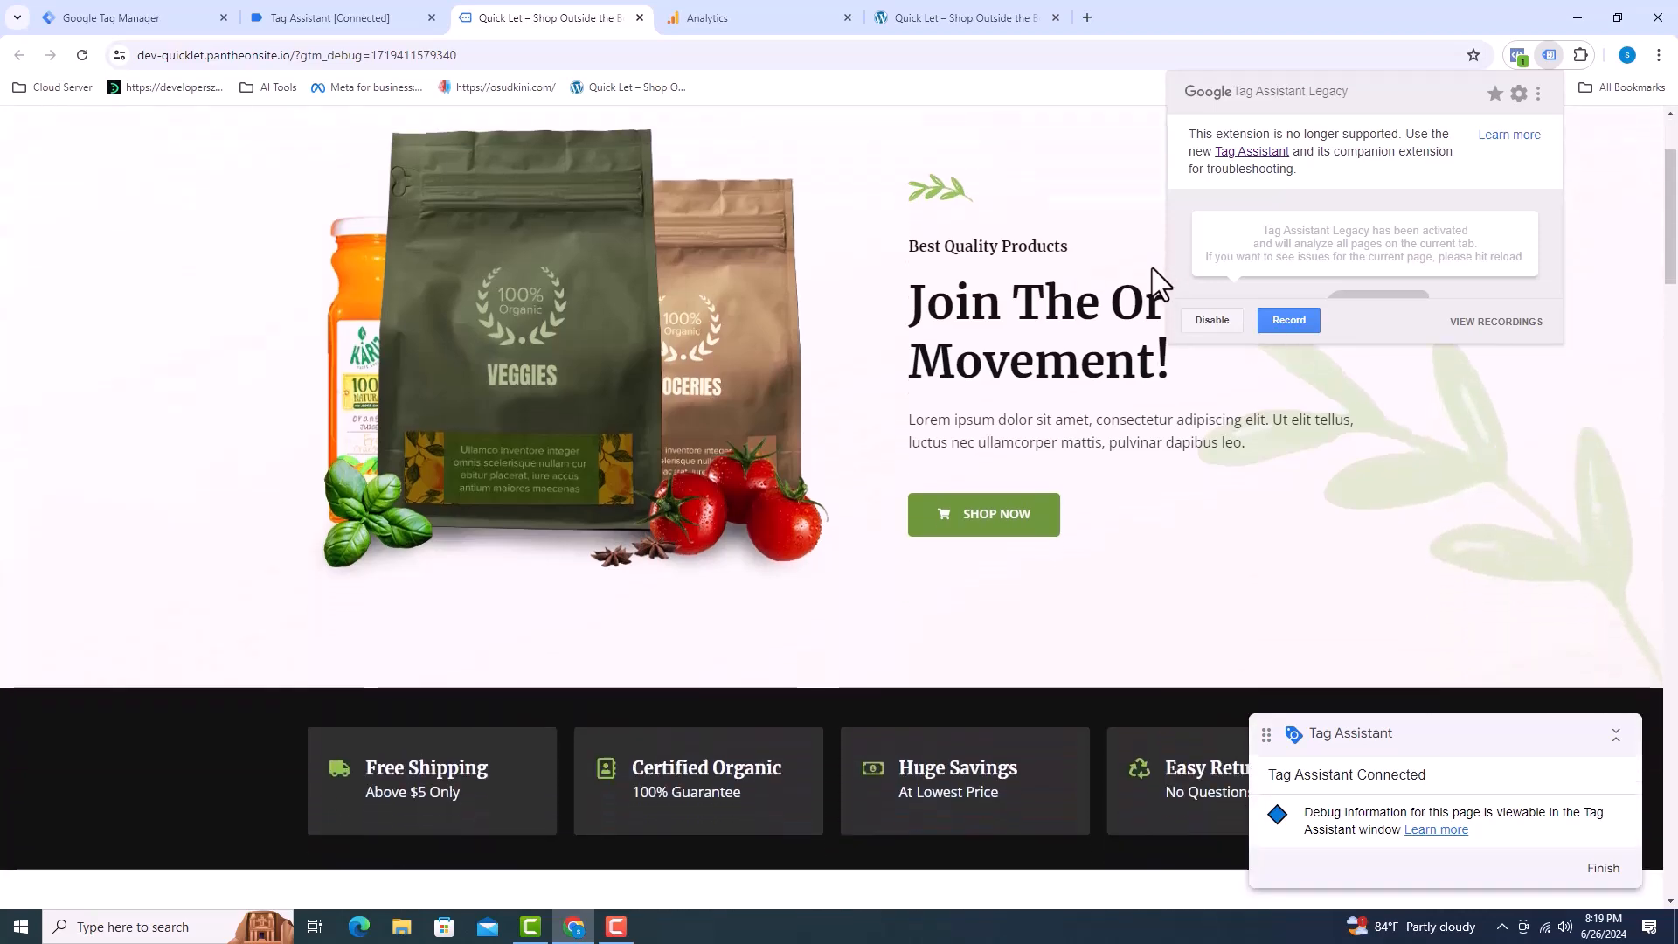
{"action": "scroll", "scroll_direction": "down", "scroll_amount": 3}
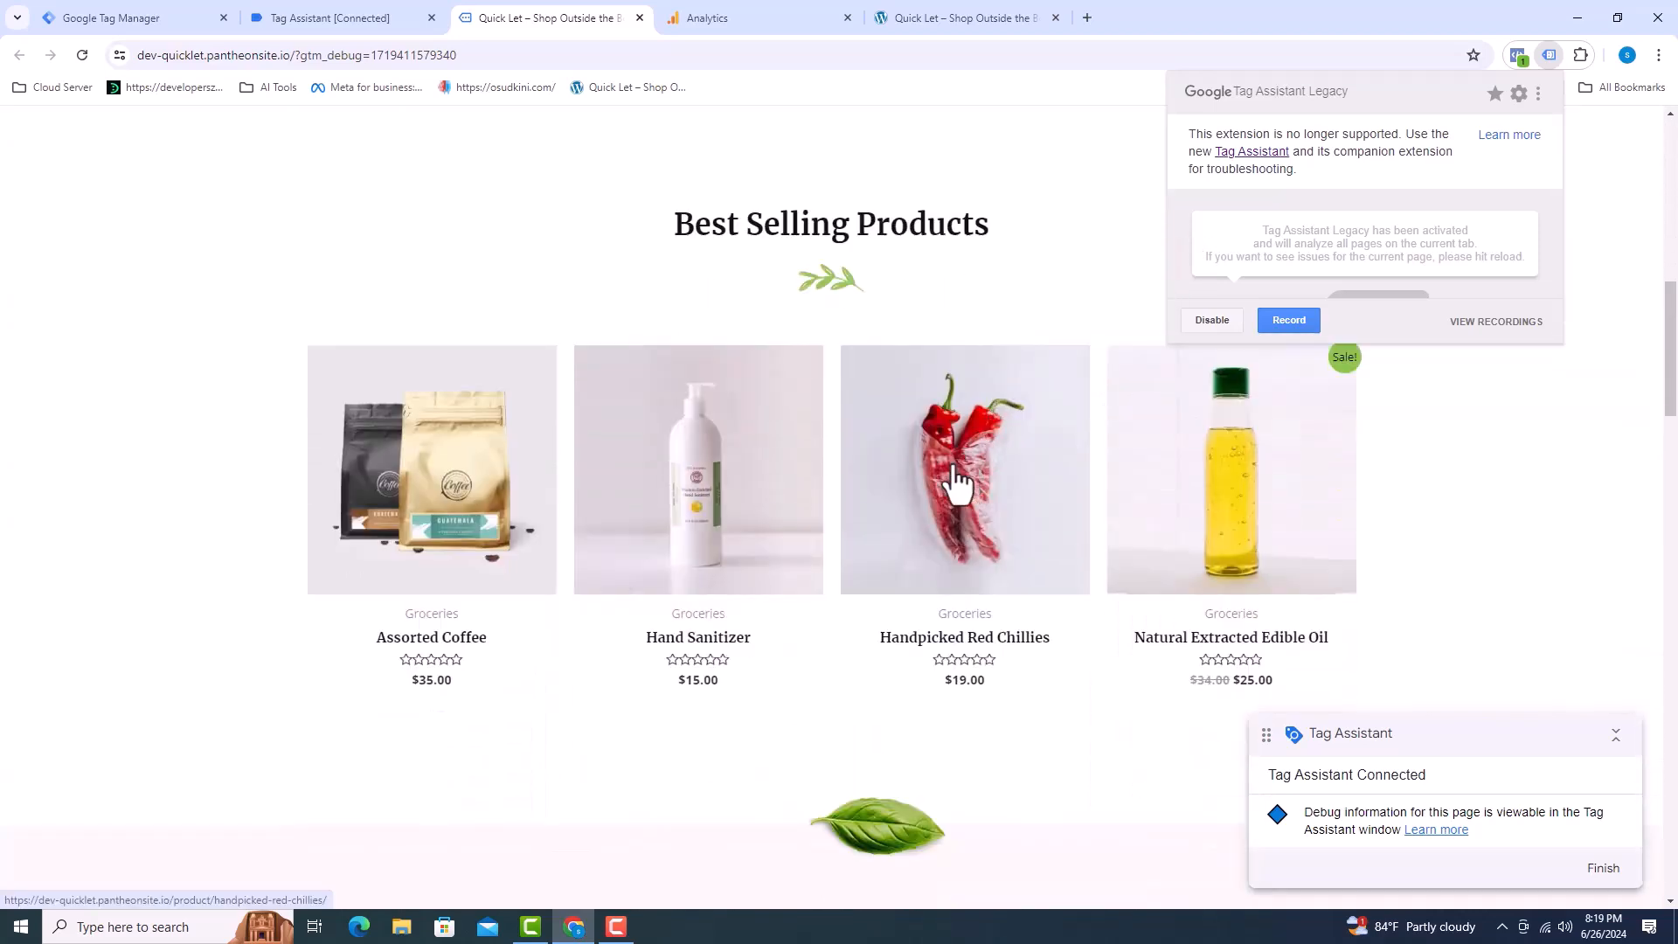
{"action": "left_click", "coordinate": [962, 470]}
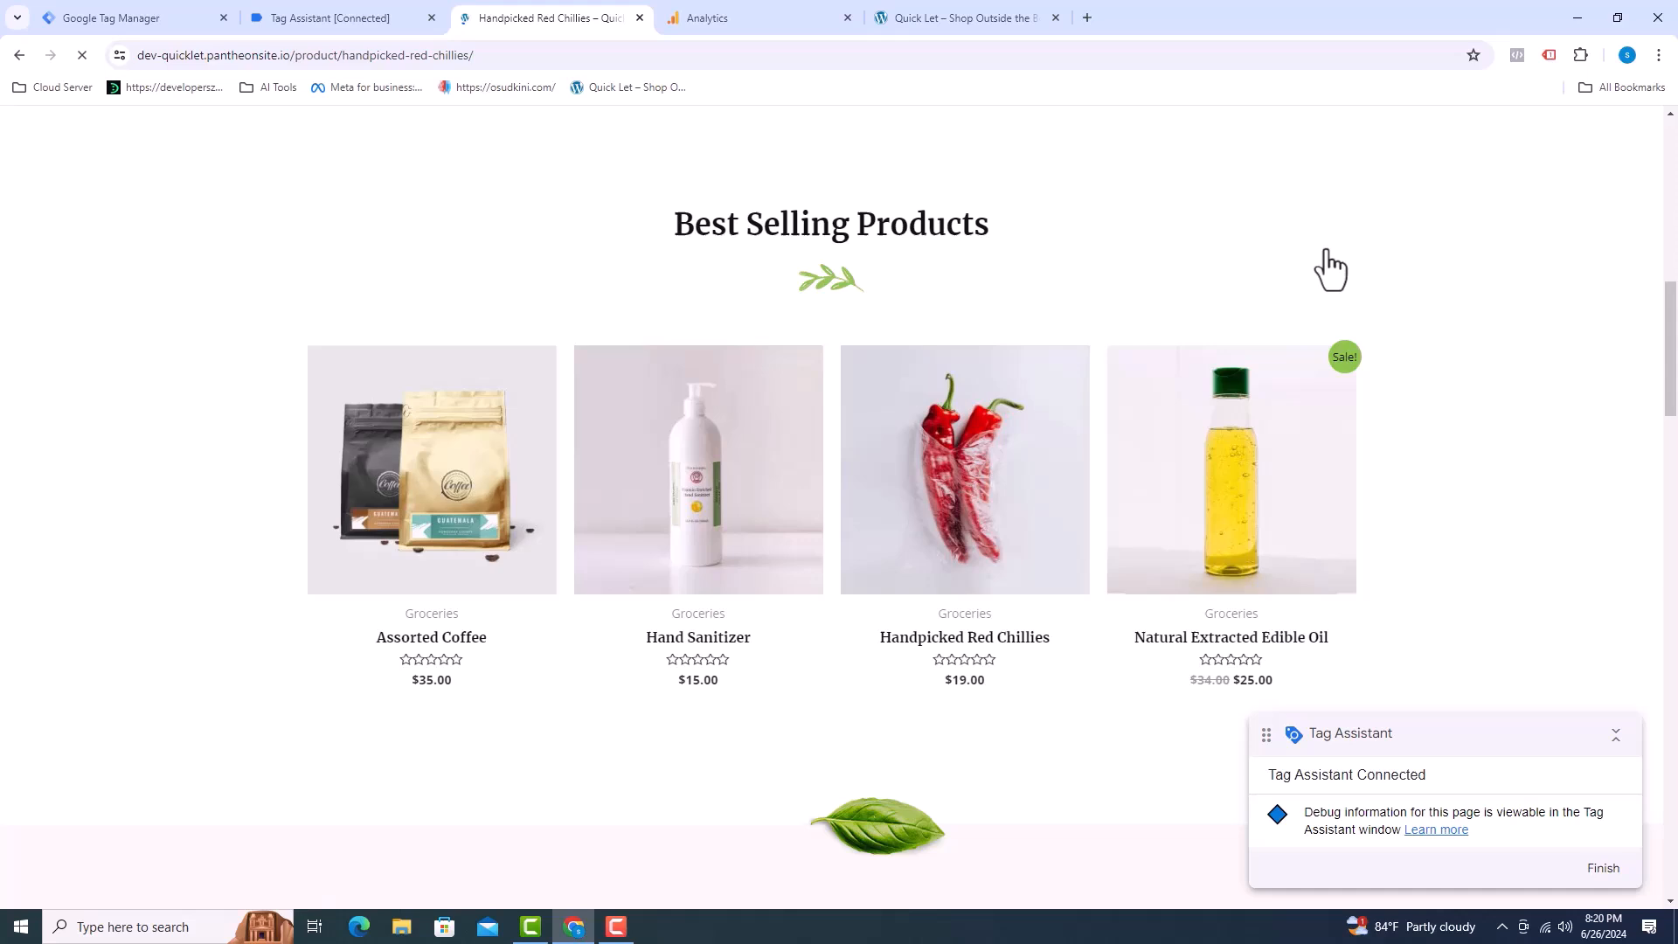
{"action": "left_click", "coordinate": [963, 470]}
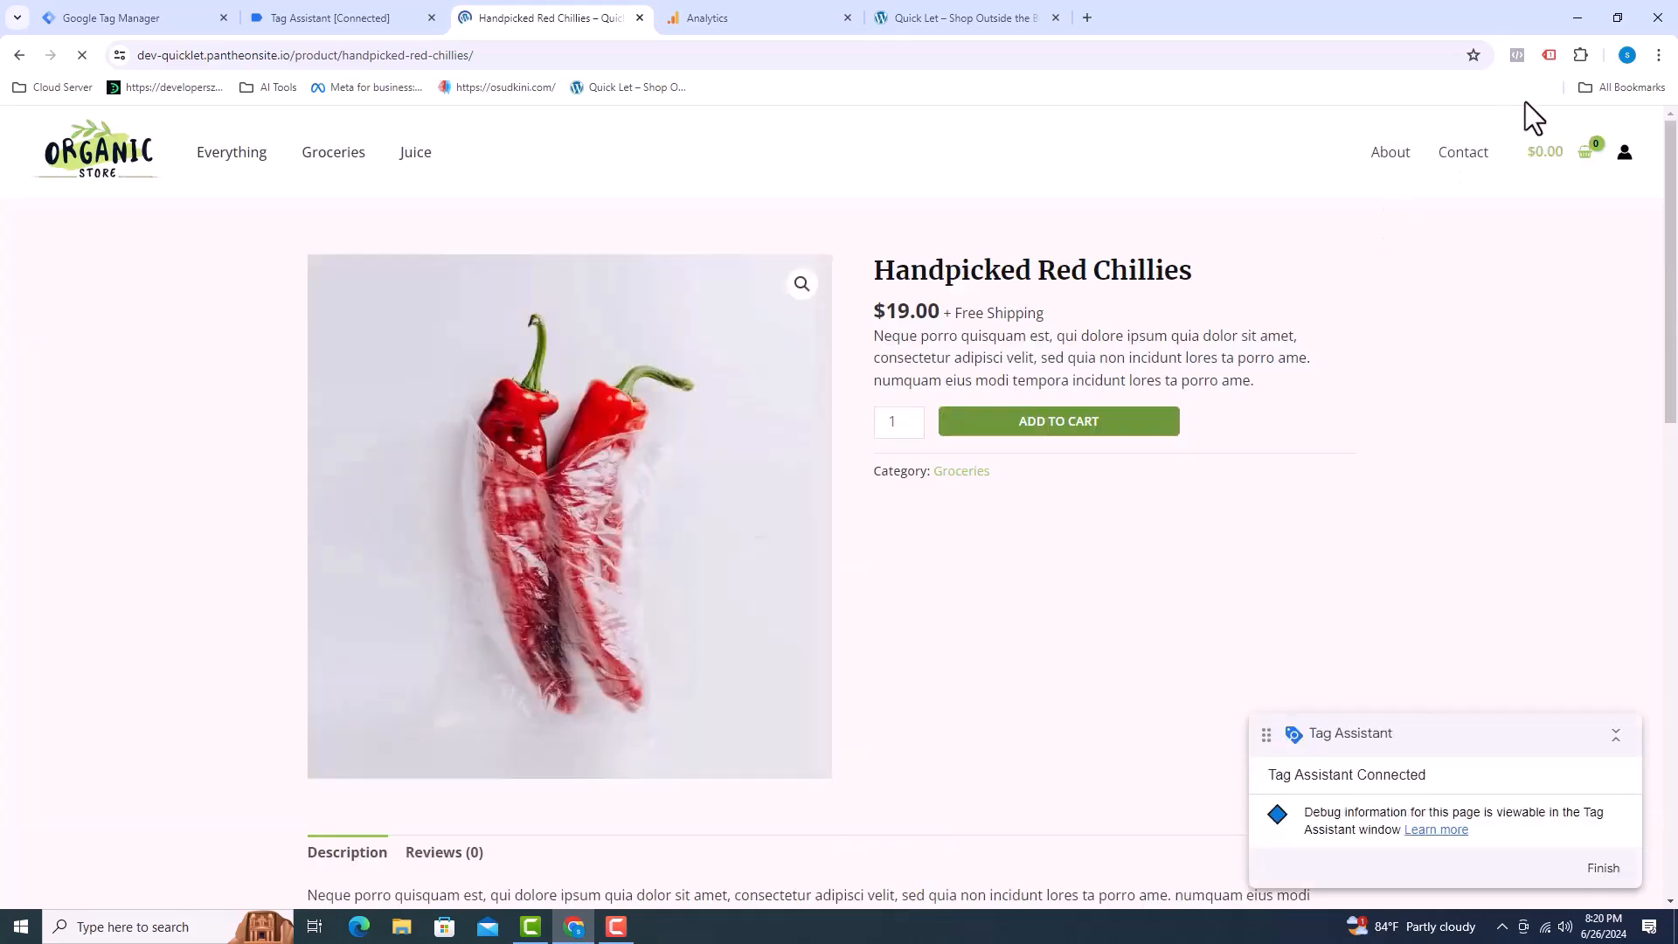
{"action": "left_click", "coordinate": [1549, 54]}
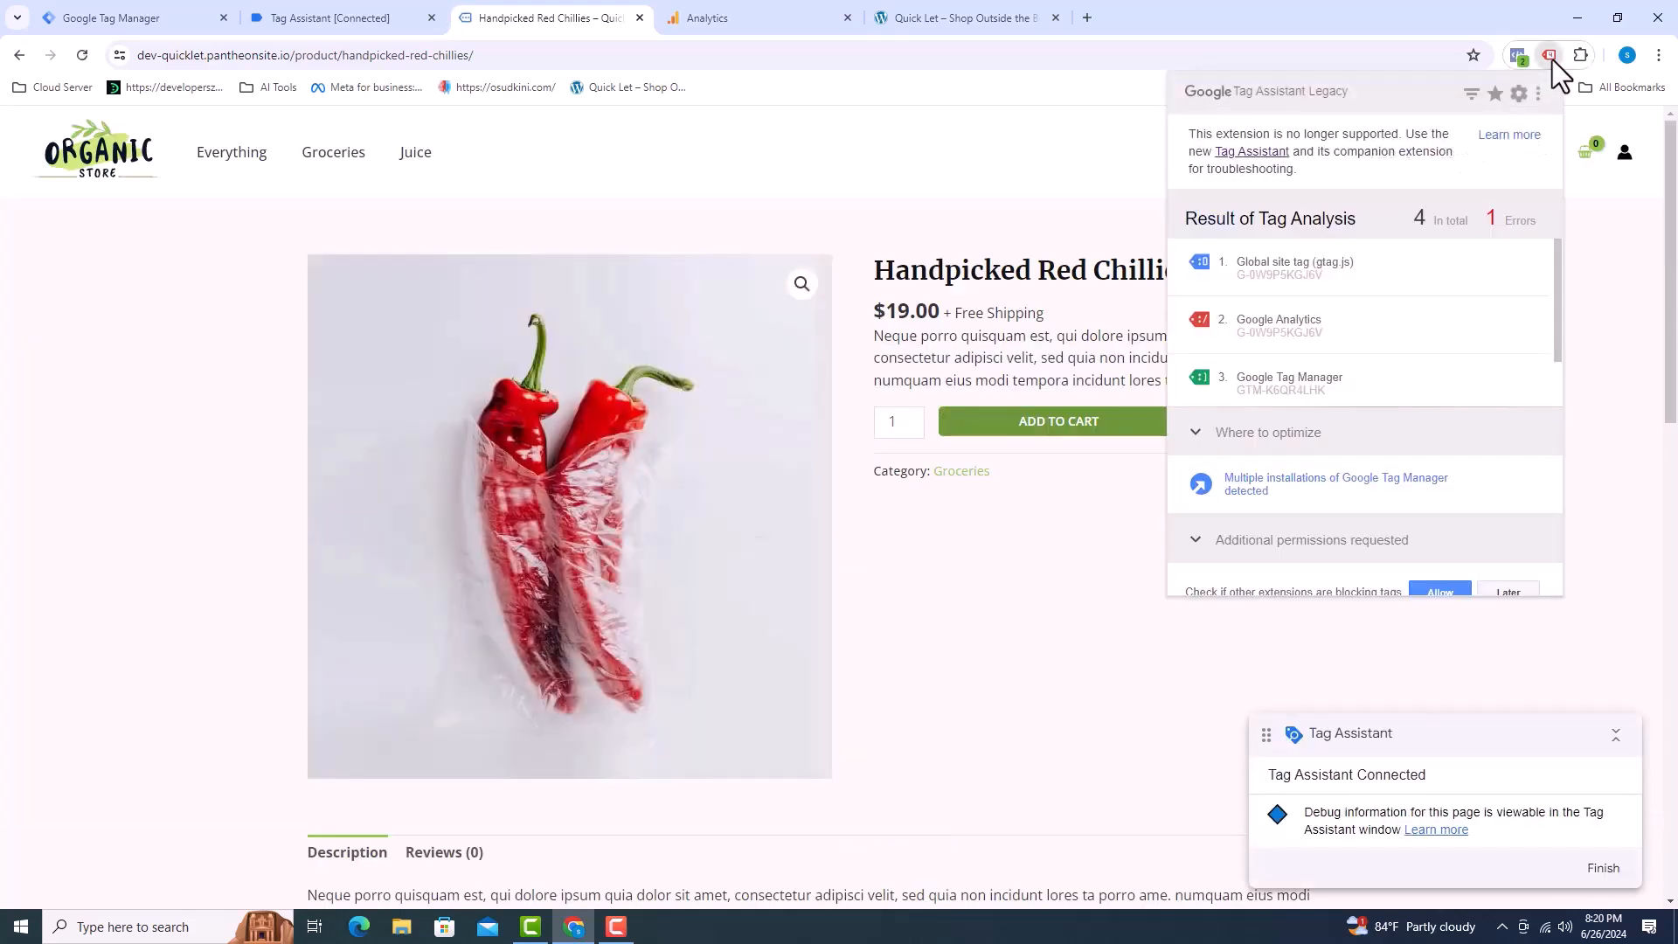
{"action": "mouse_move", "coordinate": [1285, 289]}
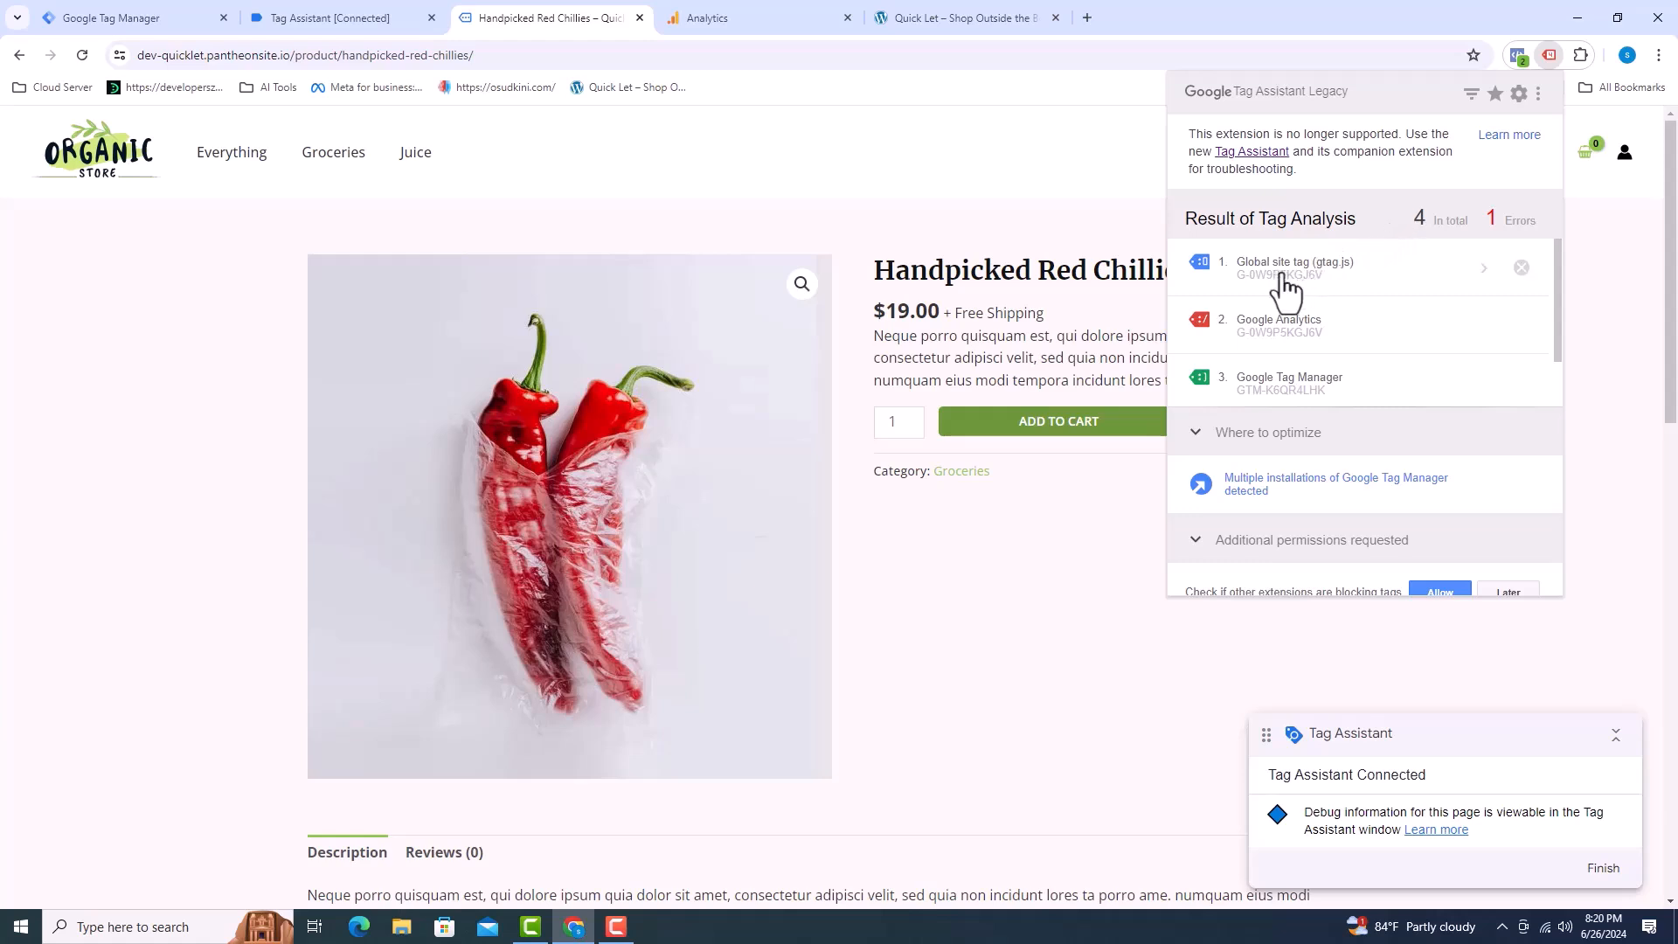
{"action": "mouse_move", "coordinate": [1282, 293]}
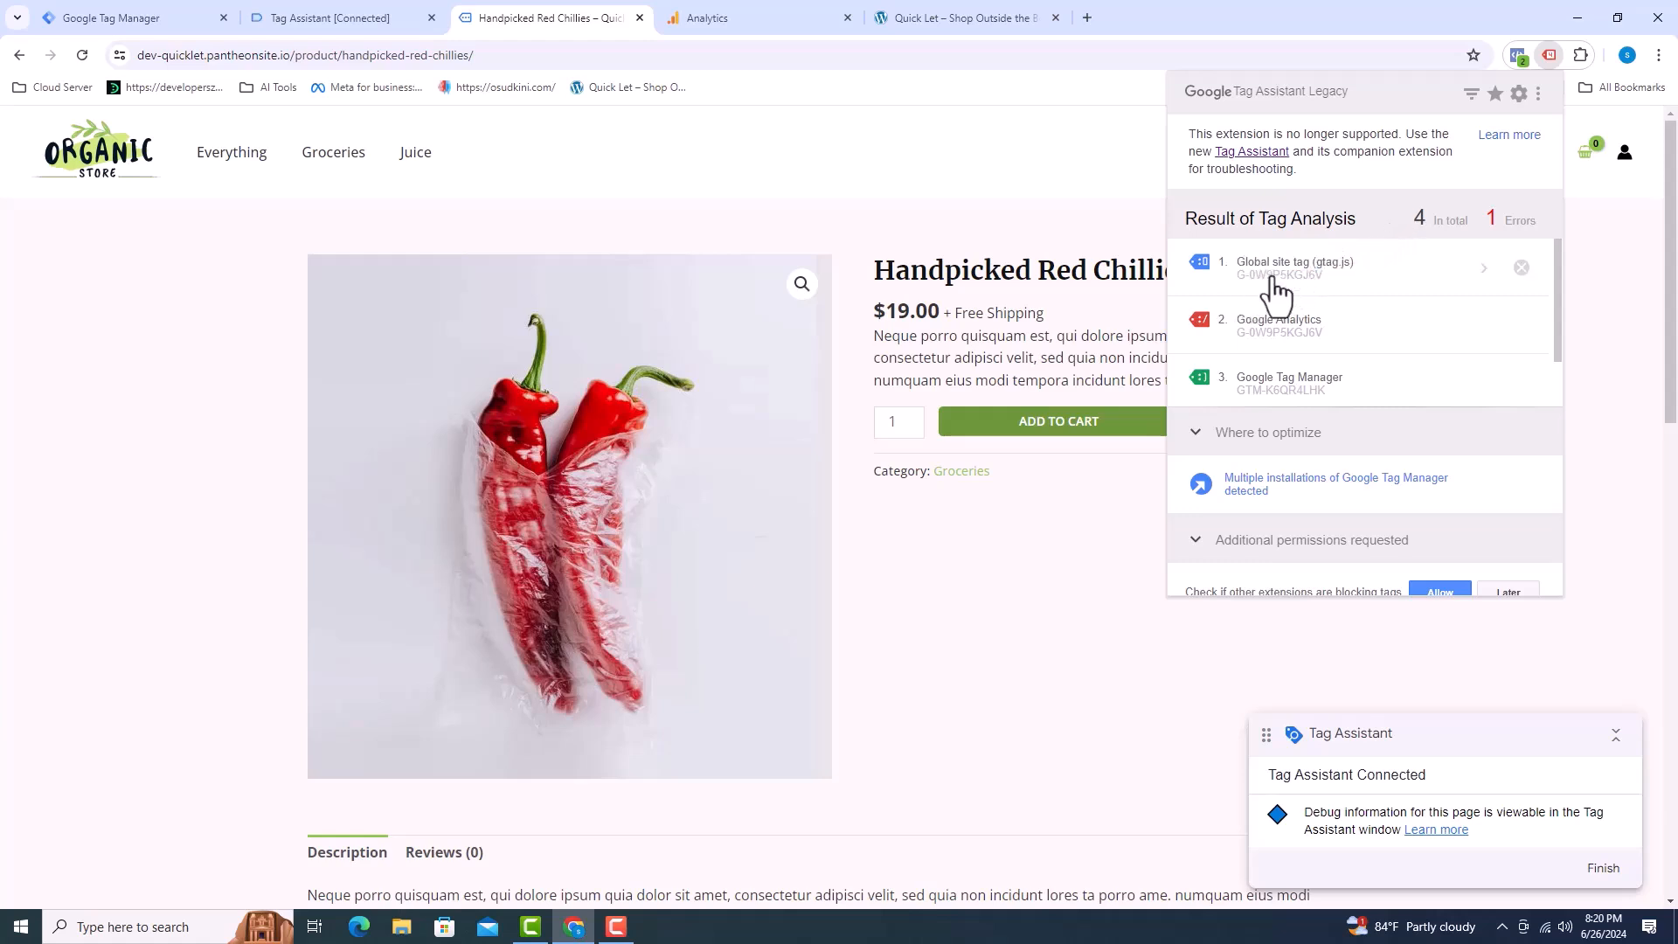
{"action": "mouse_move", "coordinate": [1057, 196]}
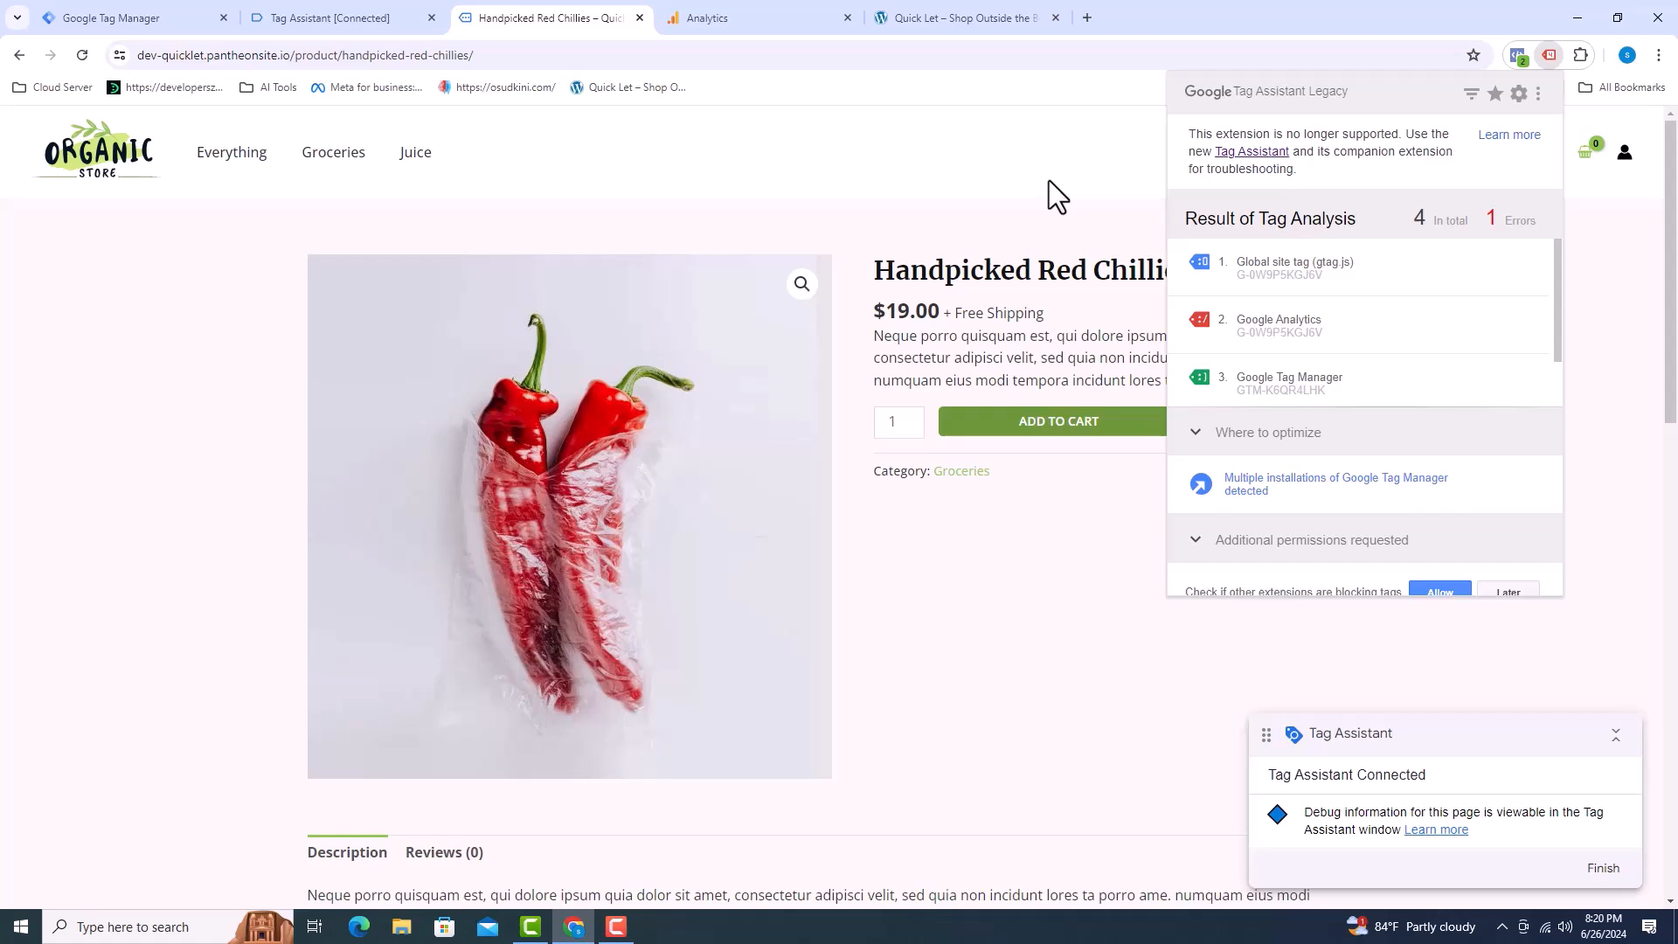
Review the website-builder/CMS installation instructions with the WooCommerce plugin steps and G- tag ID.
{"action": "left_click", "coordinate": [750, 17]}
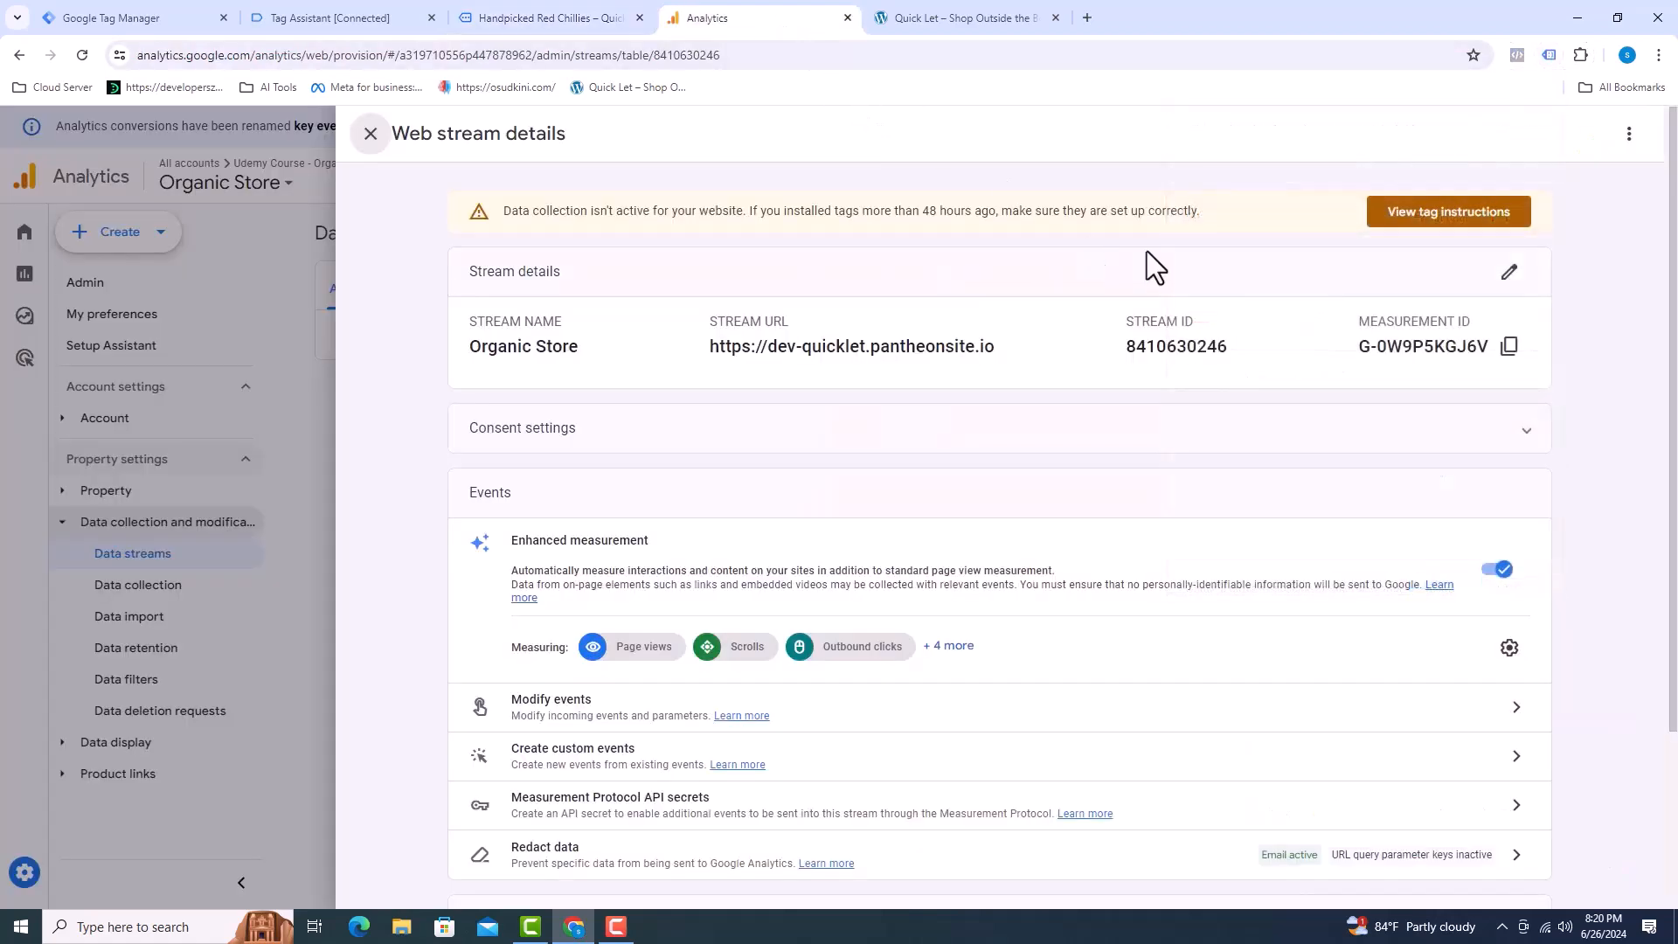
{"action": "double_click", "coordinate": [1422, 346]}
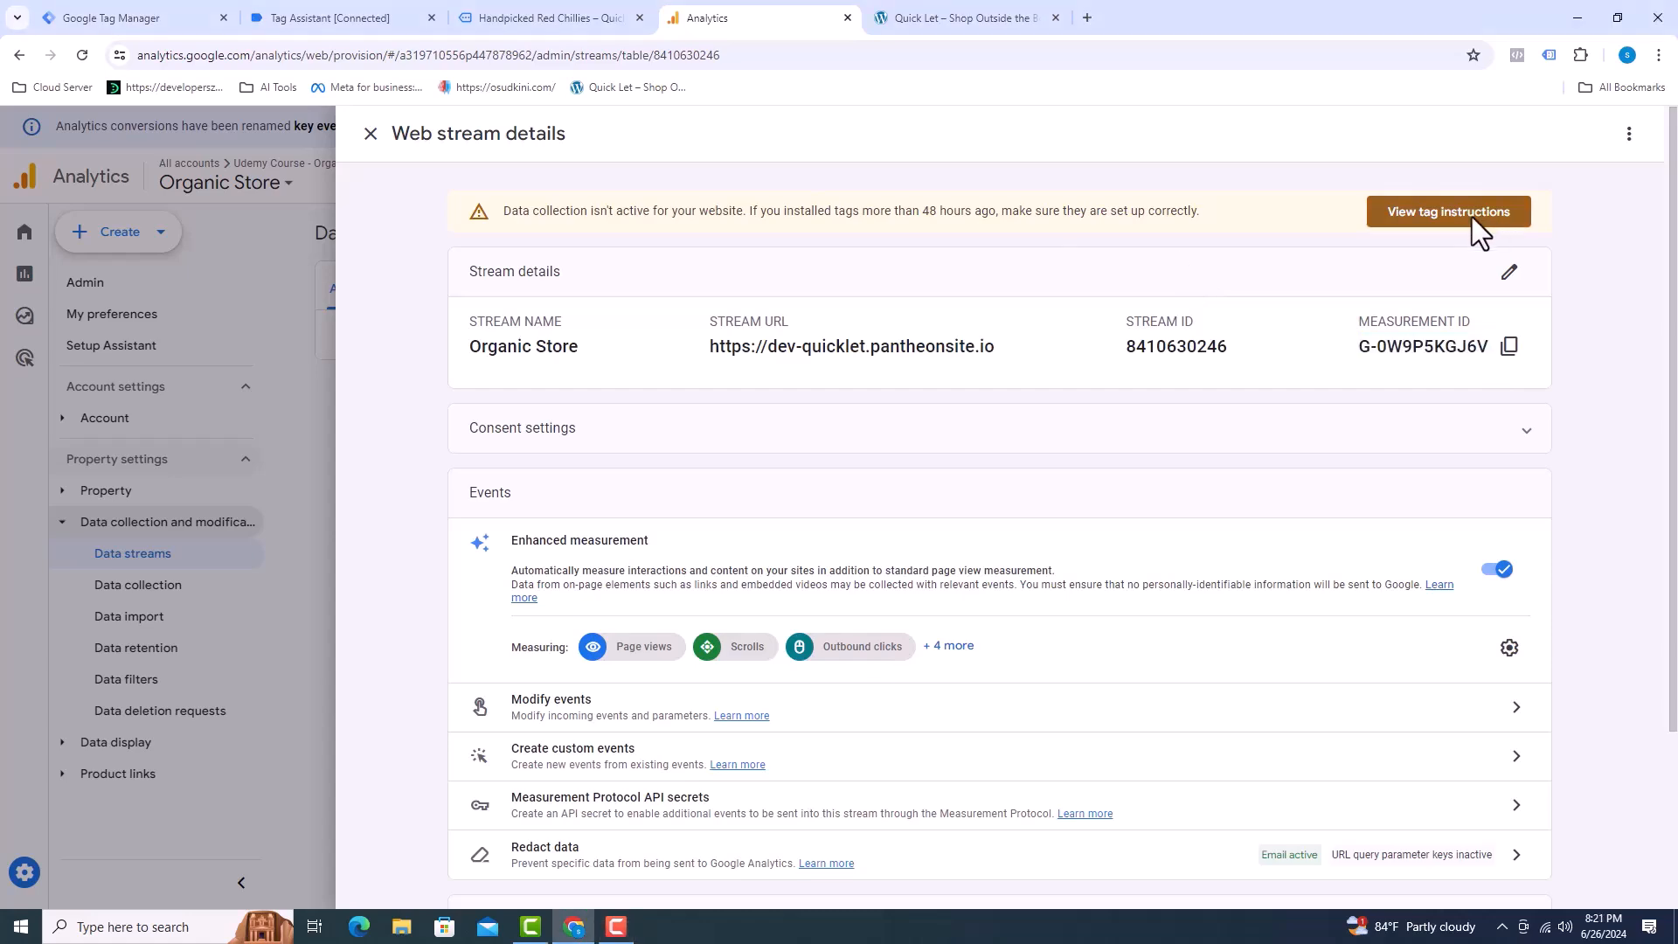
{"action": "left_click", "coordinate": [1448, 211]}
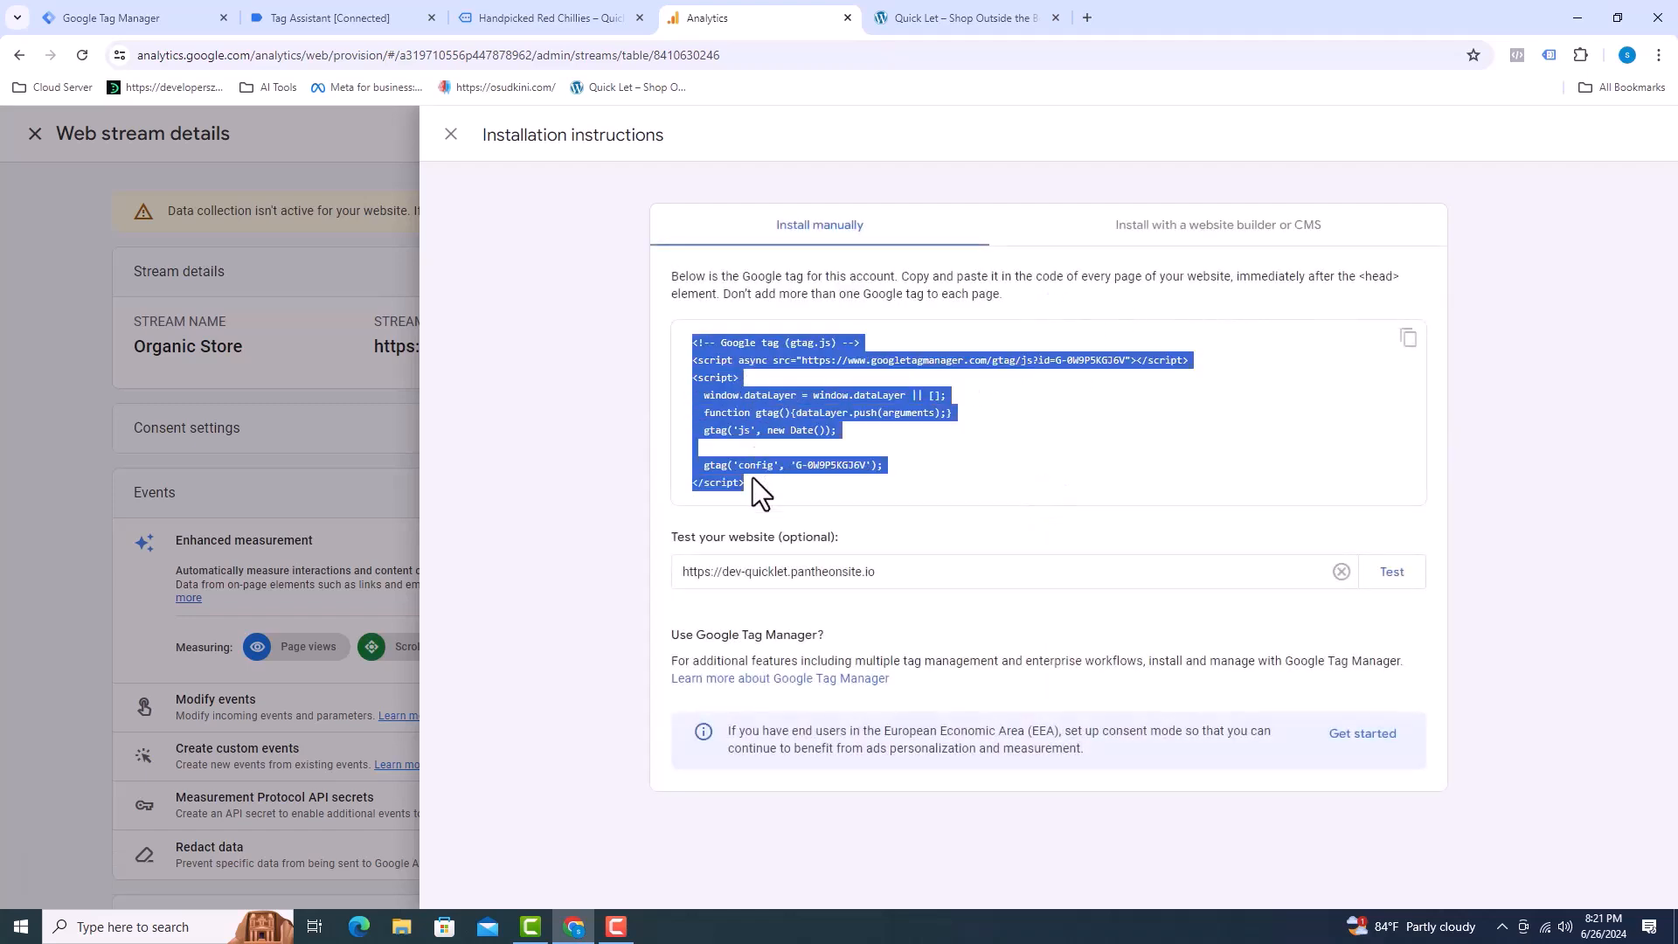
{"action": "mouse_move", "coordinate": [1144, 199]}
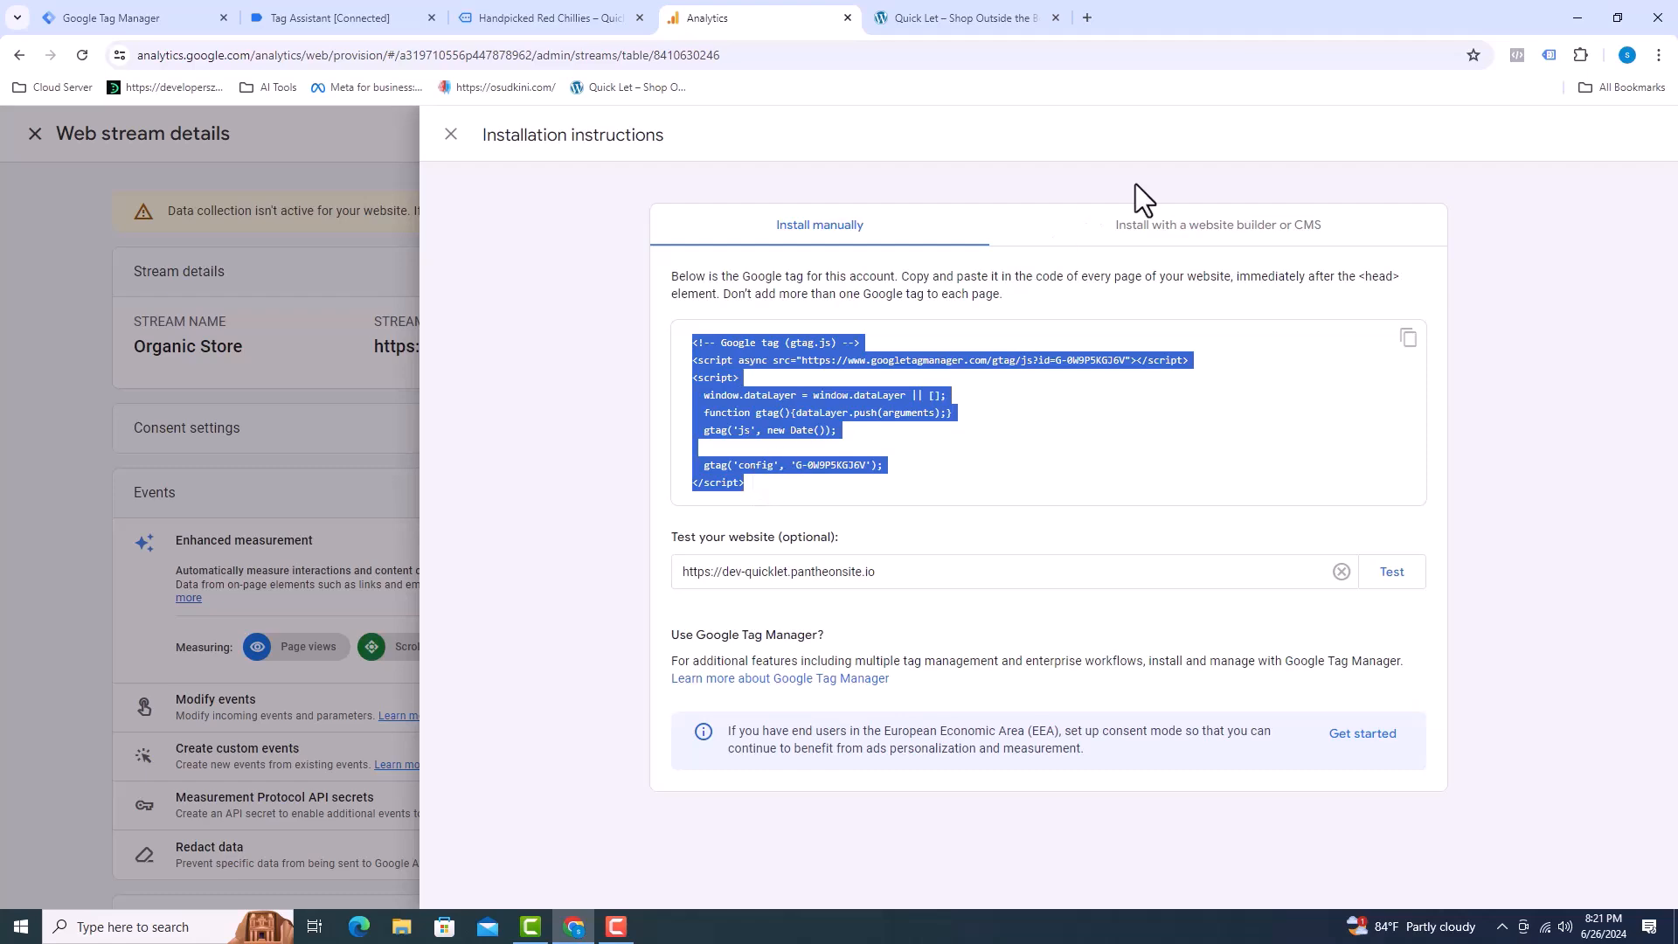
{"action": "left_click", "coordinate": [1217, 226]}
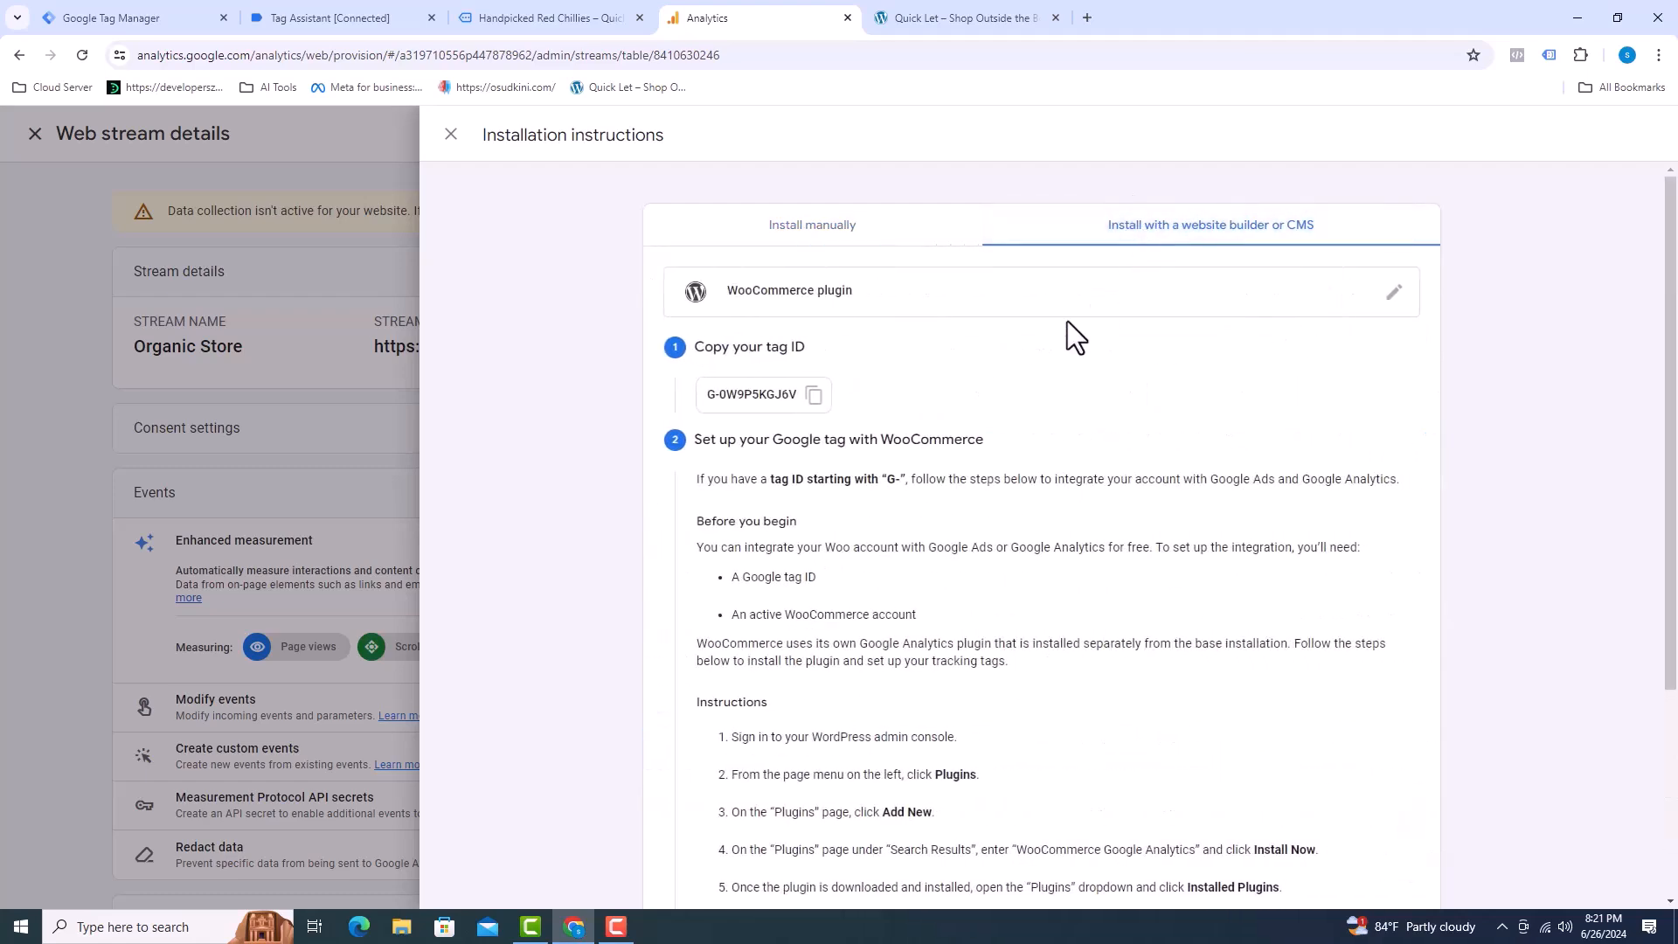
{"action": "scroll", "scroll_direction": "down", "scroll_amount": 3}
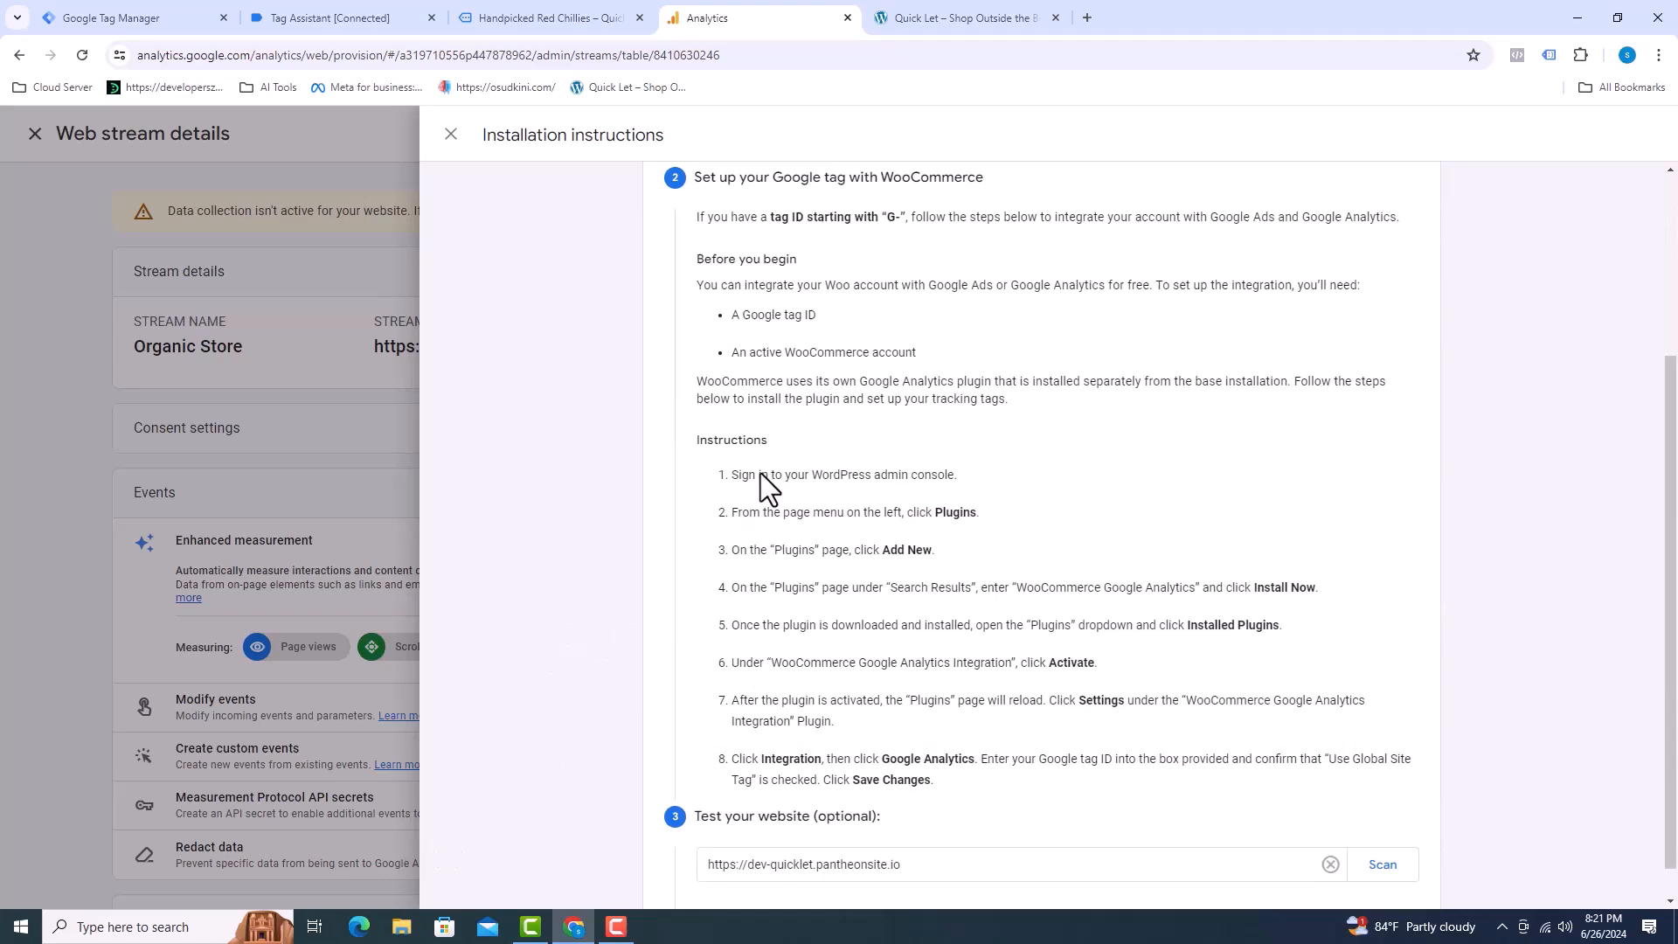
{"action": "scroll", "scroll_direction": "up", "scroll_amount": 3}
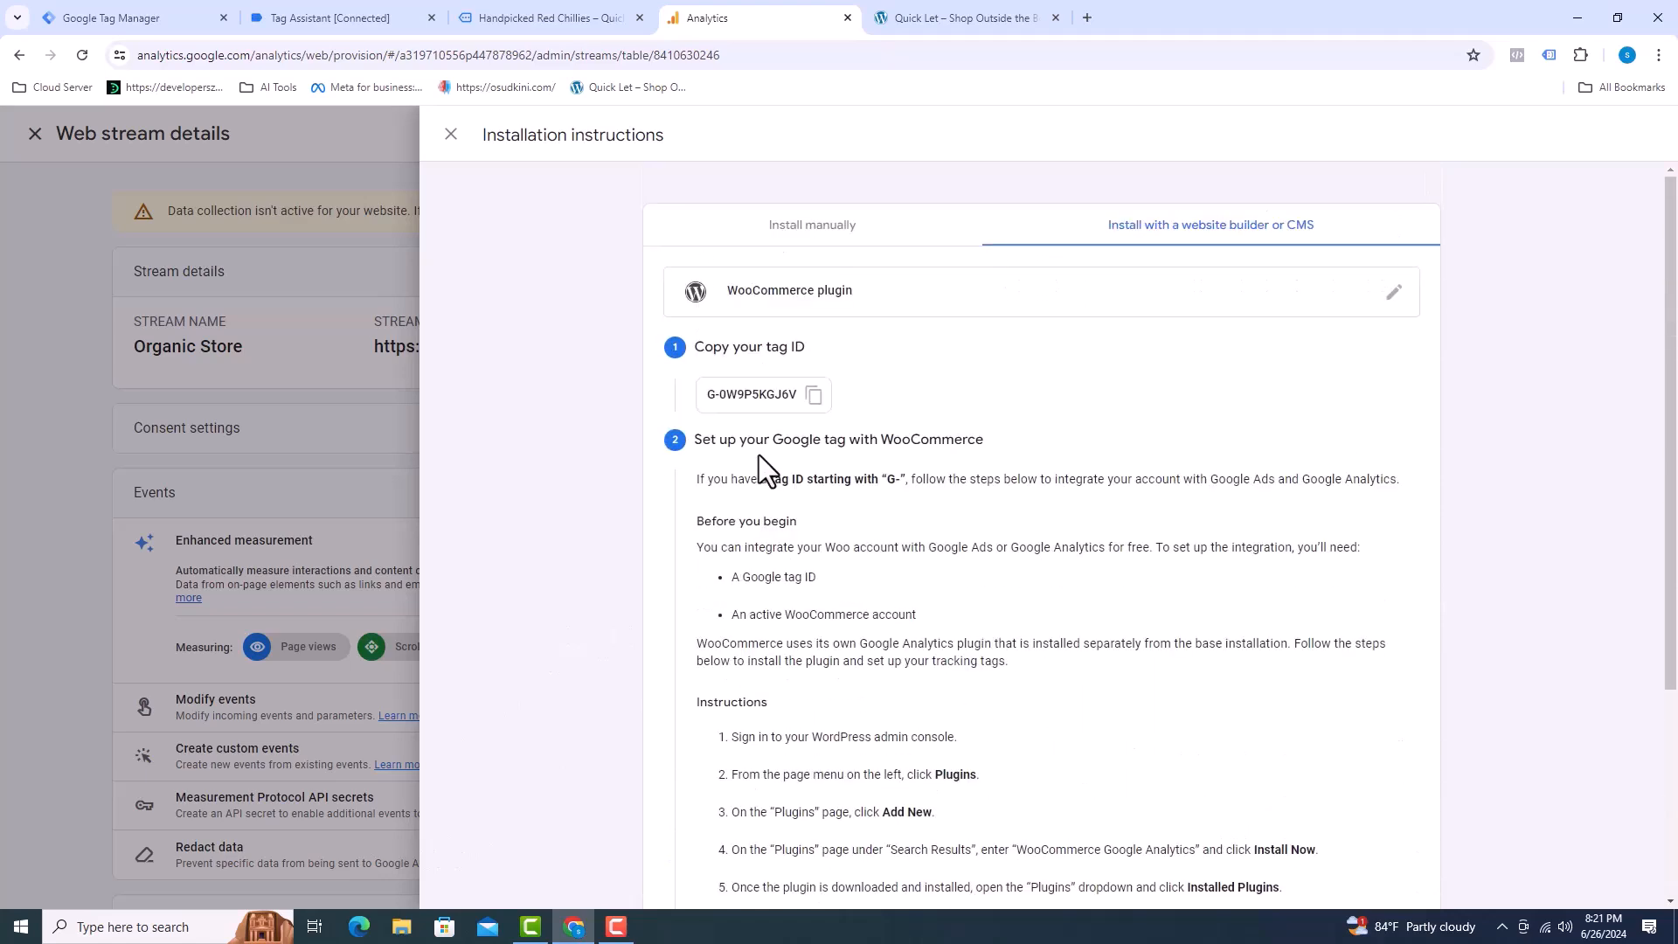
{"action": "mouse_move", "coordinate": [766, 402]}
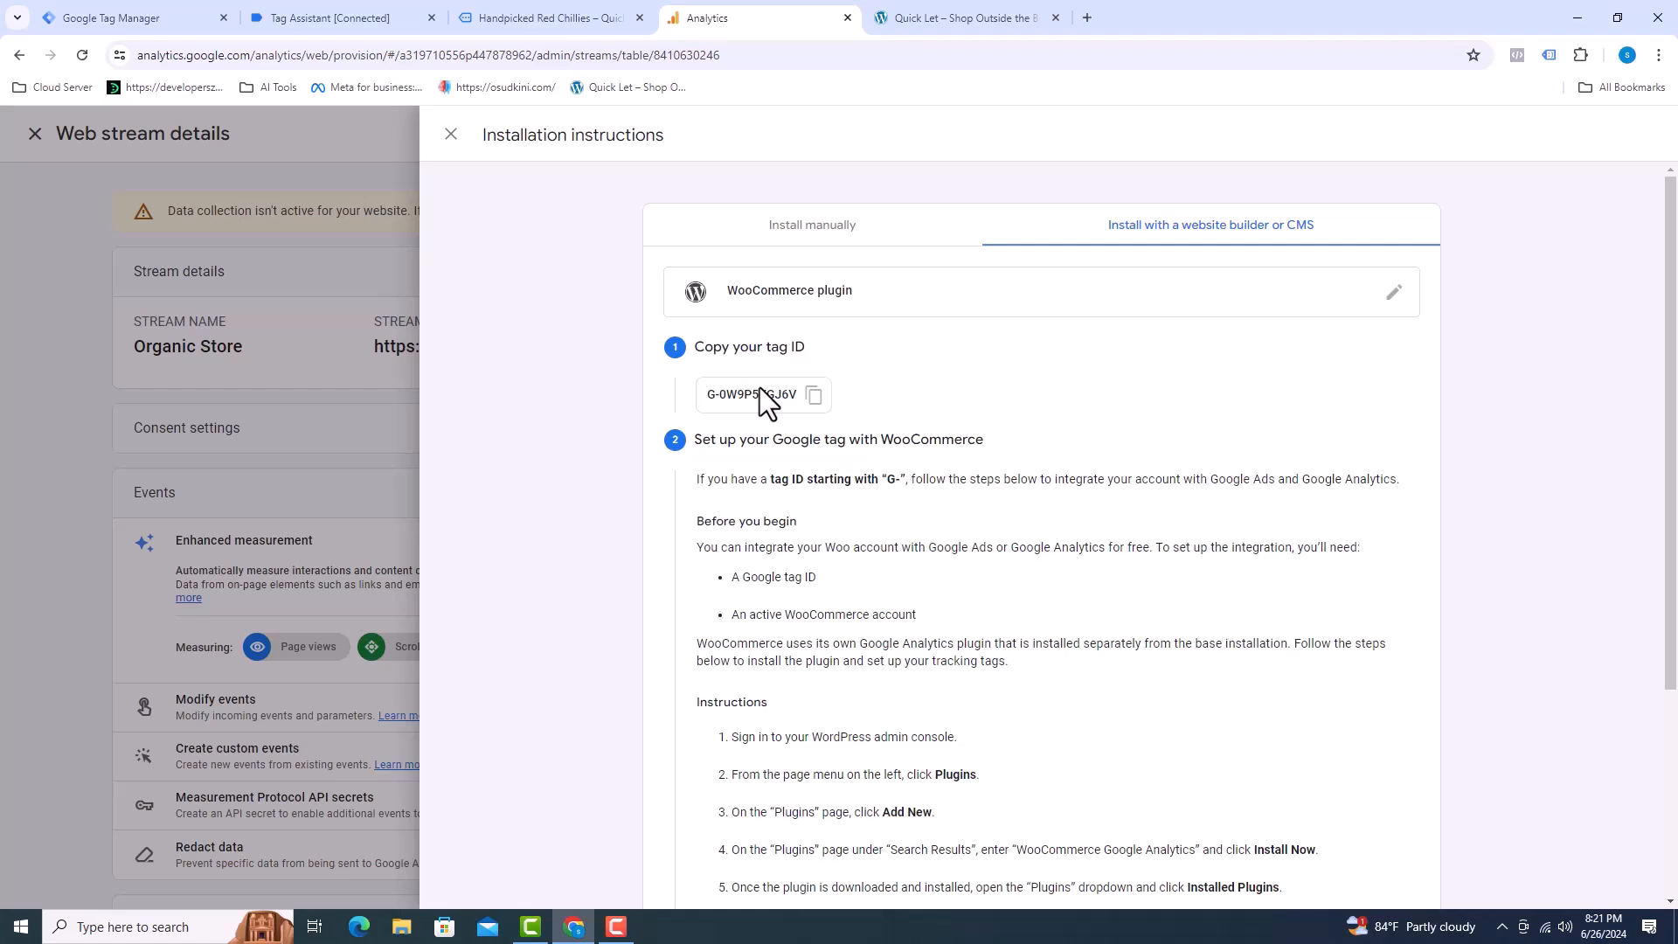
{"action": "mouse_move", "coordinate": [808, 233]}
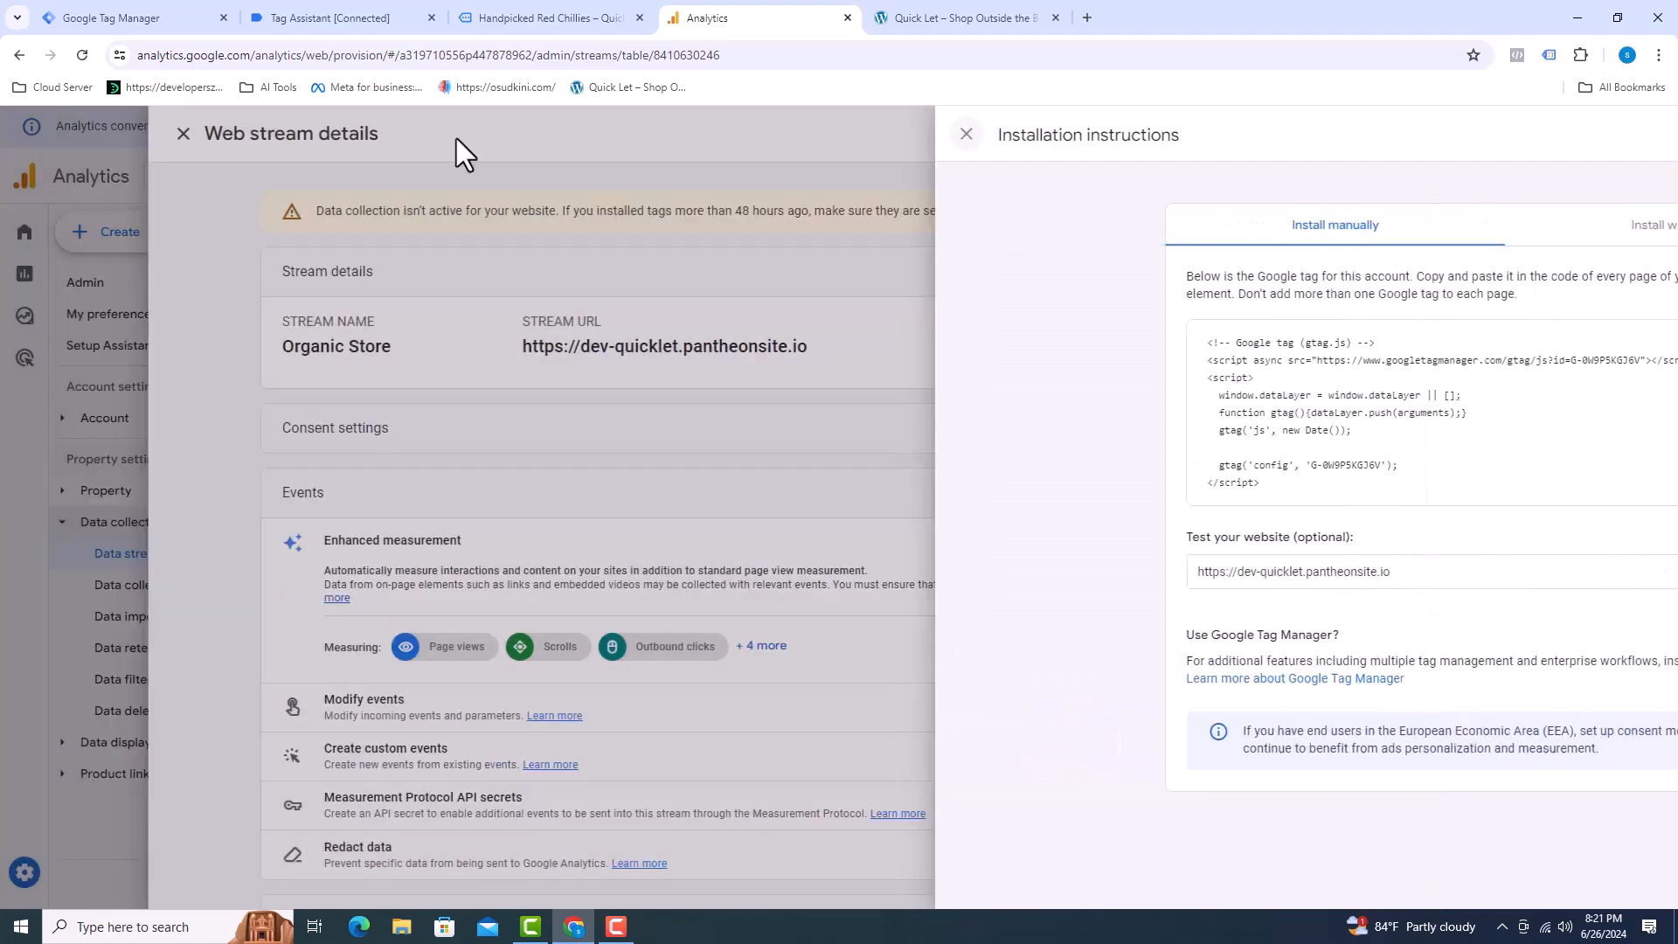
Leave the web stream details and reach Account access management's add-user options.
{"action": "left_click", "coordinate": [183, 133]}
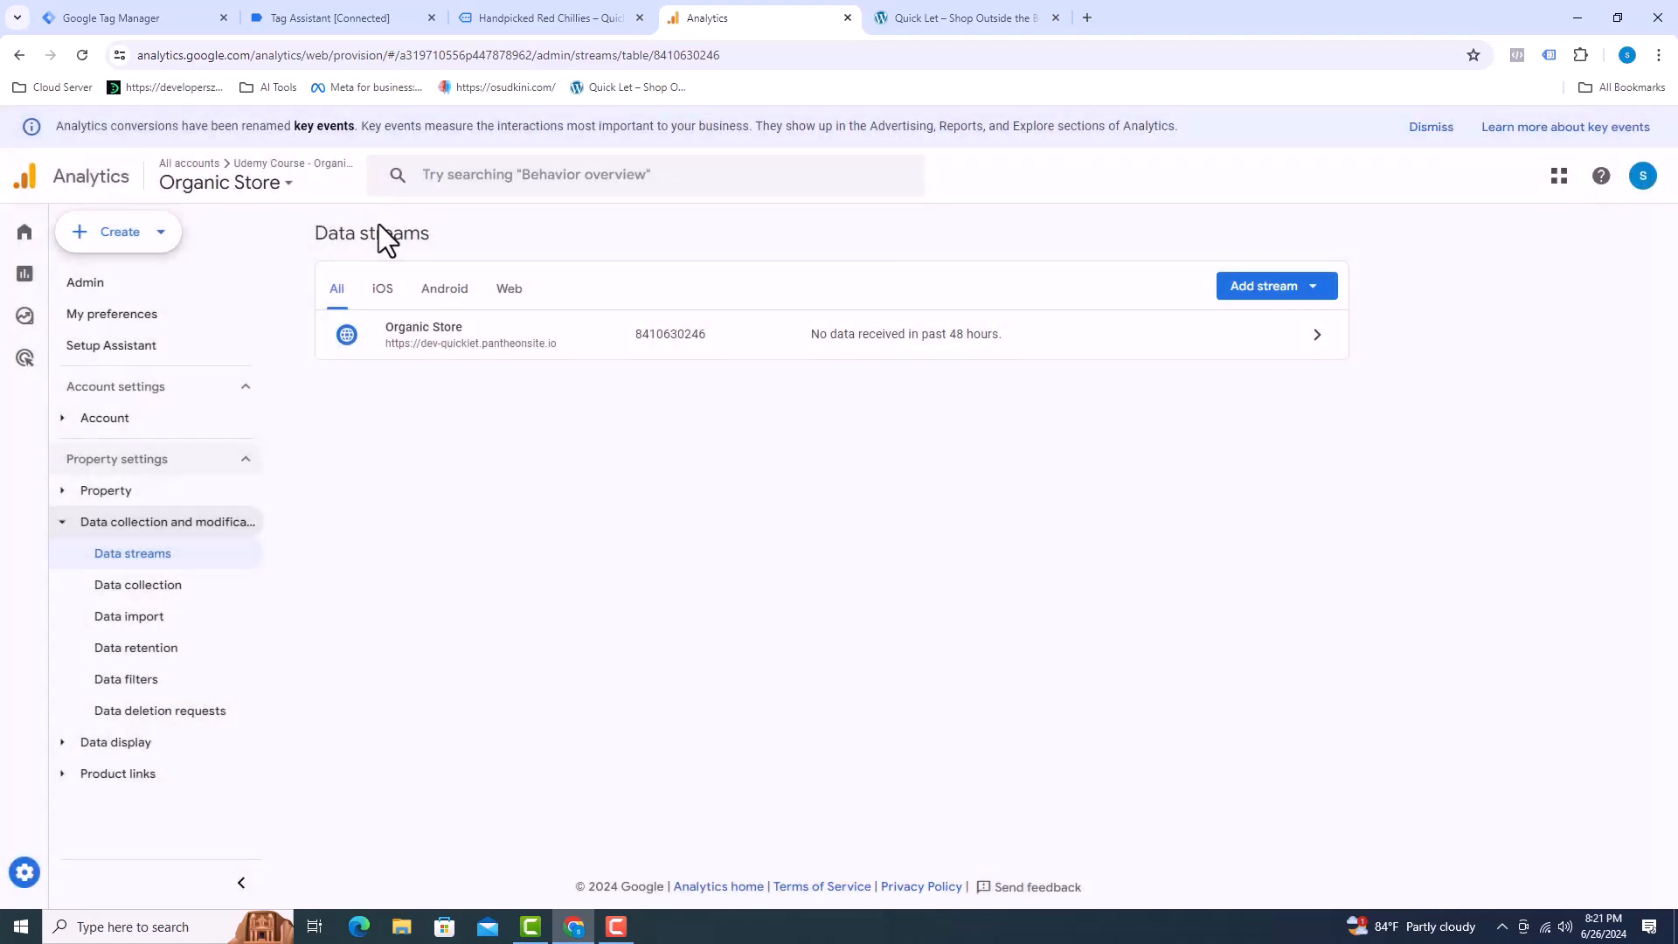
{"action": "left_click", "coordinate": [105, 418]}
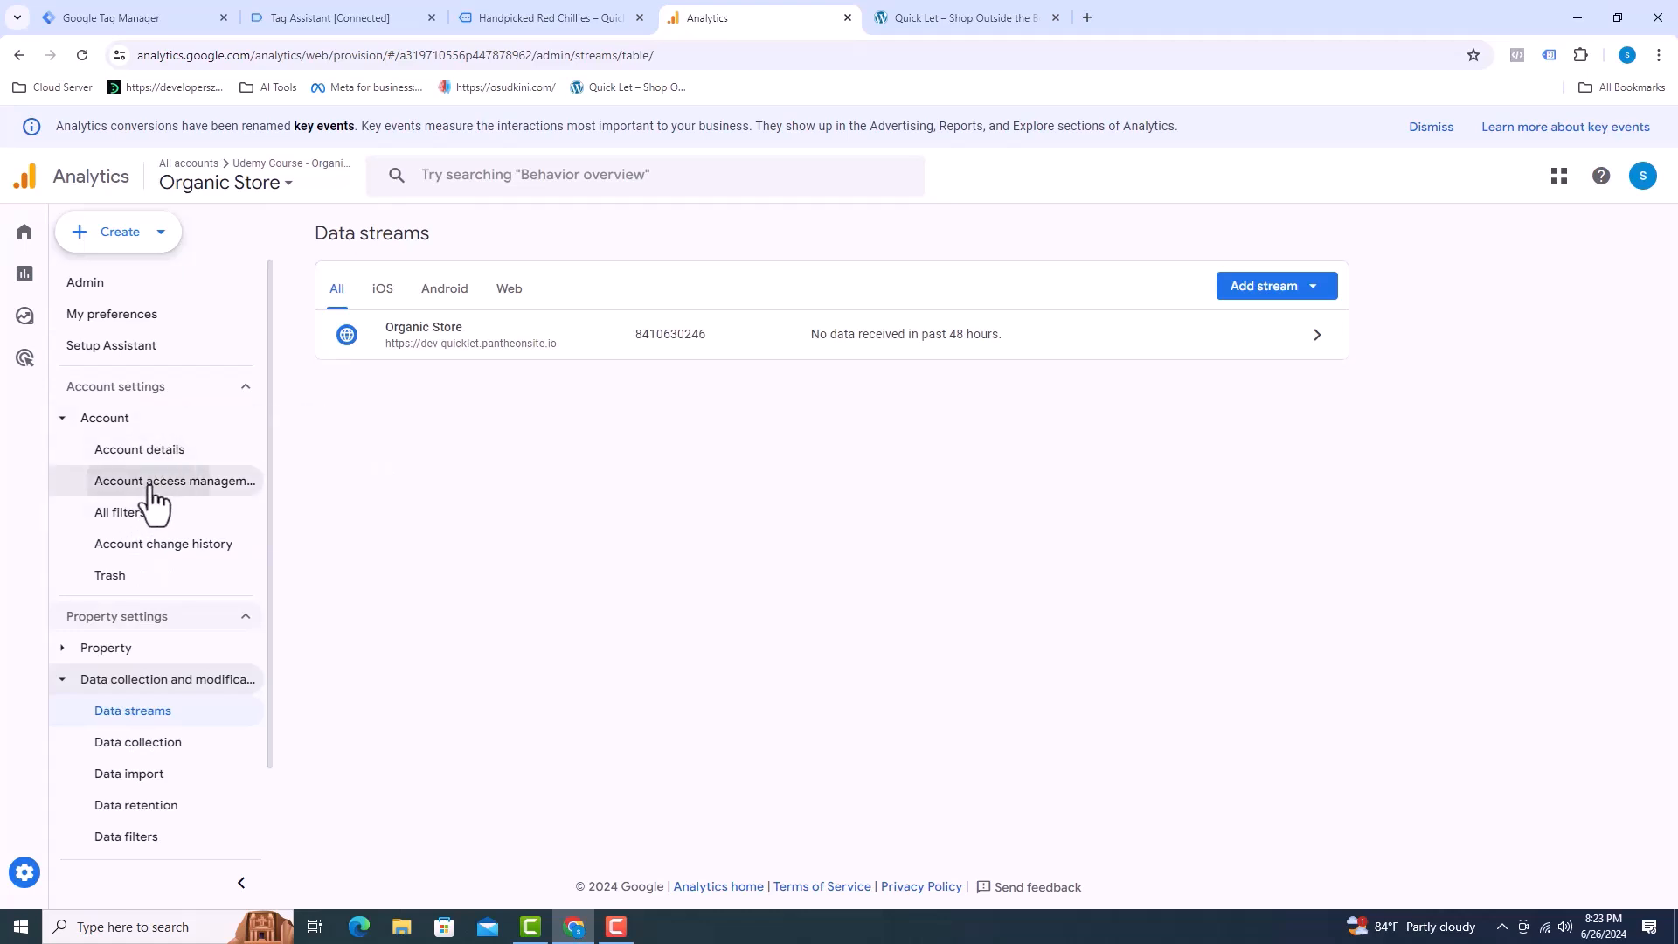
{"action": "left_click", "coordinate": [175, 481]}
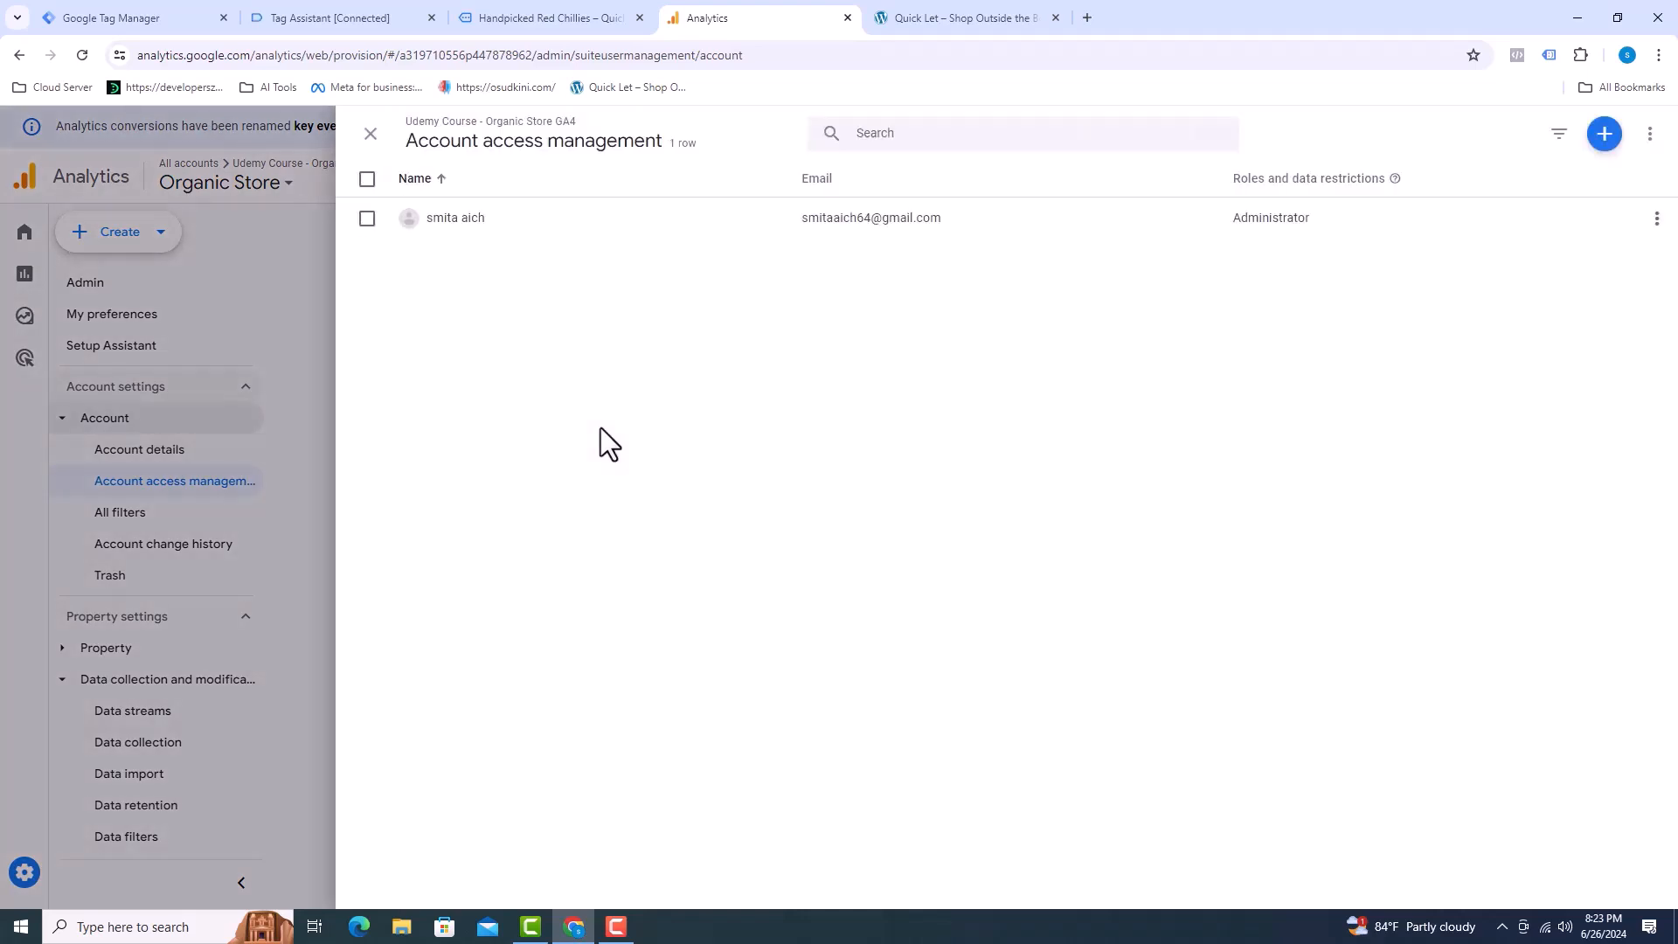
{"action": "mouse_move", "coordinate": [1308, 246]}
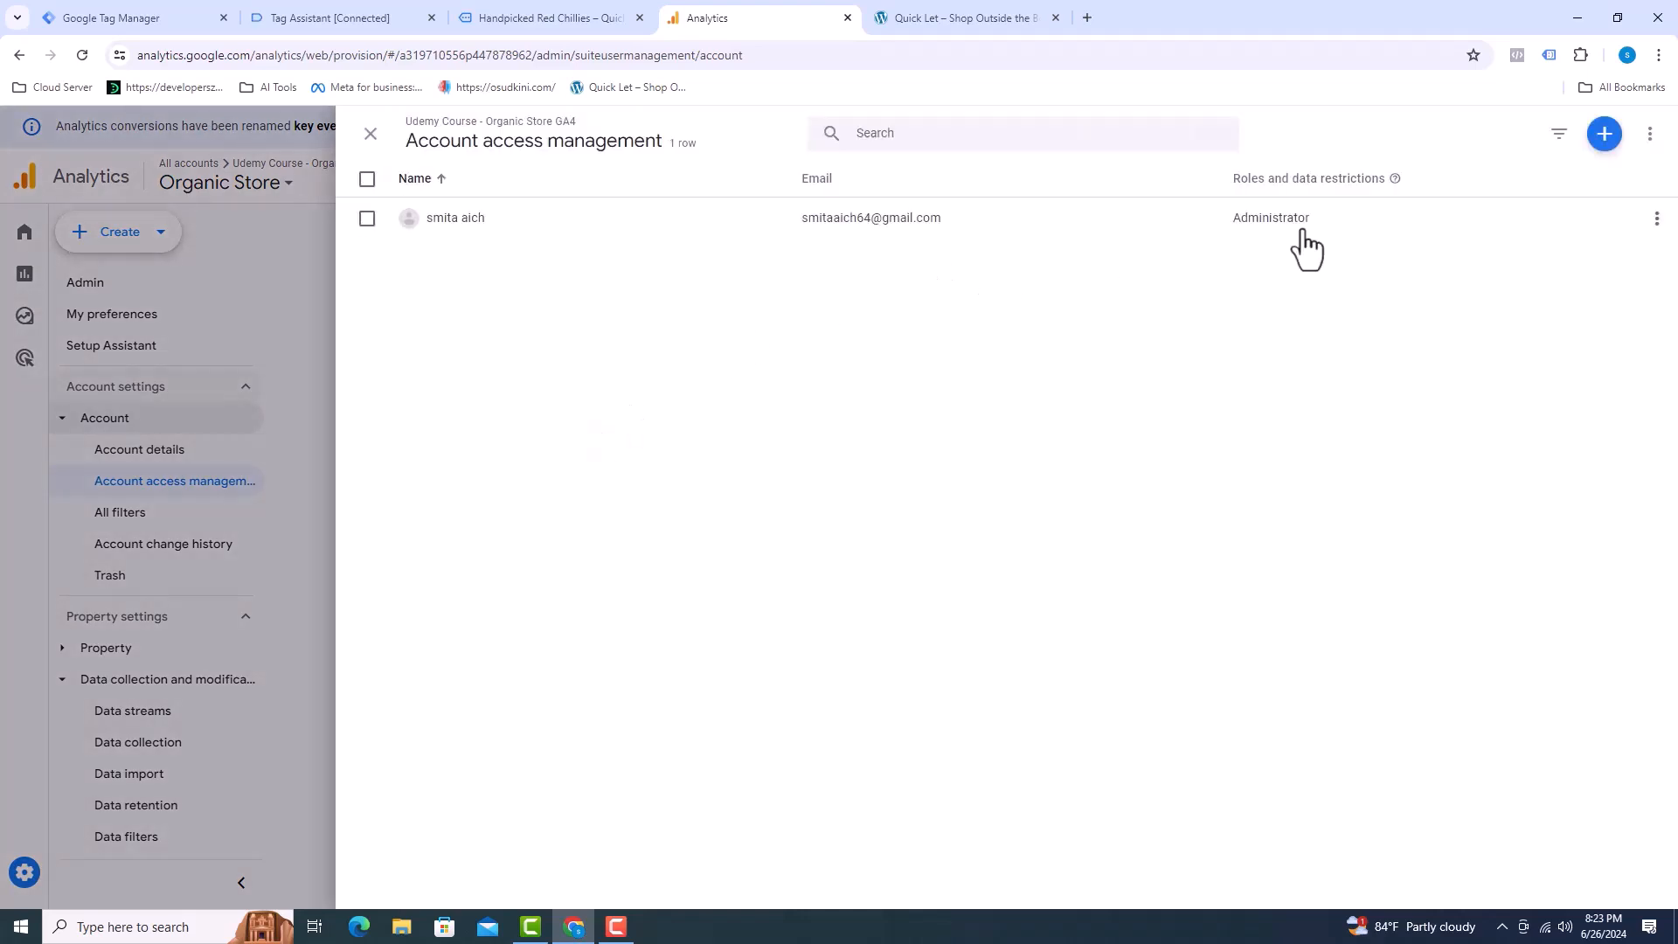
{"action": "left_click", "coordinate": [1603, 133]}
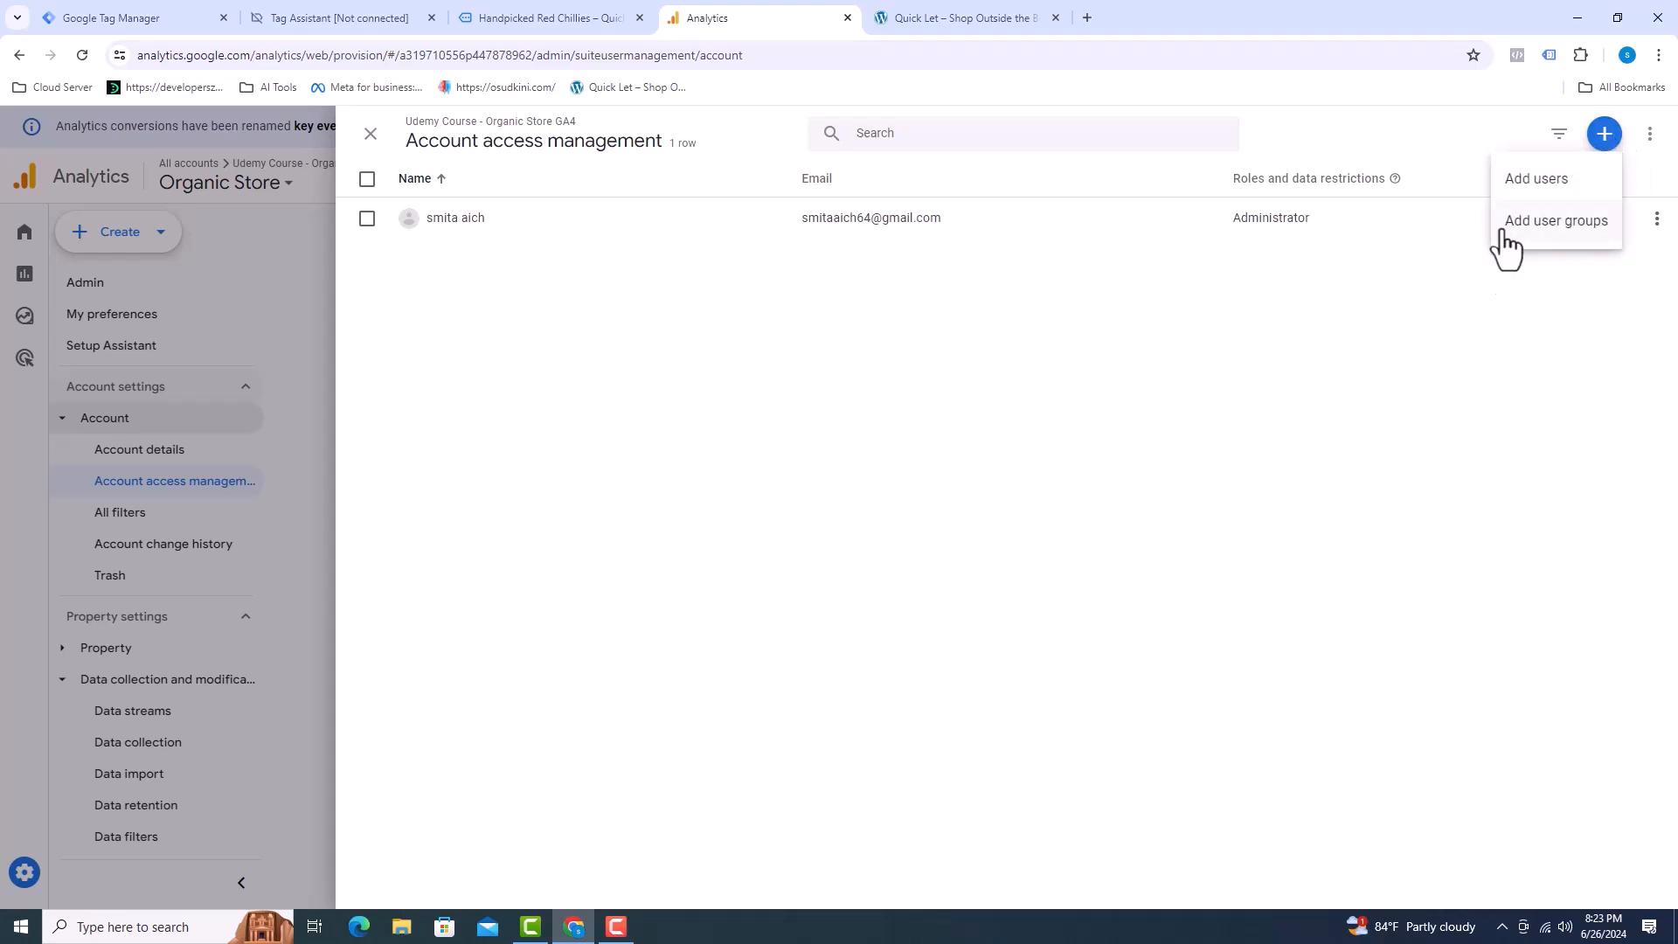
{"action": "mouse_move", "coordinate": [1537, 192]}
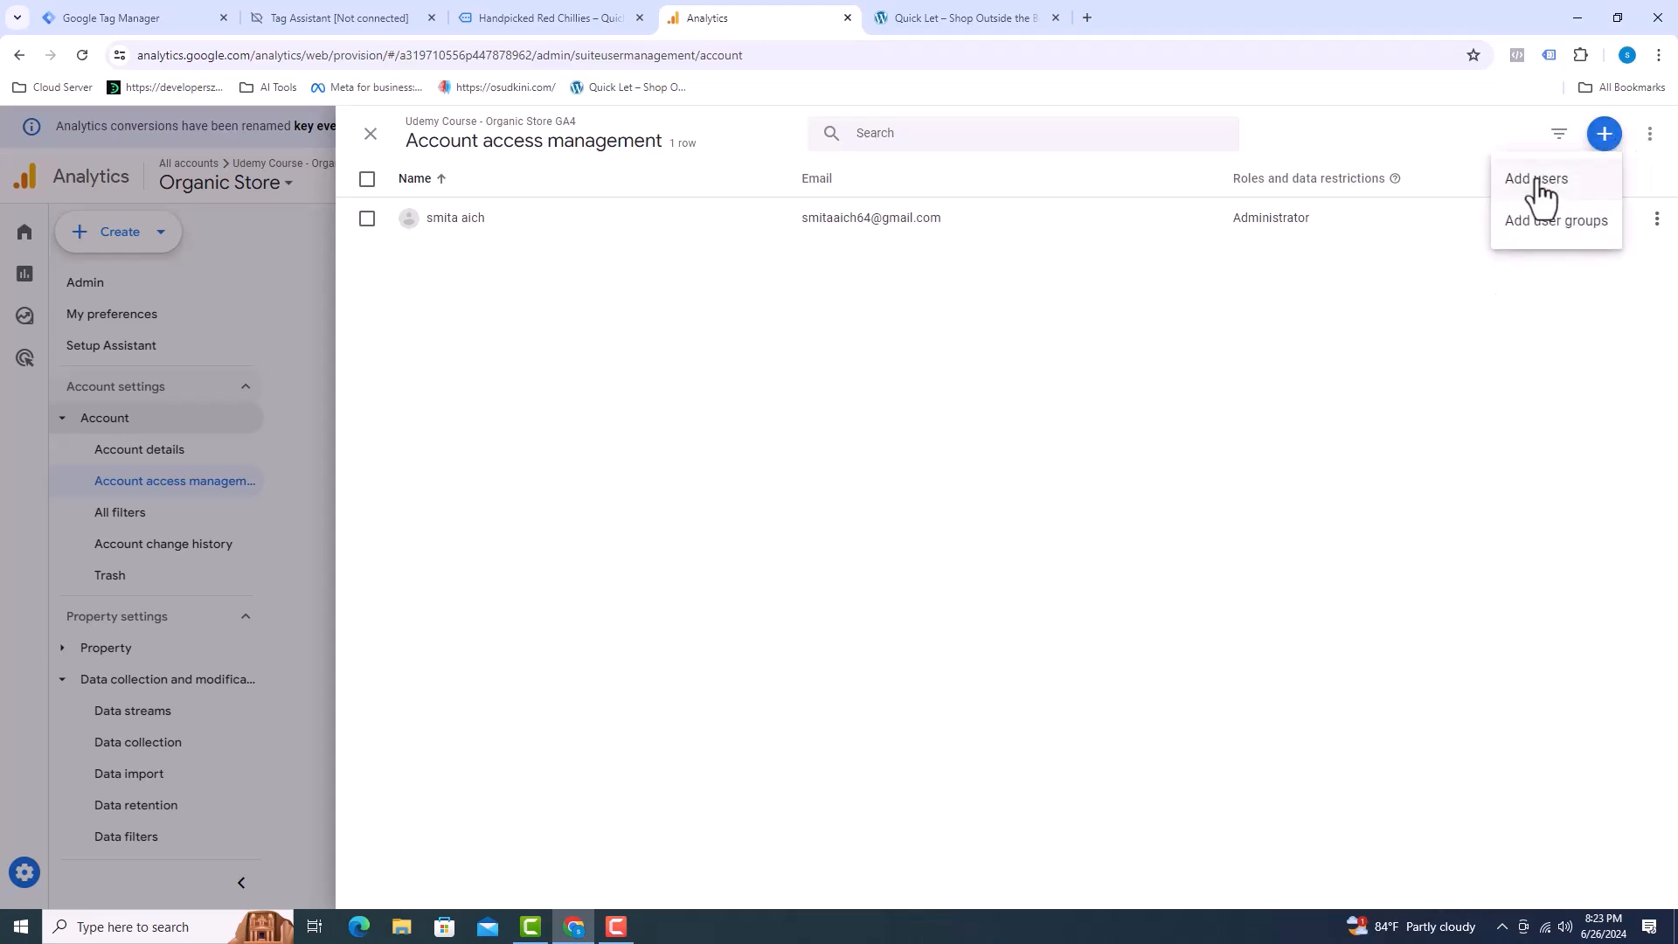
Add a new user by email with the Editor role to the account.
{"action": "left_click", "coordinate": [1535, 179]}
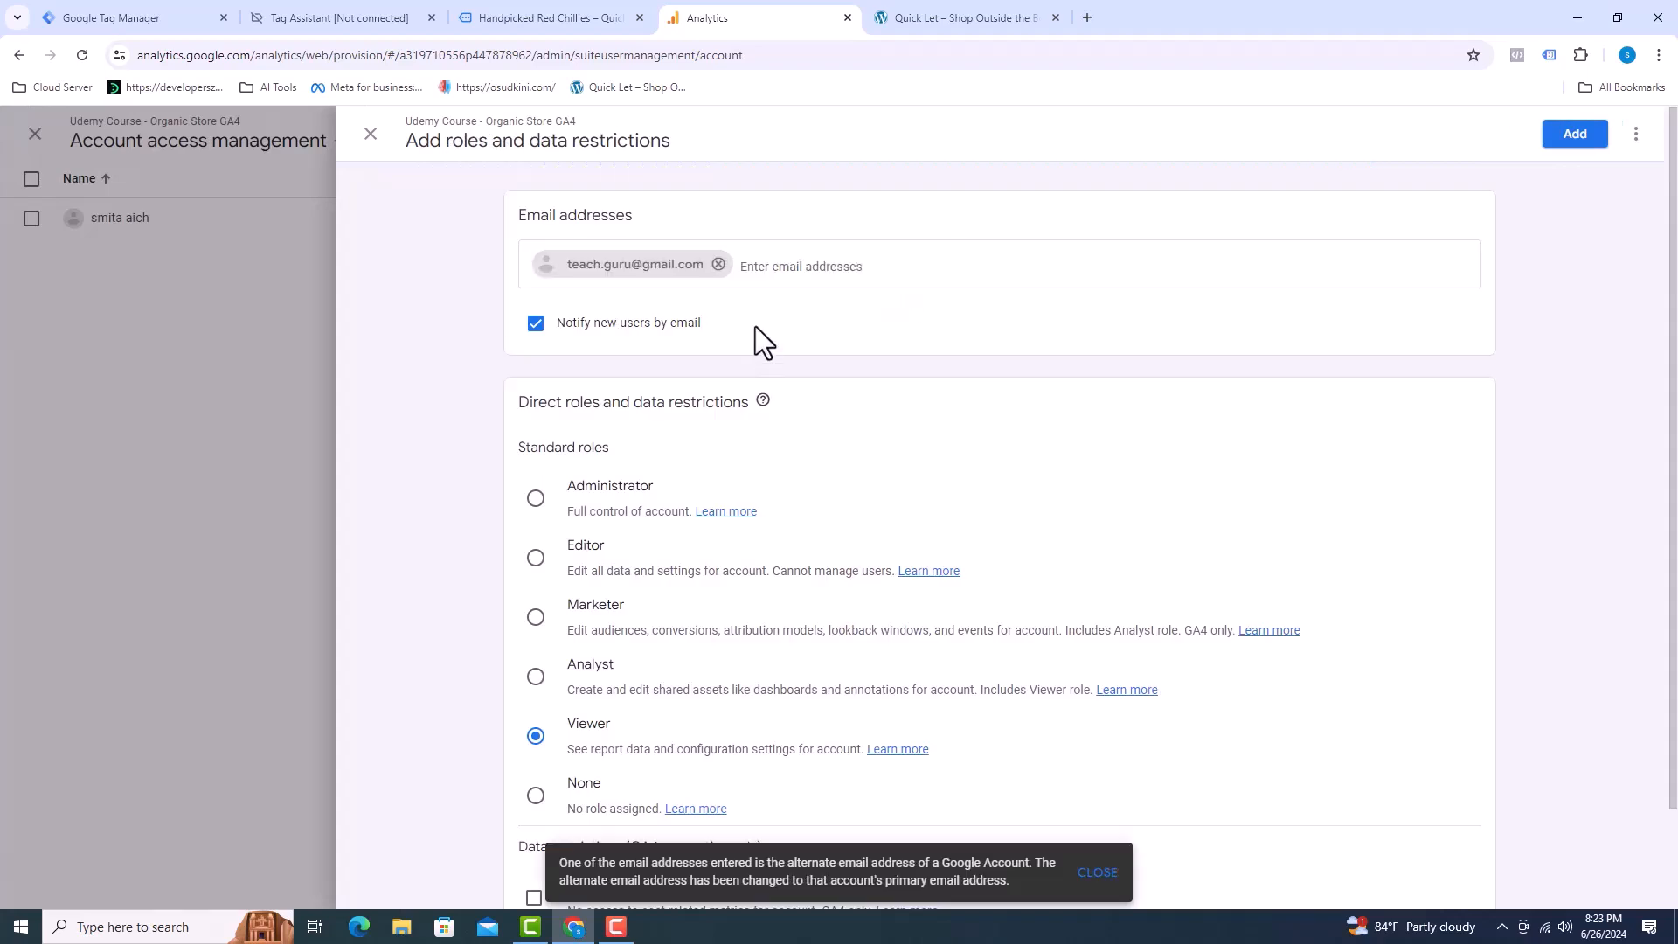
{"action": "left_click", "coordinate": [535, 556]}
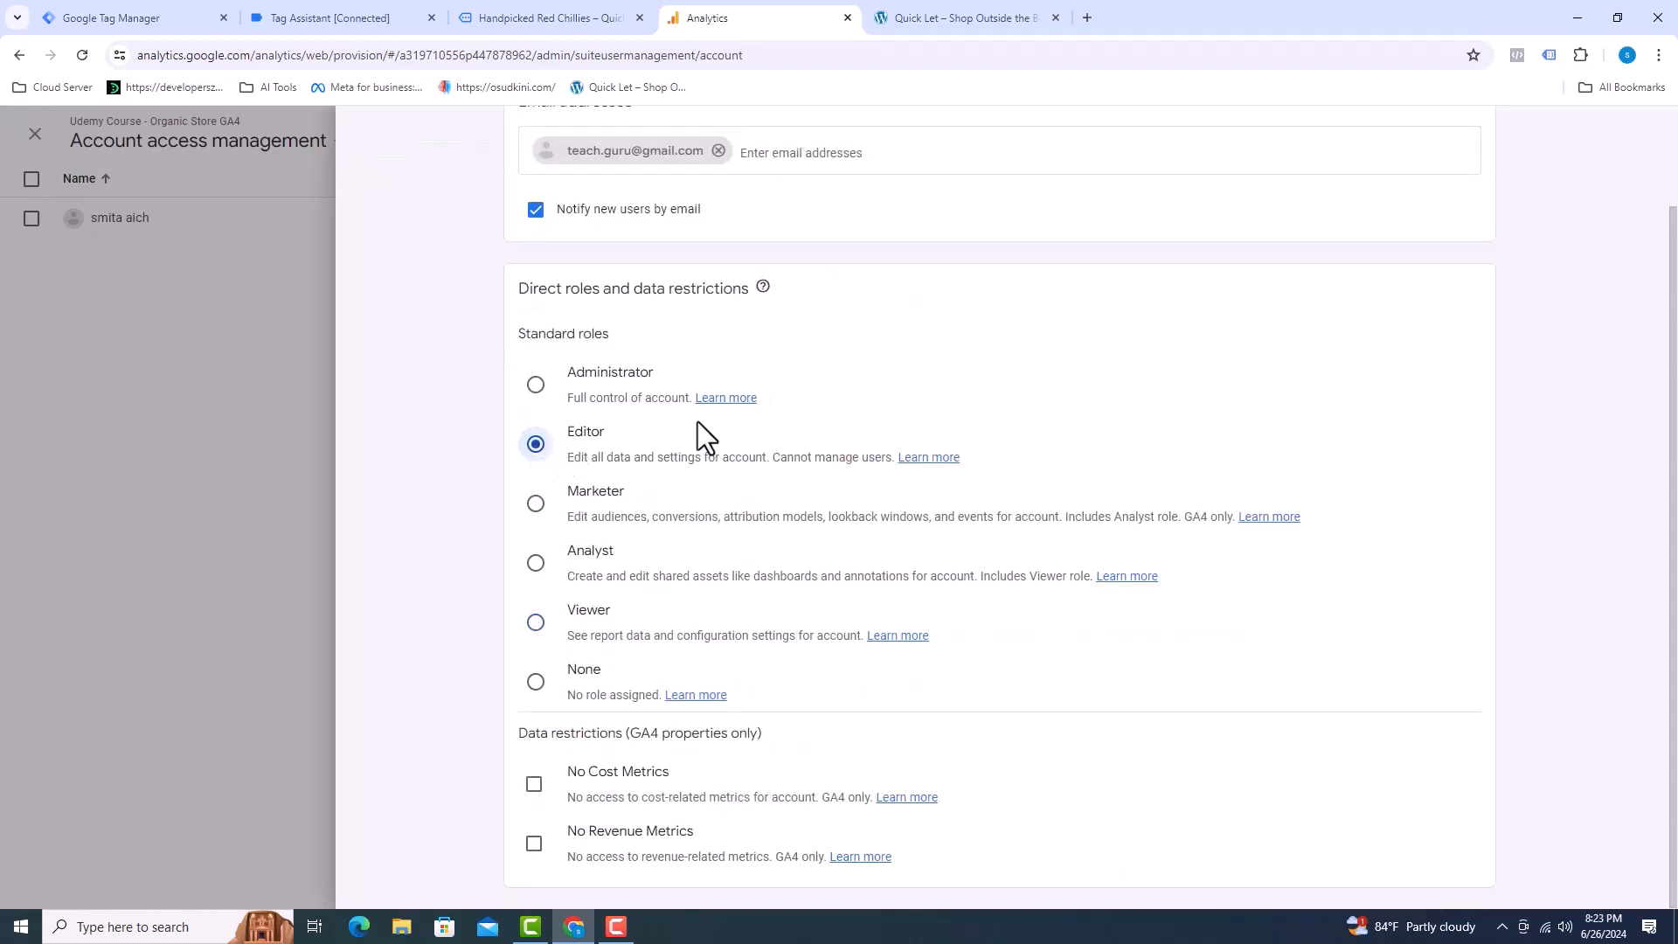
{"action": "scroll", "scroll_direction": "up", "scroll_amount": 3}
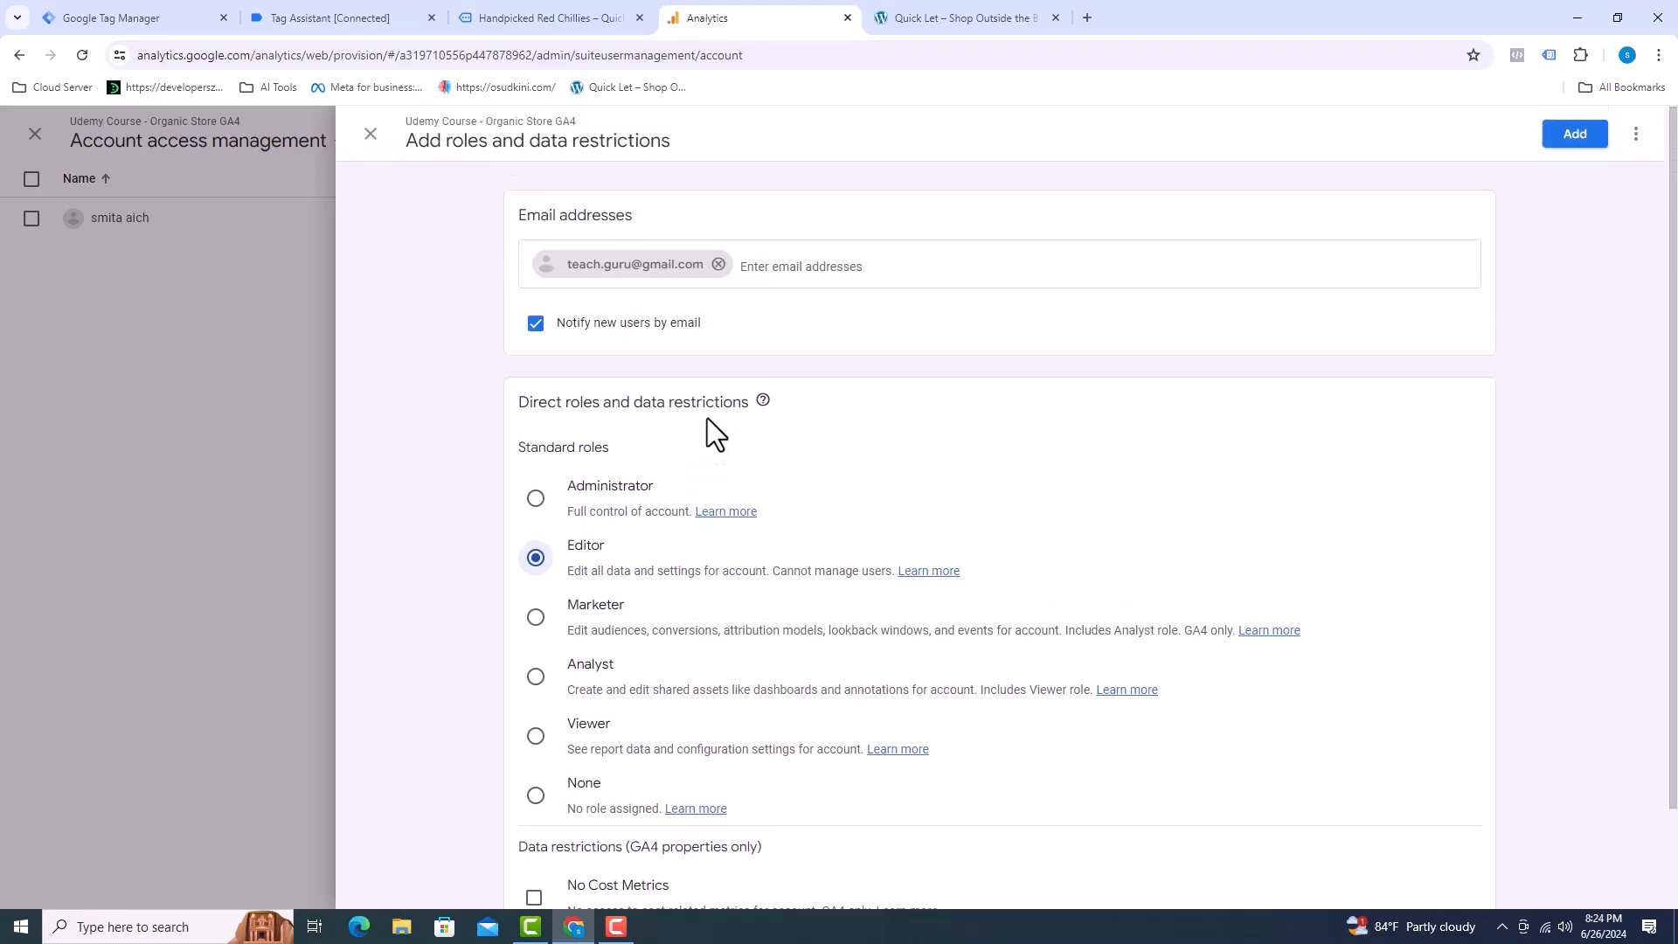
{"action": "left_click", "coordinate": [1574, 135]}
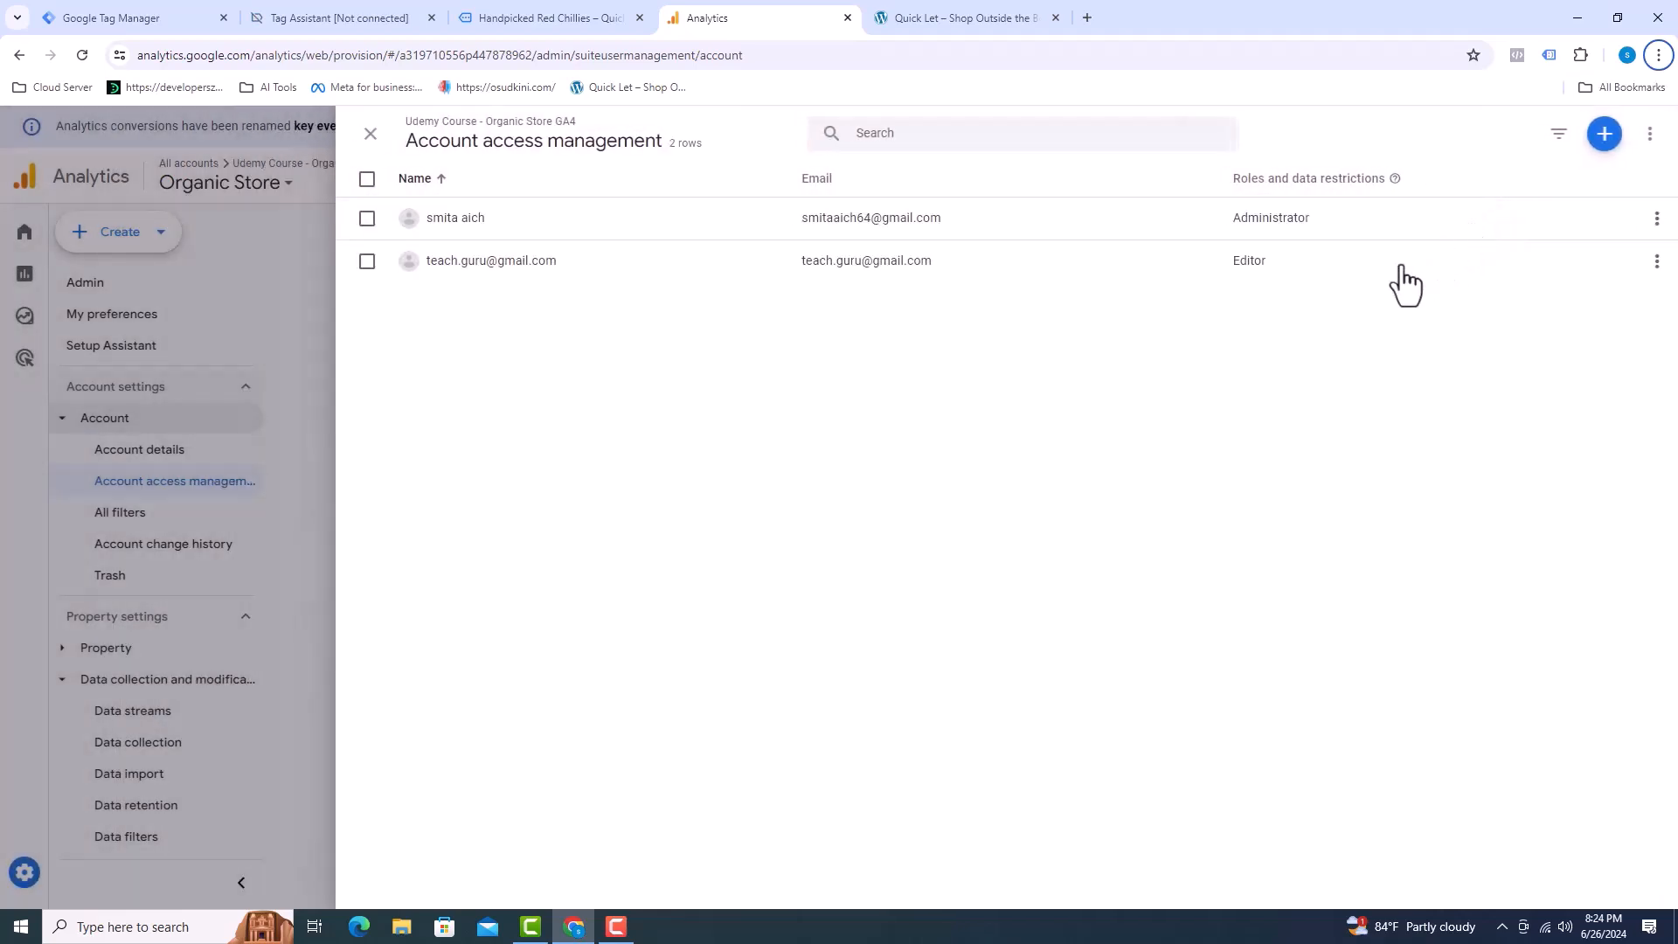
{"action": "mouse_move", "coordinate": [1262, 286]}
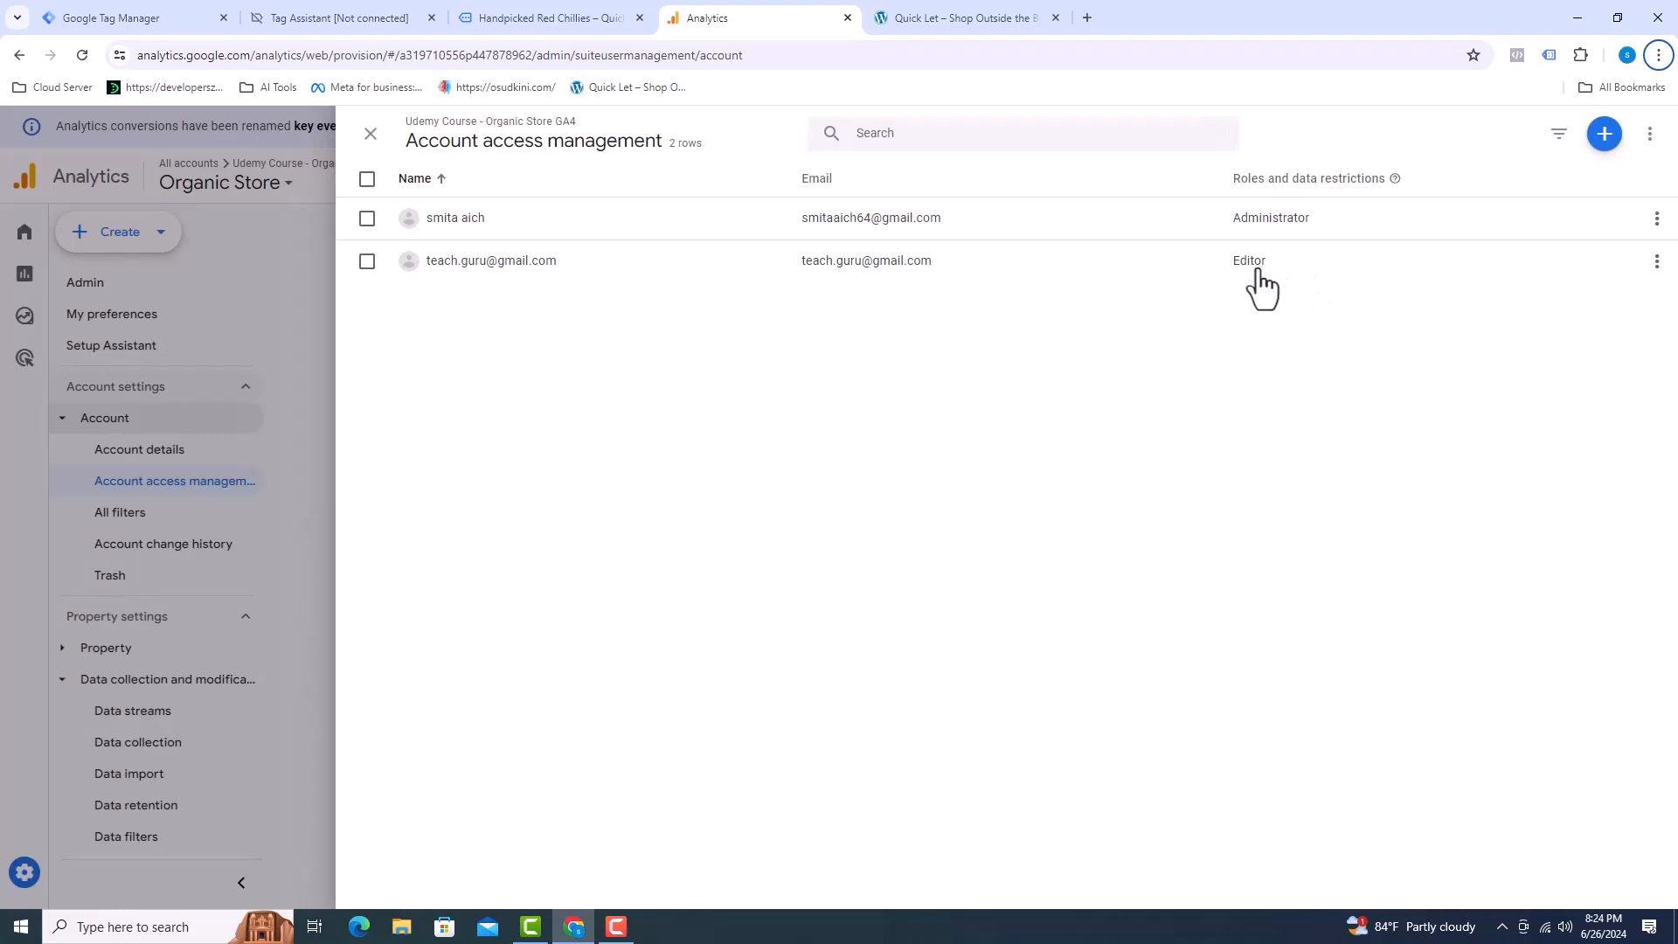
{"action": "mouse_move", "coordinate": [380, 297]}
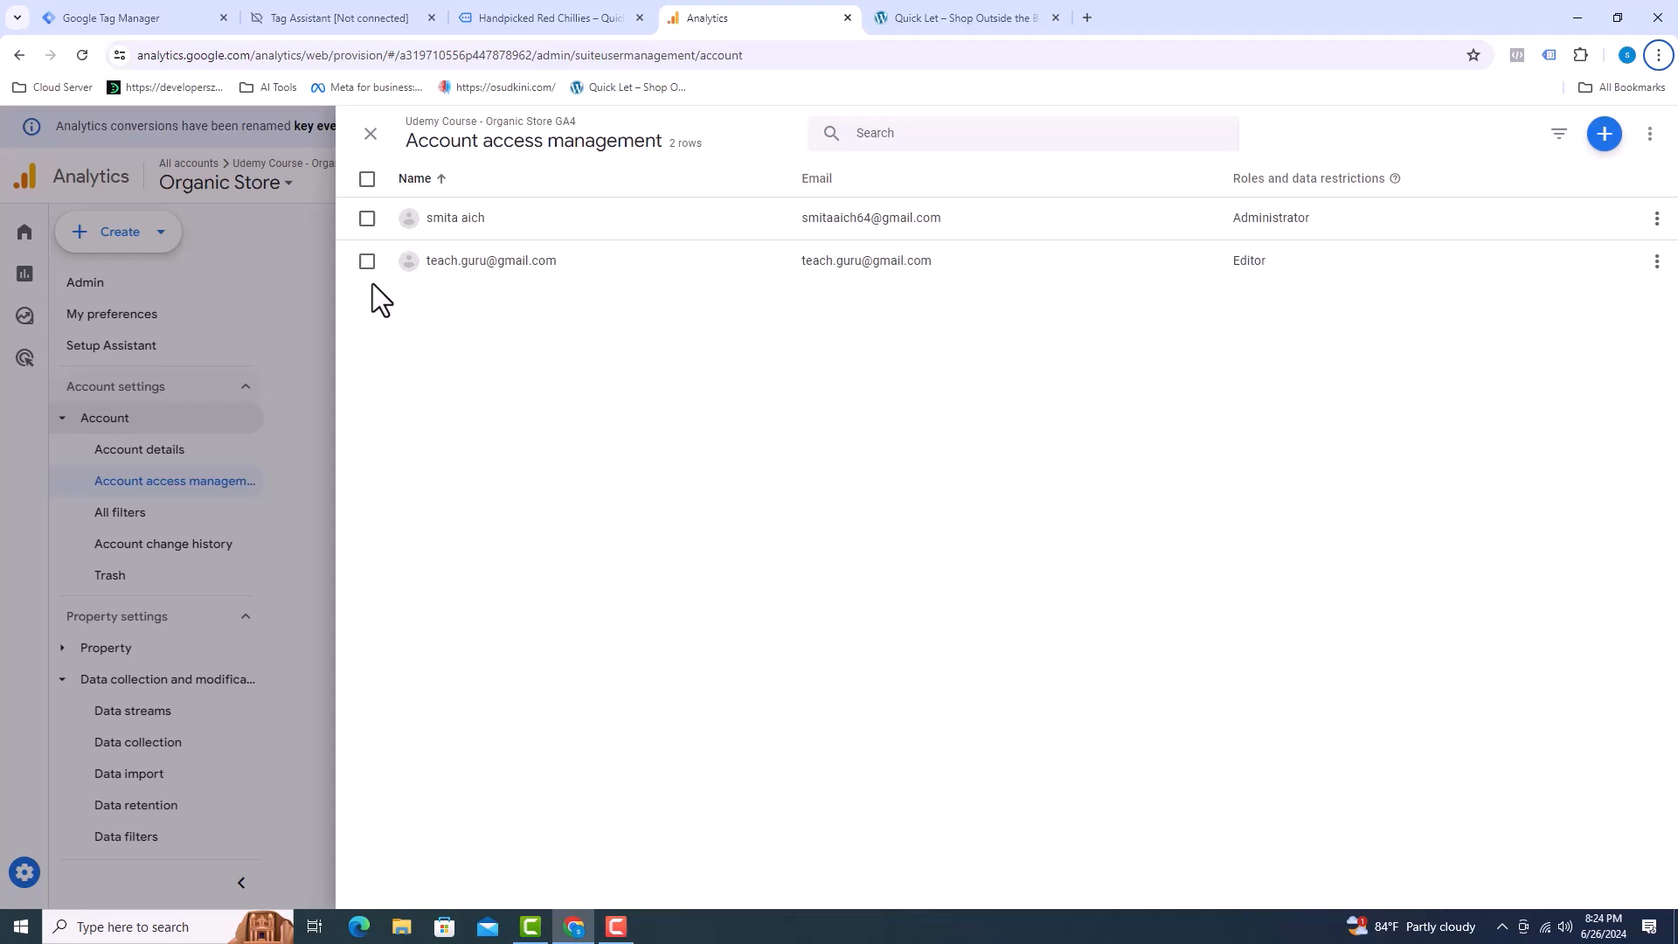
Remove the Editor user's access, leaving only the administrator.
{"action": "left_click", "coordinate": [365, 260]}
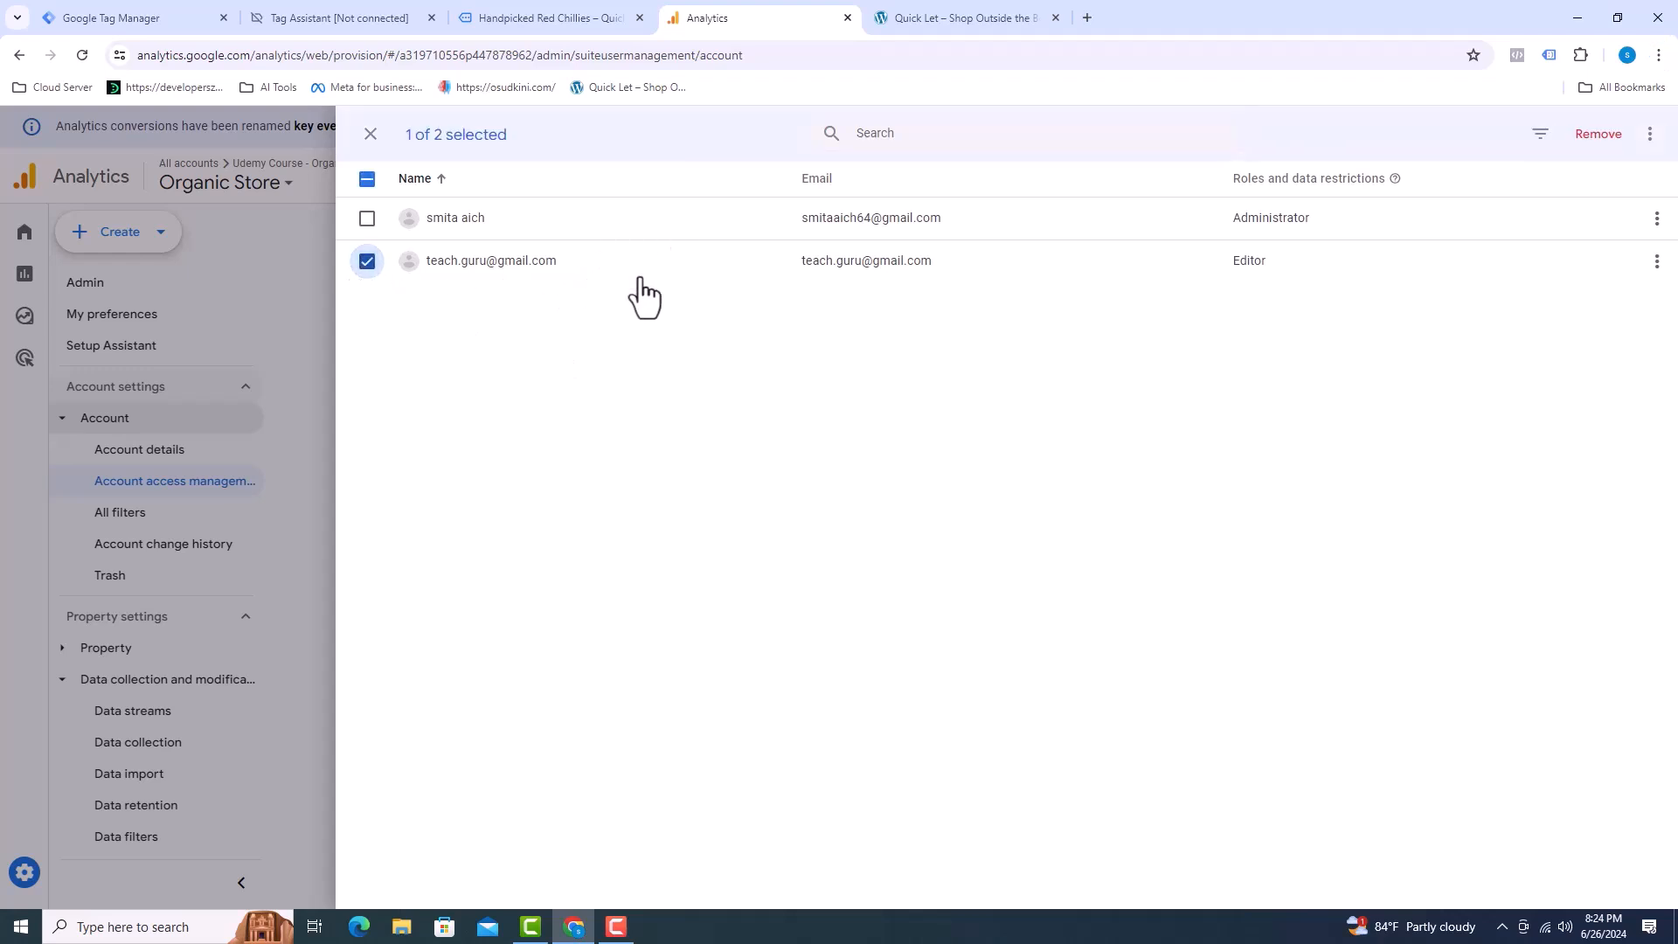
{"action": "mouse_move", "coordinate": [1599, 135]}
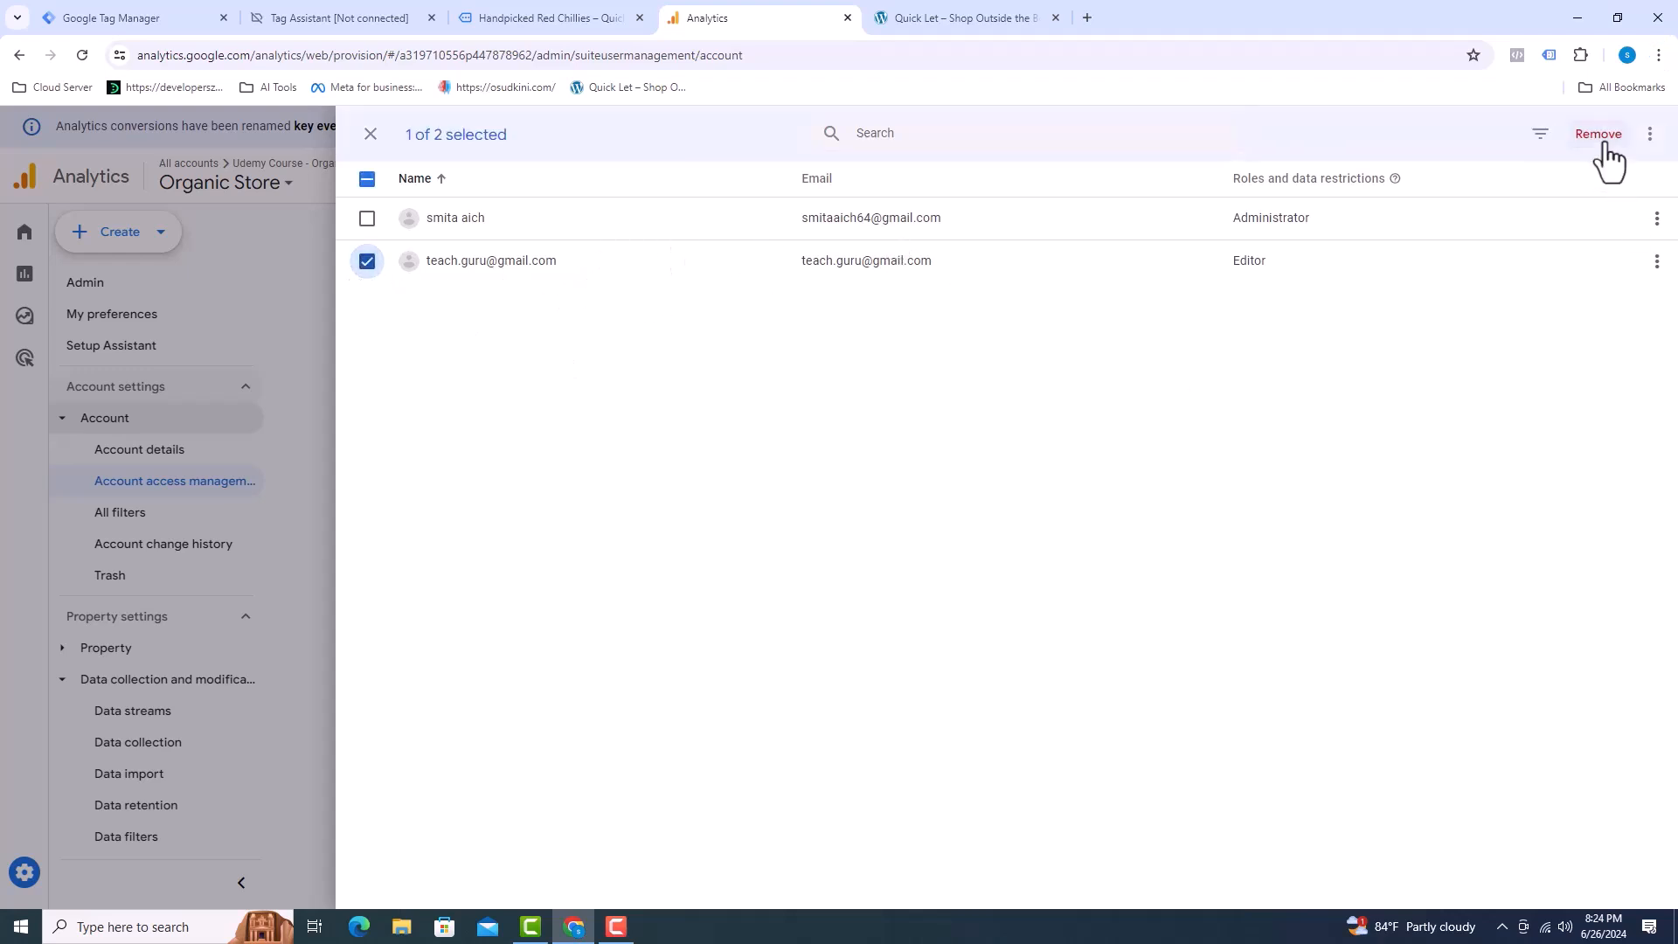
{"action": "left_click", "coordinate": [1598, 134]}
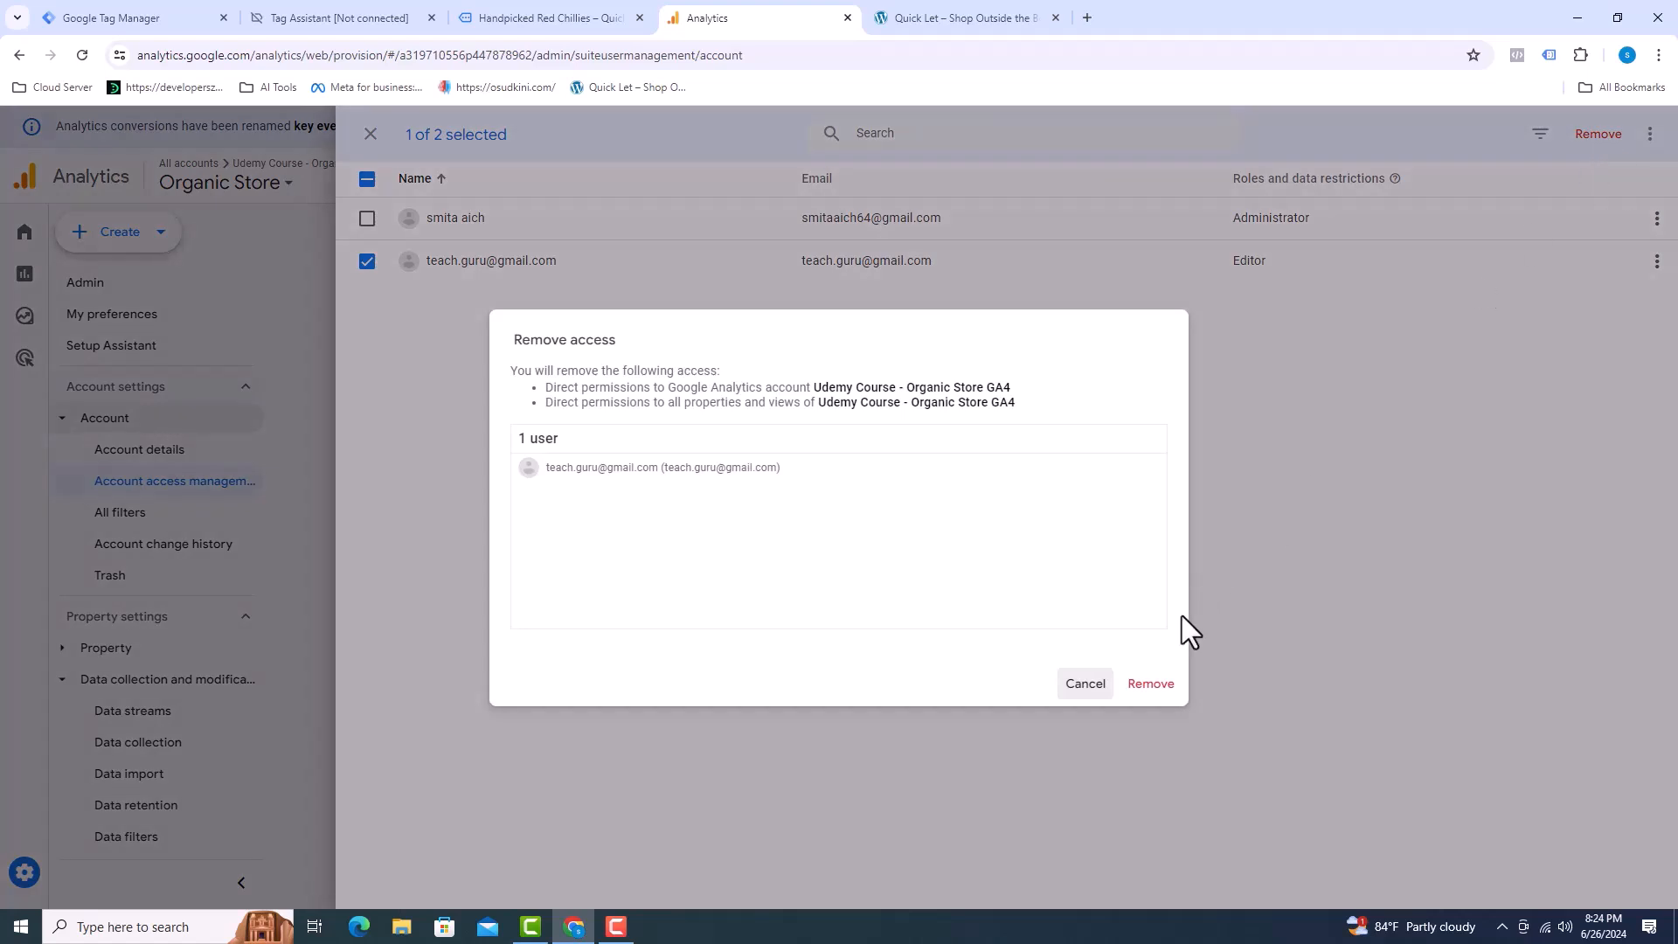
{"action": "left_click", "coordinate": [1150, 684]}
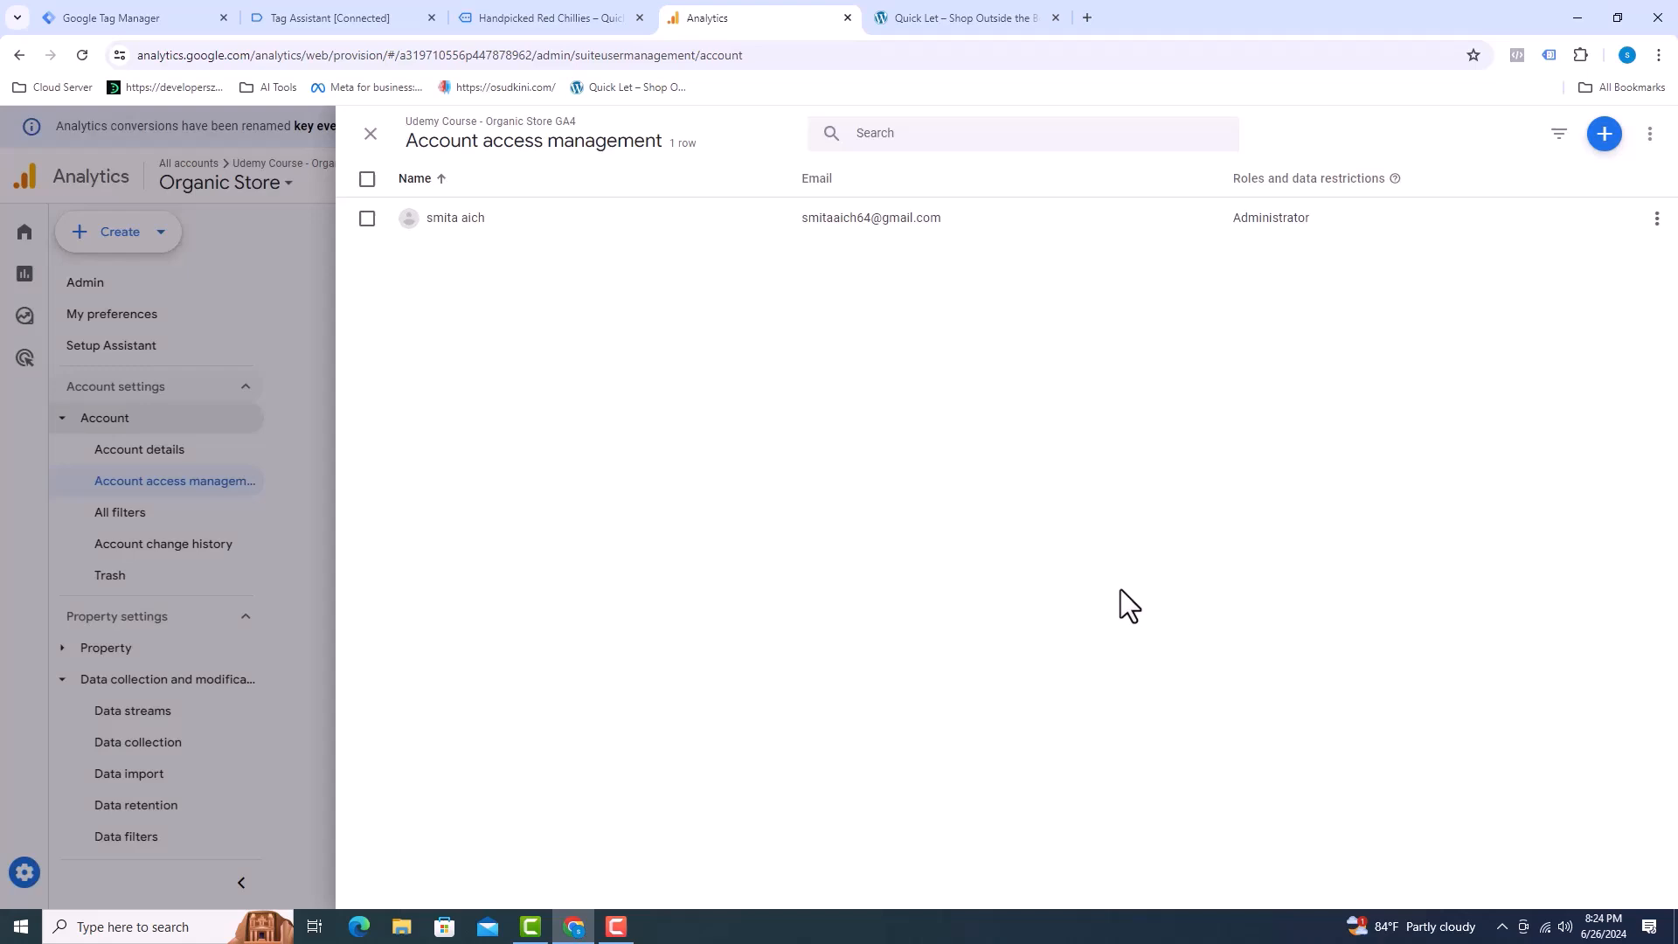
{"action": "mouse_move", "coordinate": [518, 175]}
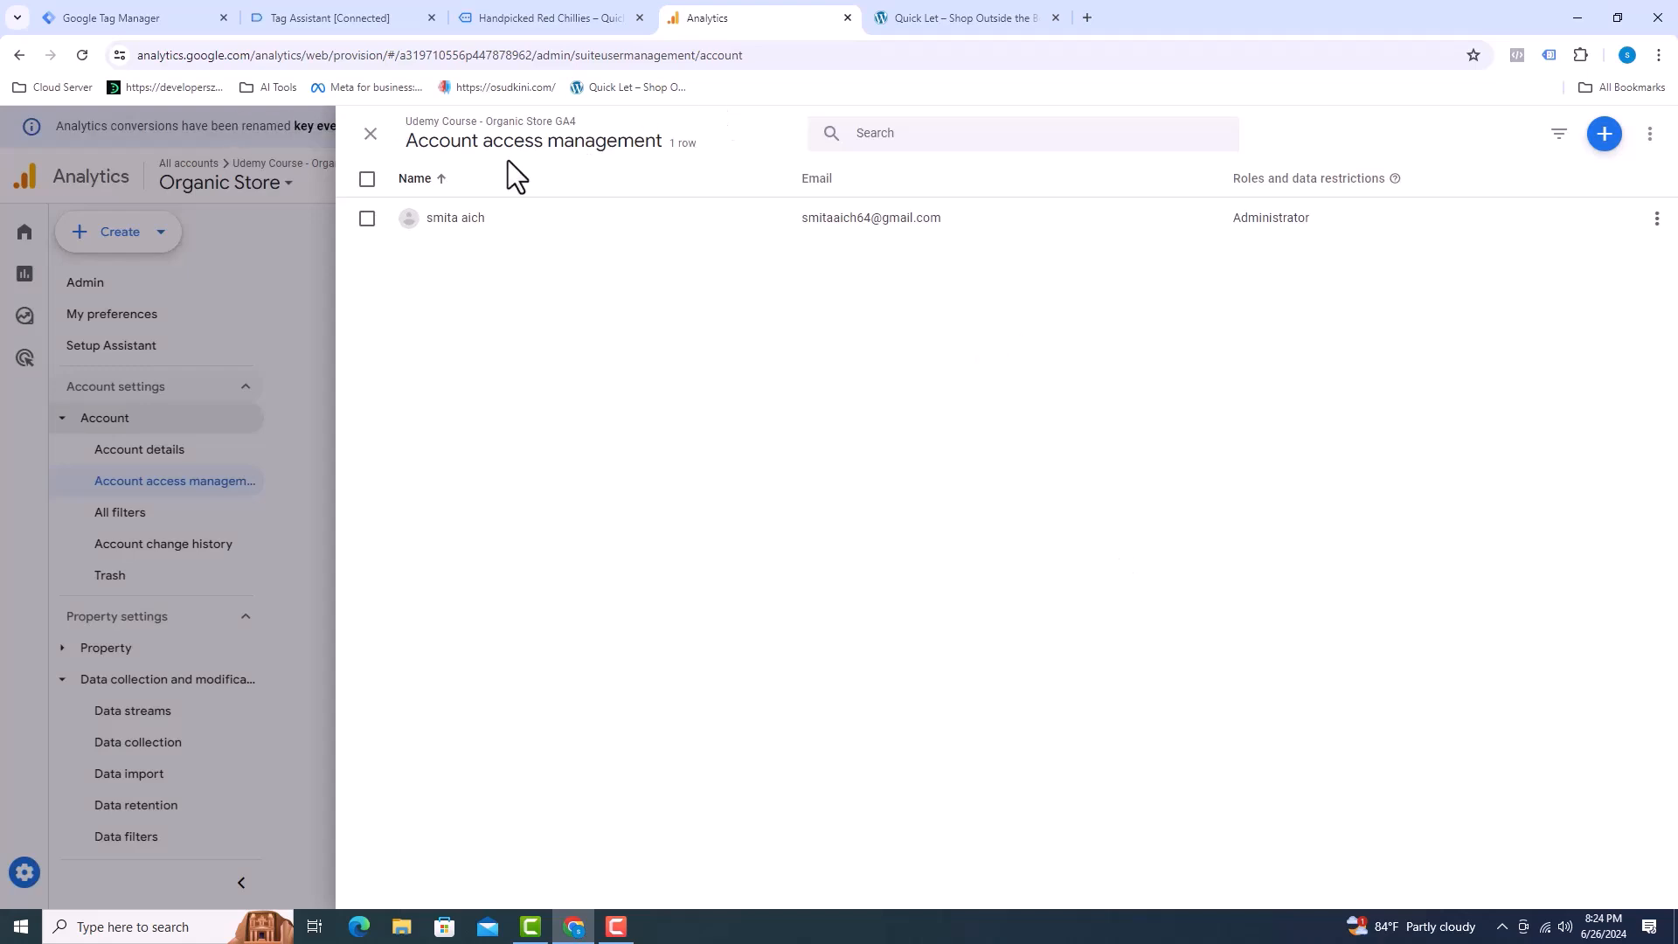
Return to the Admin overview listing account, property, data display and product link settings.
{"action": "left_click", "coordinate": [371, 133]}
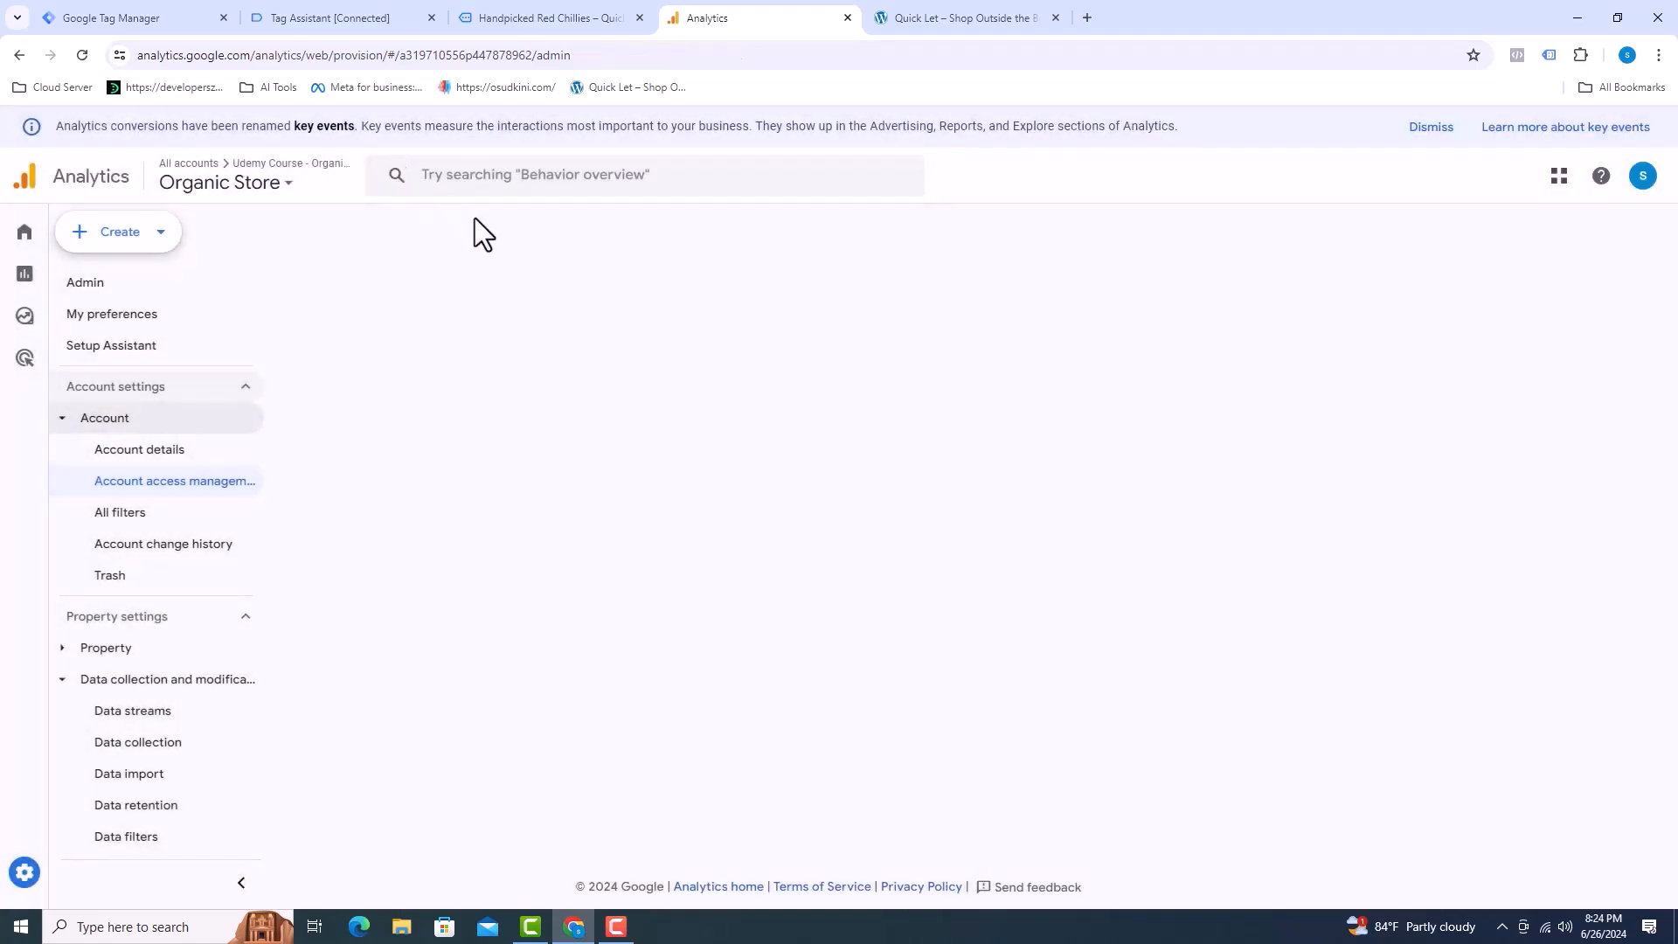
{"action": "left_click", "coordinate": [84, 282]}
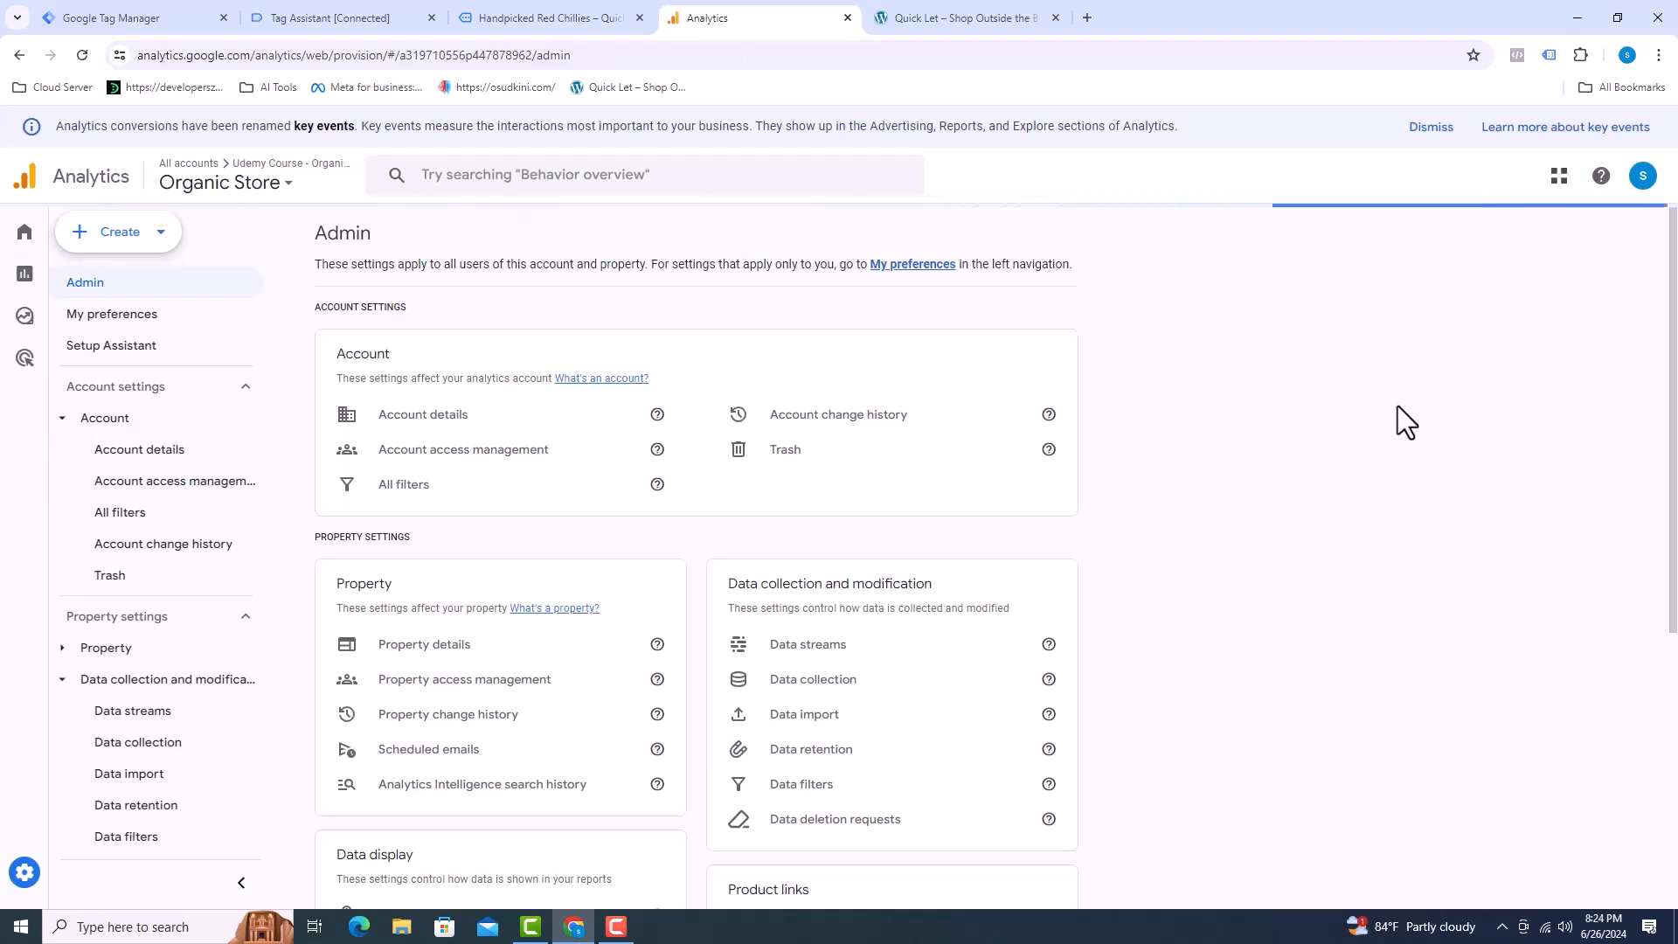
{"action": "scroll", "scroll_direction": "down", "scroll_amount": 3}
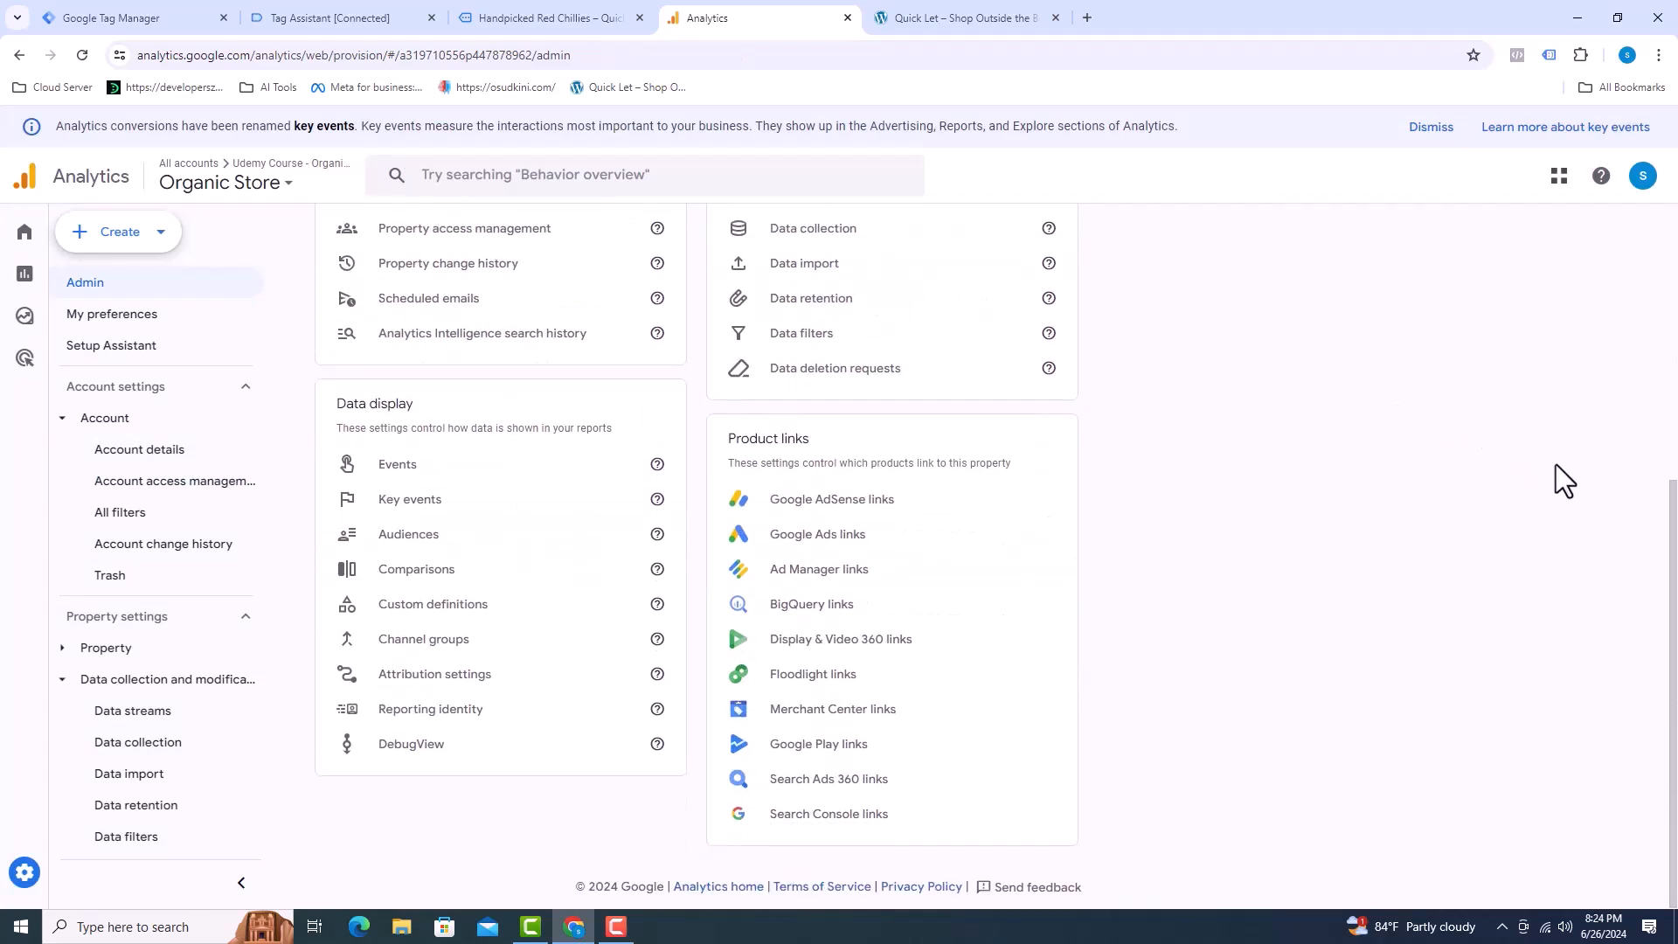
{"action": "mouse_move", "coordinate": [1558, 792]}
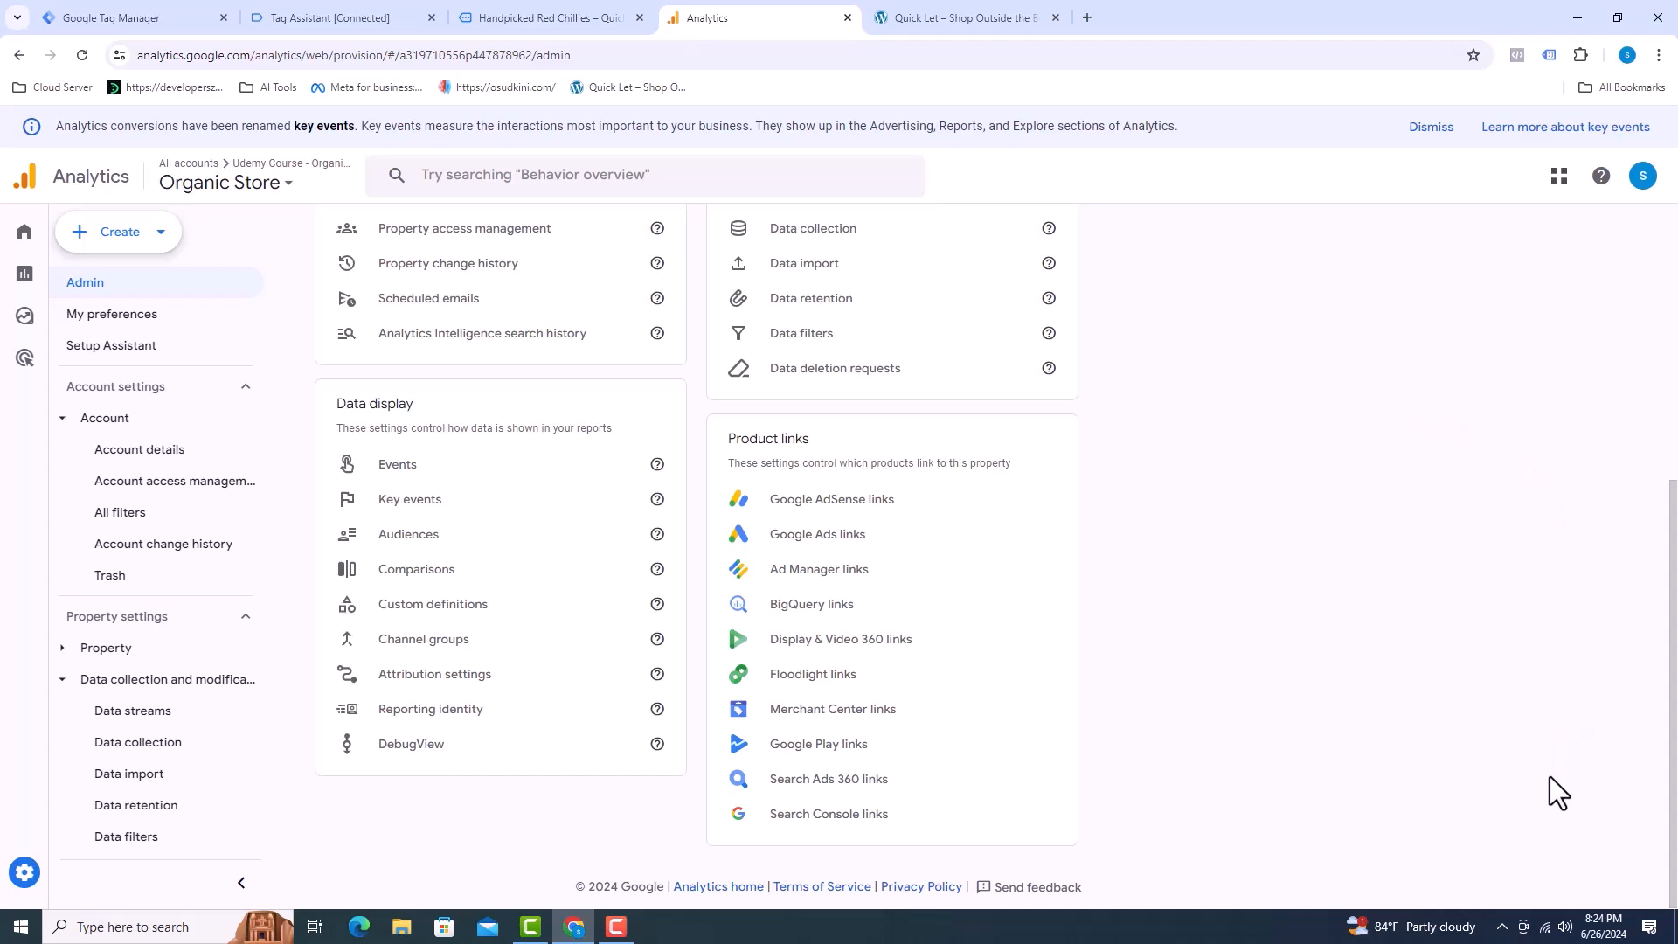
{"action": "mouse_move", "coordinate": [1549, 771]}
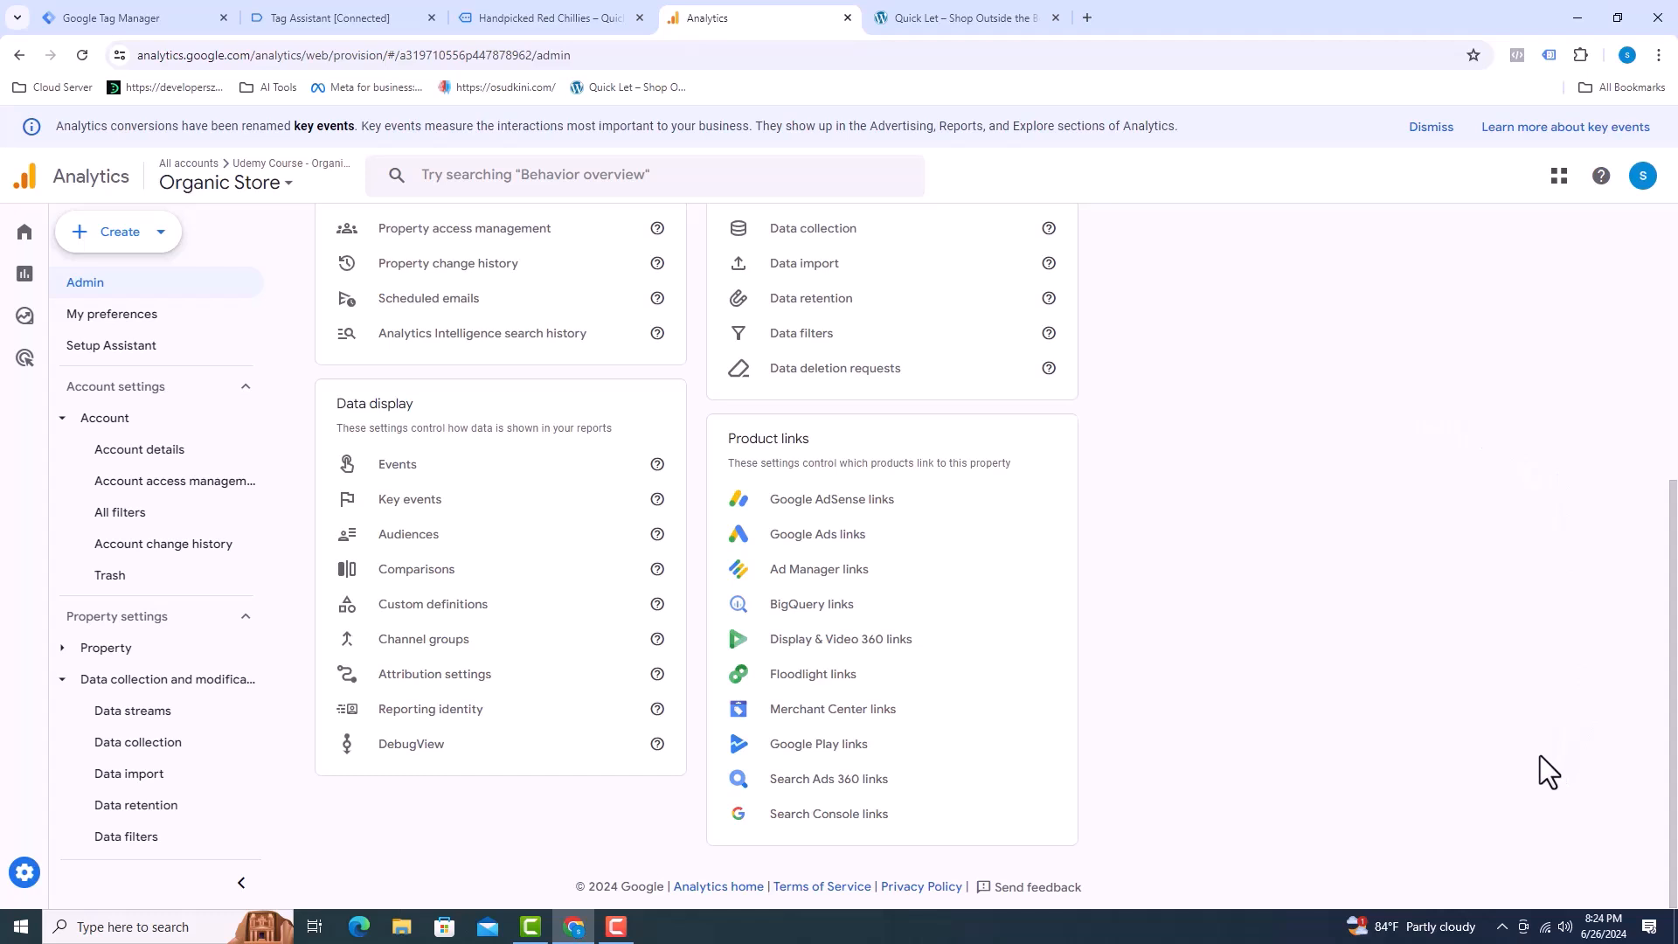